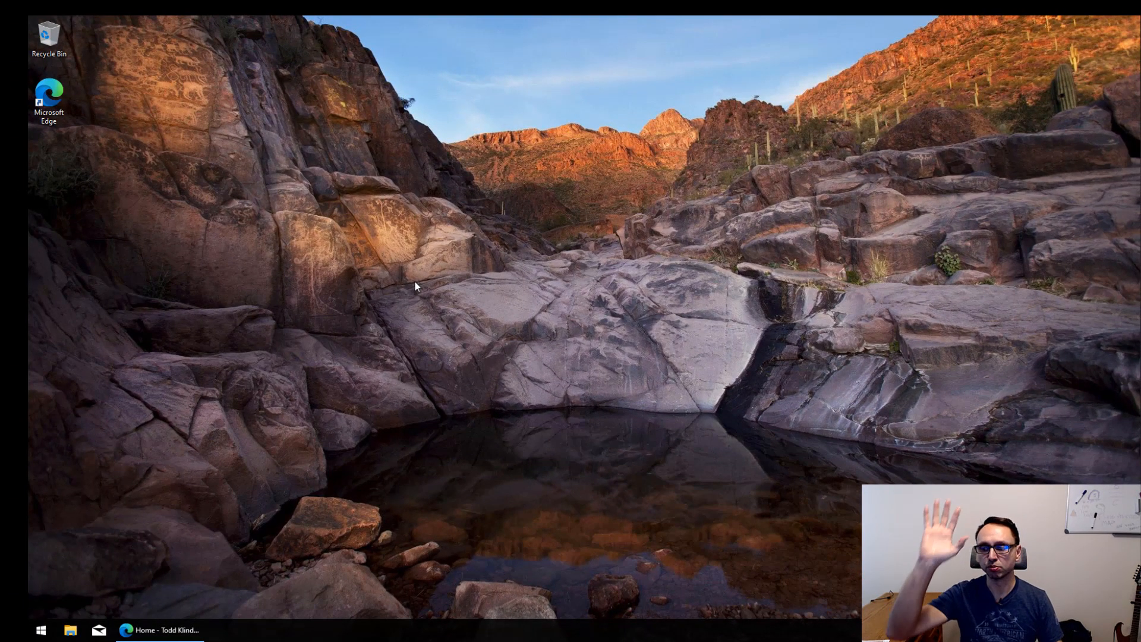
{"action": "mouse_move", "coordinate": [403, 254]}
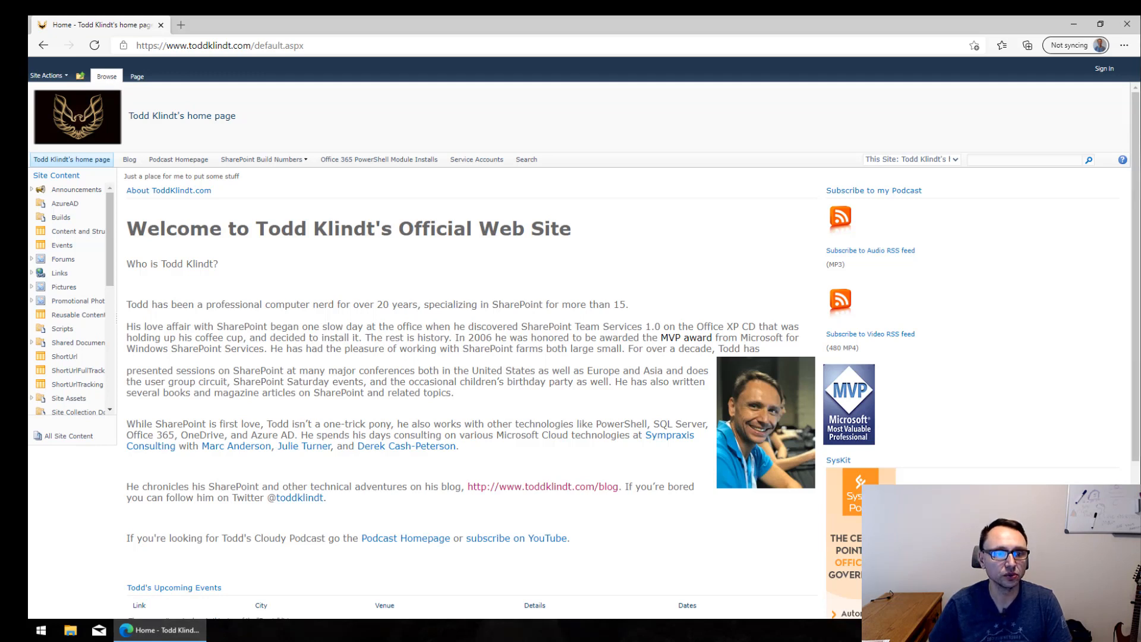
{"action": "left_click", "coordinate": [219, 45]}
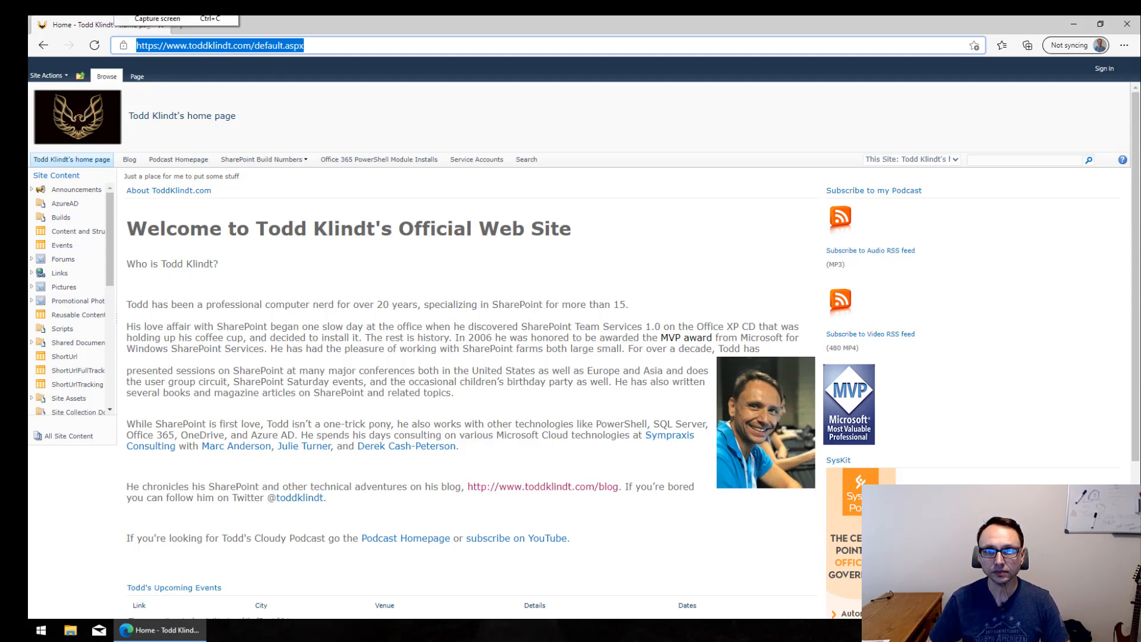
{"action": "type", "text": "https://code.visualstudio.com/"}
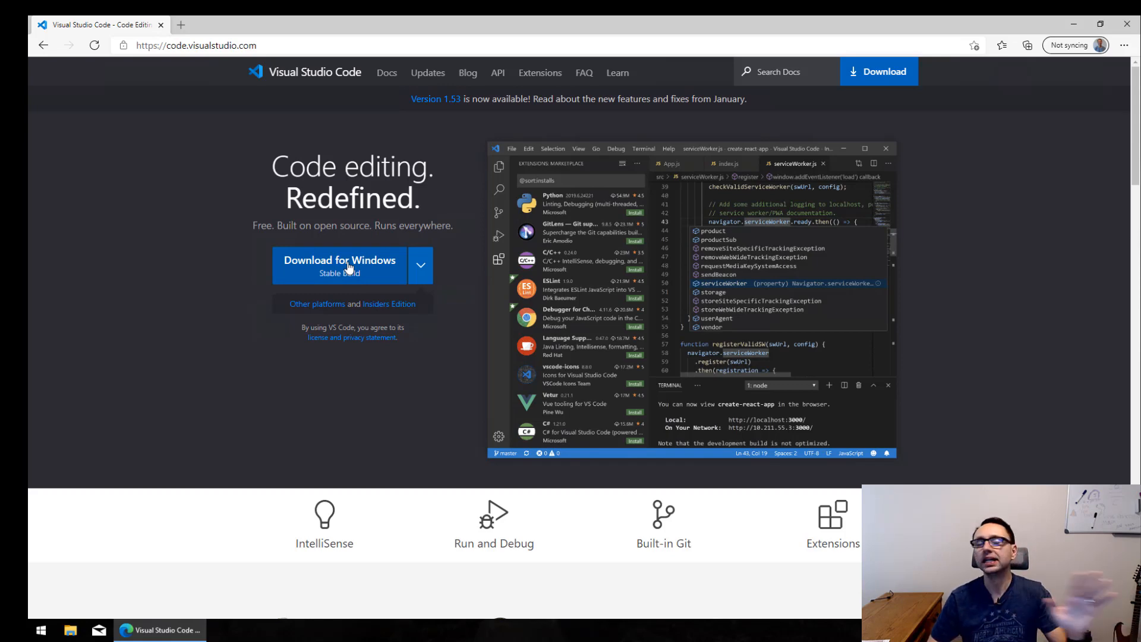
Step: Download the VS Code Windows installer and run it from the download bar
{"action": "left_click", "coordinate": [338, 260]}
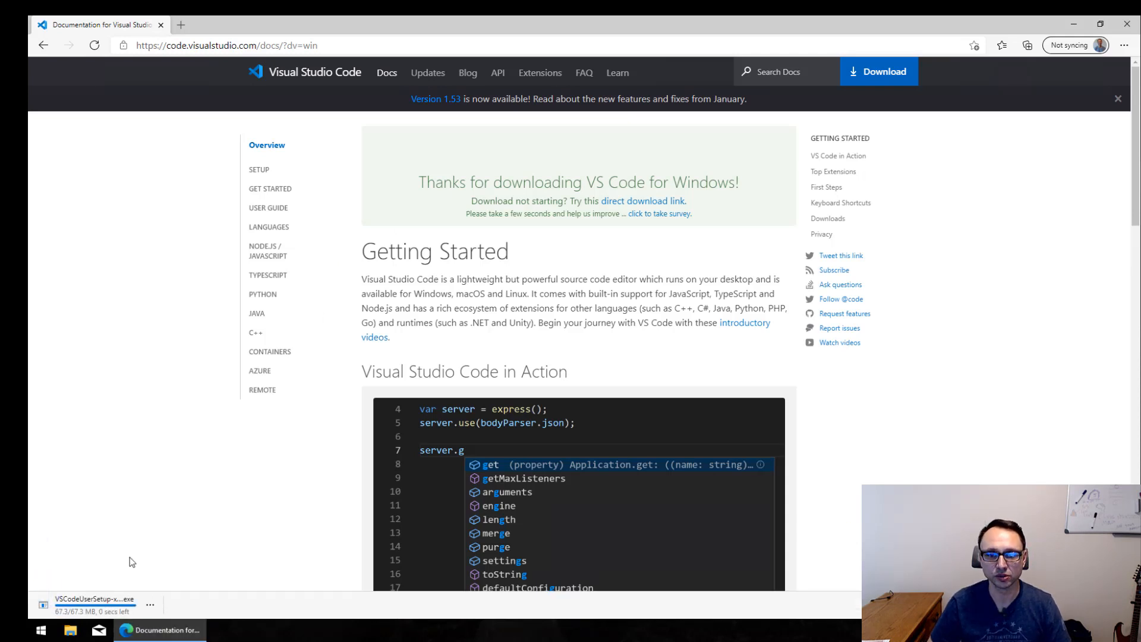
{"action": "mouse_move", "coordinate": [133, 599]}
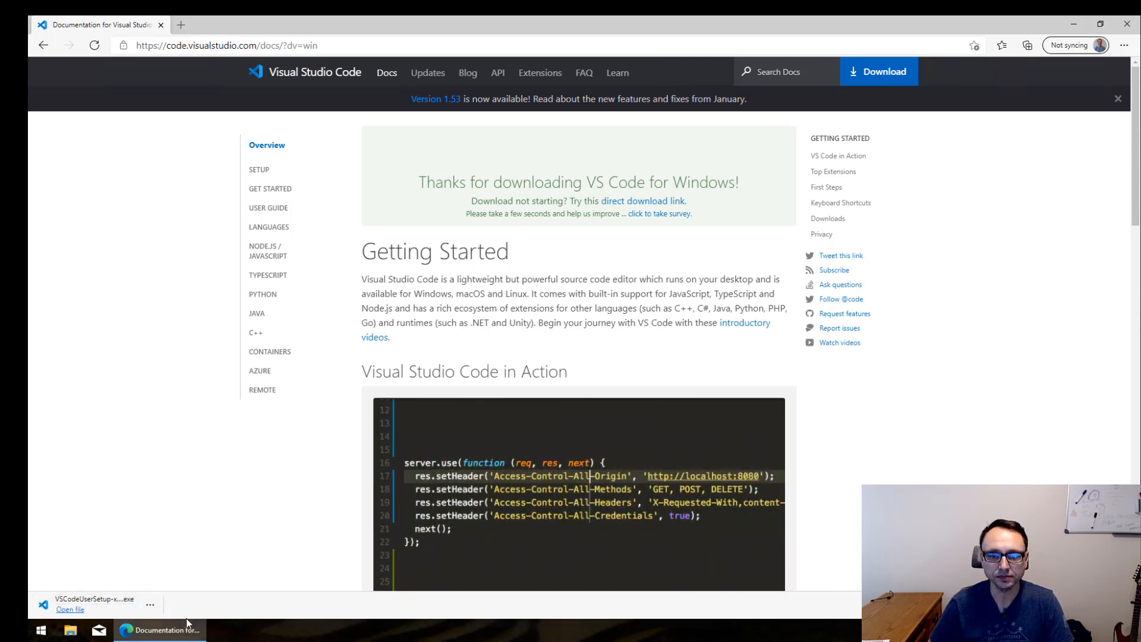
{"action": "left_click", "coordinate": [70, 609]}
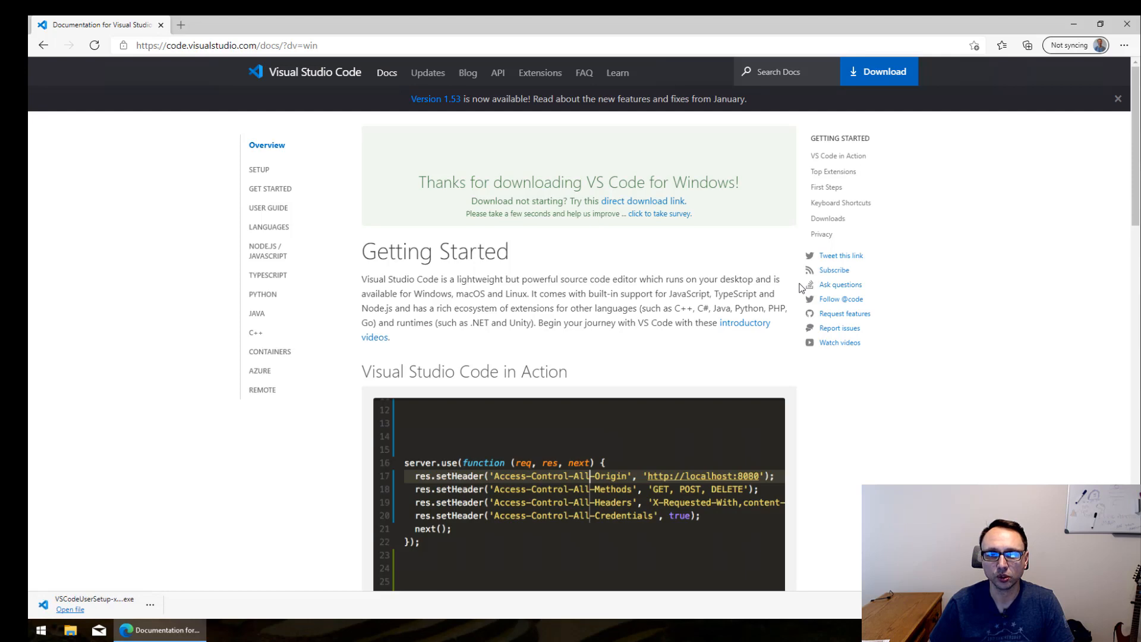
Step: Accept the license and keep the default install location and Start Menu folder
{"action": "left_click", "coordinate": [70, 608]}
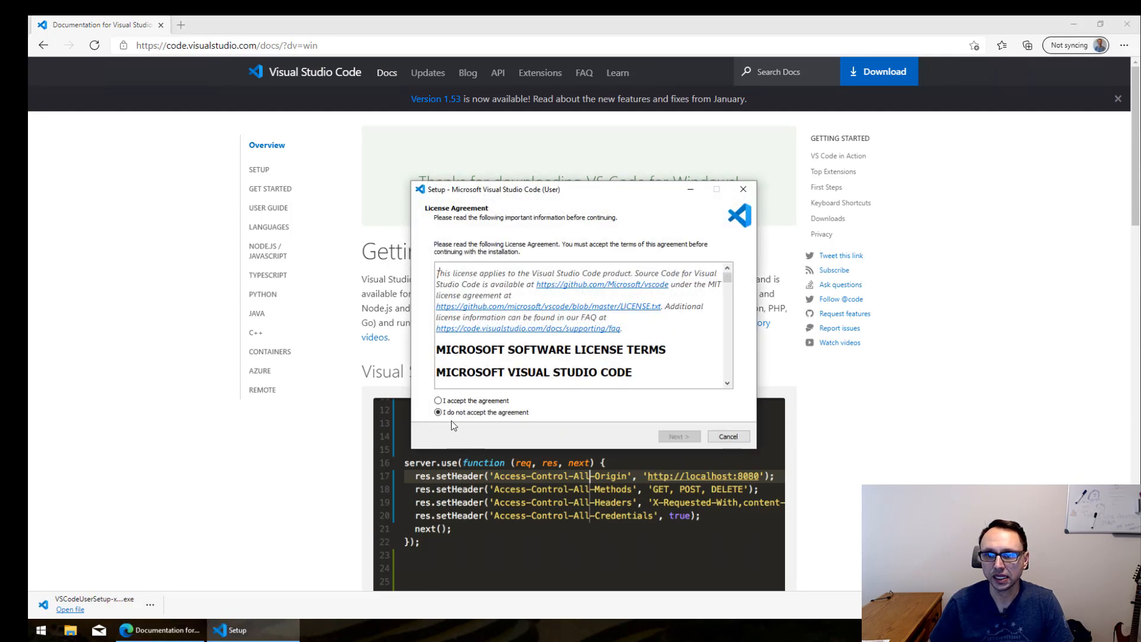
{"action": "left_click", "coordinate": [438, 401]}
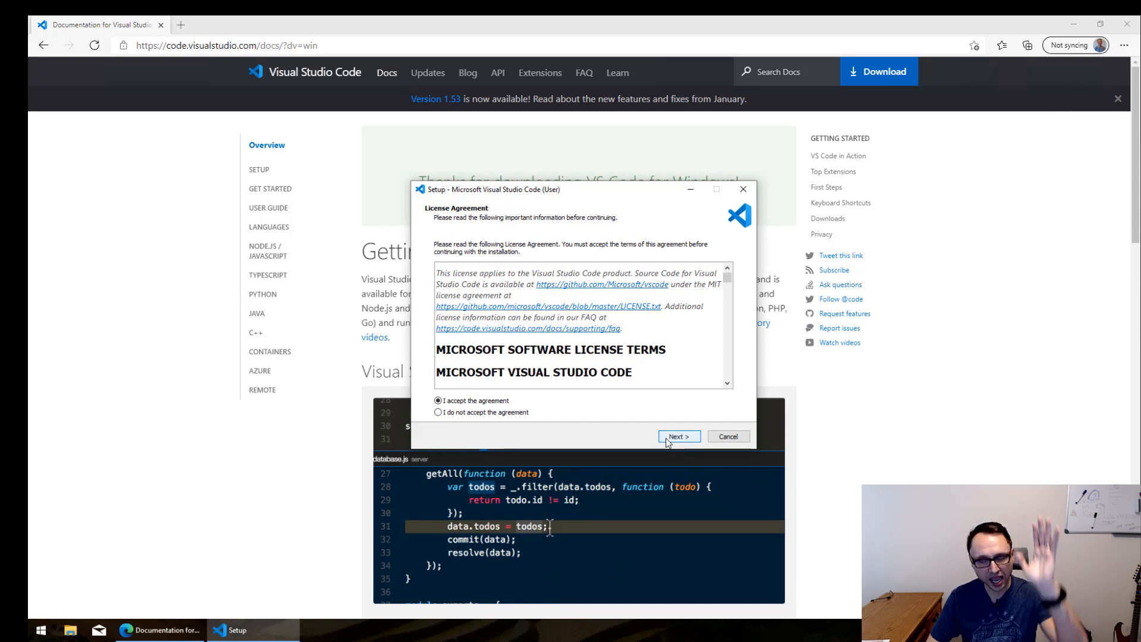
{"action": "left_click", "coordinate": [678, 436]}
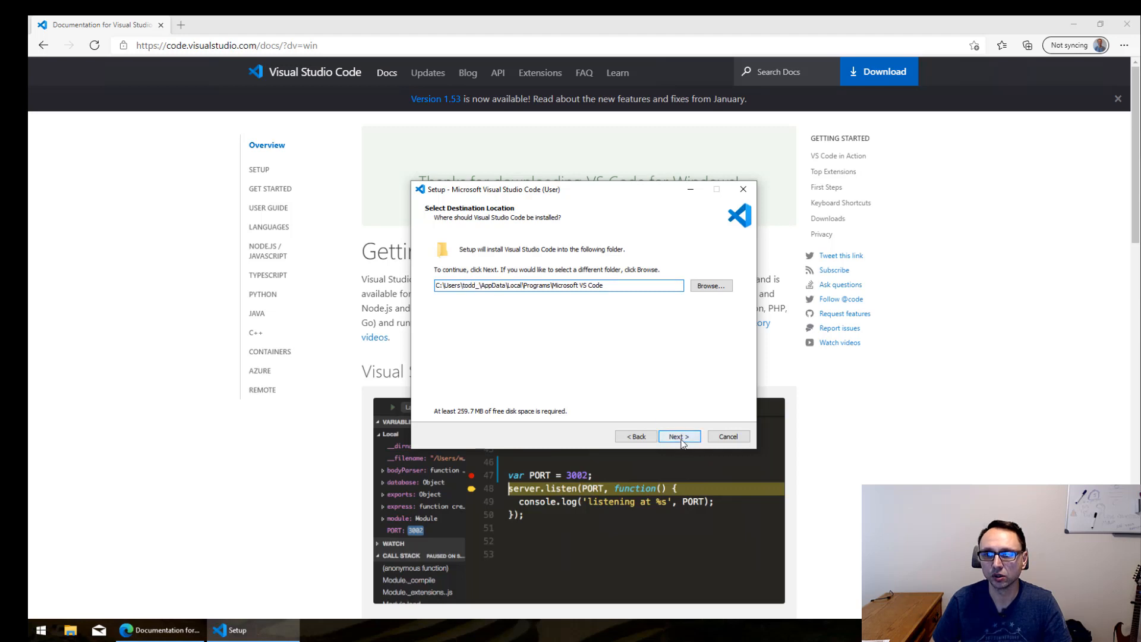
{"action": "left_click", "coordinate": [677, 436]}
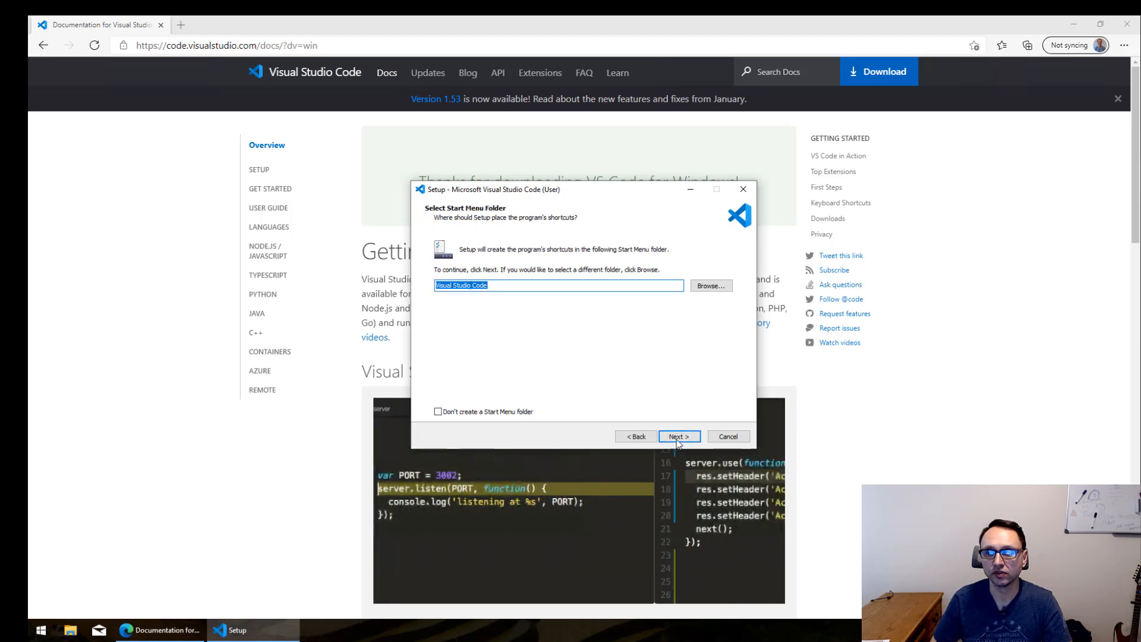
{"action": "left_click", "coordinate": [677, 436]}
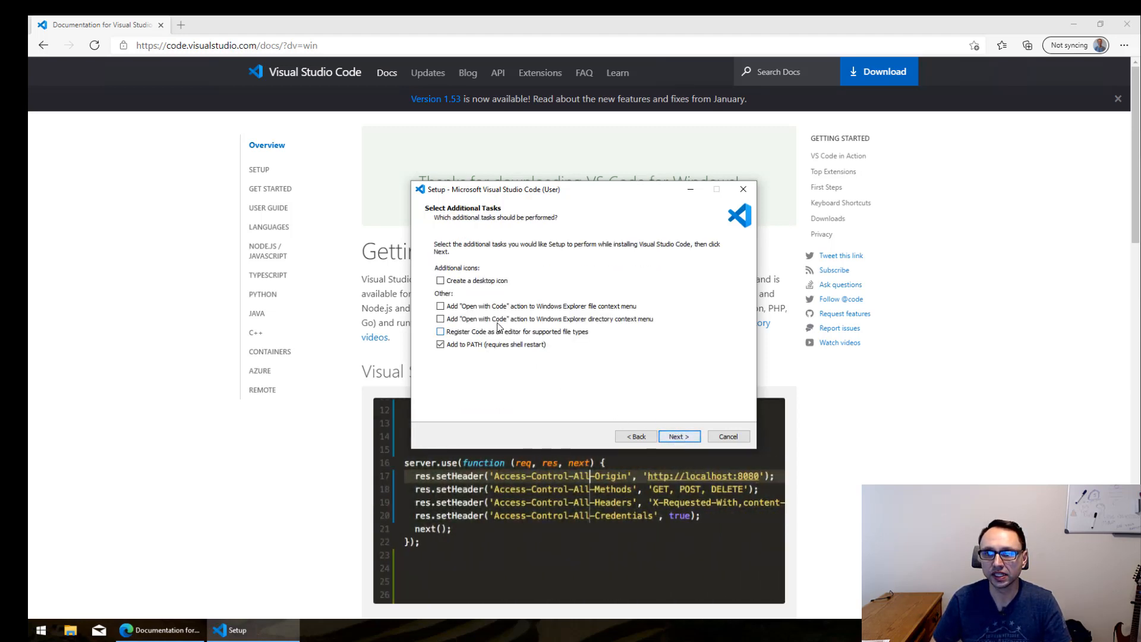
Step: Install with desktop icon, Open with Code menu entry and editor registration, then launch VS Code
{"action": "left_click", "coordinate": [440, 280]}
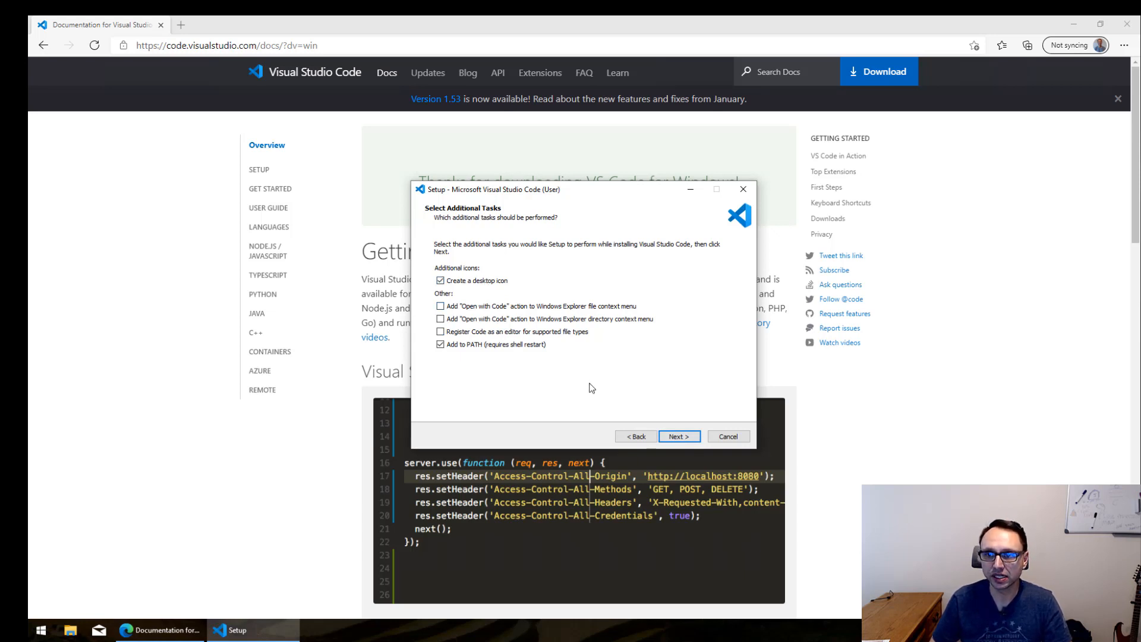
{"action": "left_click", "coordinate": [440, 306]}
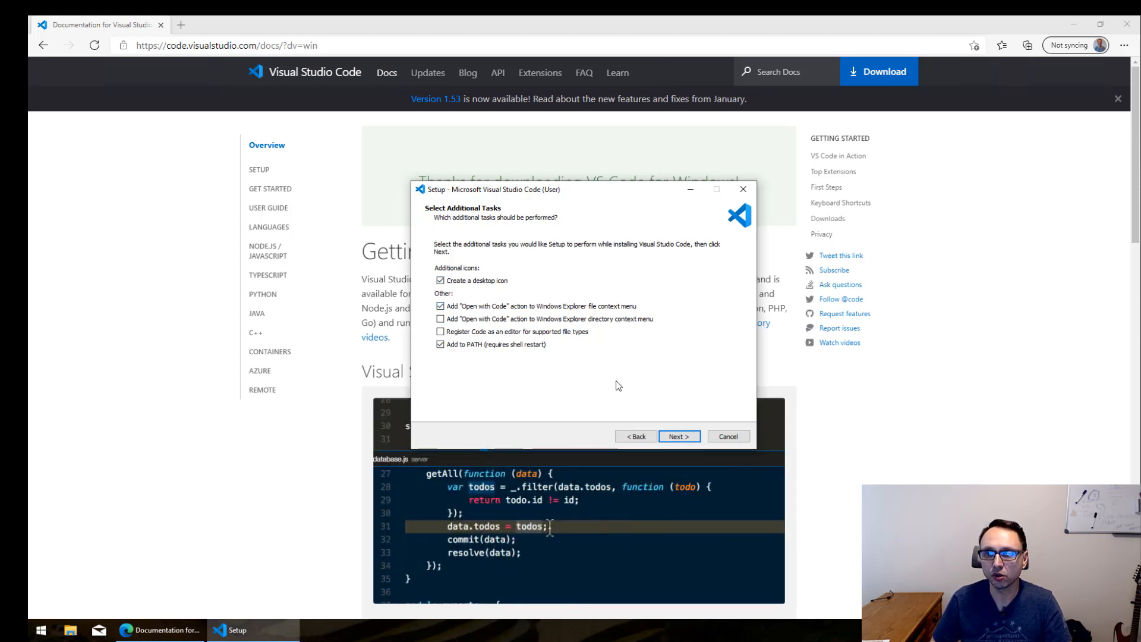
{"action": "left_click", "coordinate": [440, 332]}
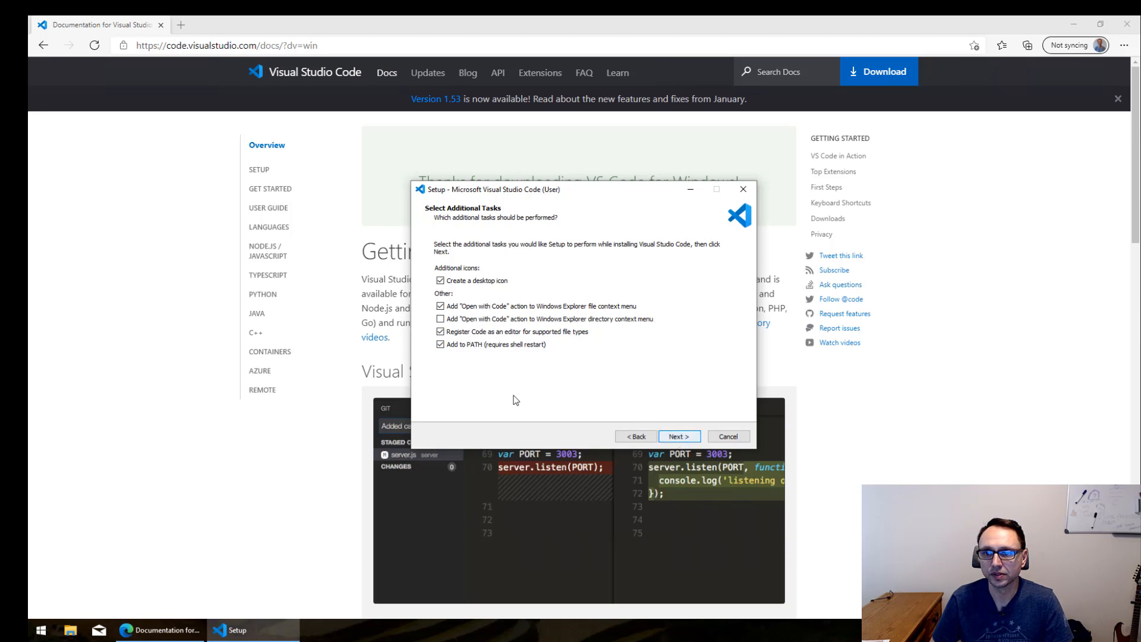
{"action": "left_click", "coordinate": [678, 436]}
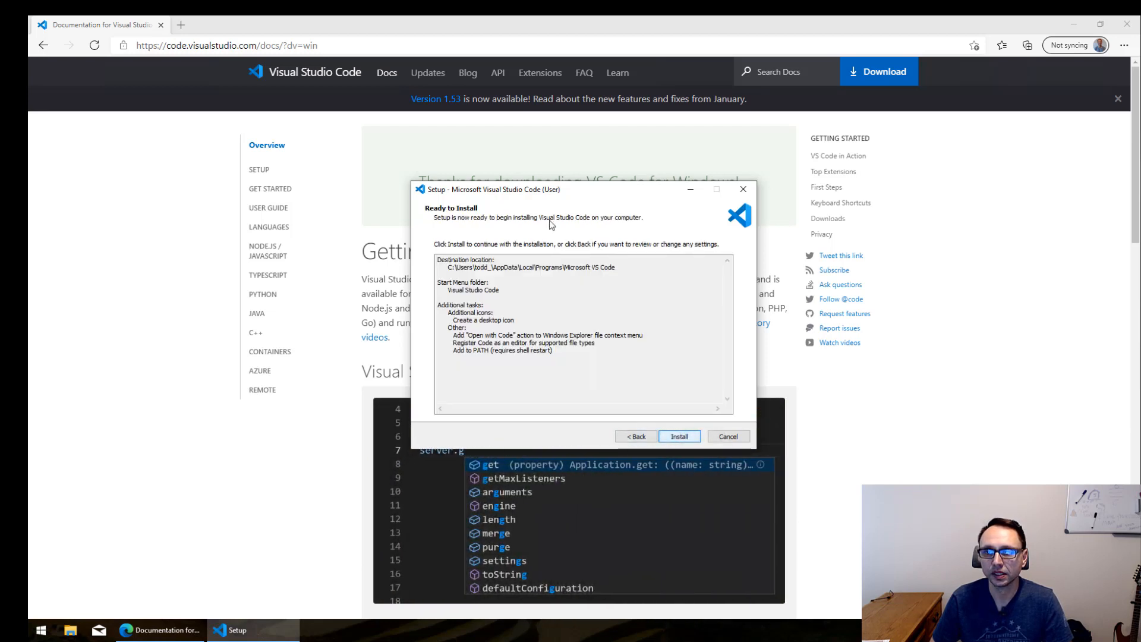
{"action": "left_click", "coordinate": [678, 436]}
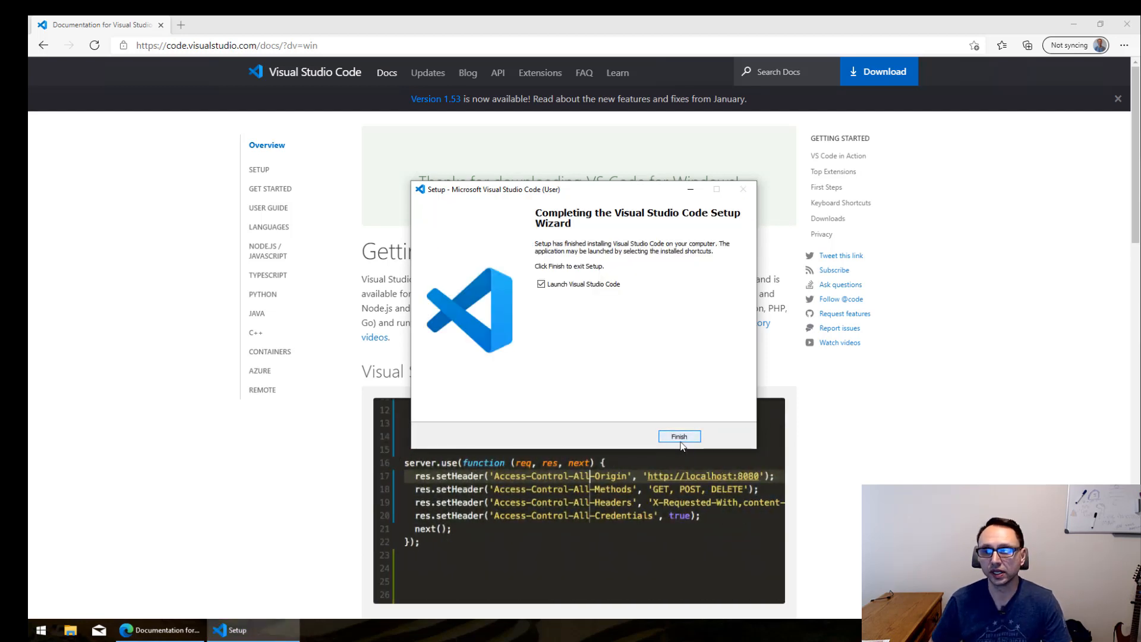
{"action": "left_click", "coordinate": [678, 436]}
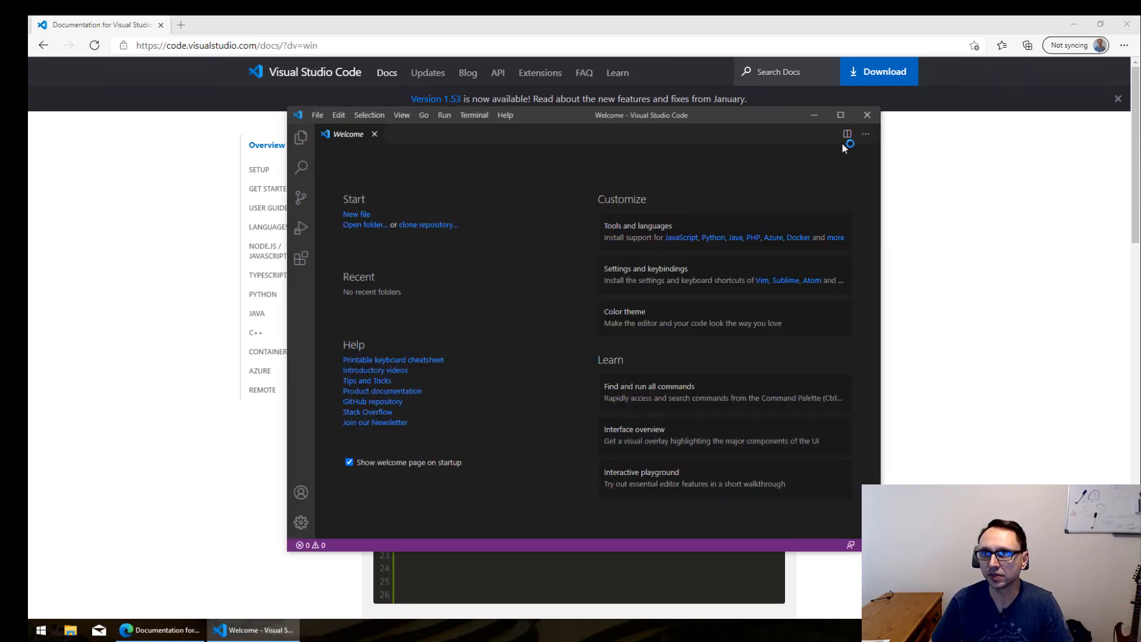
Step: Maximize the VS Code window showing the Welcome page
{"action": "left_click", "coordinate": [840, 115]}
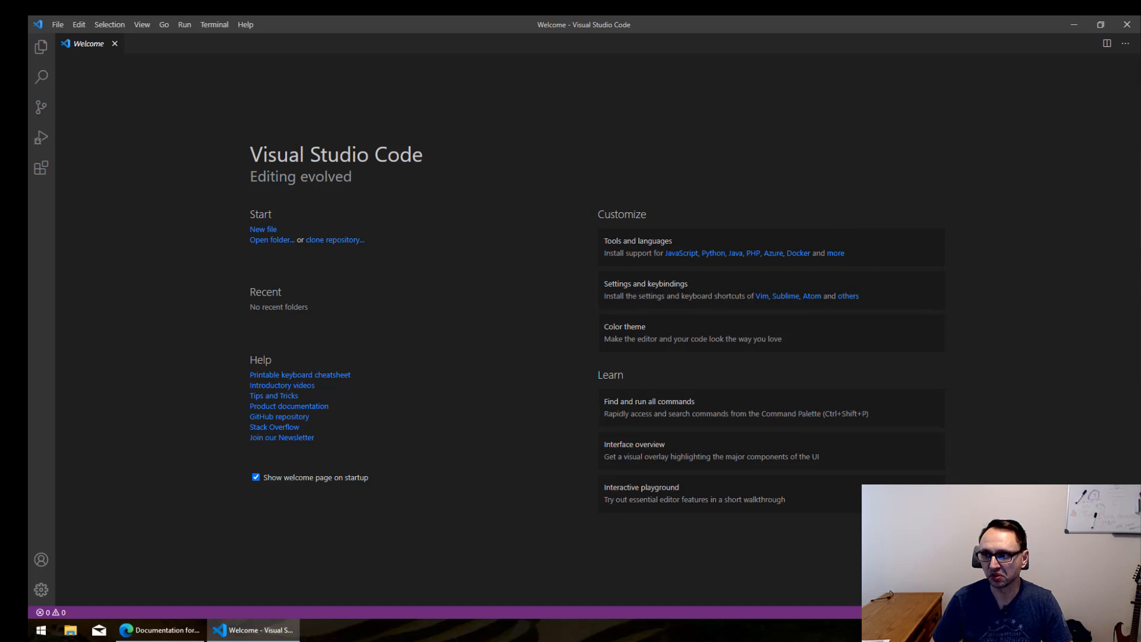
{"action": "mouse_move", "coordinate": [844, 501]}
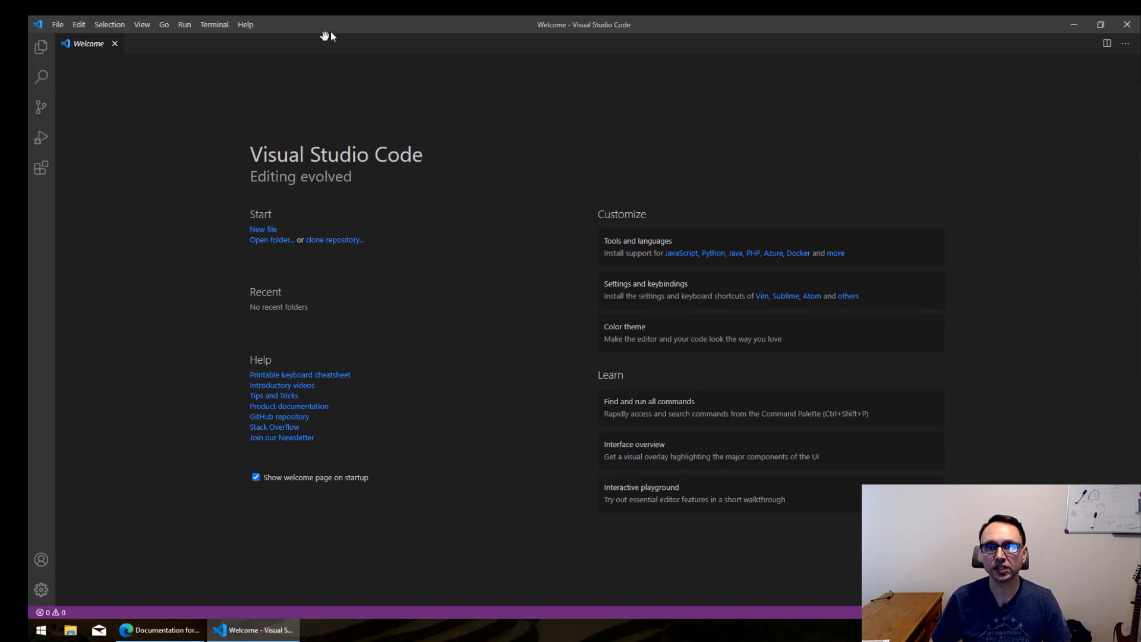
{"action": "mouse_move", "coordinate": [334, 35]}
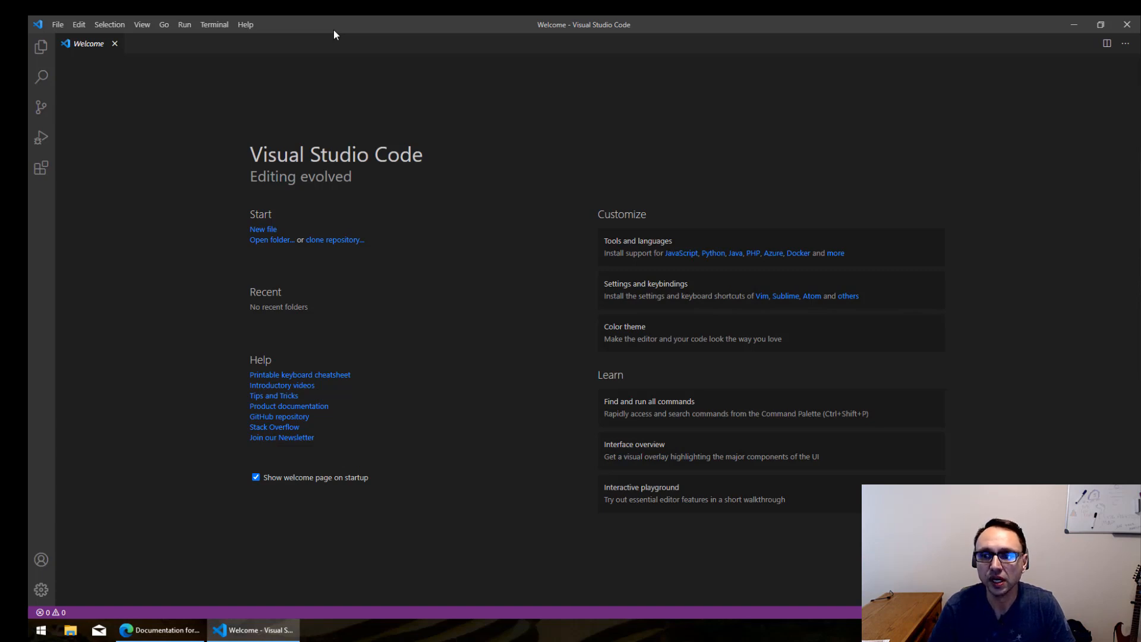
{"action": "mouse_move", "coordinate": [41, 100]}
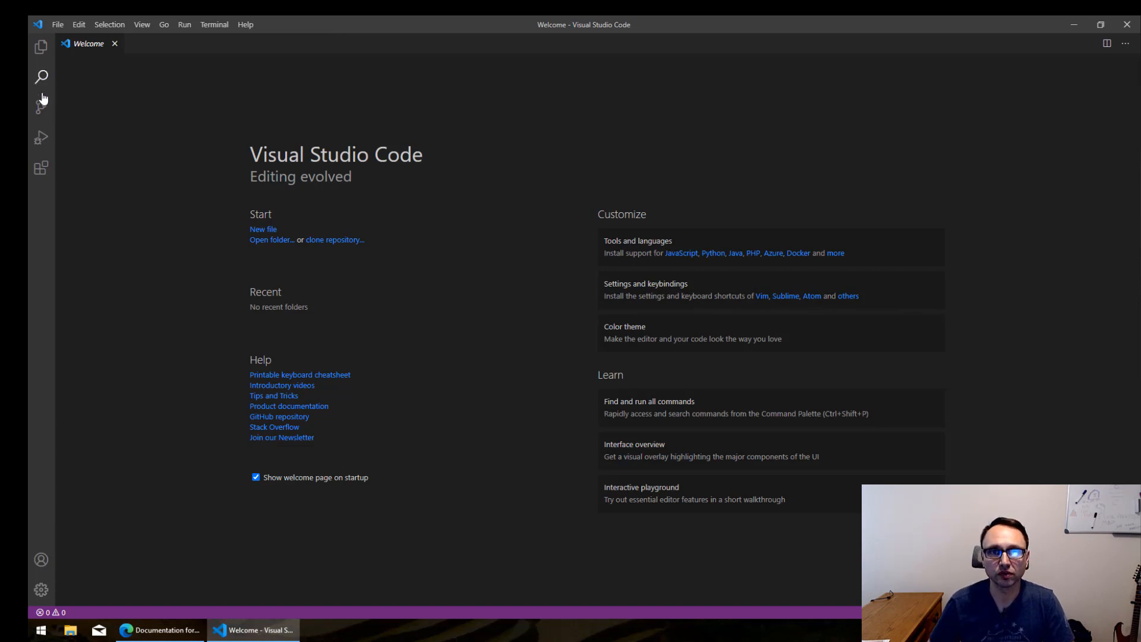
{"action": "mouse_move", "coordinate": [42, 167]}
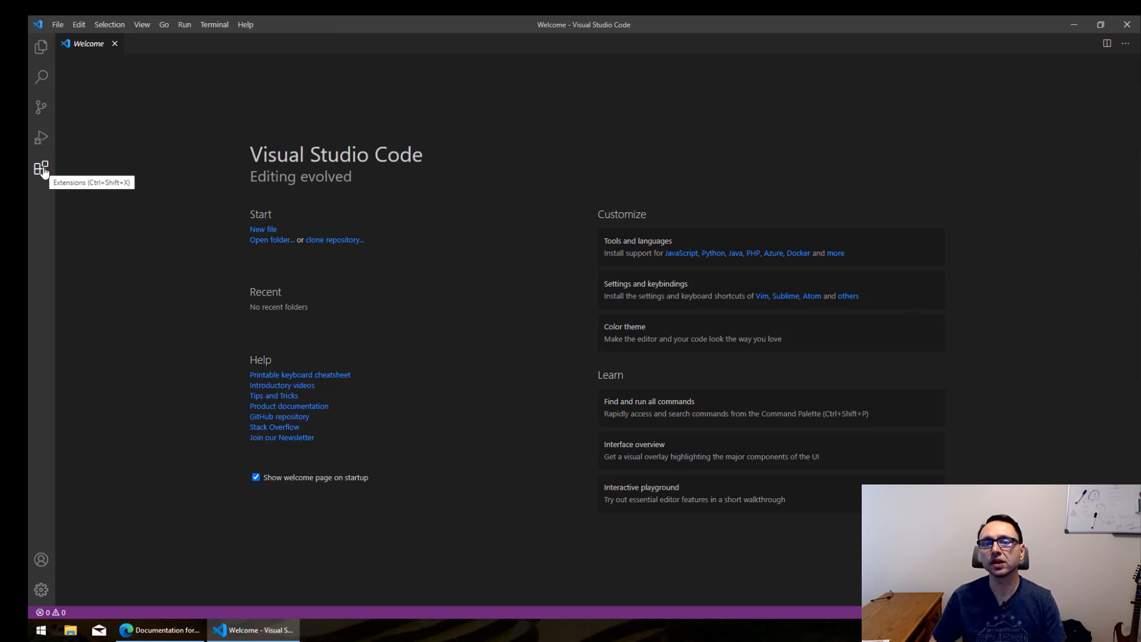
{"action": "mouse_move", "coordinate": [242, 231]}
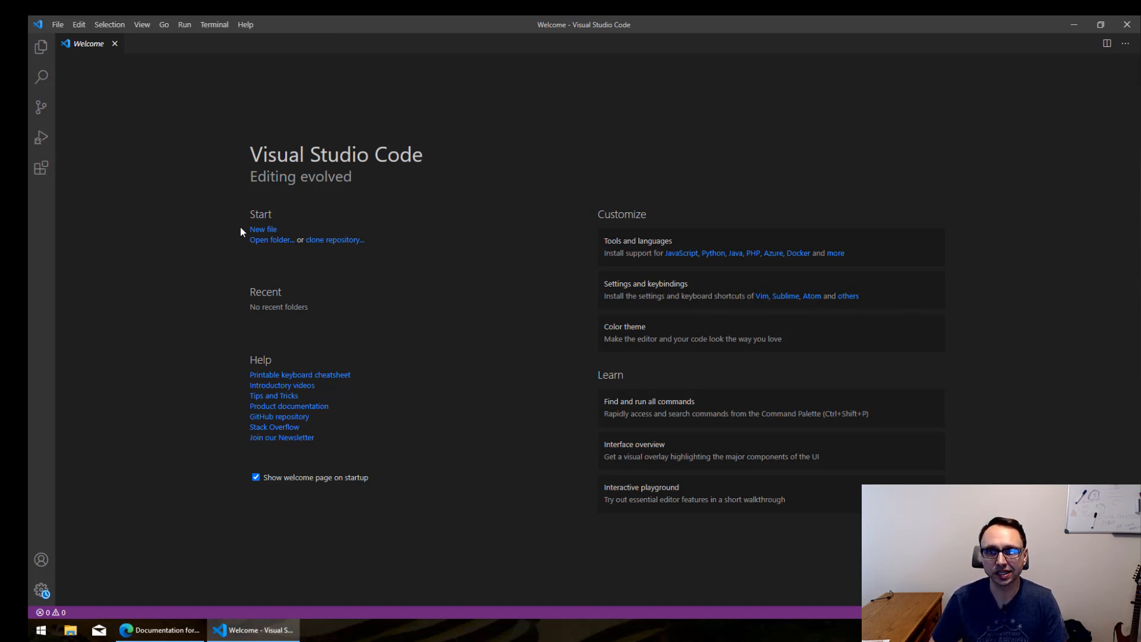
{"action": "left_click", "coordinate": [263, 228]}
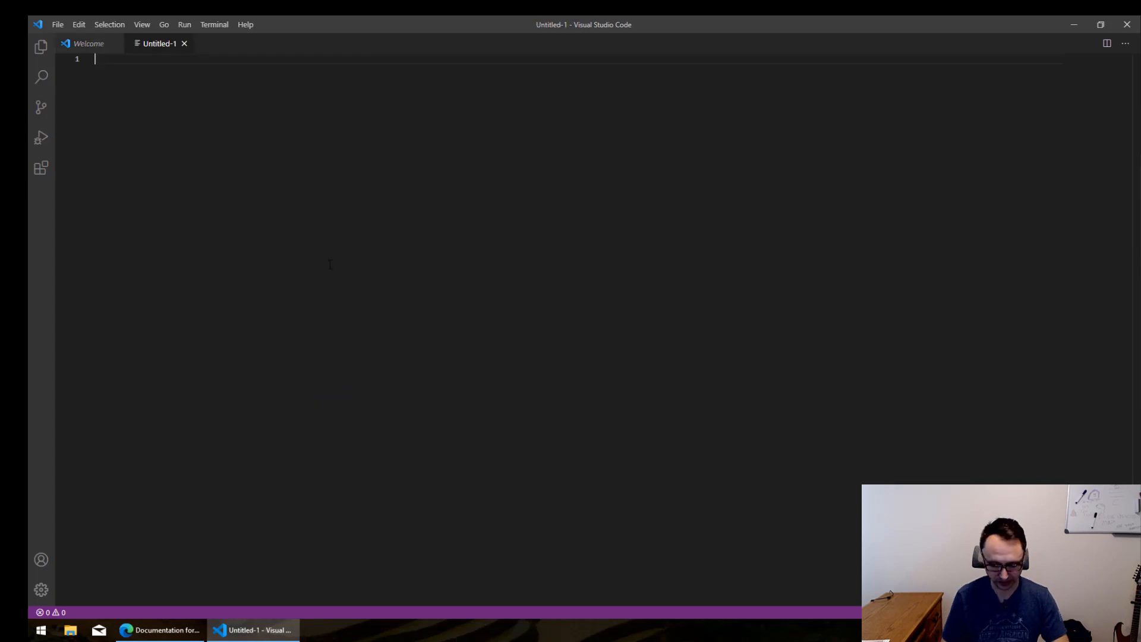
{"action": "type", "text": "H"}
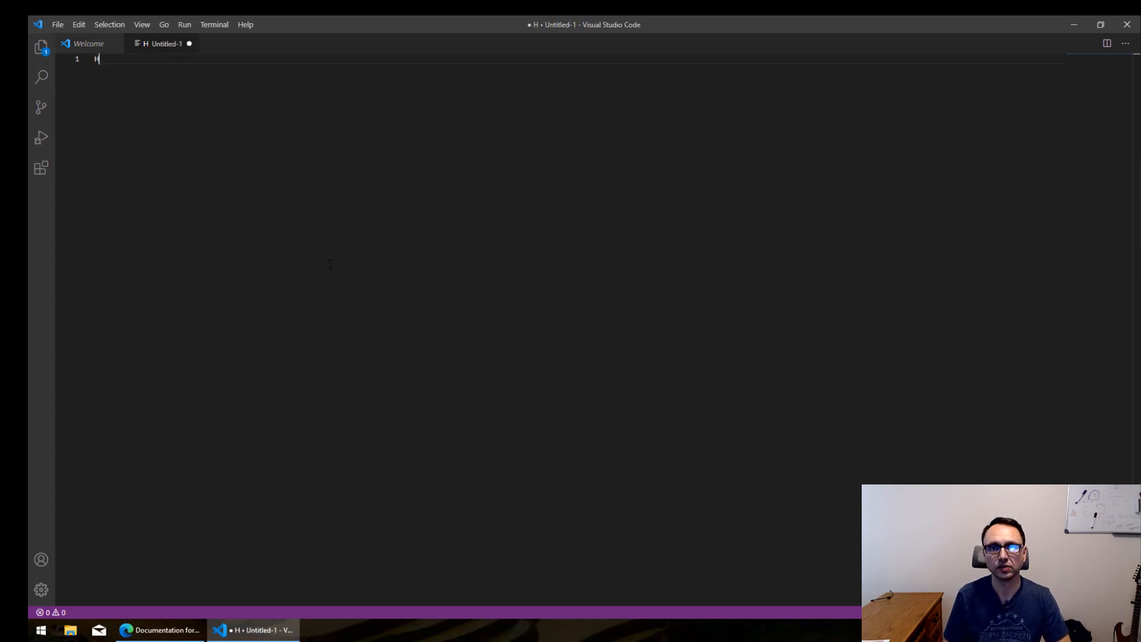
{"action": "type", "text": "ello world"}
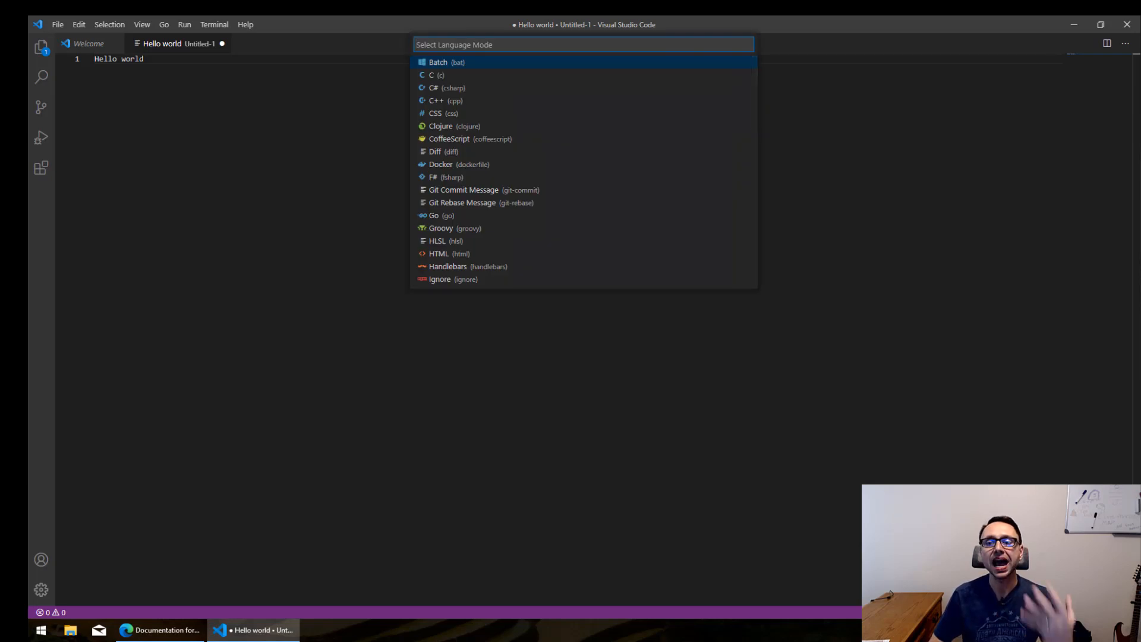
{"action": "key", "text": "Escape"}
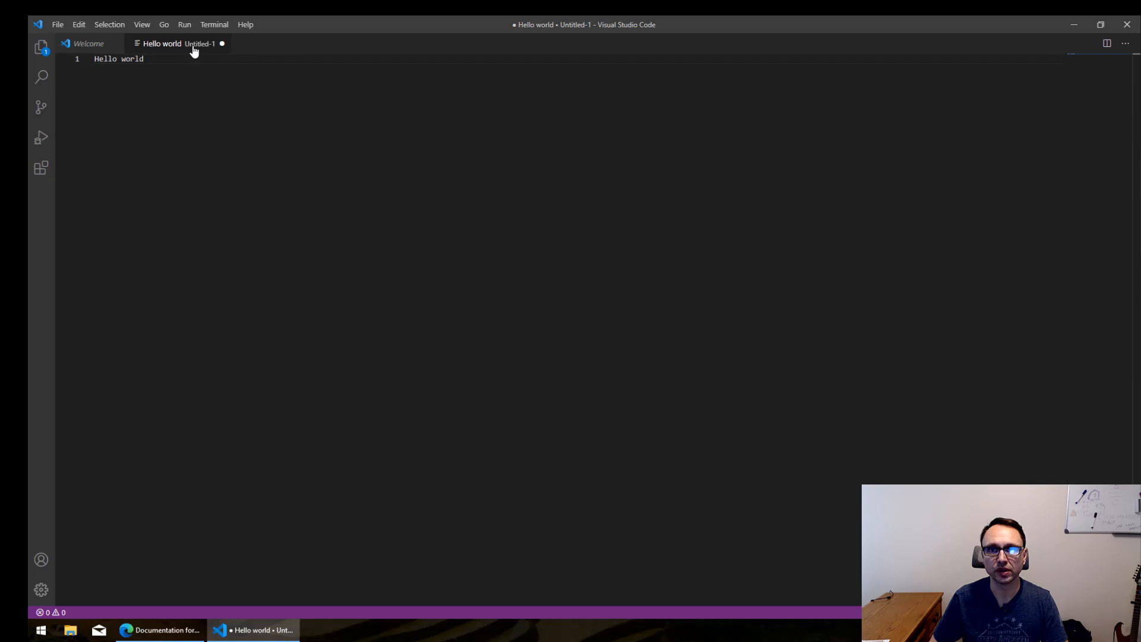
{"action": "left_click", "coordinate": [222, 44]}
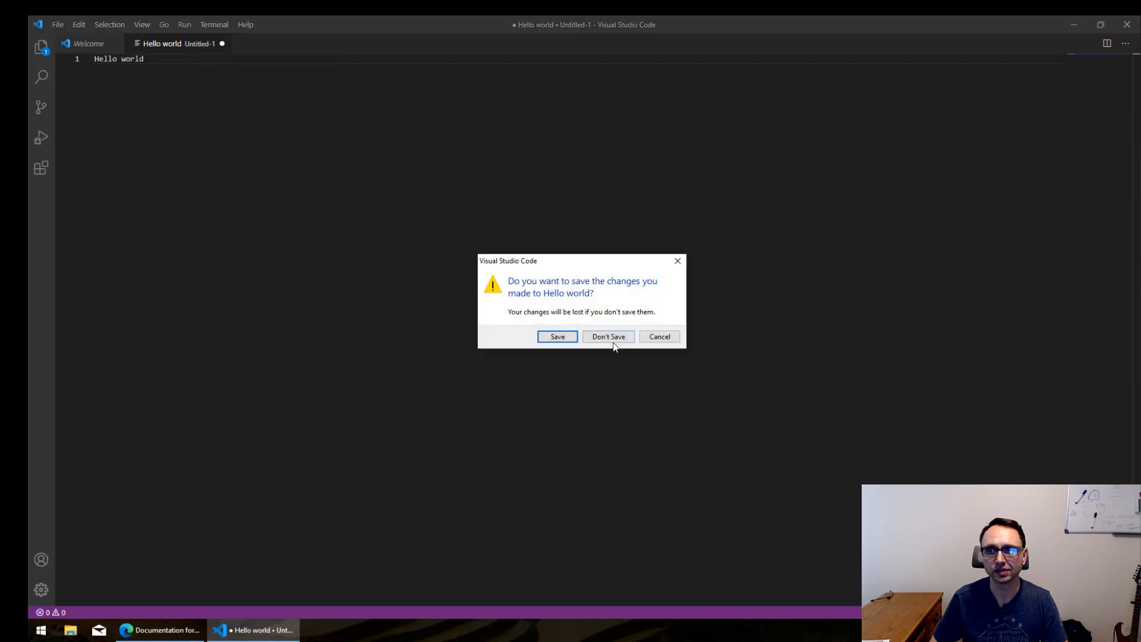
{"action": "left_click", "coordinate": [609, 337]}
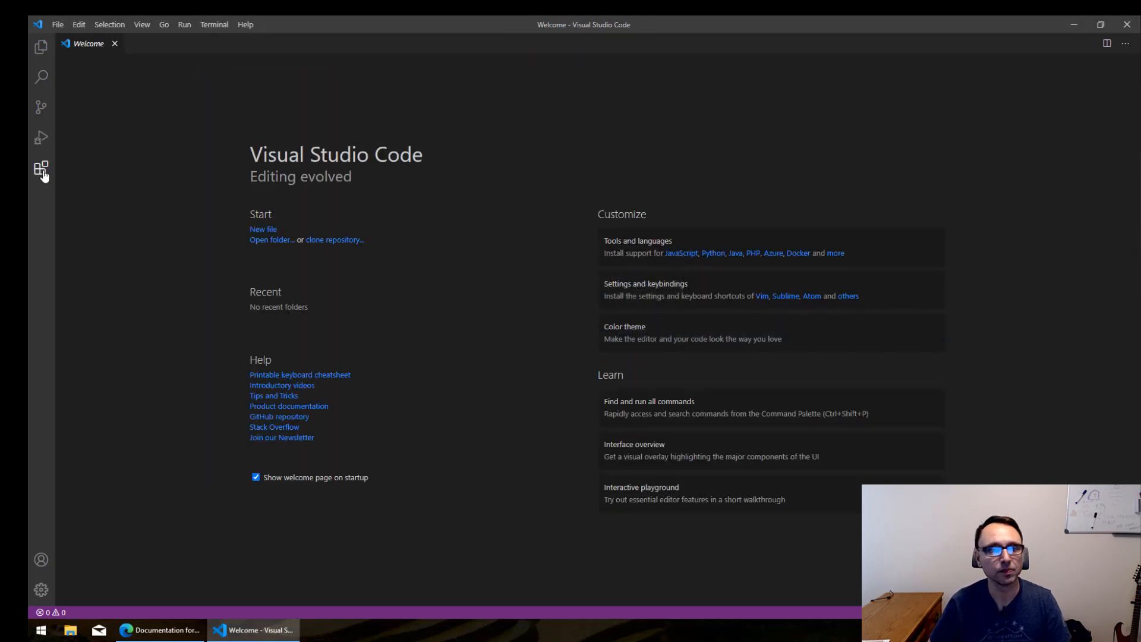
{"action": "mouse_move", "coordinate": [41, 168]}
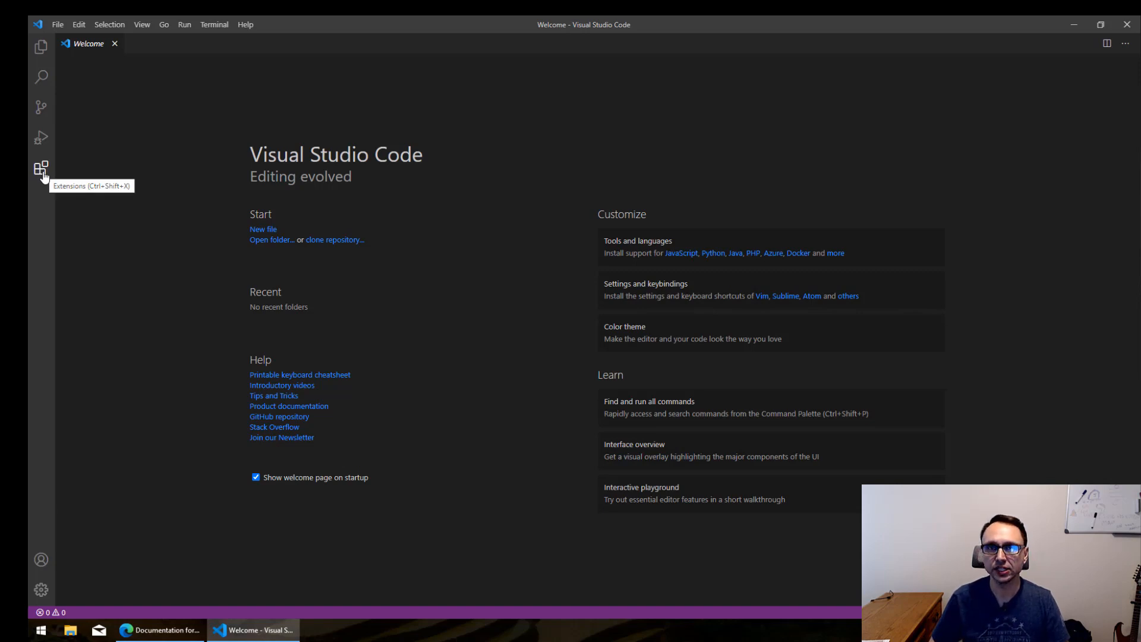
Step: Search the Extensions marketplace for 'powershell' and view the Microsoft PowerShell extension details
{"action": "left_click", "coordinate": [40, 167]}
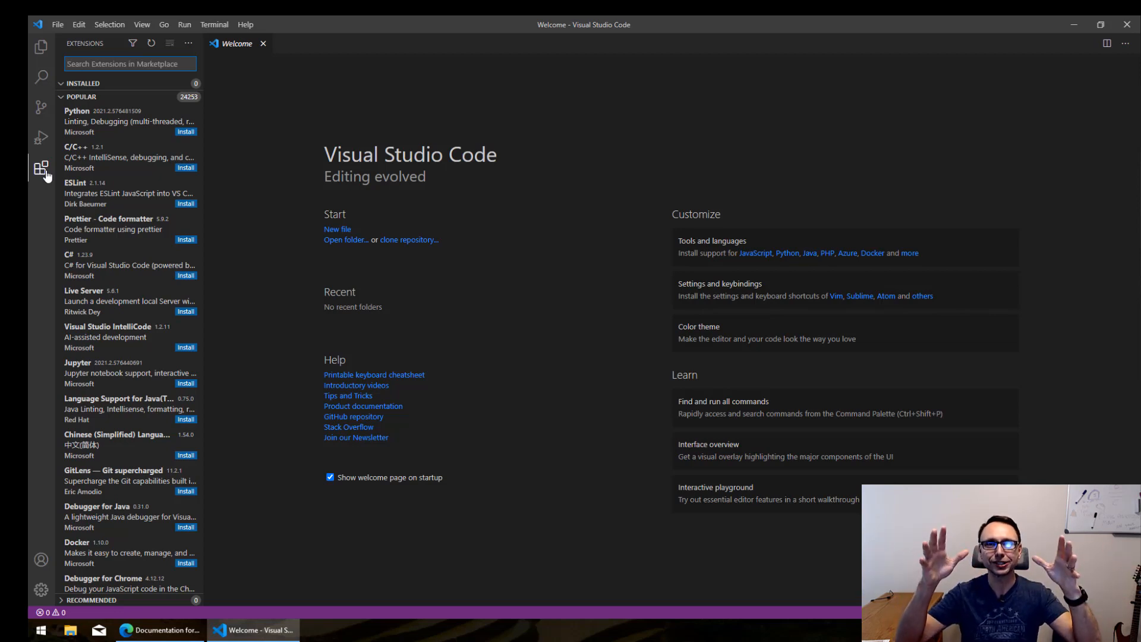
{"action": "type", "text": "p"}
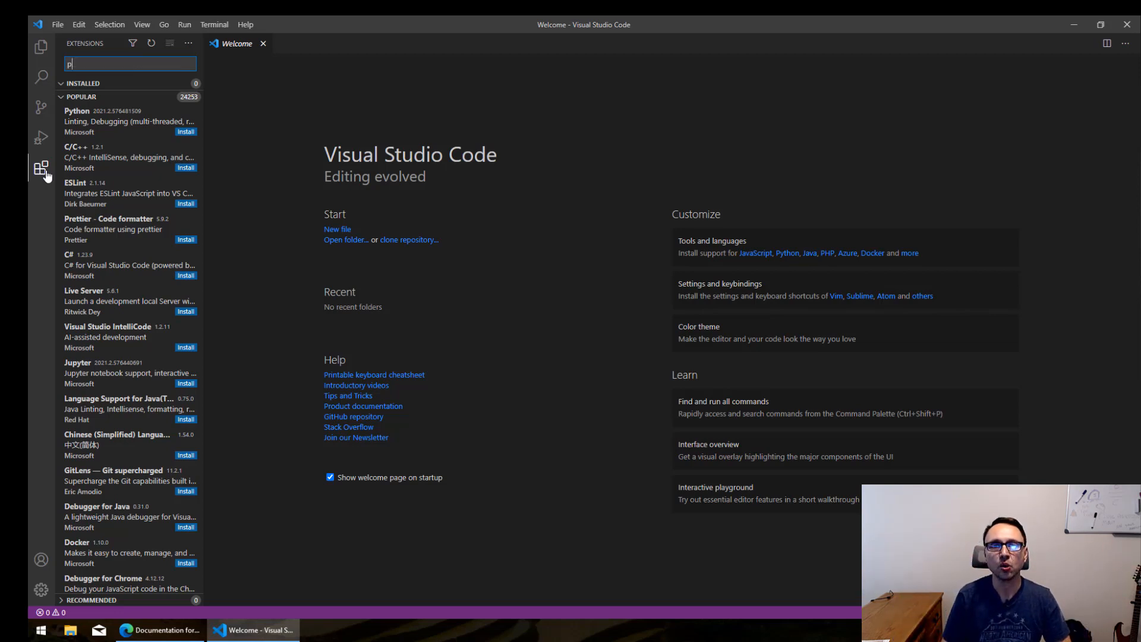
{"action": "type", "text": "powershell"}
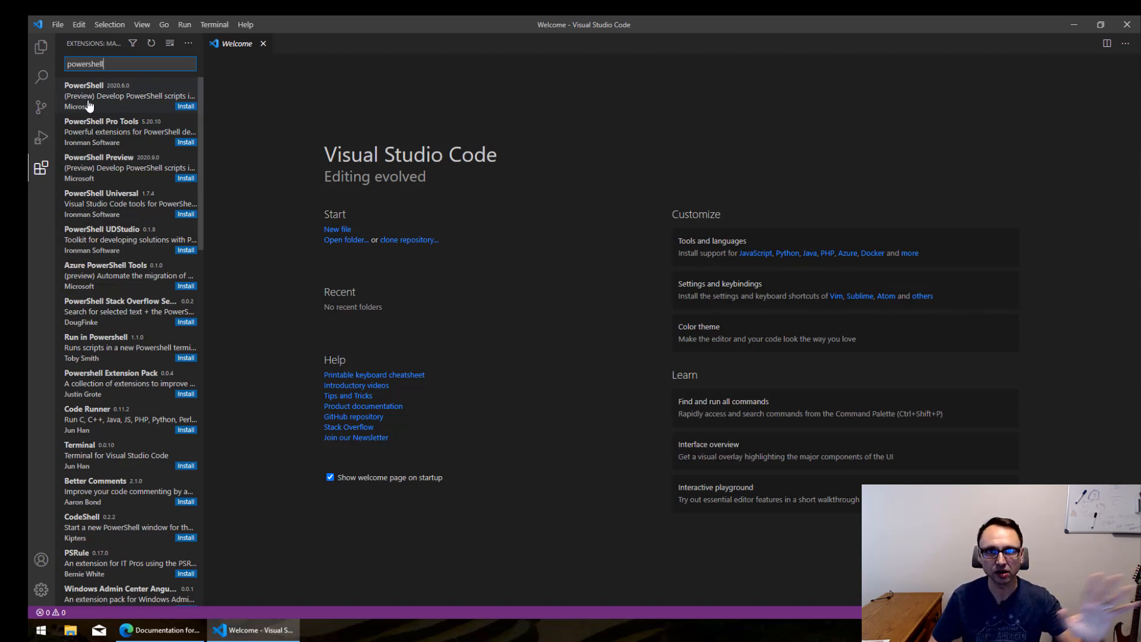
{"action": "mouse_move", "coordinate": [110, 165]}
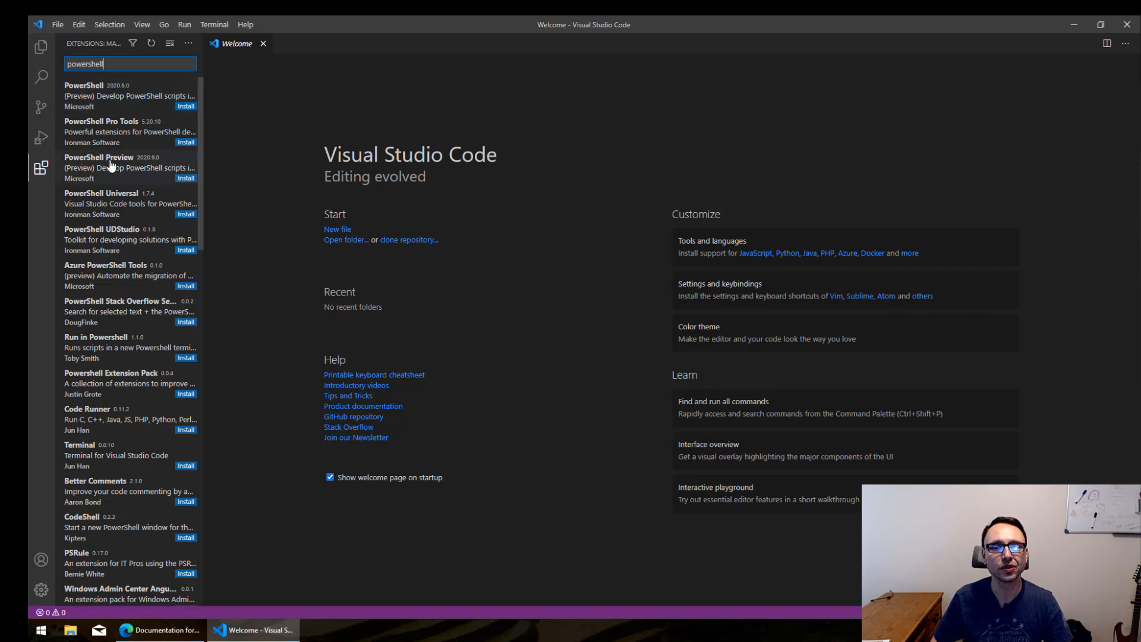
{"action": "left_click", "coordinate": [110, 95]}
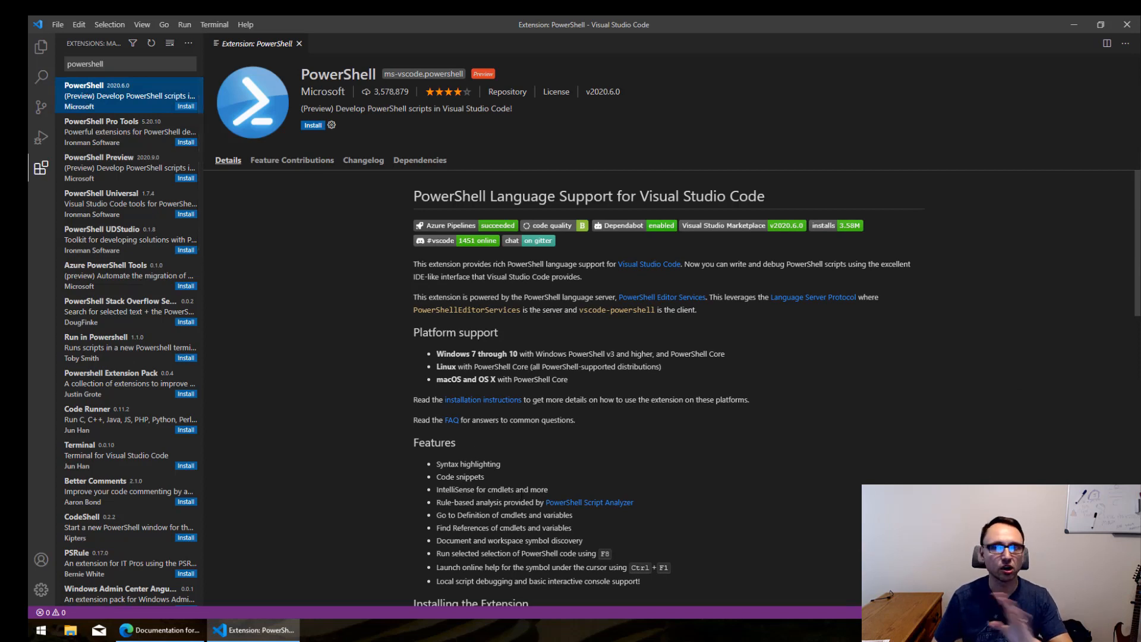
{"action": "mouse_move", "coordinate": [557, 421]}
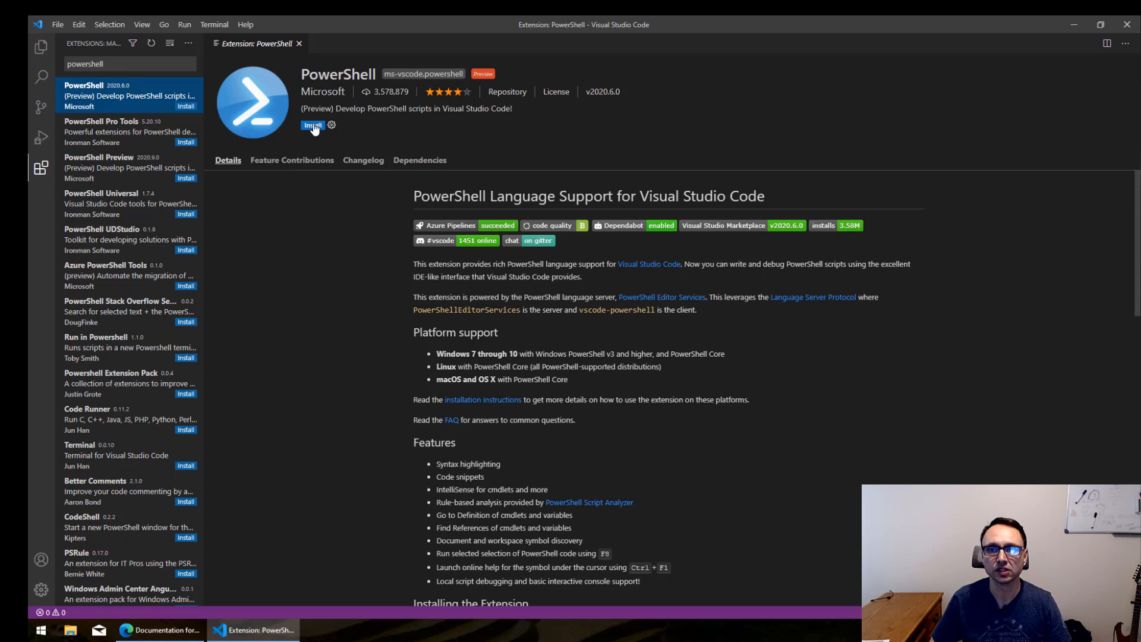
Step: Install the PowerShell extension and answer y to the NuGet provider prompts
{"action": "left_click", "coordinate": [314, 124]}
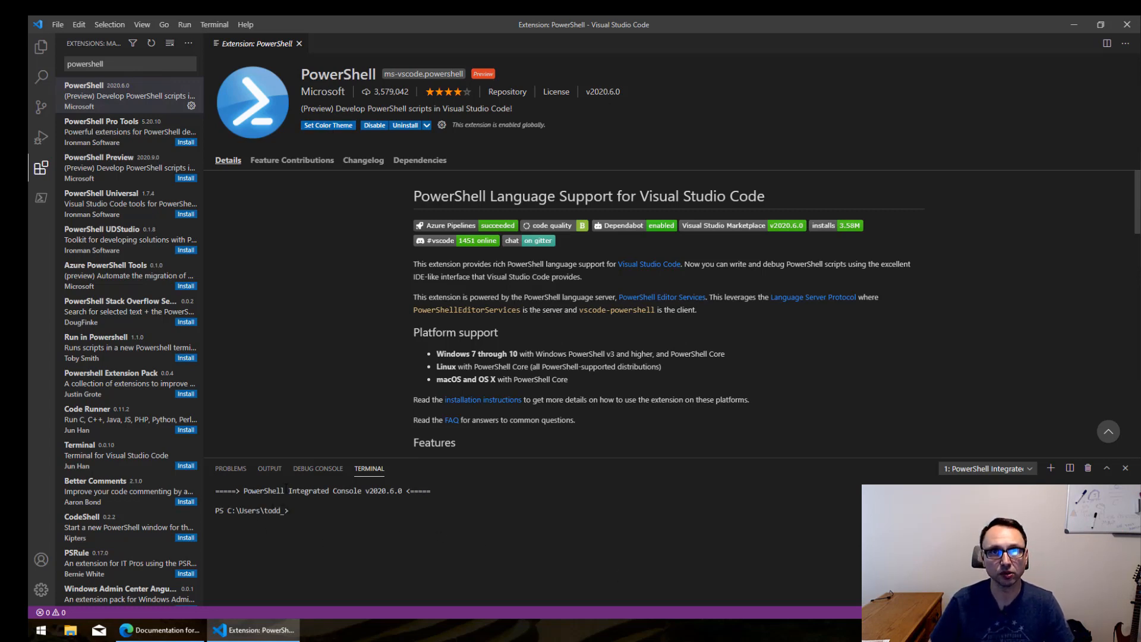
{"action": "mouse_move", "coordinate": [1007, 474]}
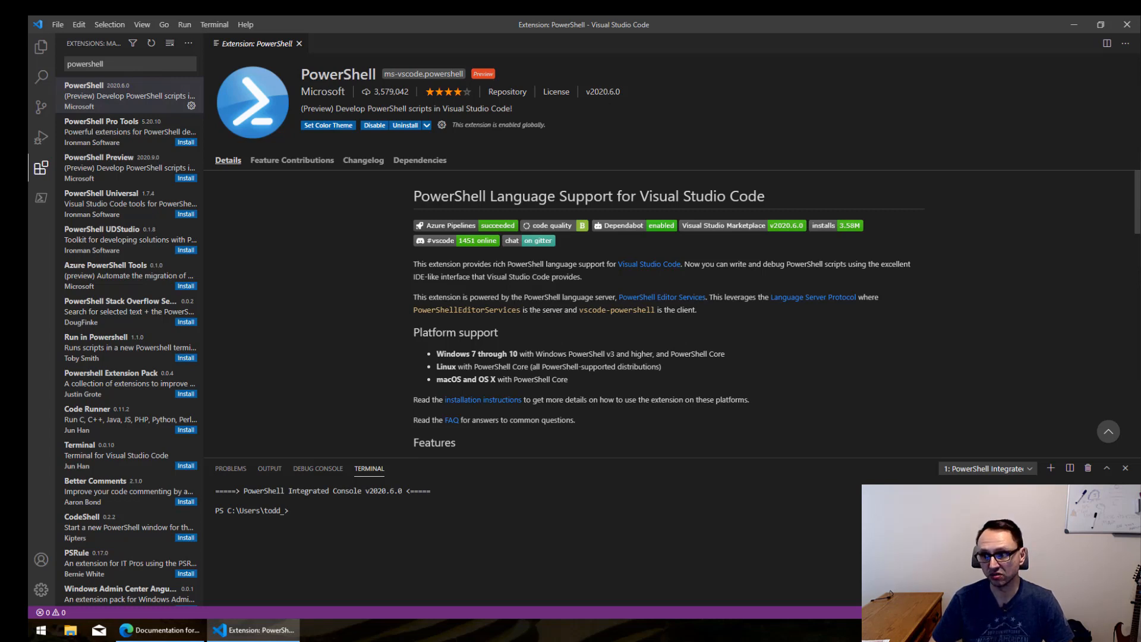
{"action": "type", "text": "powershell.exe -NoLogo -NoProfile -Command 'Install-Module -Name PackageManagement -Force -MinimumVersion 1.4.6 -Scope CurrentUser -AllowClo"}
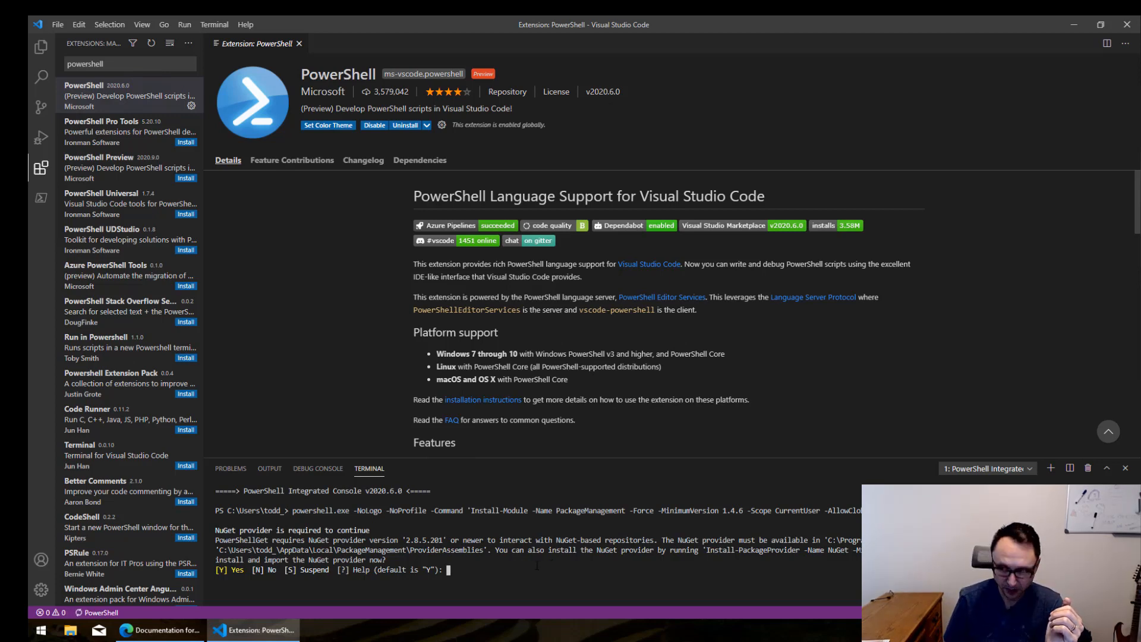
{"action": "type", "text": "y"}
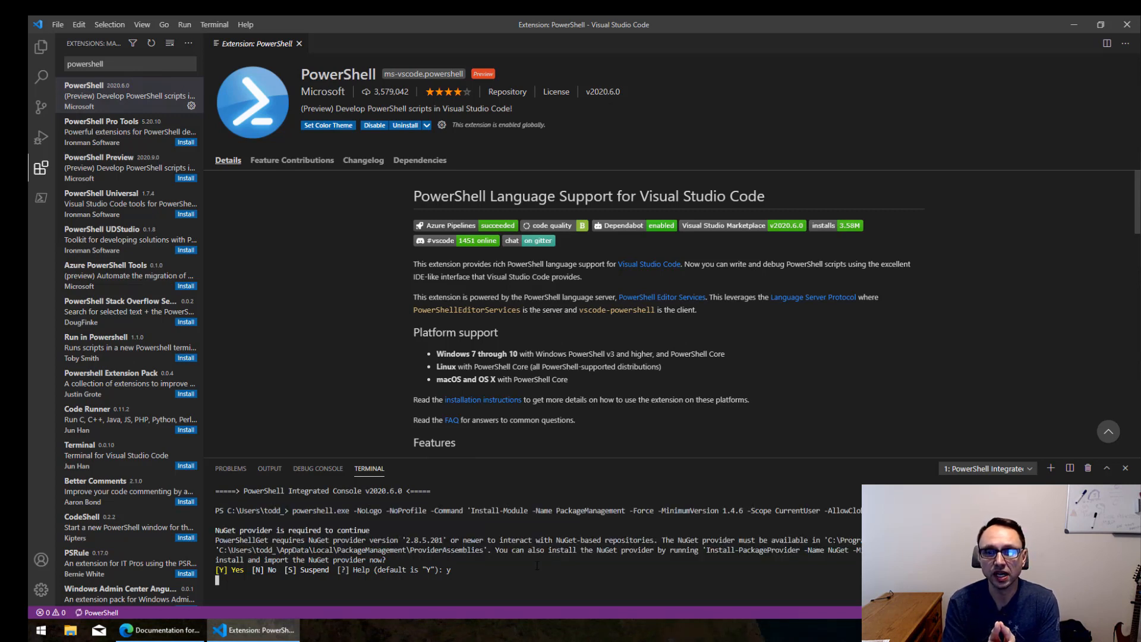
{"action": "type", "text": "y"}
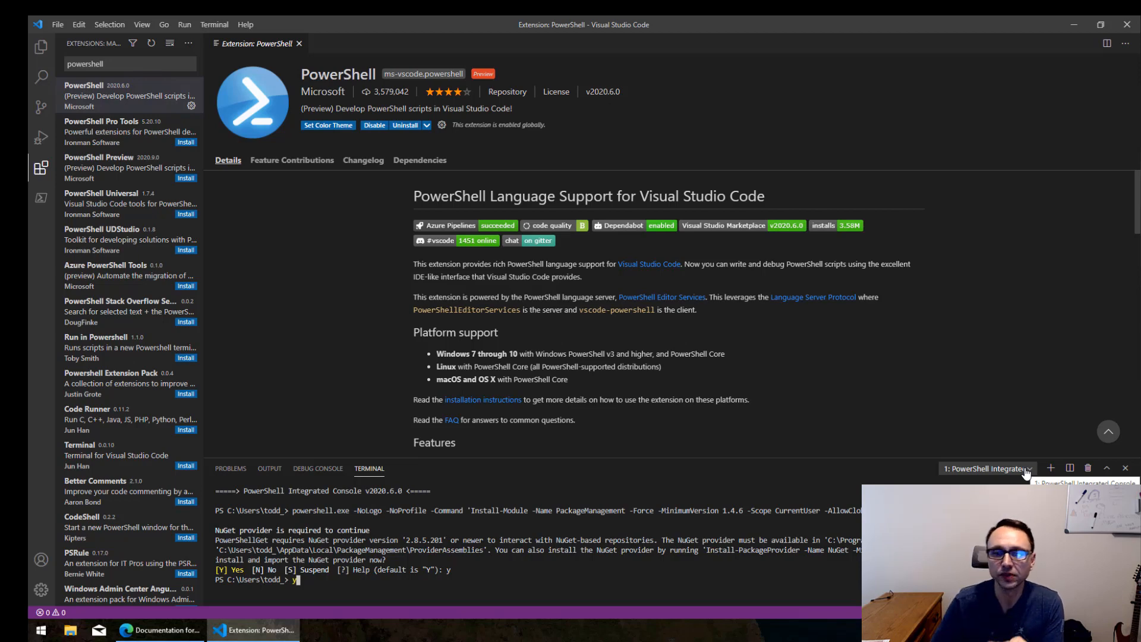
Step: Hide the extensions list, close the PowerShell console and the extension details page
{"action": "left_click", "coordinate": [41, 167]}
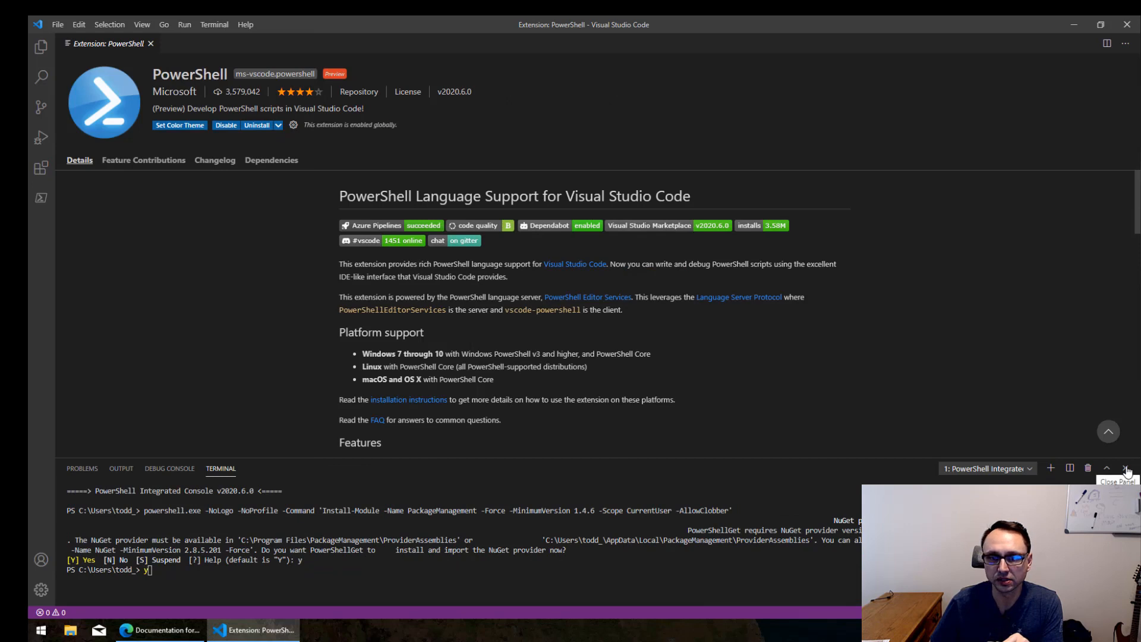
{"action": "left_click", "coordinate": [1126, 468]}
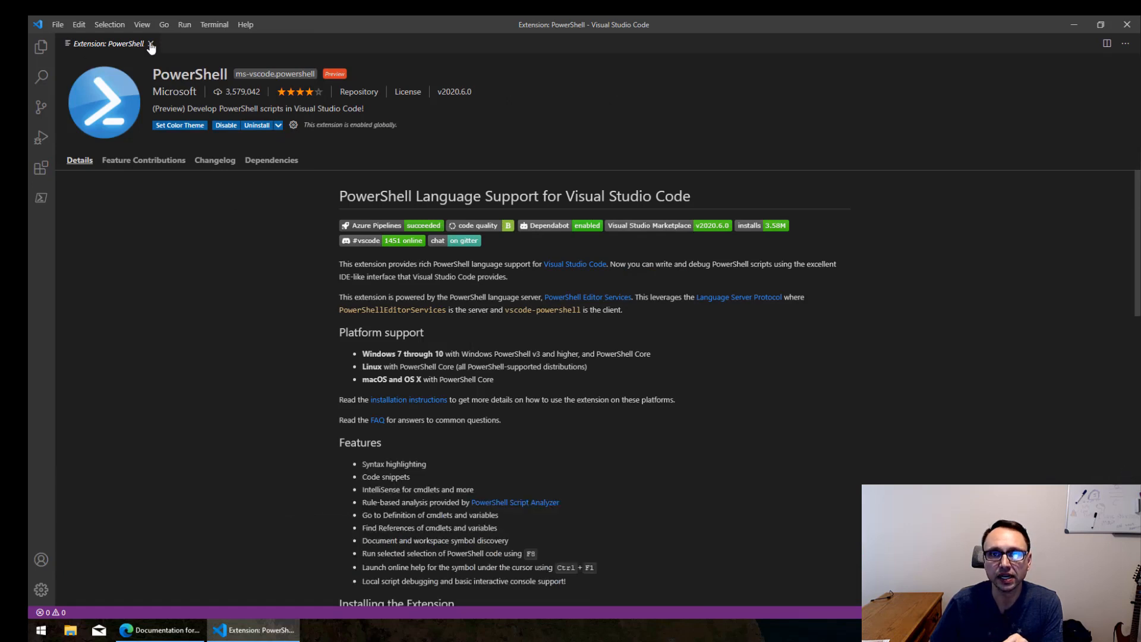
{"action": "left_click", "coordinate": [79, 24]}
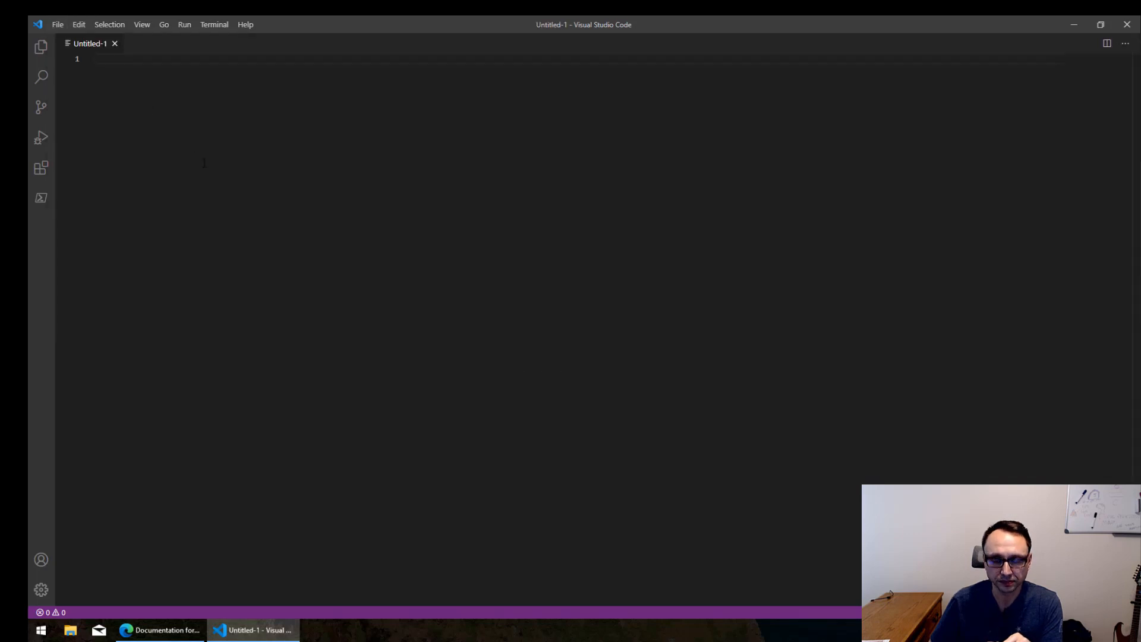
Step: Write the line Write-host "Hello World" in a new untitled file
{"action": "type", "text": "Wr"}
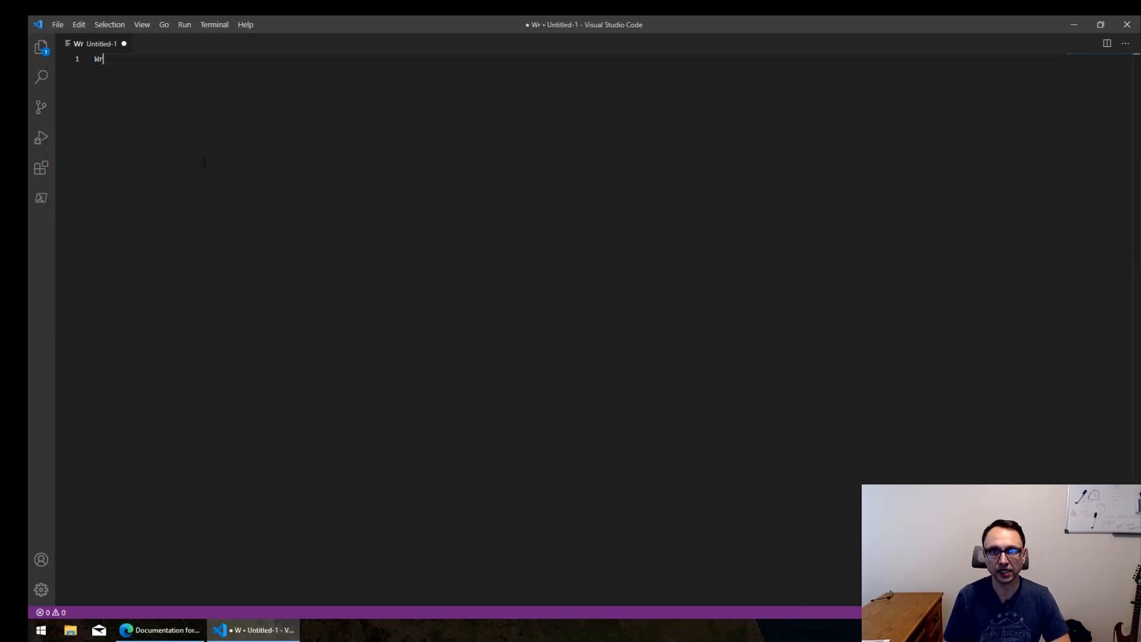
{"action": "type", "text": "ite-ho"}
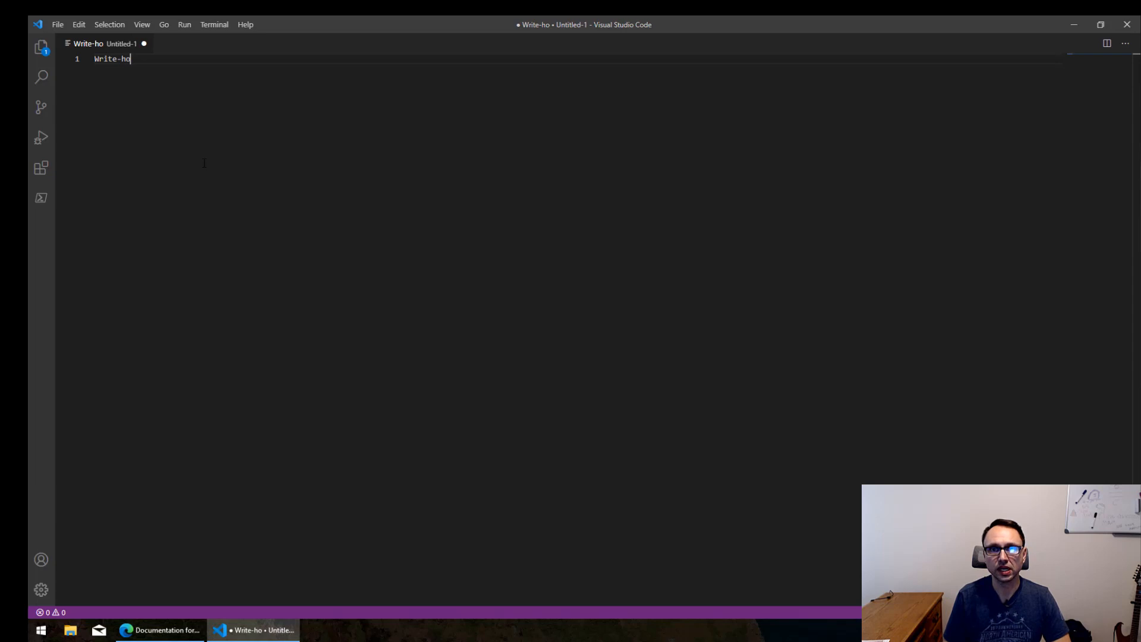
{"action": "type", "text": "st \"Hell"}
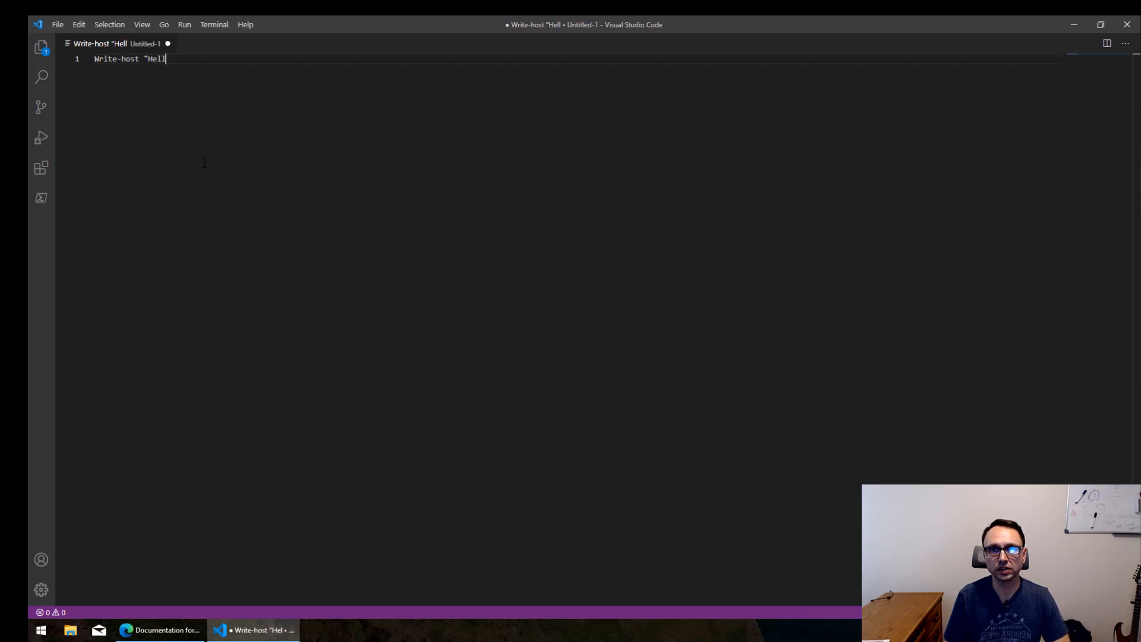
{"action": "type", "text": "o World"}
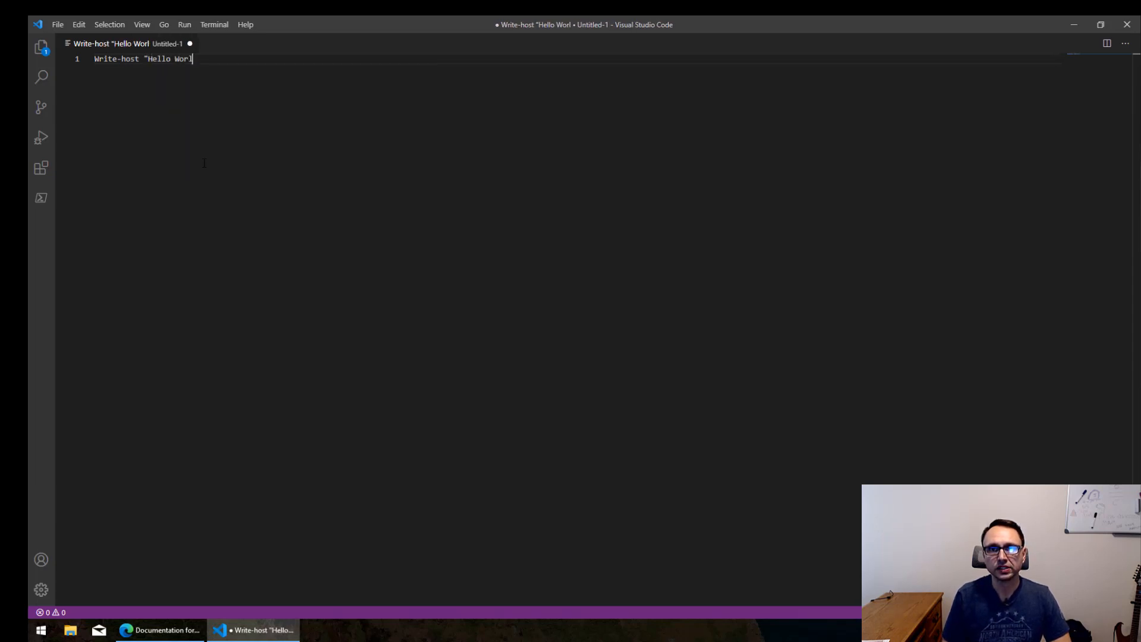
{"action": "type", "text": "d\""}
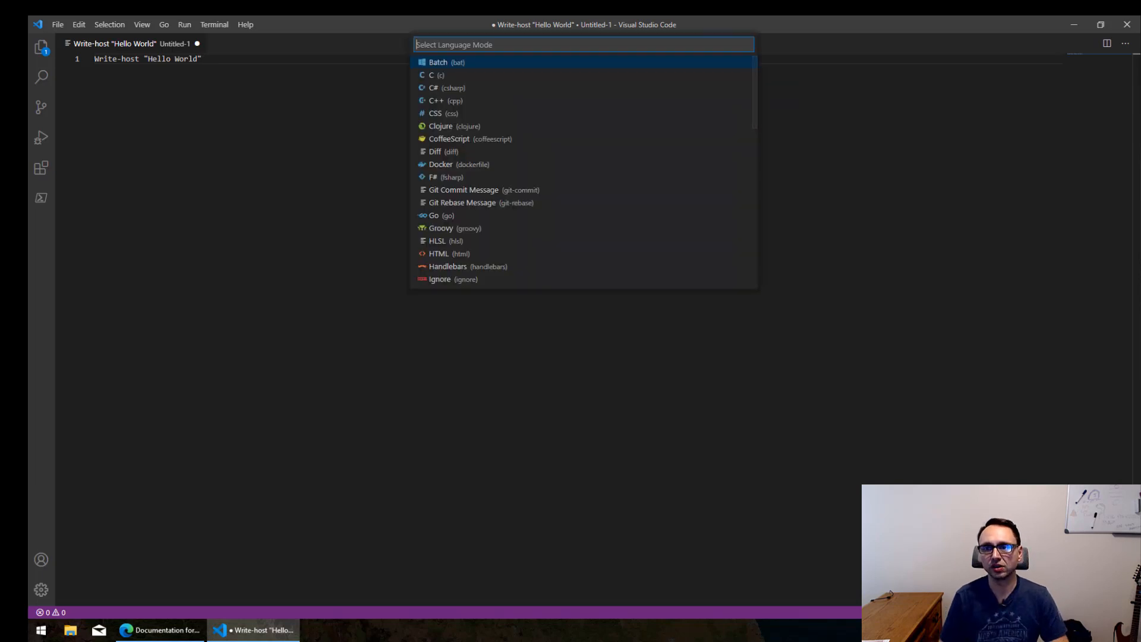
Step: Set the language to PowerShell and add Write-Host "This is a test" -NoNewline
{"action": "type", "text": "po"}
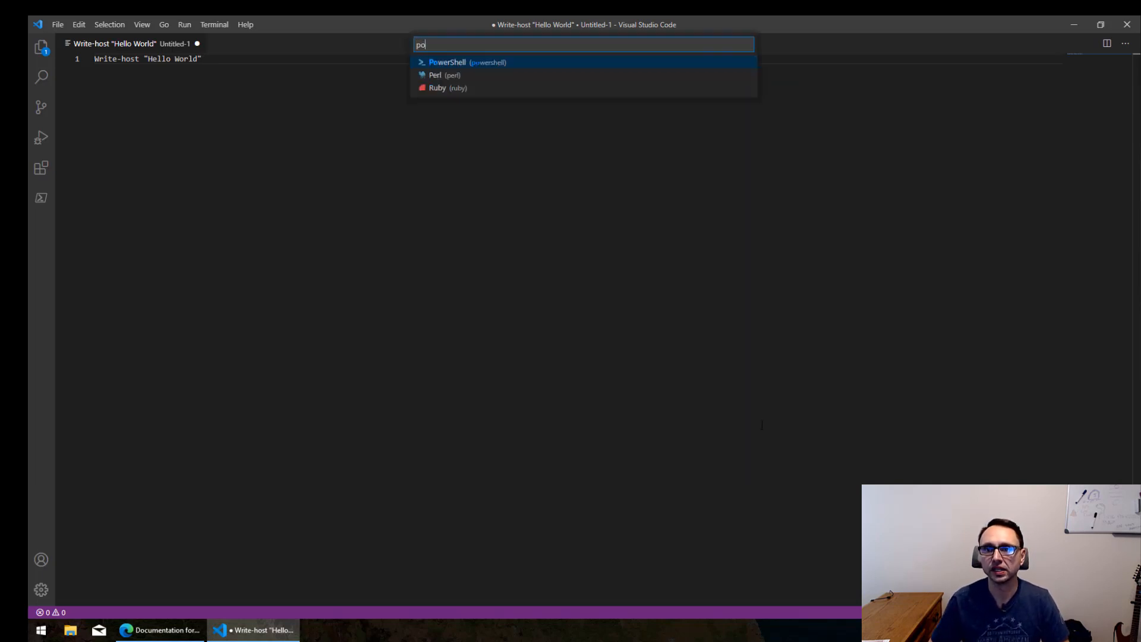
{"action": "left_click", "coordinate": [447, 61]}
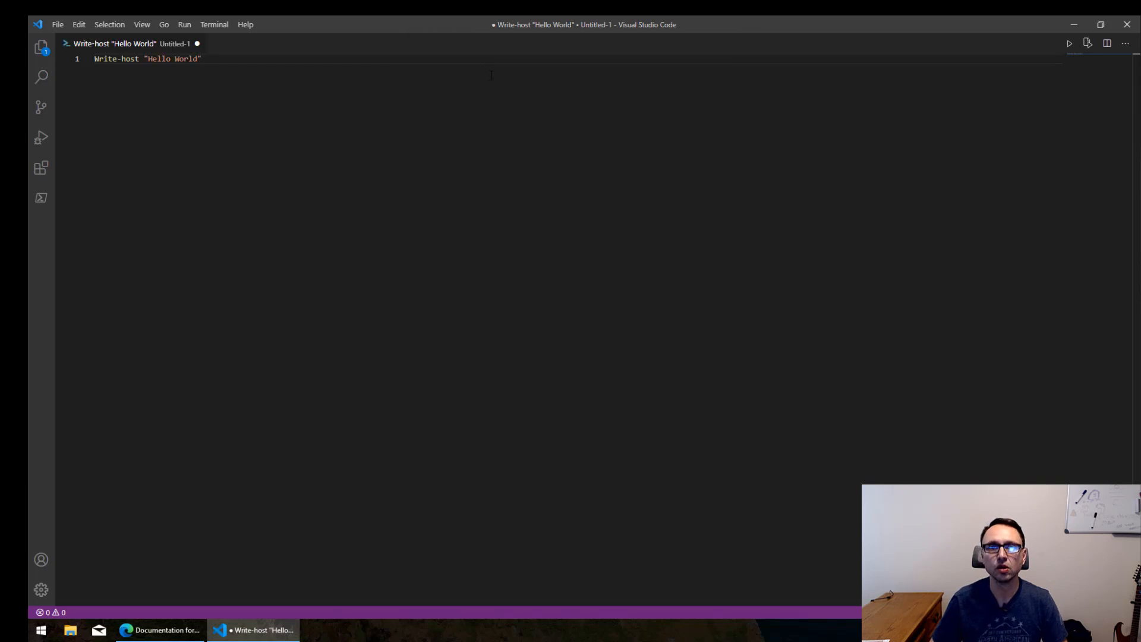
{"action": "type", "text": "wri"}
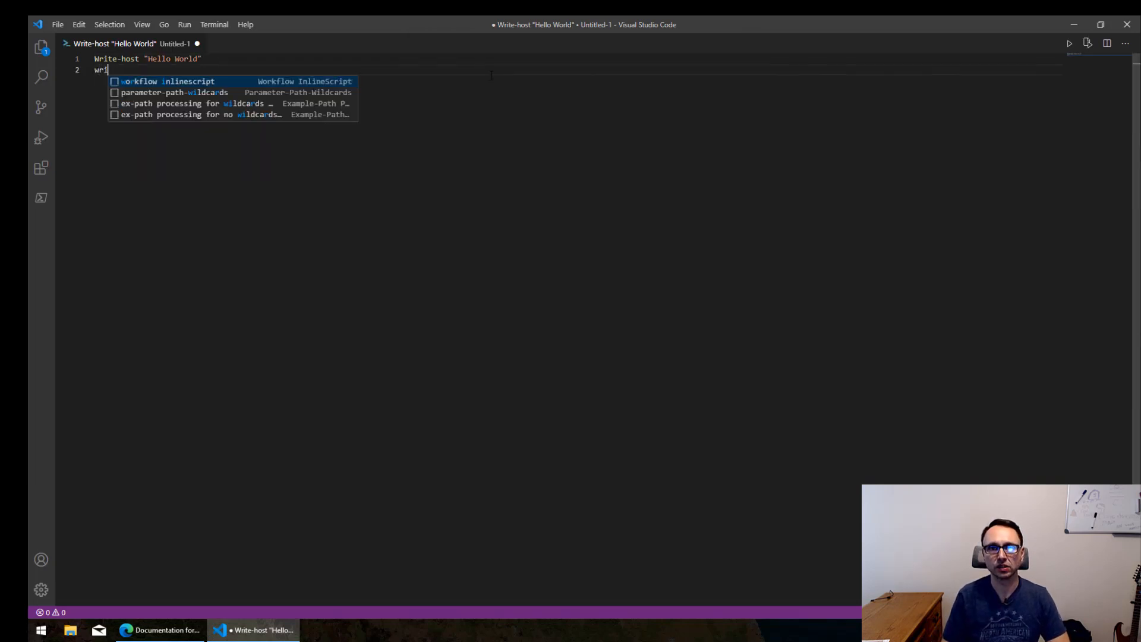
{"action": "type", "text": "te-Host \""}
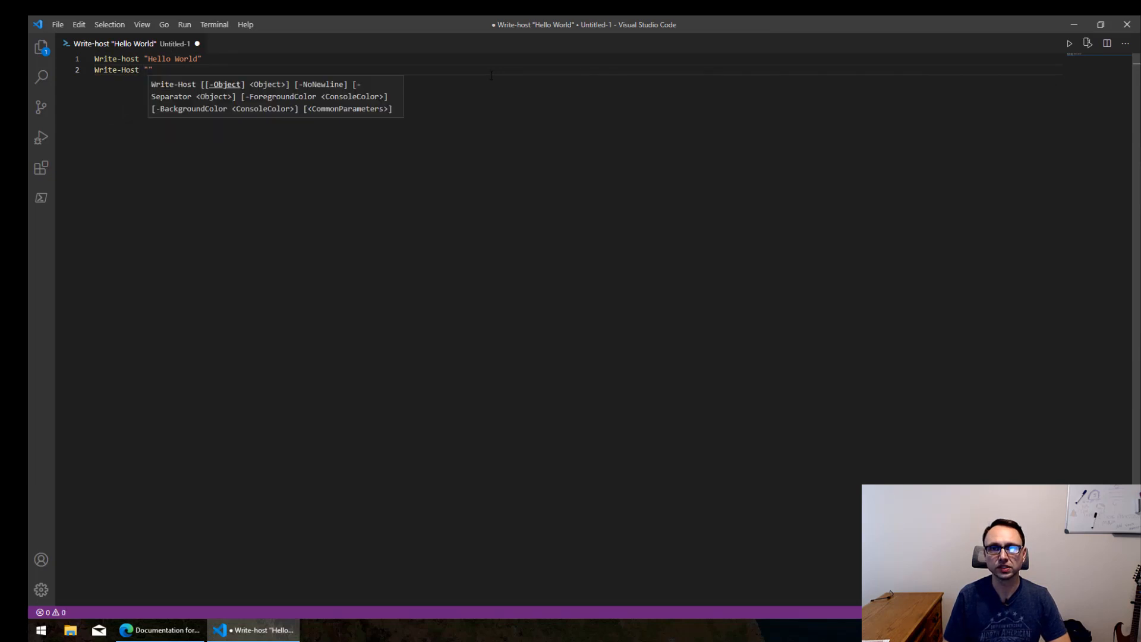
{"action": "type", "text": "This is a test"}
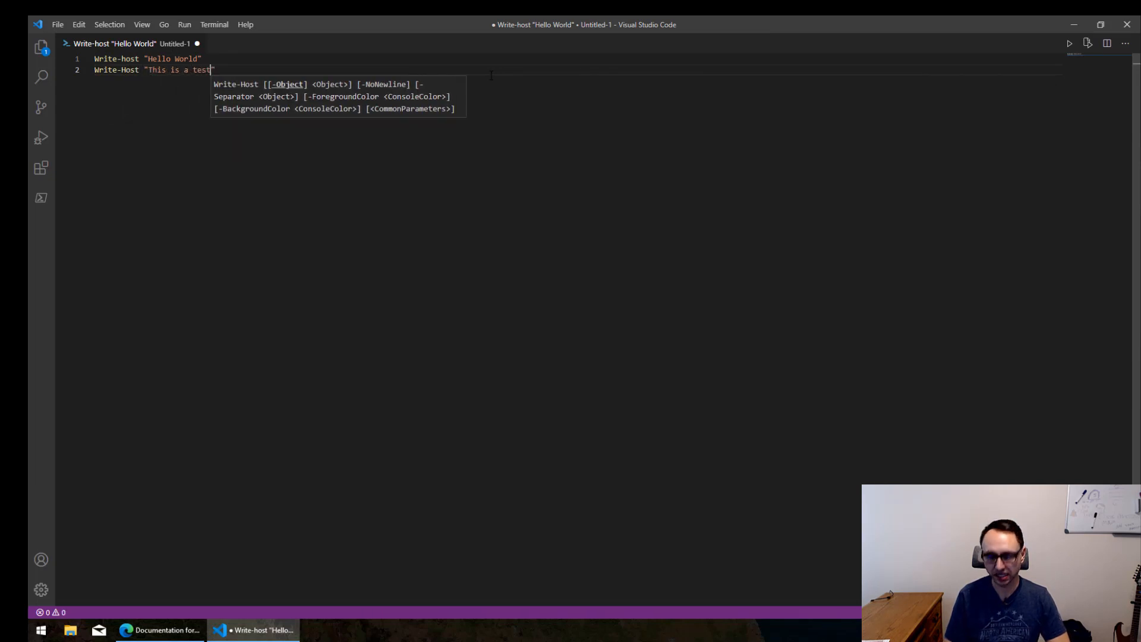
{"action": "type", "text": "-NoNewline"}
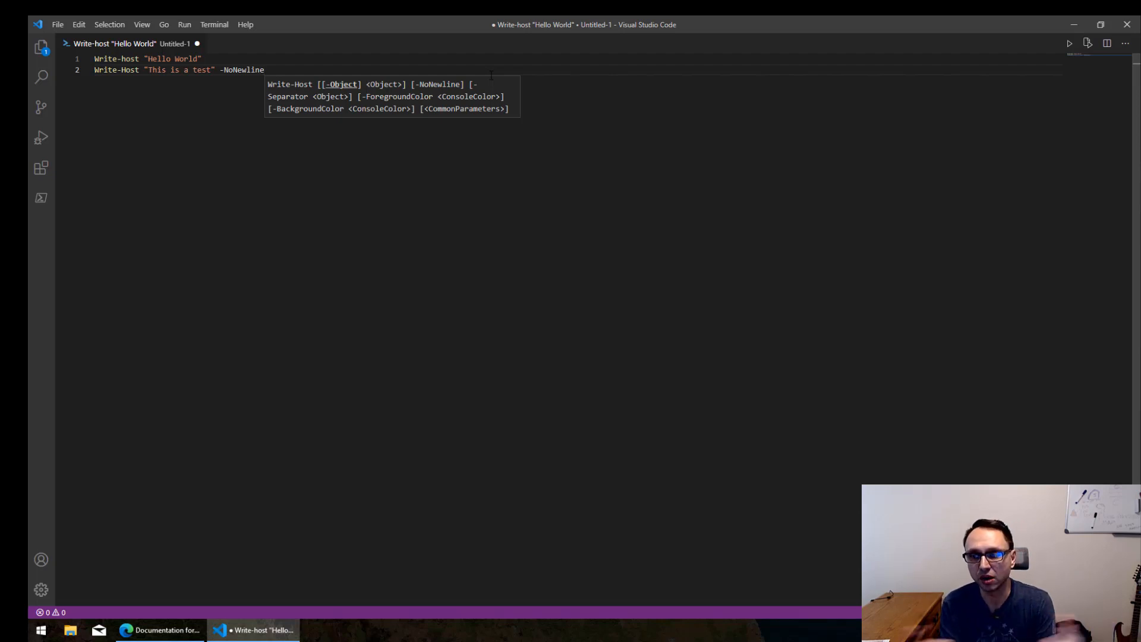
{"action": "mouse_move", "coordinate": [162, 55]}
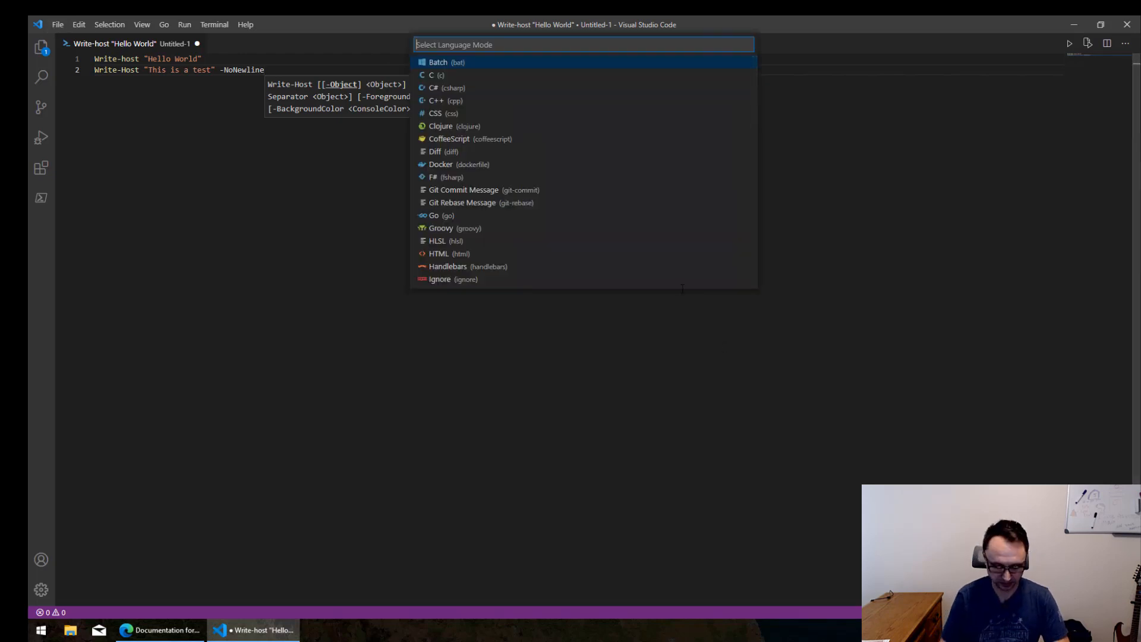
Step: Switch the untitled file's language mode to Plain Text
{"action": "type", "text": "pla"}
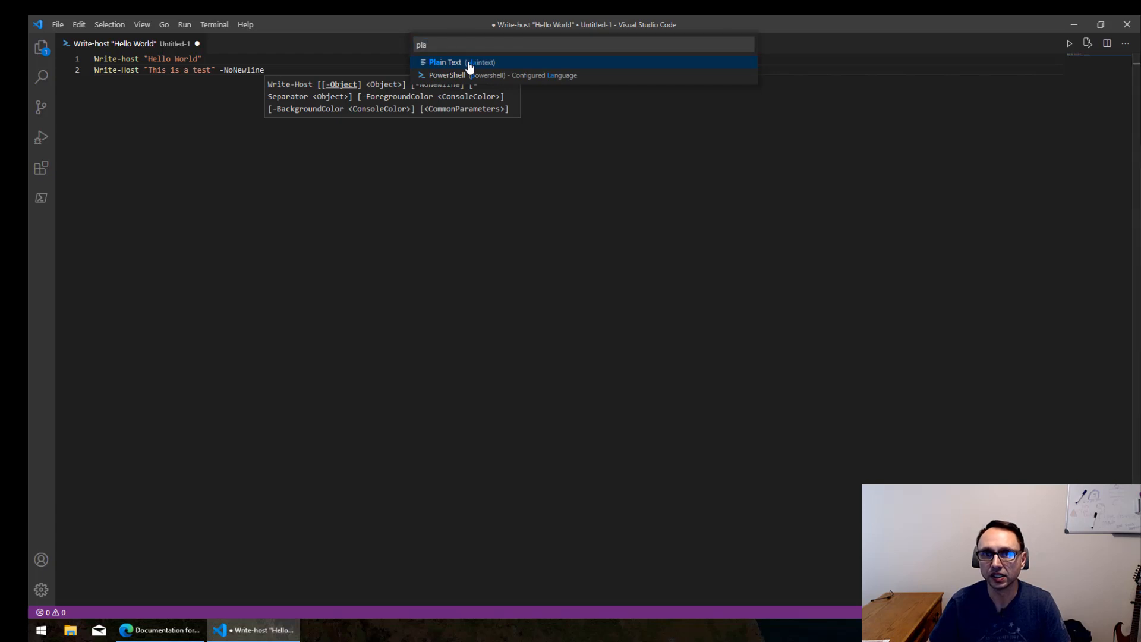
{"action": "key", "text": "Escape"}
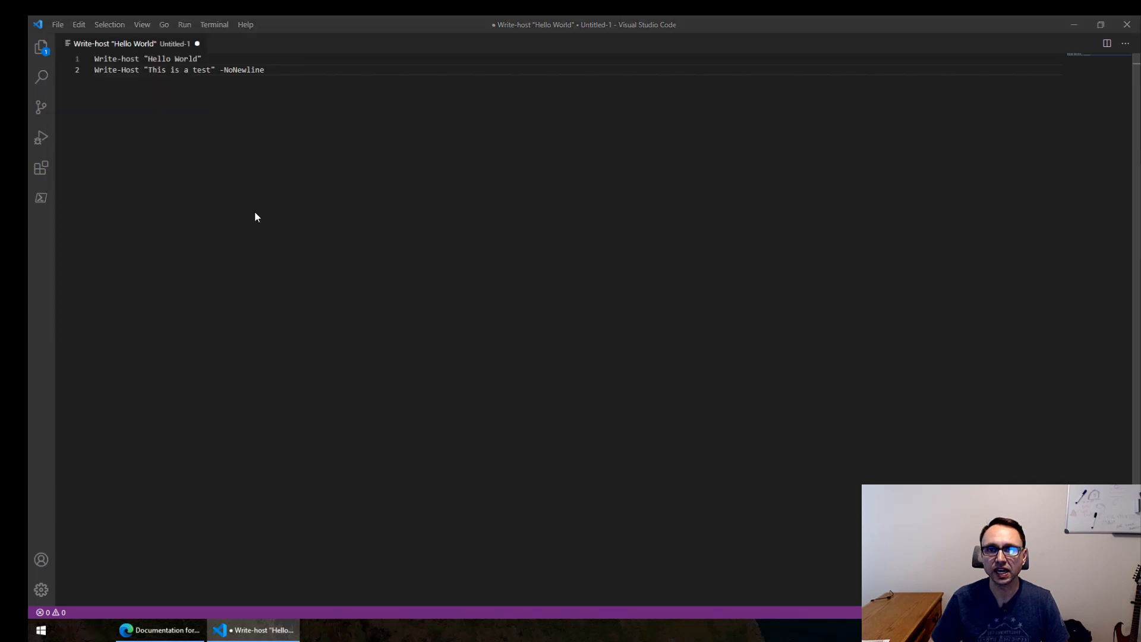
Step: Save the script as test.ps1 with Save as type set to PowerShell
{"action": "key", "text": "ctrl+s"}
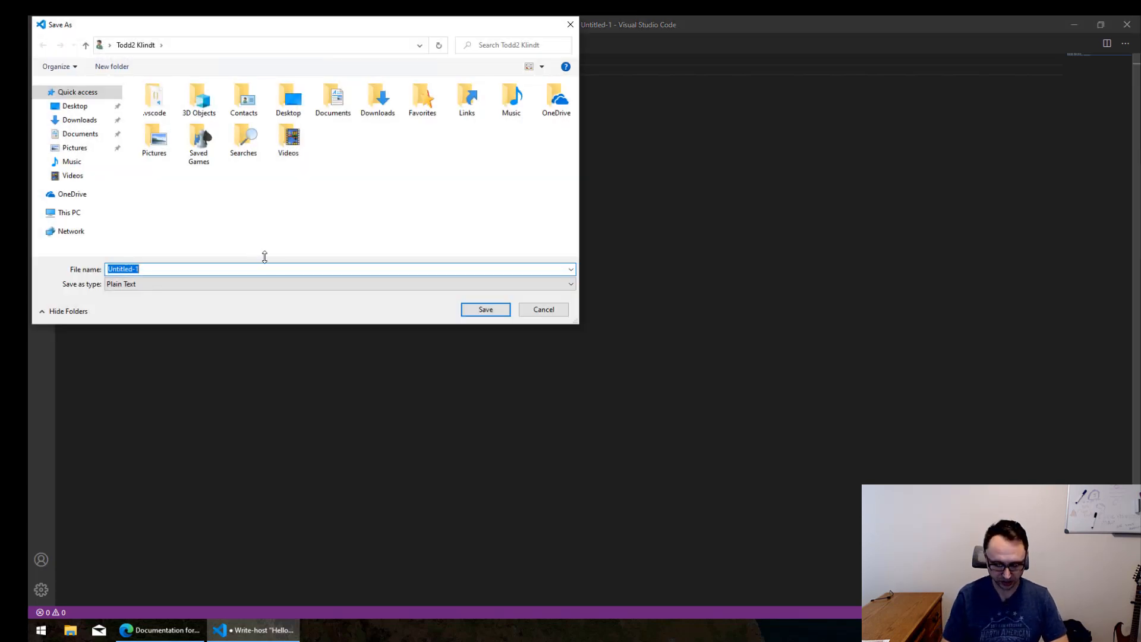
{"action": "type", "text": "test"}
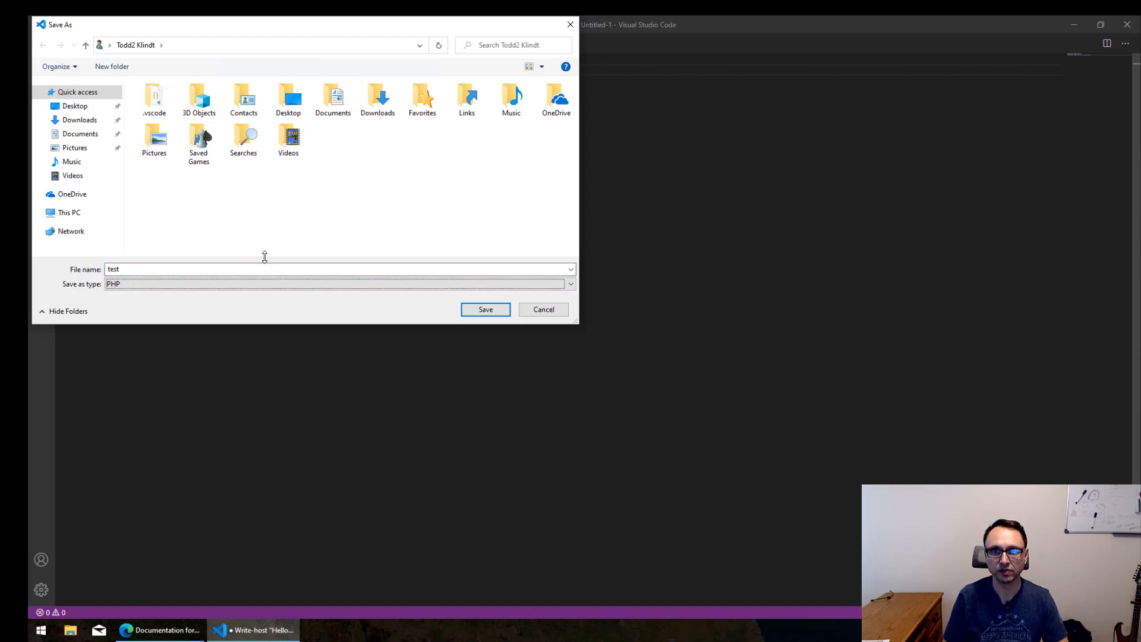
{"action": "left_click", "coordinate": [569, 284]}
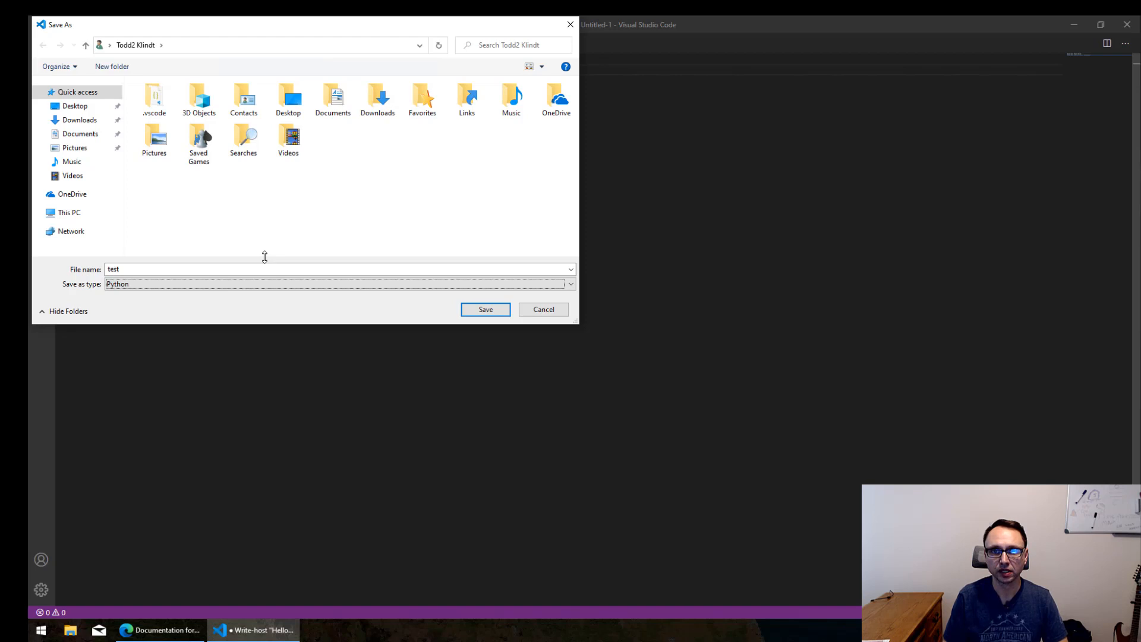
{"action": "left_click", "coordinate": [339, 284]}
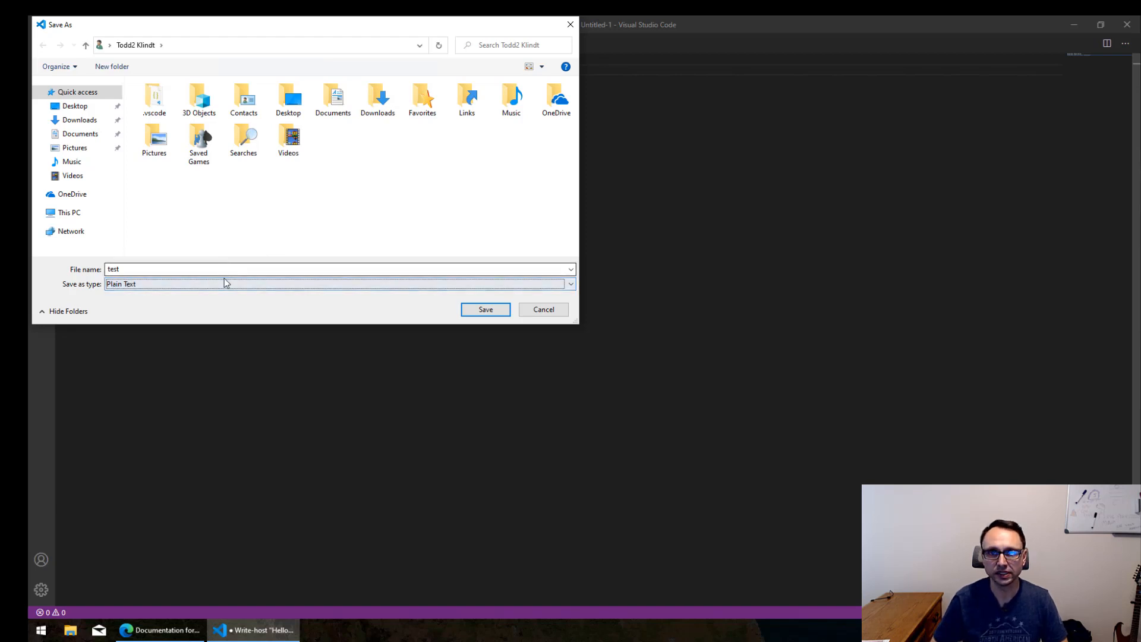
{"action": "left_click", "coordinate": [338, 284]}
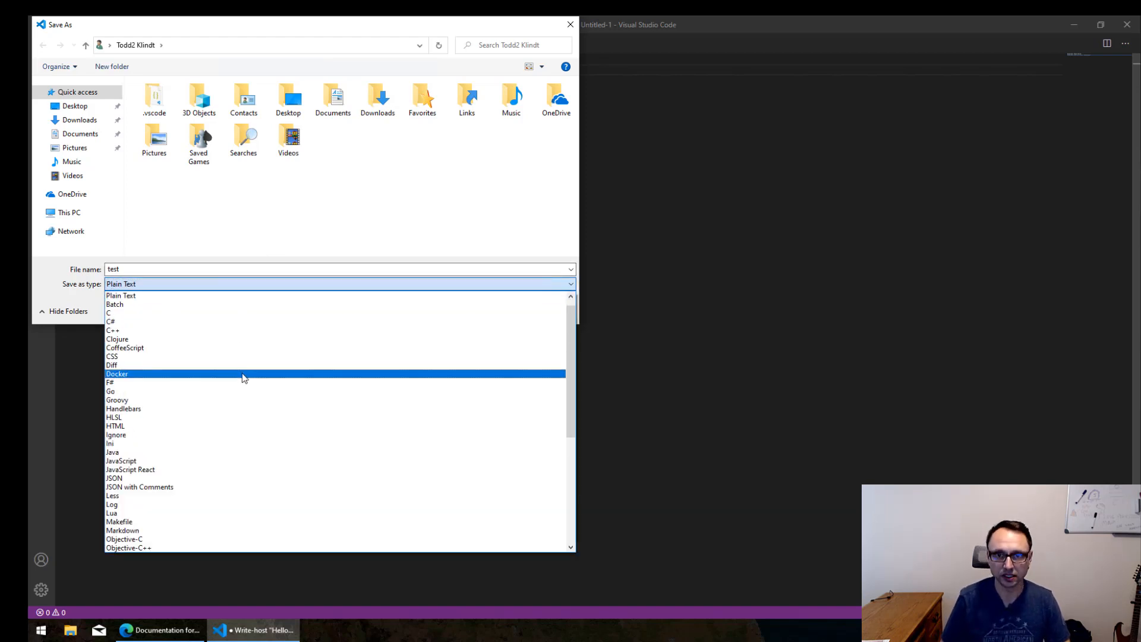
{"action": "scroll", "scroll_direction": "down", "scroll_amount": 3}
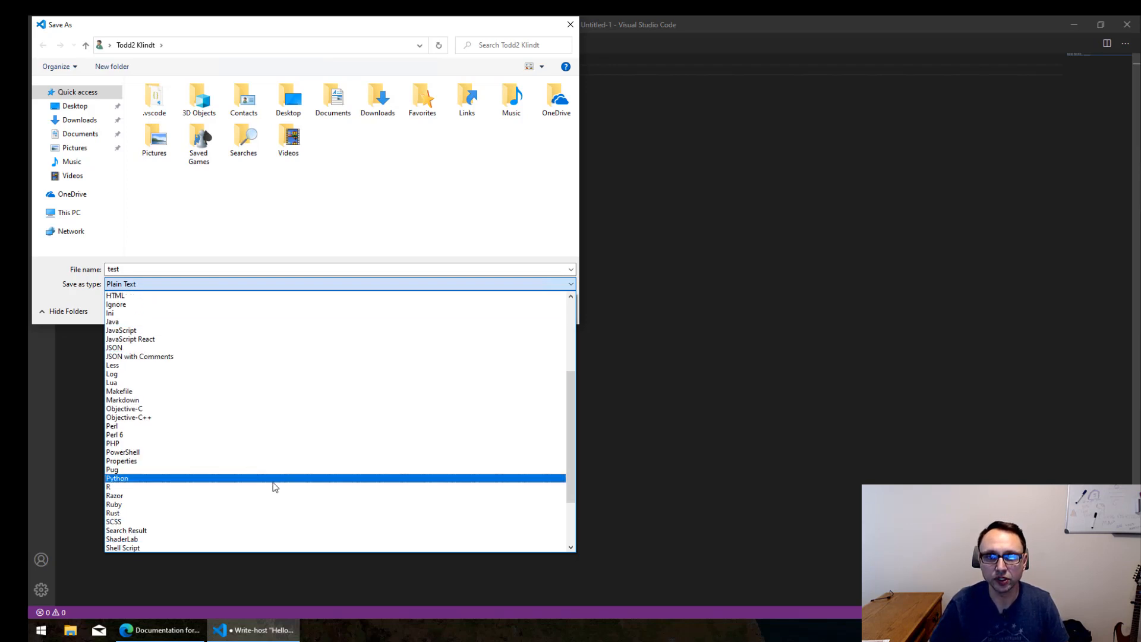
{"action": "left_click", "coordinate": [122, 451]}
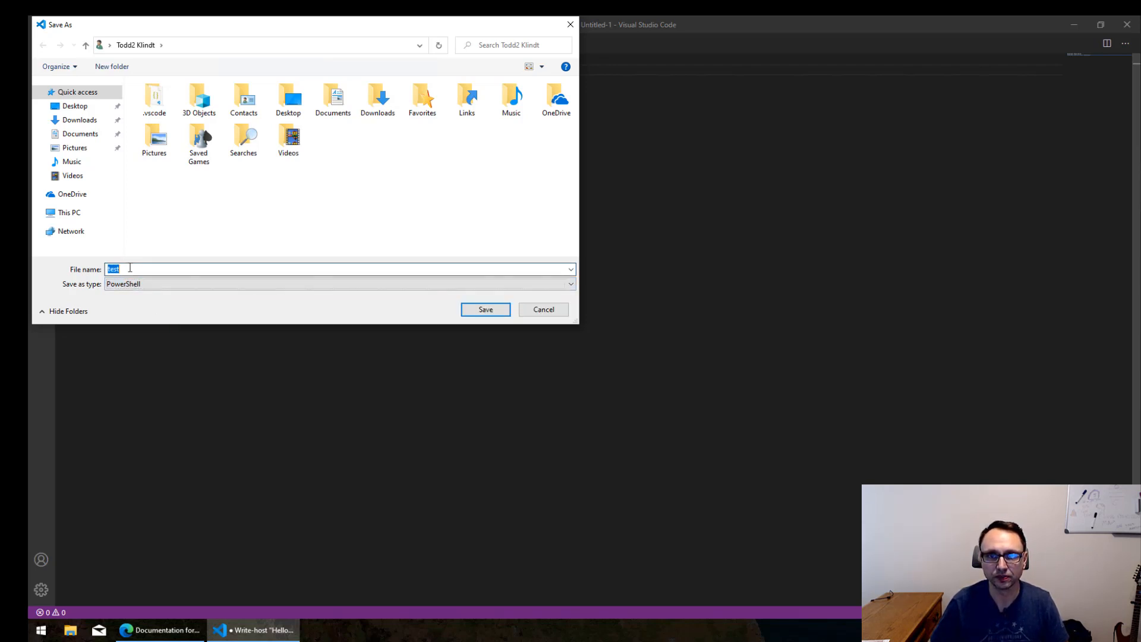
{"action": "type", "text": "test.ps1"}
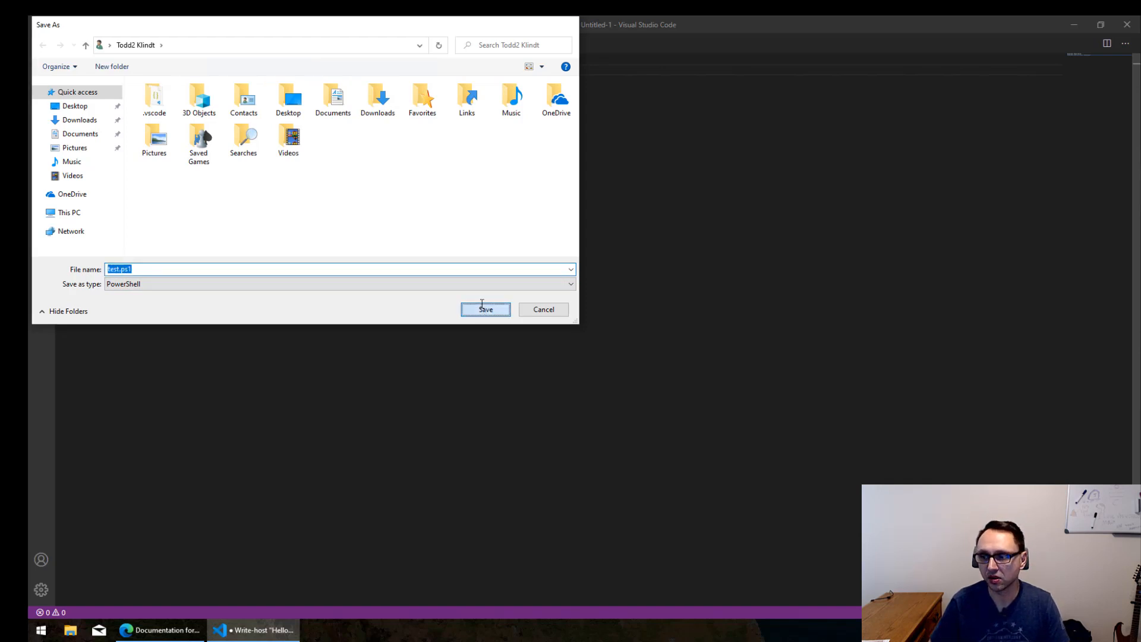
{"action": "left_click", "coordinate": [485, 309]}
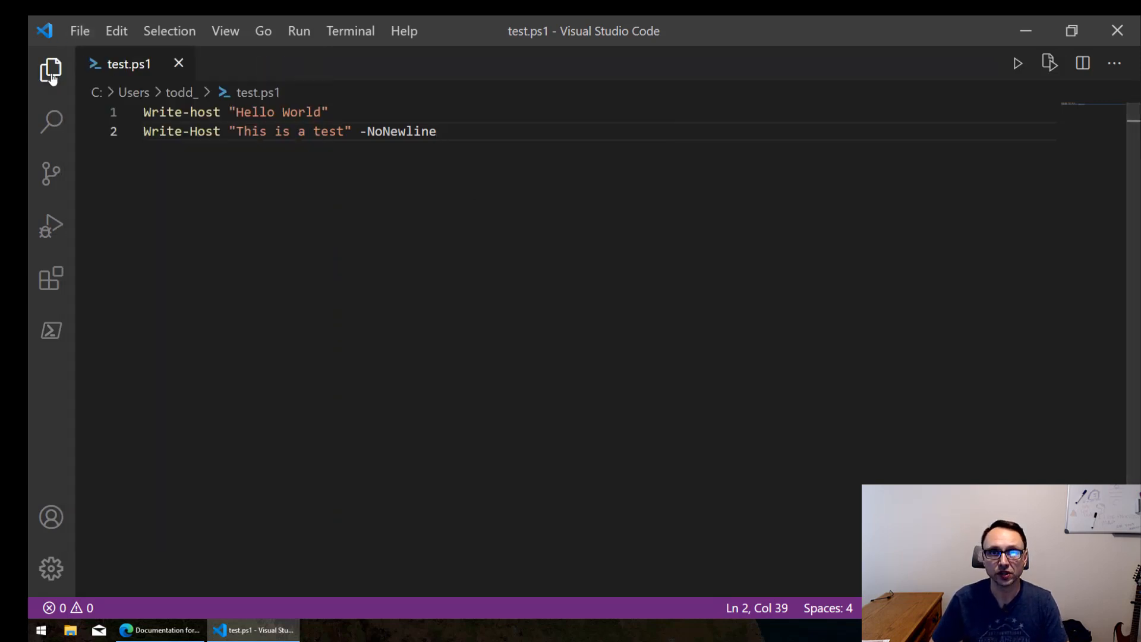
{"action": "left_click", "coordinate": [50, 71]}
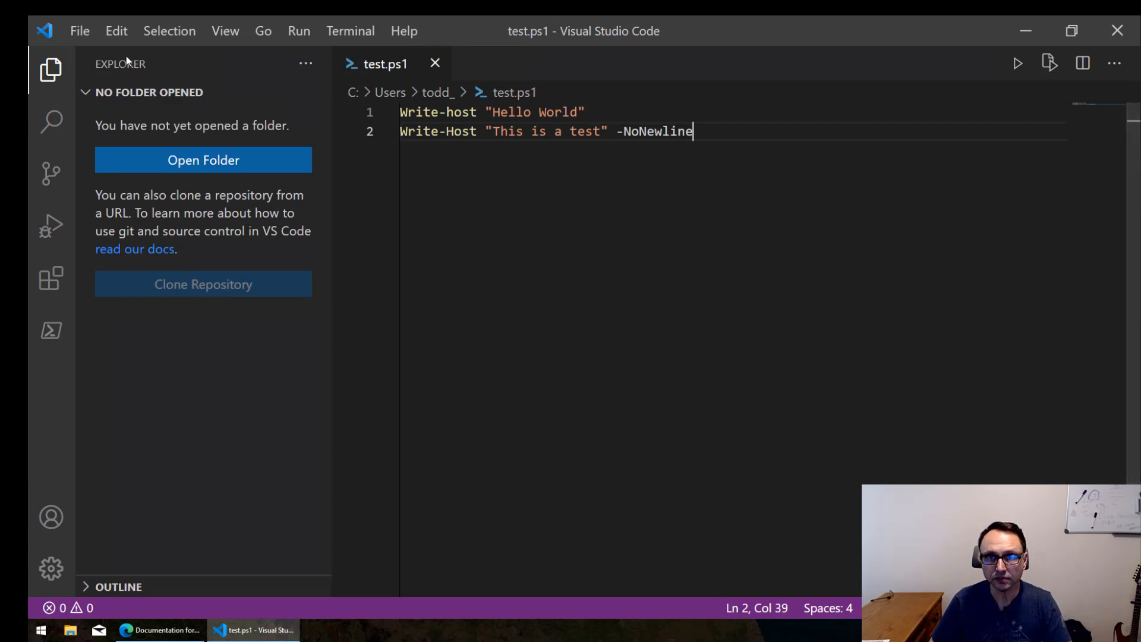
{"action": "left_click", "coordinate": [50, 69]}
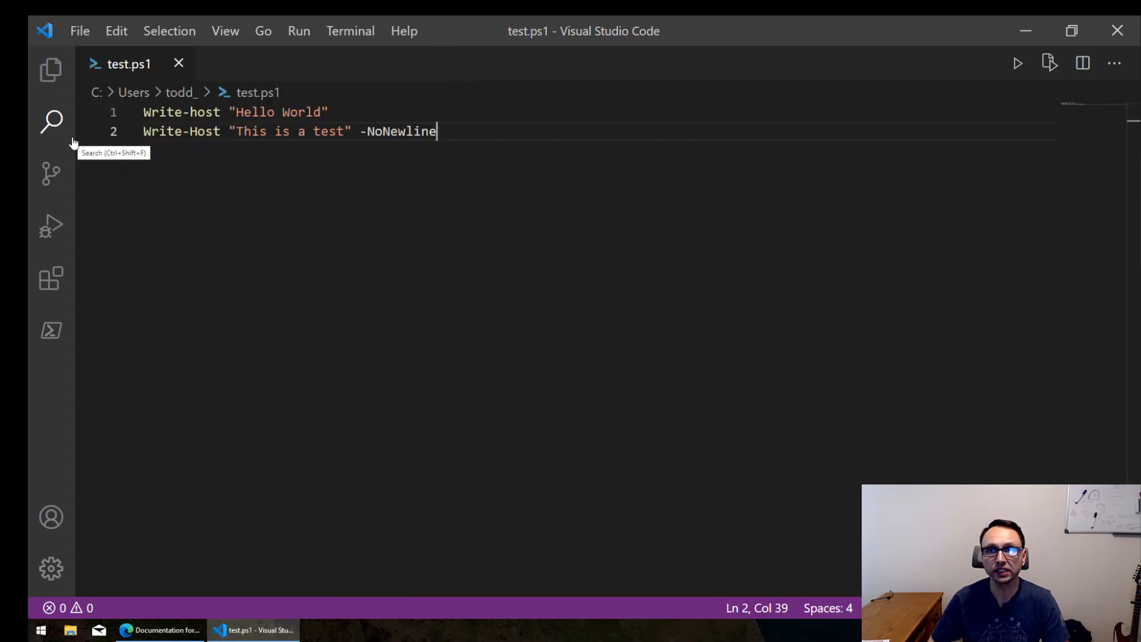
{"action": "mouse_move", "coordinate": [128, 119]}
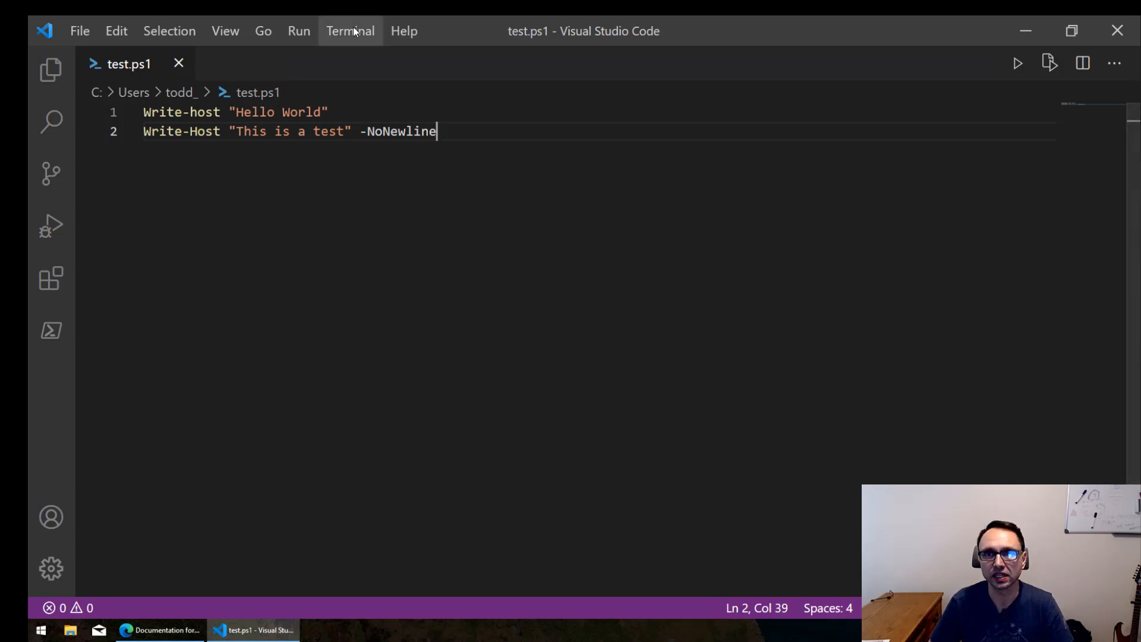
Step: Start a new PowerShell terminal and run Get-ChildItem to confirm test.ps1 is listed
{"action": "left_click", "coordinate": [350, 31]}
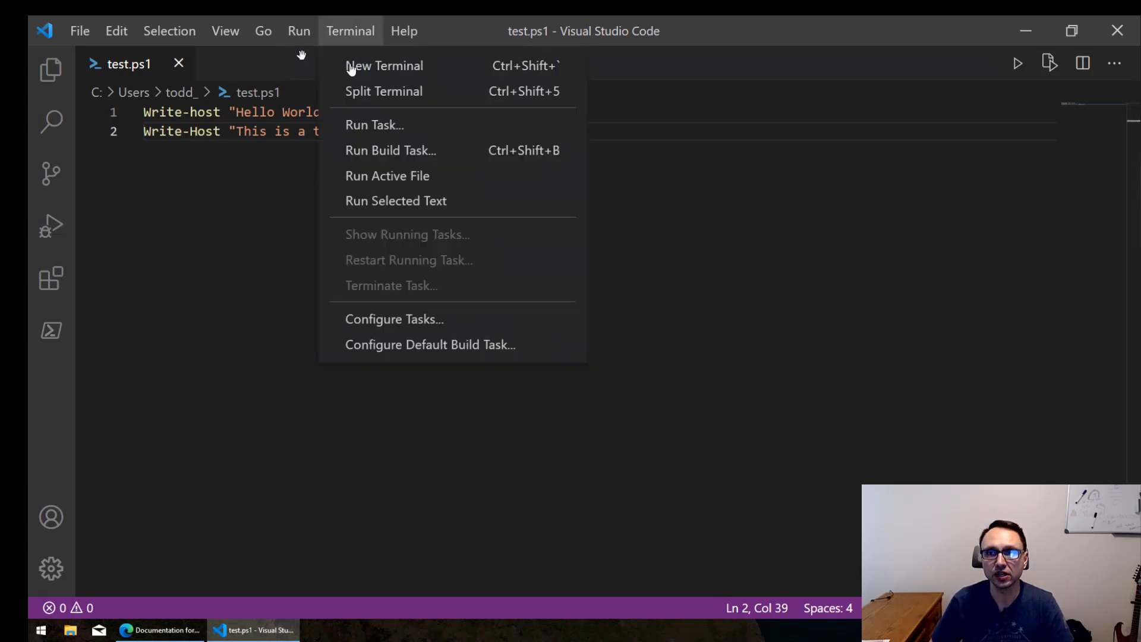
{"action": "left_click", "coordinate": [384, 65]}
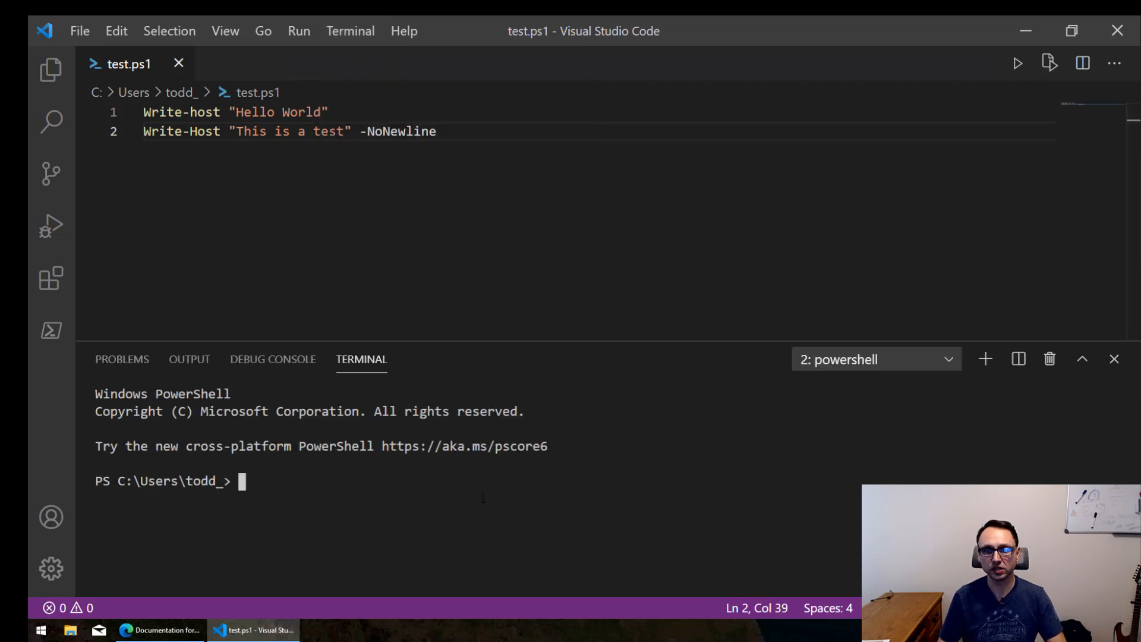
{"action": "type", "text": "get-chil"}
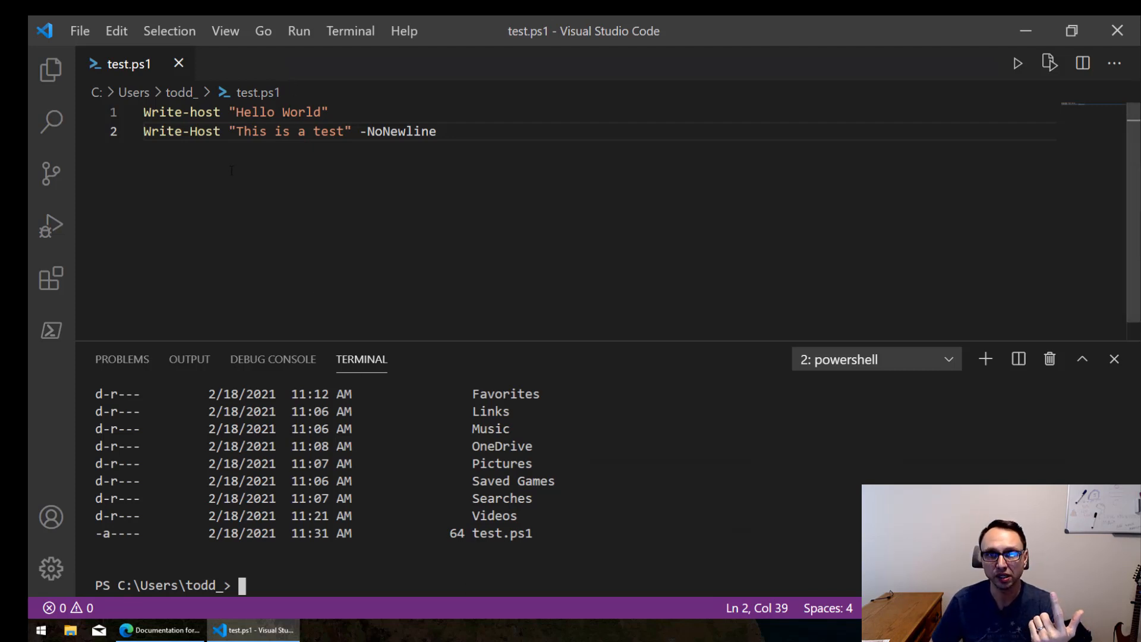
{"action": "mouse_move", "coordinate": [51, 225]}
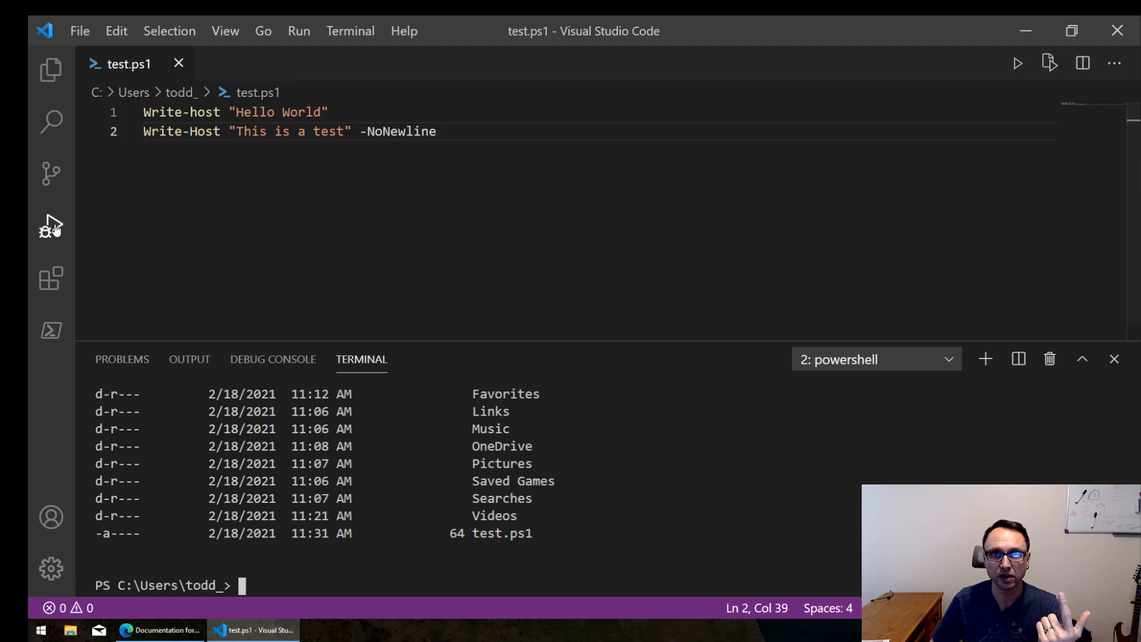
{"action": "mouse_move", "coordinate": [50, 226]}
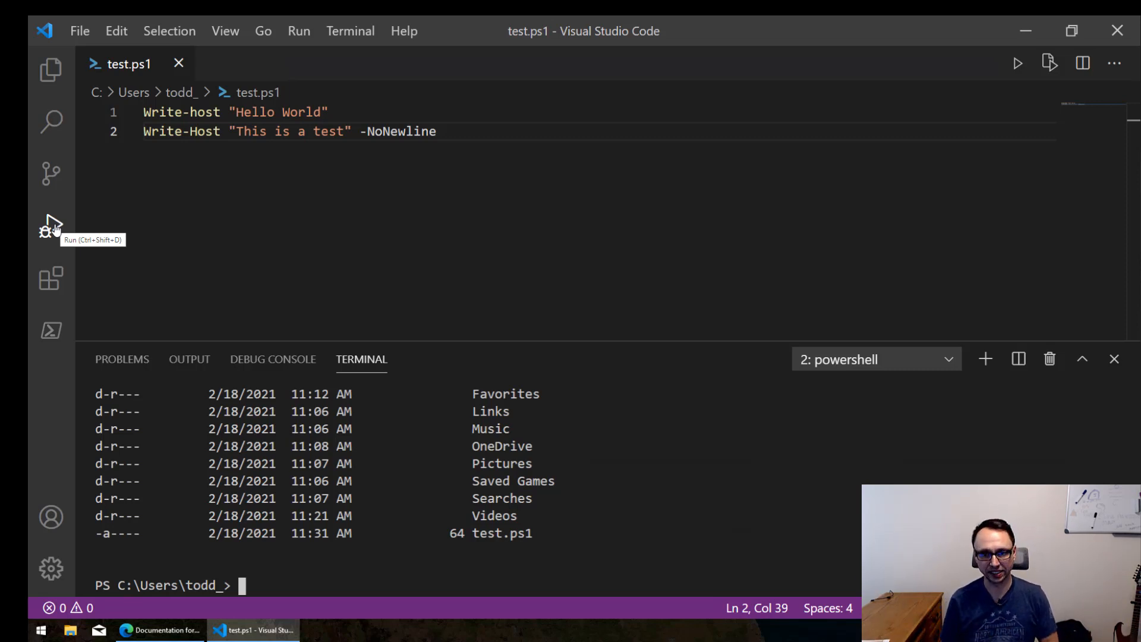
{"action": "mouse_move", "coordinate": [41, 250]}
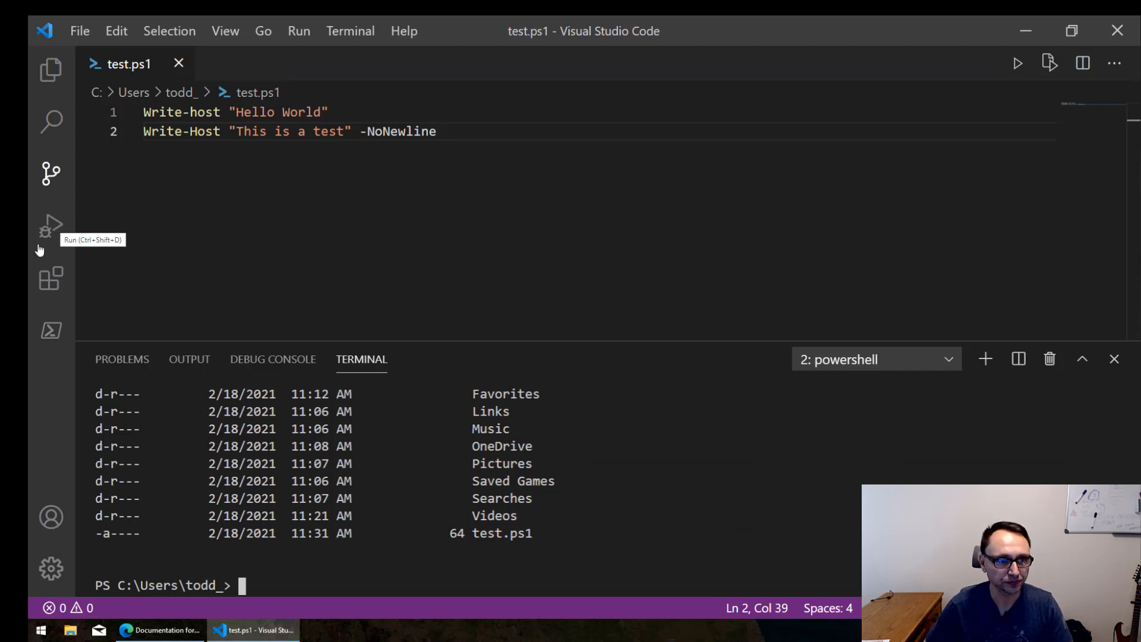
{"action": "mouse_move", "coordinate": [51, 291]}
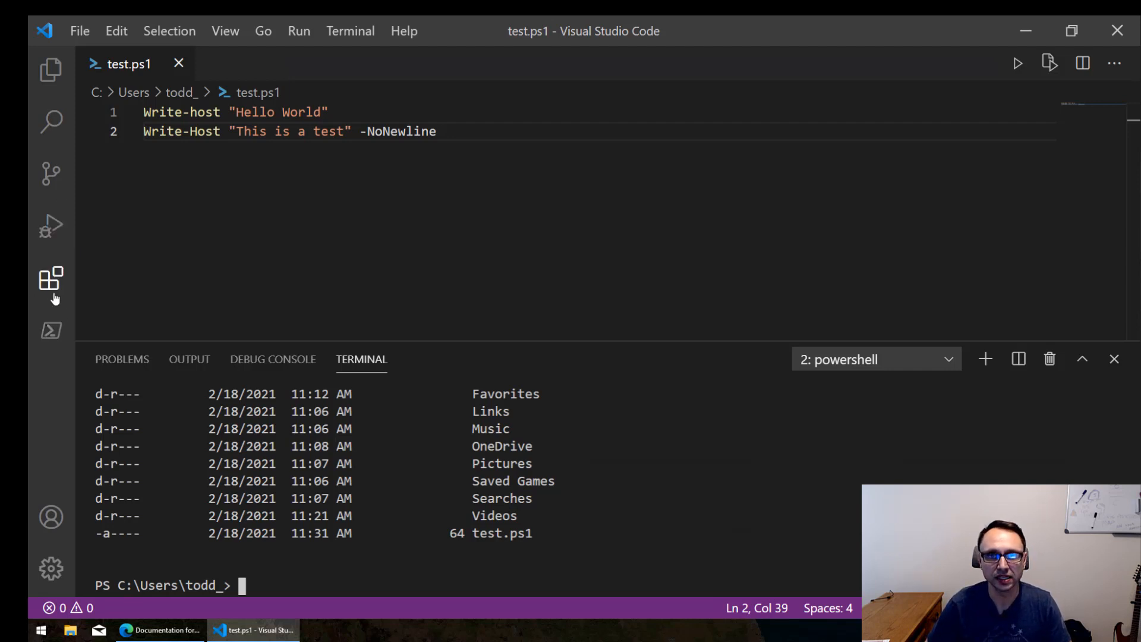
Step: Search the Extensions view for 'github' and install GitHub Pull Requests and Issues
{"action": "left_click", "coordinate": [51, 279]}
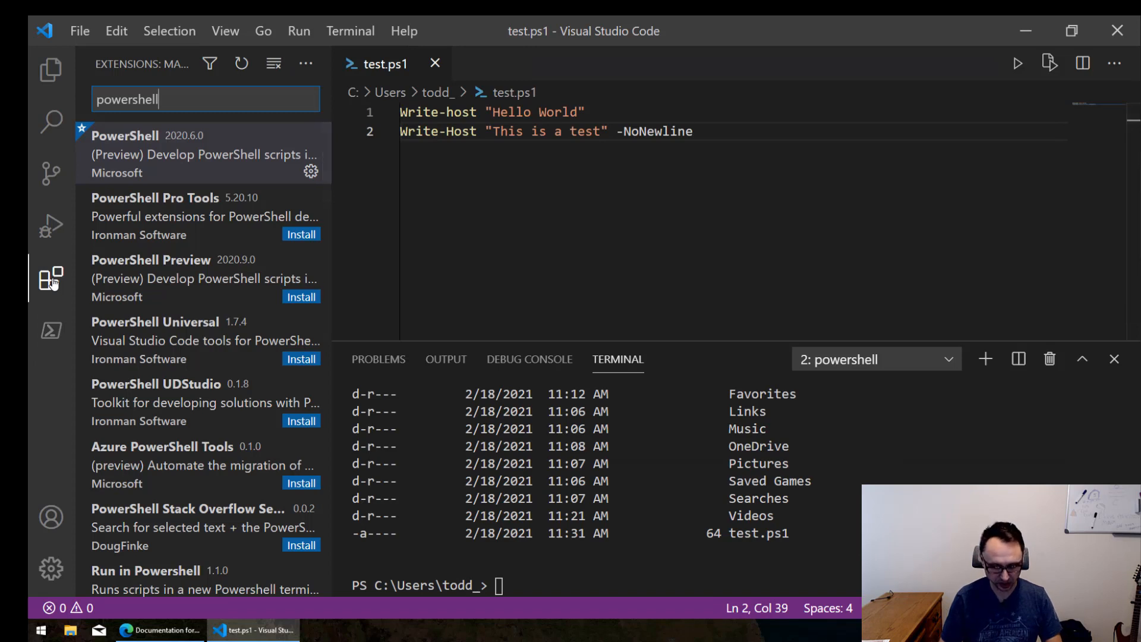
{"action": "type", "text": "github"}
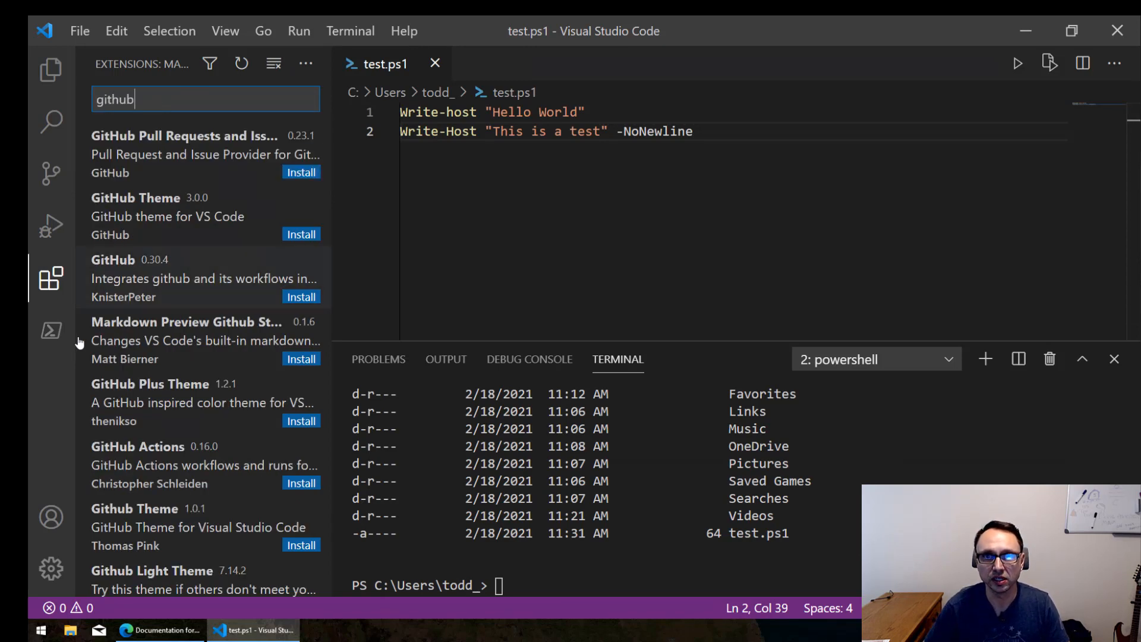
{"action": "mouse_move", "coordinate": [169, 145]}
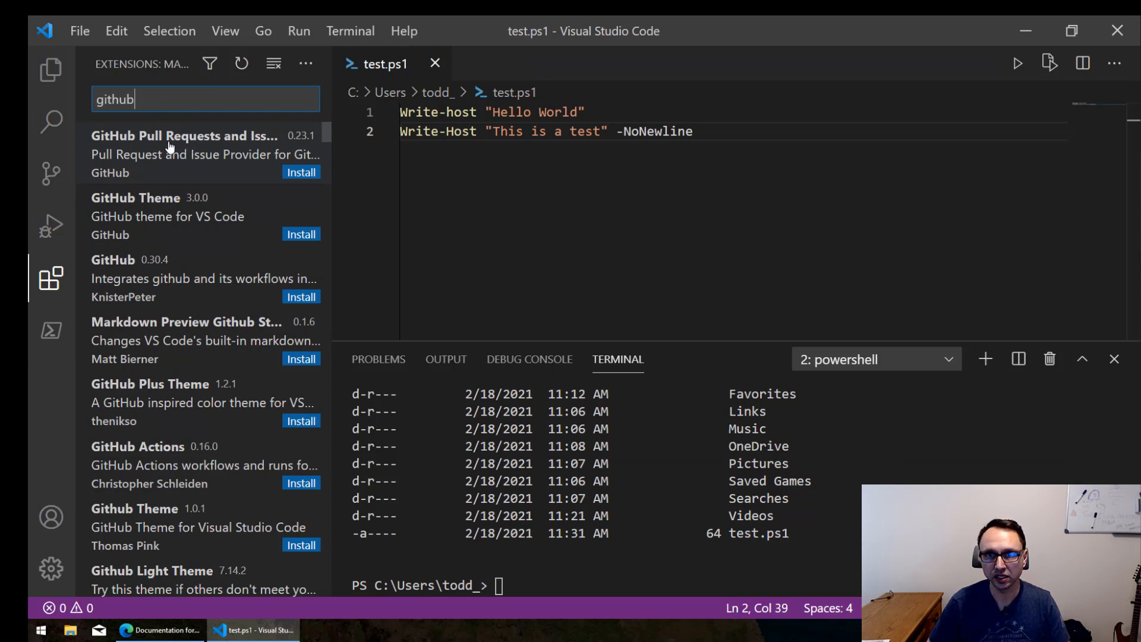
{"action": "mouse_move", "coordinate": [231, 149]}
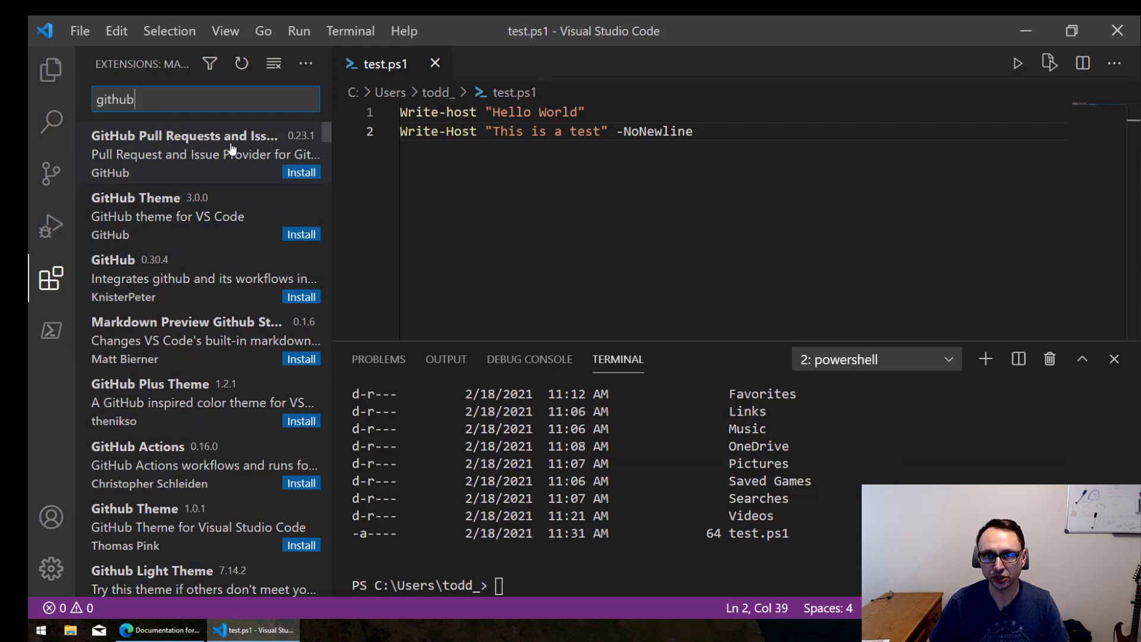
{"action": "left_click", "coordinate": [183, 145]}
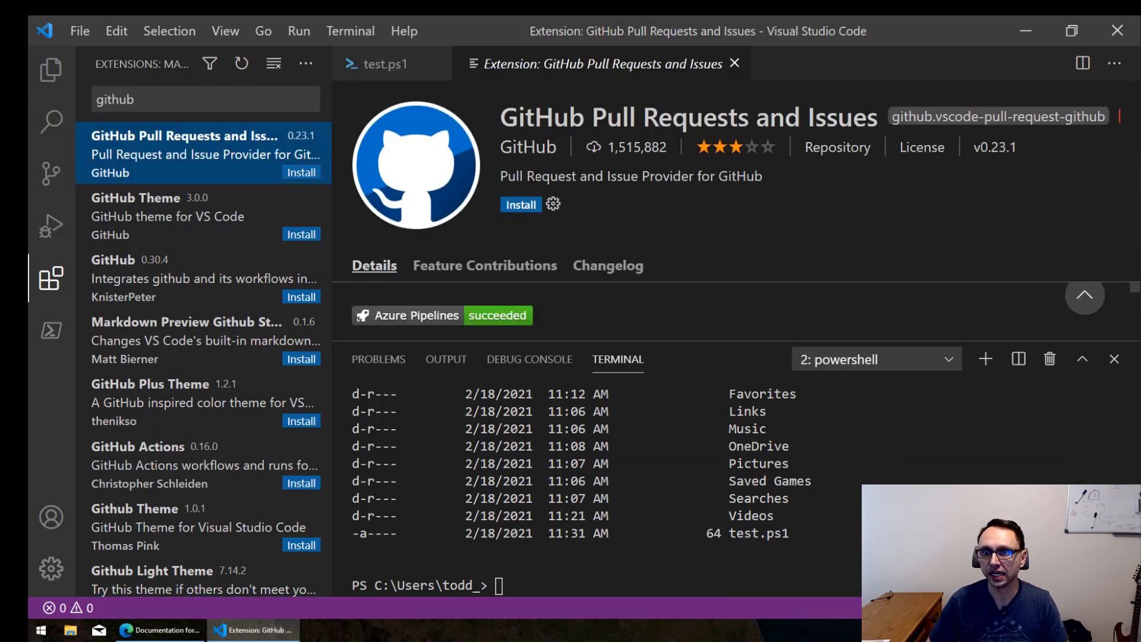
{"action": "mouse_move", "coordinate": [517, 153]}
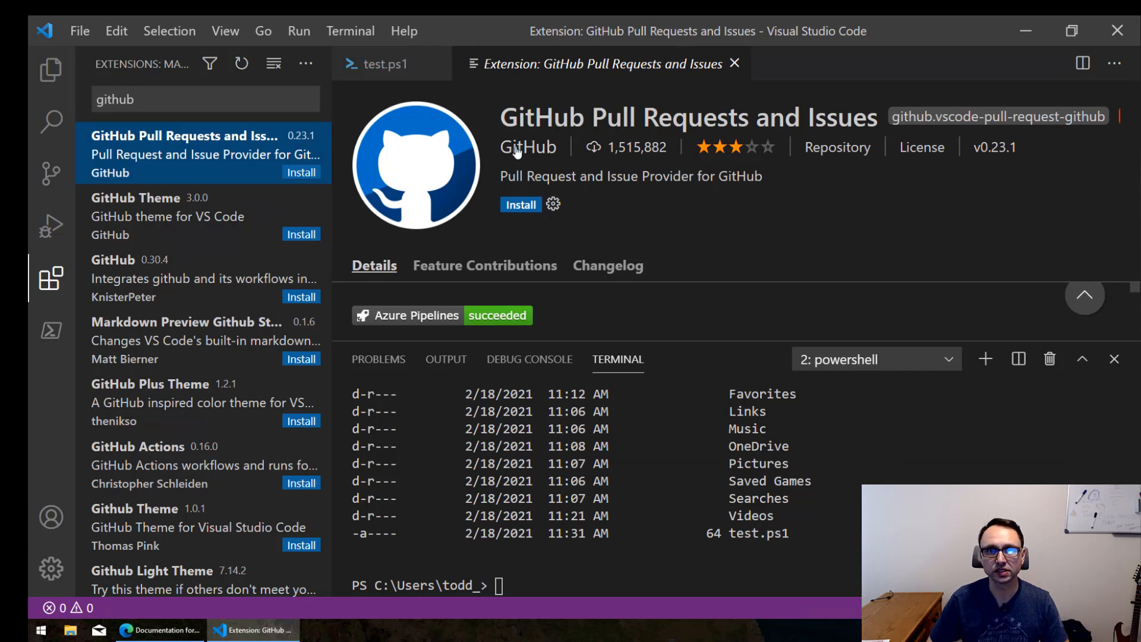
{"action": "mouse_move", "coordinate": [113, 357]}
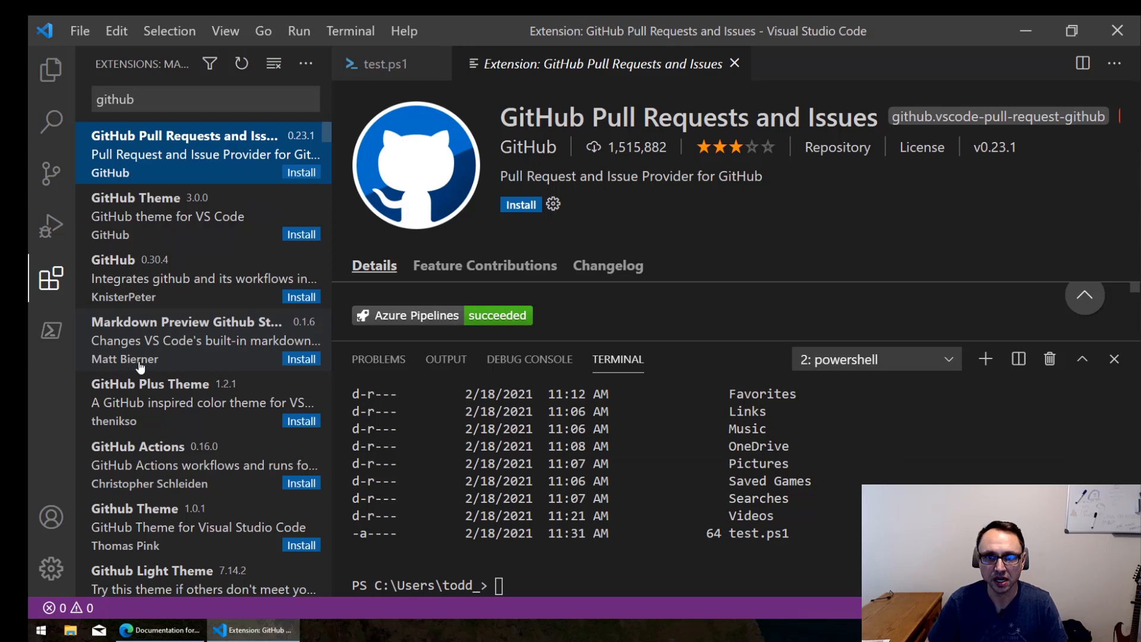
{"action": "mouse_move", "coordinate": [171, 526]}
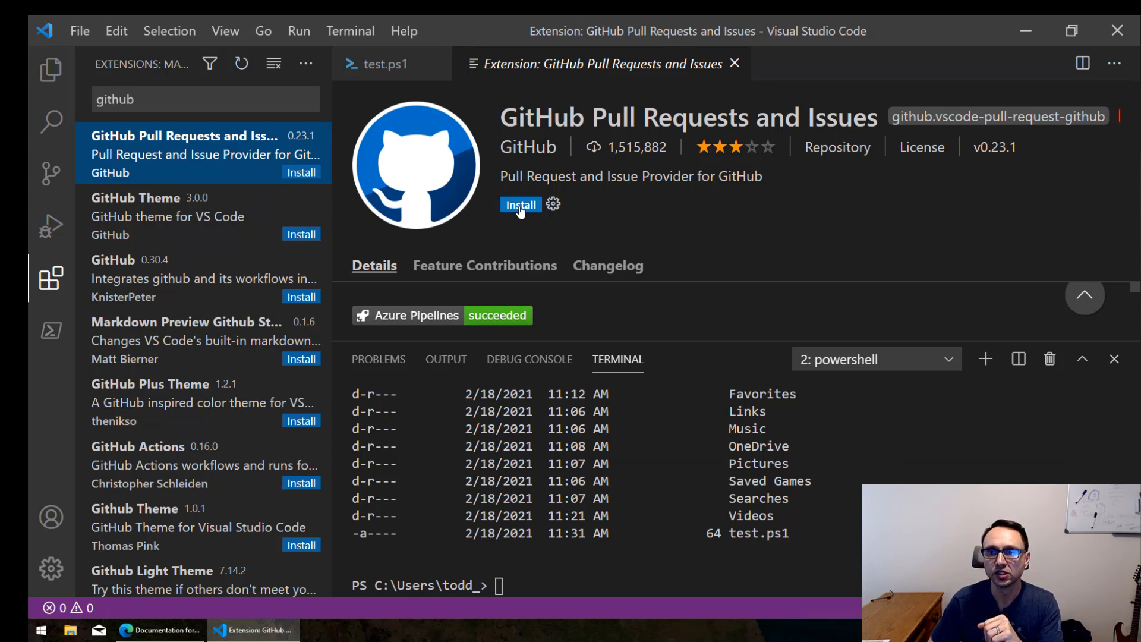
{"action": "left_click", "coordinate": [521, 204]}
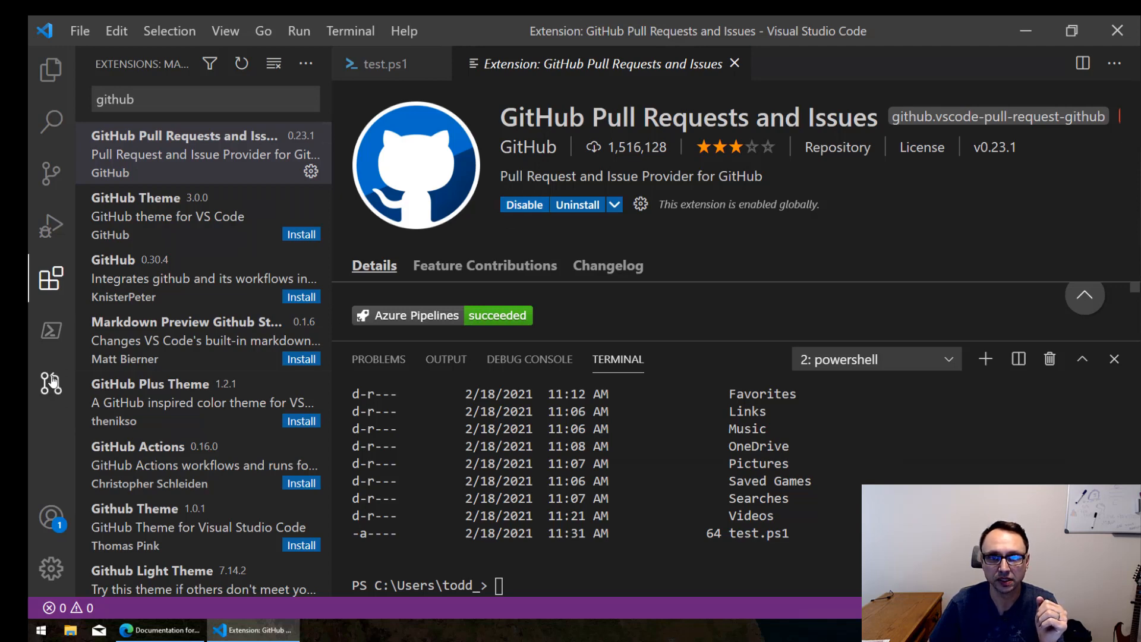
Step: Hide the Extensions sidebar and close the extension details so test.ps1 shows again
{"action": "left_click", "coordinate": [51, 278]}
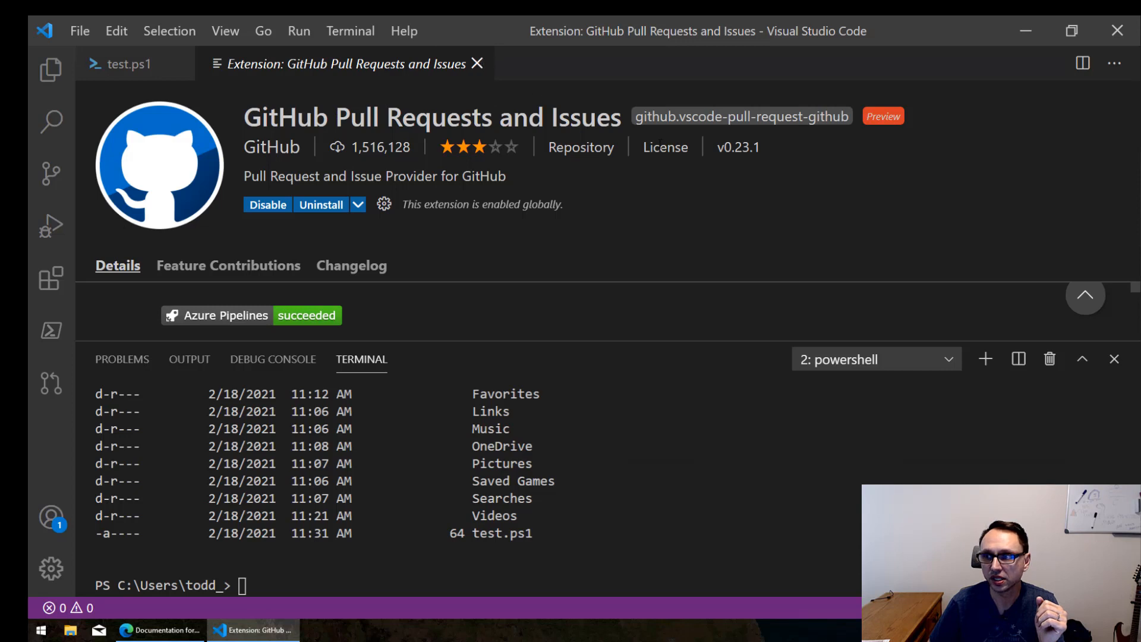
{"action": "left_click", "coordinate": [128, 64]}
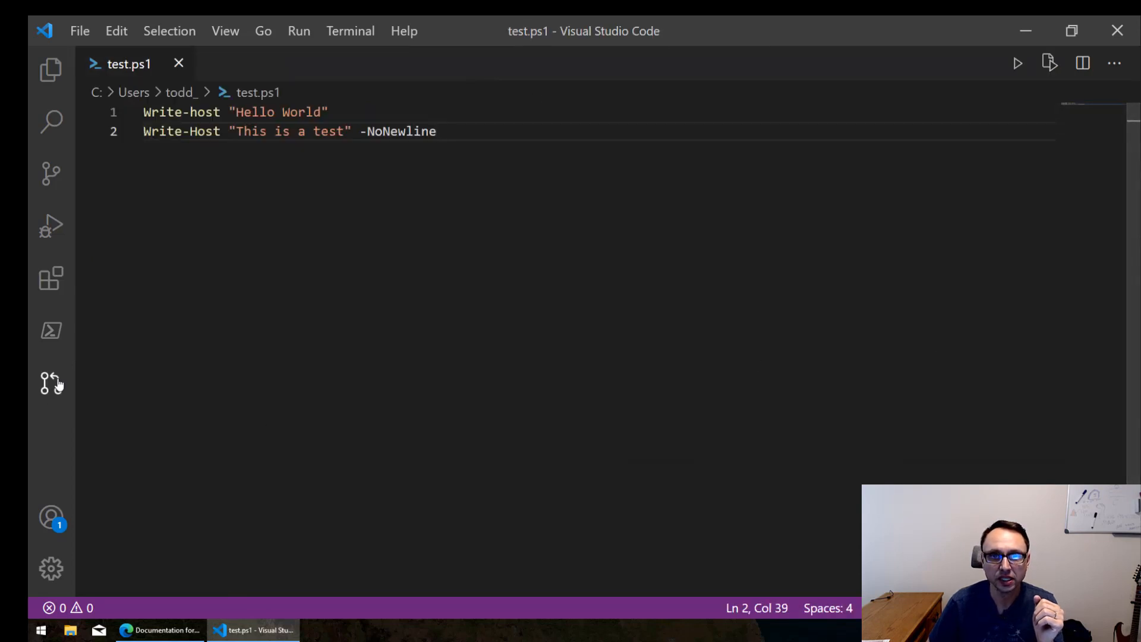
Step: Peek at the empty GitHub panel and the Source Control view reporting no git, then collapse both
{"action": "left_click", "coordinate": [51, 384]}
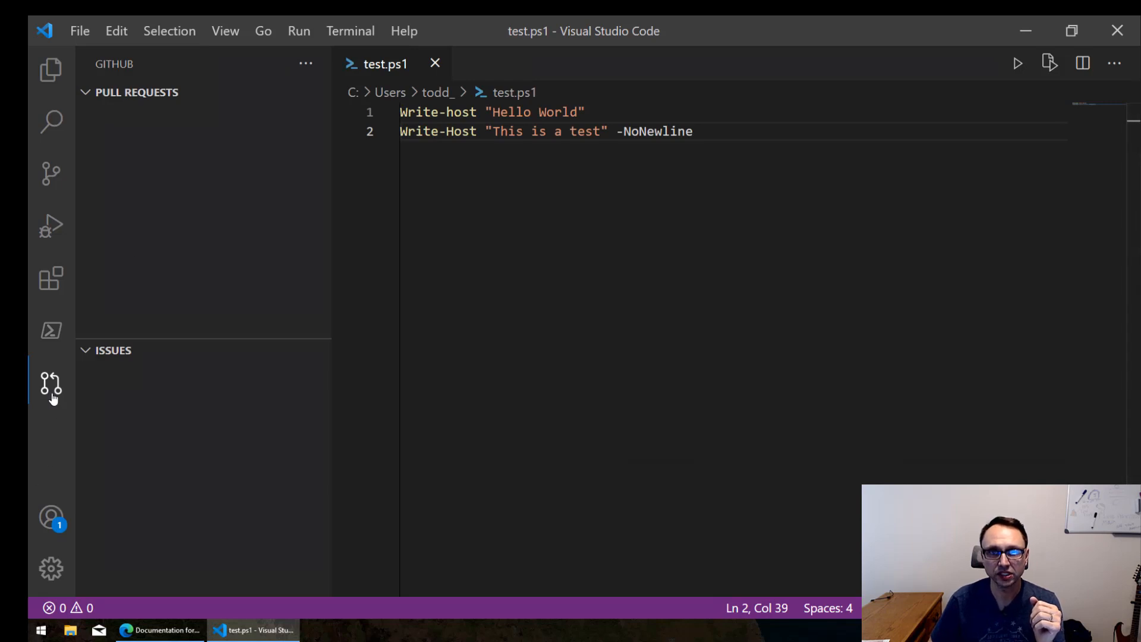
{"action": "left_click", "coordinate": [51, 384]}
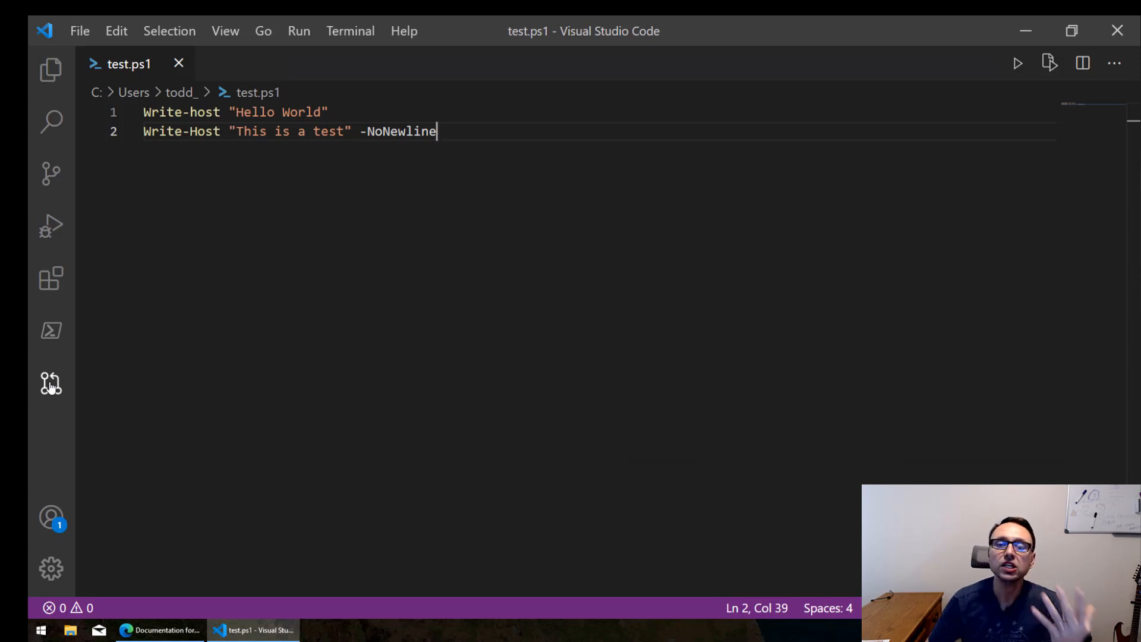
{"action": "mouse_move", "coordinate": [51, 173]}
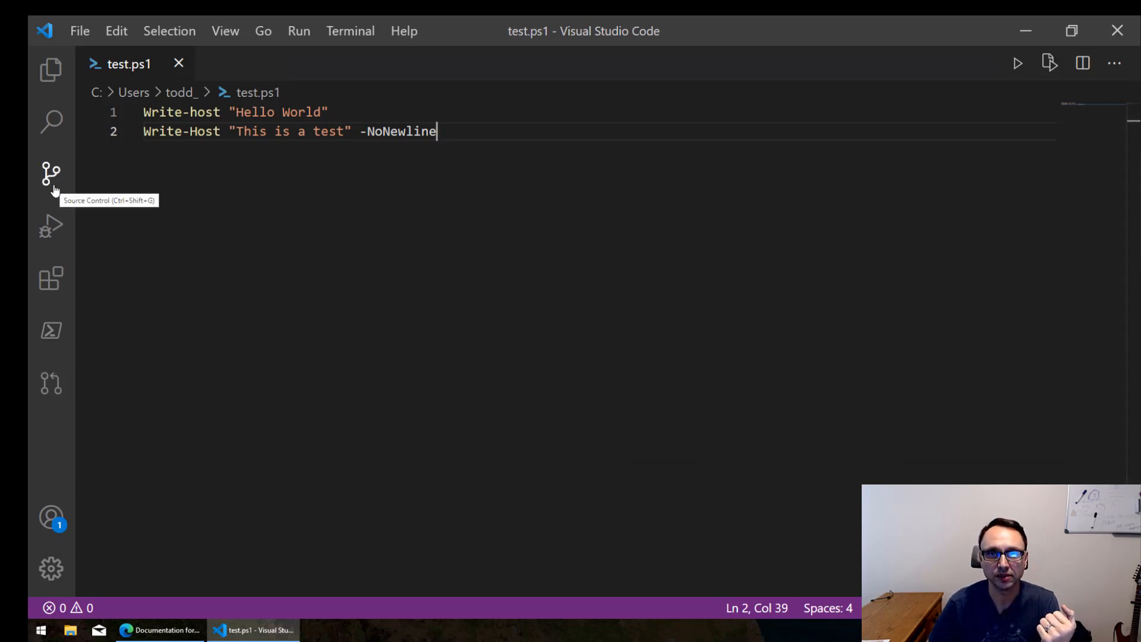
{"action": "left_click", "coordinate": [51, 173]}
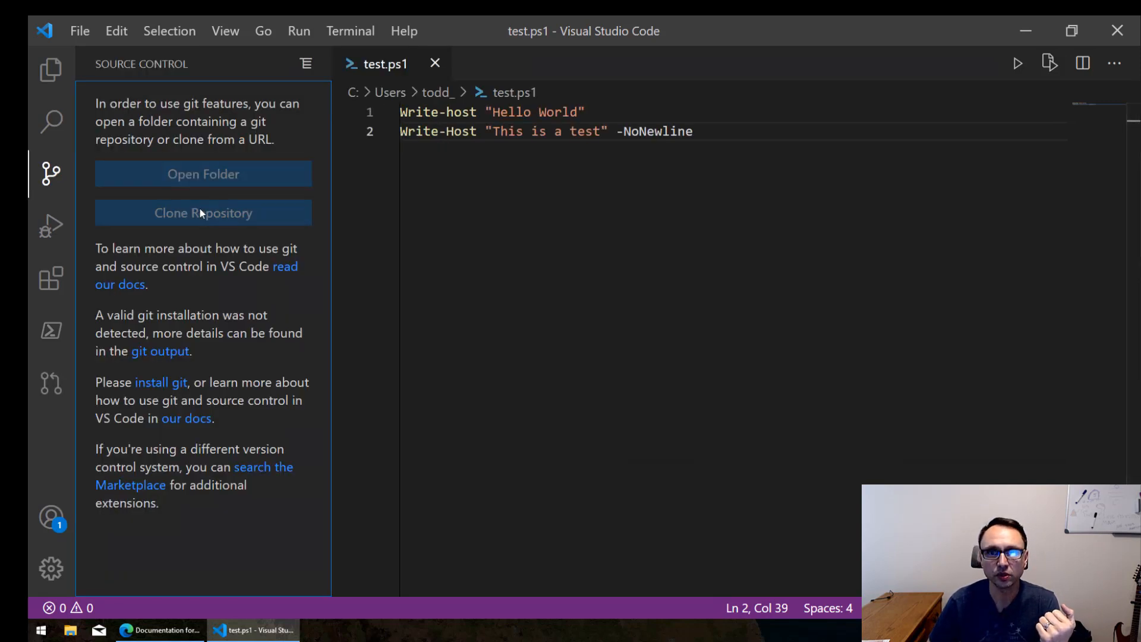
{"action": "mouse_move", "coordinate": [223, 436]}
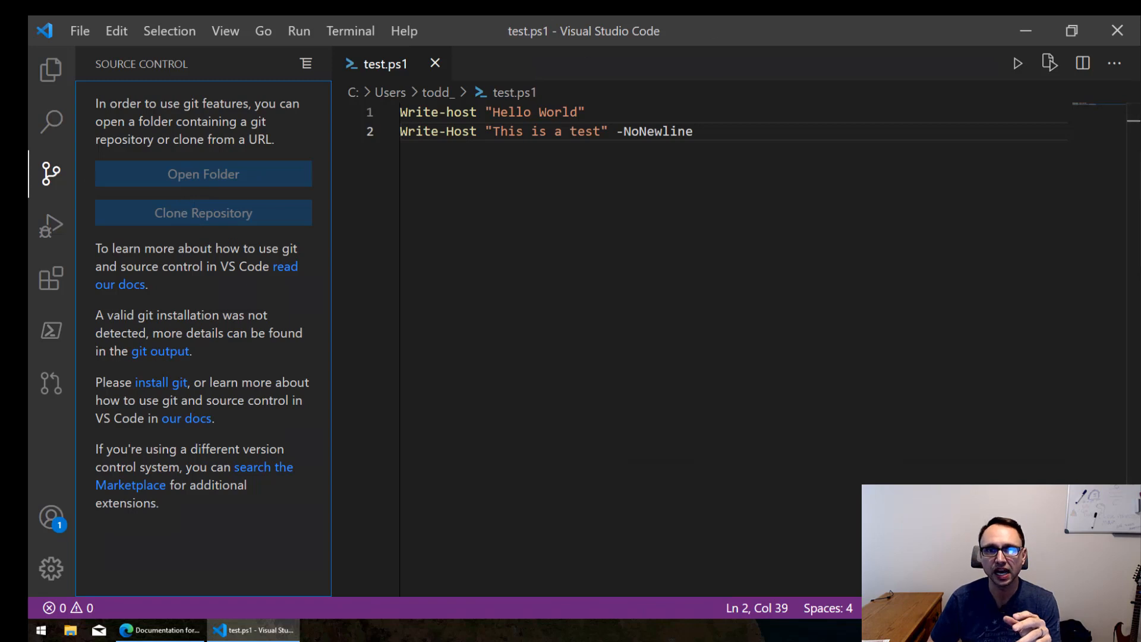
{"action": "left_click", "coordinate": [51, 174]}
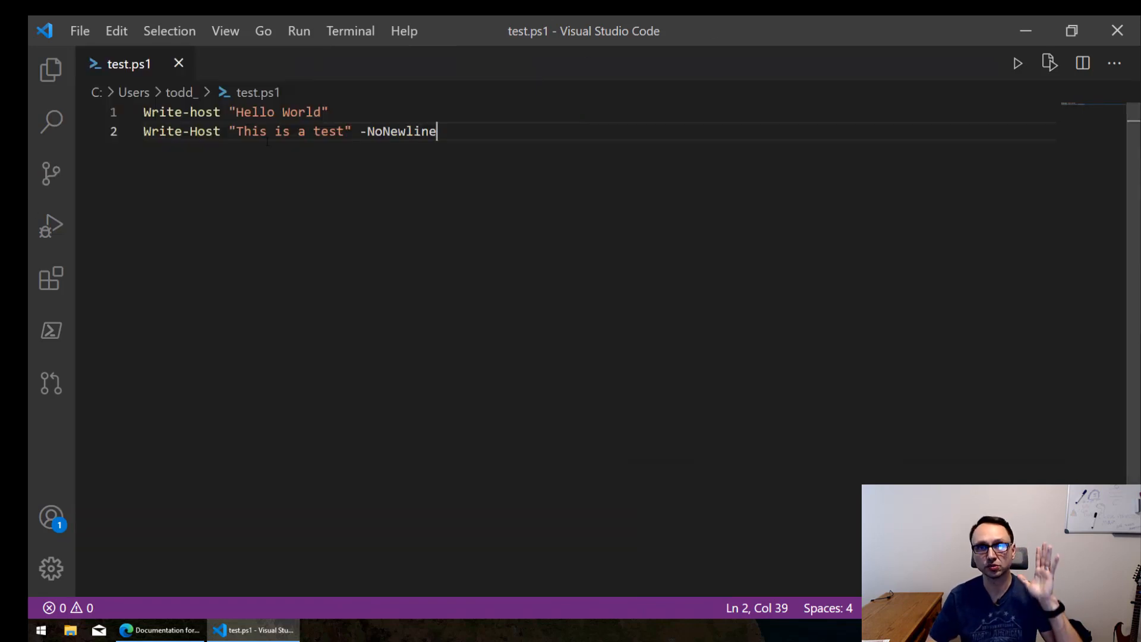
{"action": "mouse_move", "coordinate": [298, 31]}
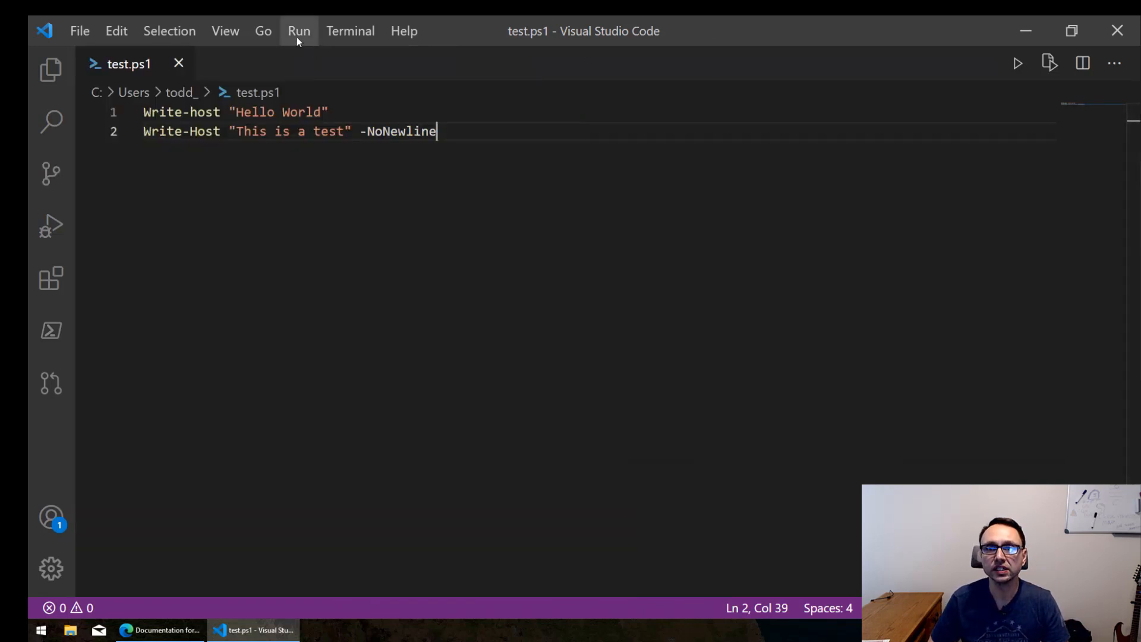
Step: Browse the Selection and View menus, then search the Command Palette for 'git' and 'clon' commands
{"action": "left_click", "coordinate": [170, 31]}
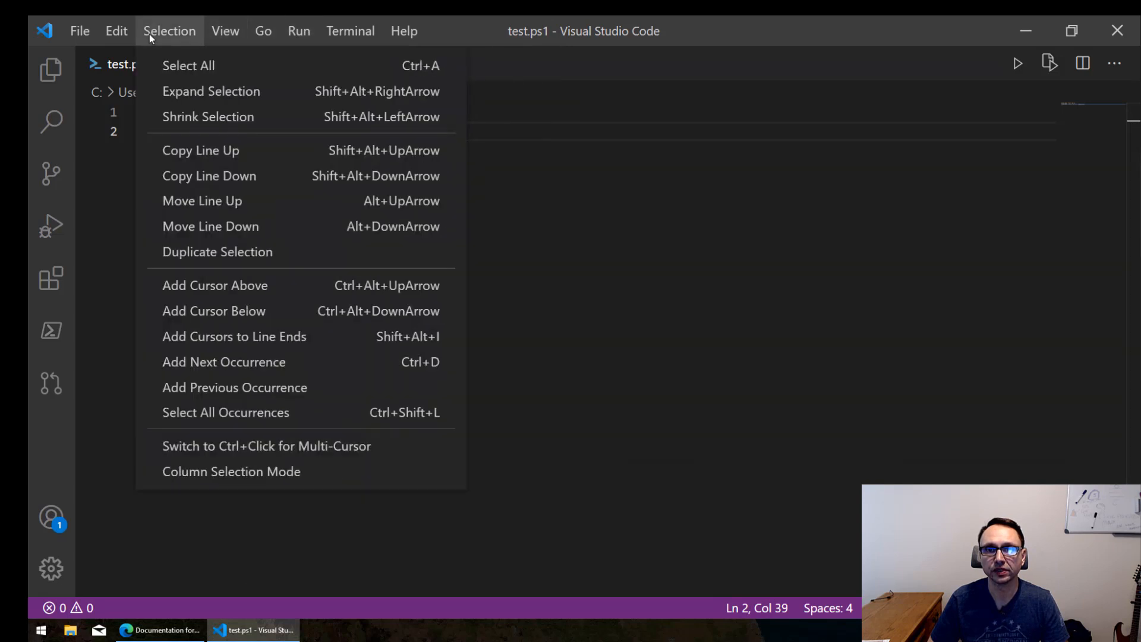
{"action": "left_click", "coordinate": [224, 31]}
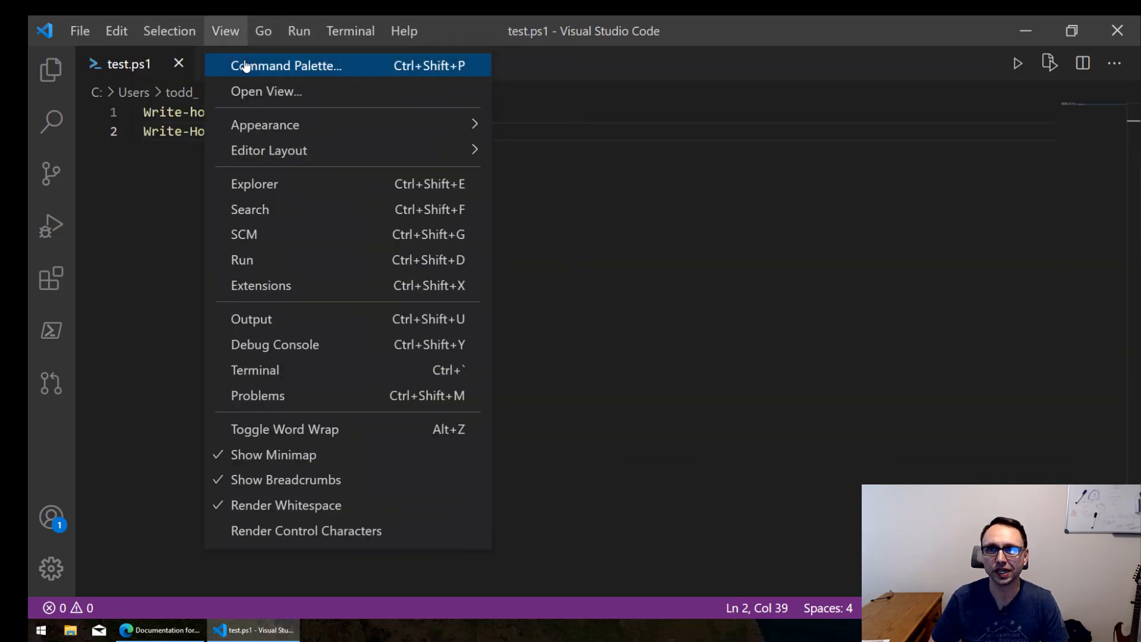
{"action": "left_click", "coordinate": [287, 66]}
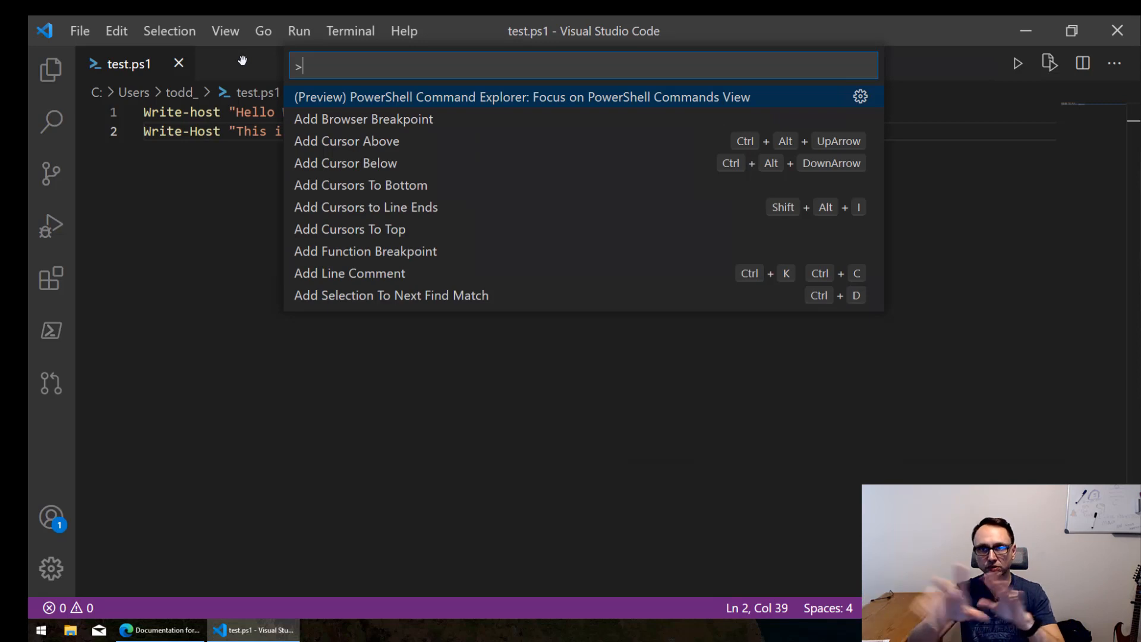
{"action": "type", "text": "git"}
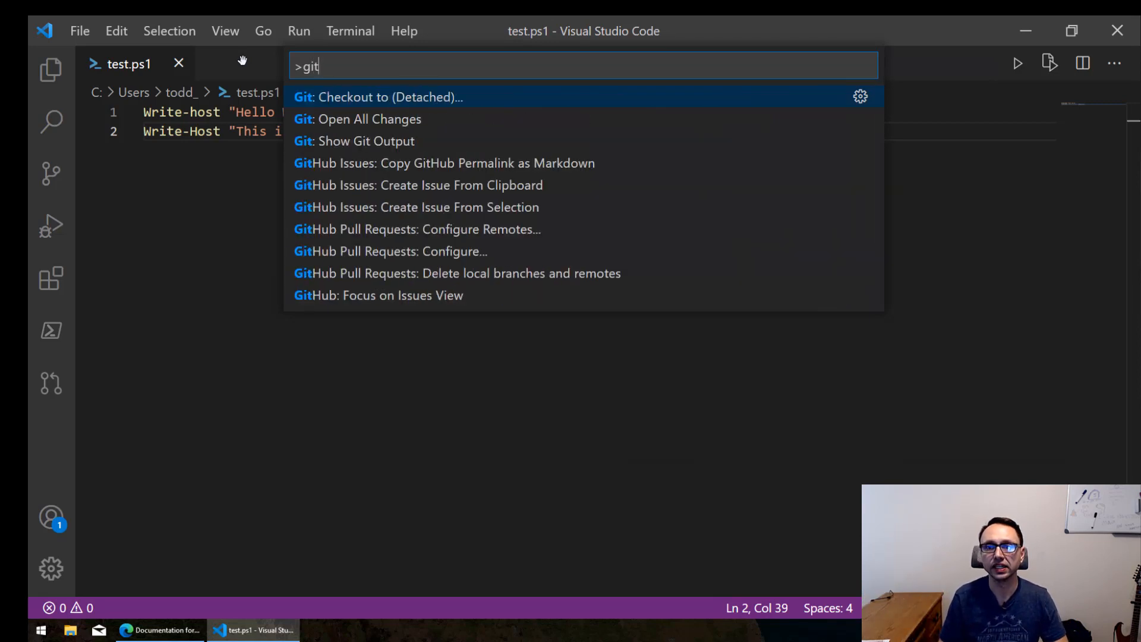
{"action": "type", "text": "c"}
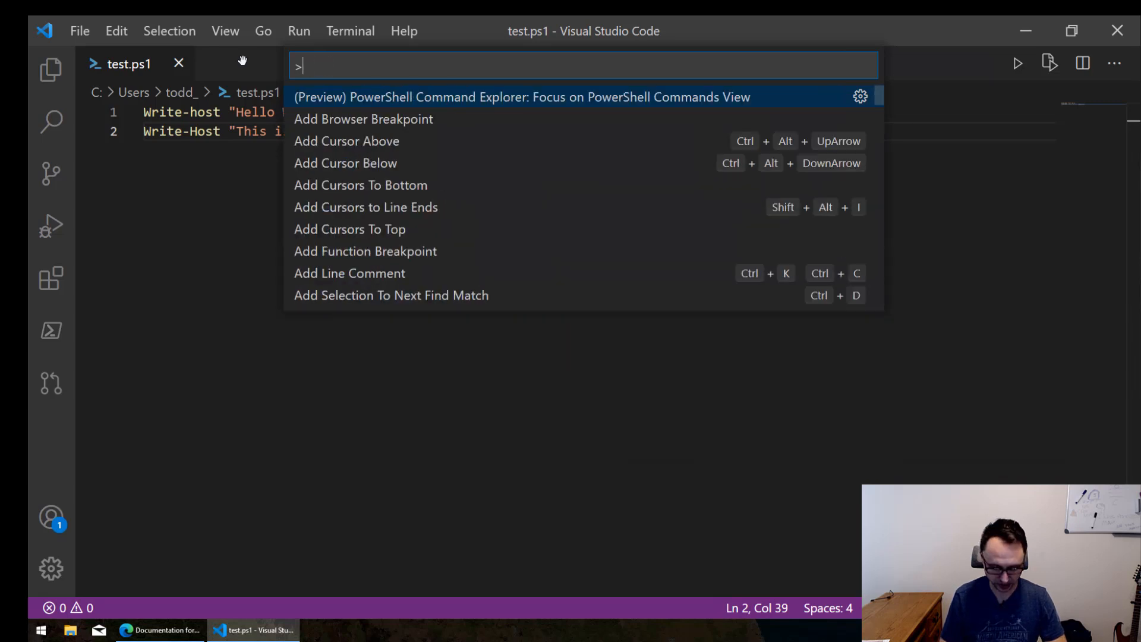
{"action": "type", "text": "clon"}
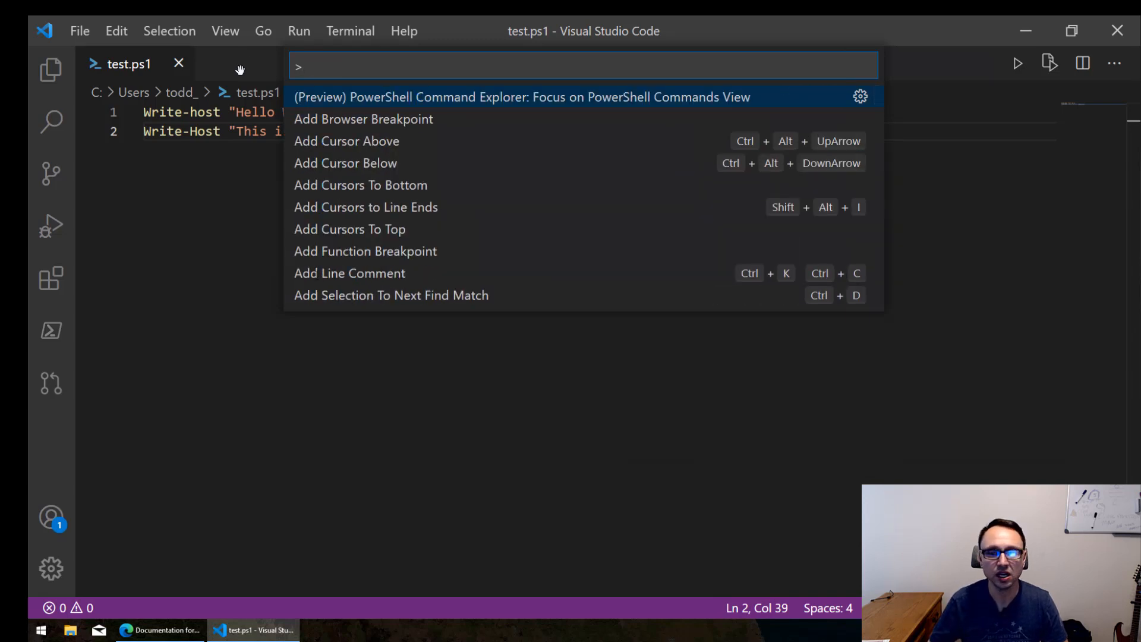
Step: Bring the Edge browser with the VS Code documentation to the front
{"action": "left_click", "coordinate": [158, 629]}
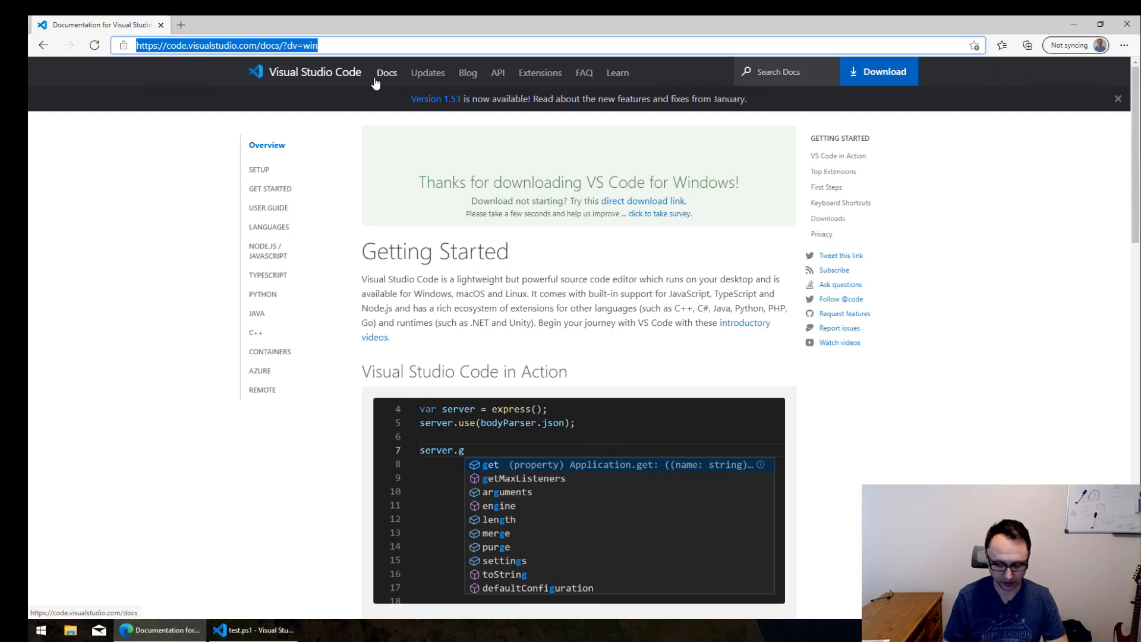
Step: Go to github.com and submit the account's sign-in credentials
{"action": "type", "text": "github"}
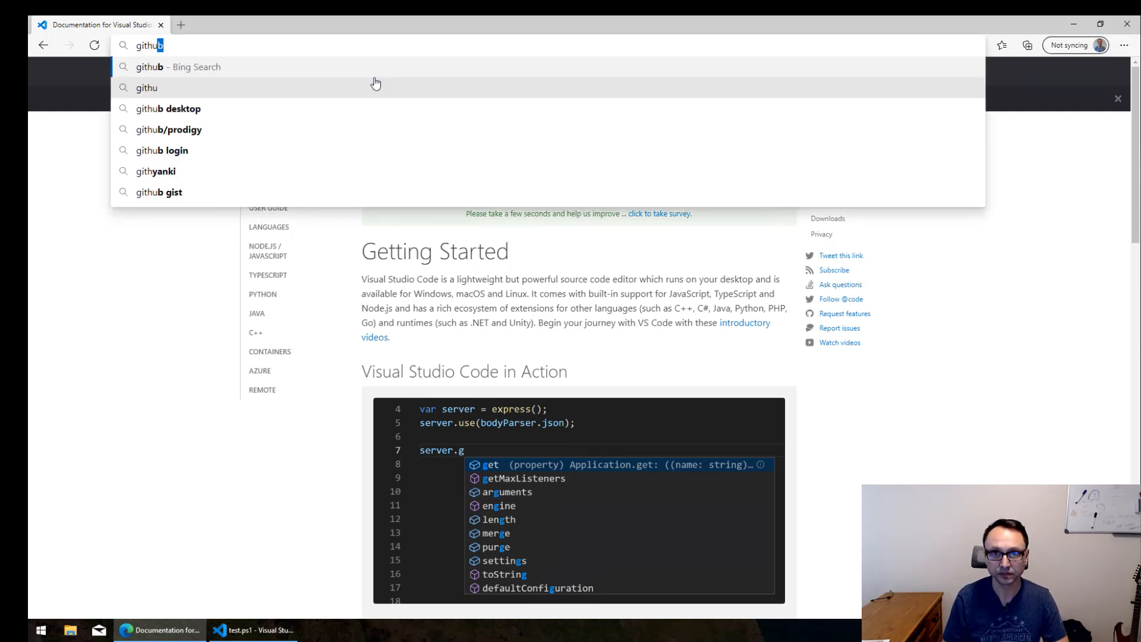
{"action": "key", "text": "Enter"}
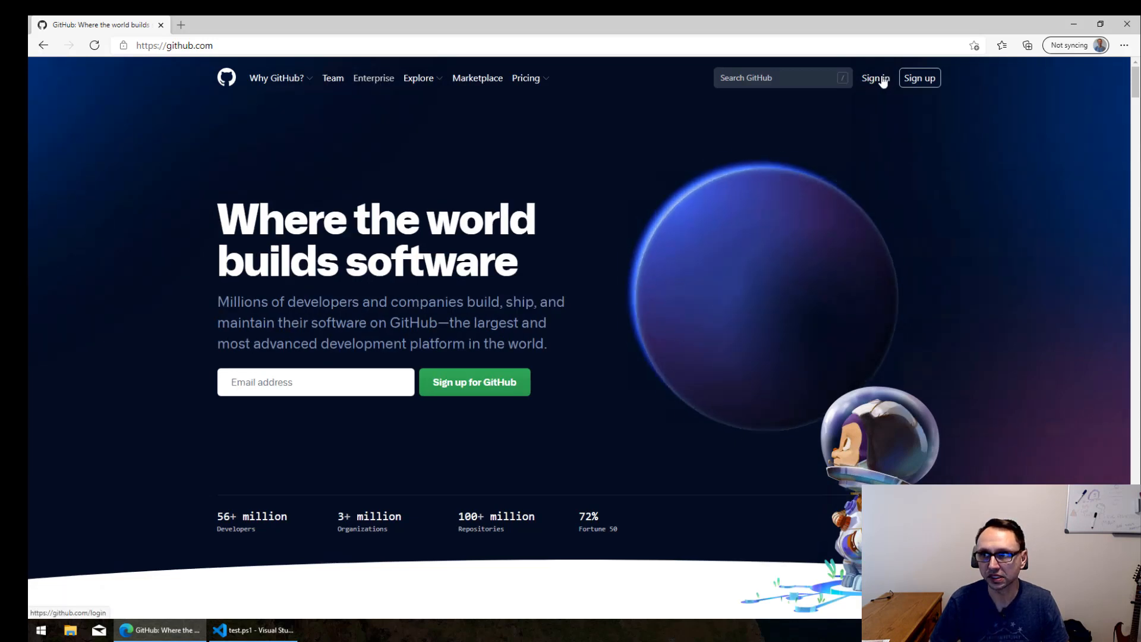
{"action": "left_click", "coordinate": [875, 79]}
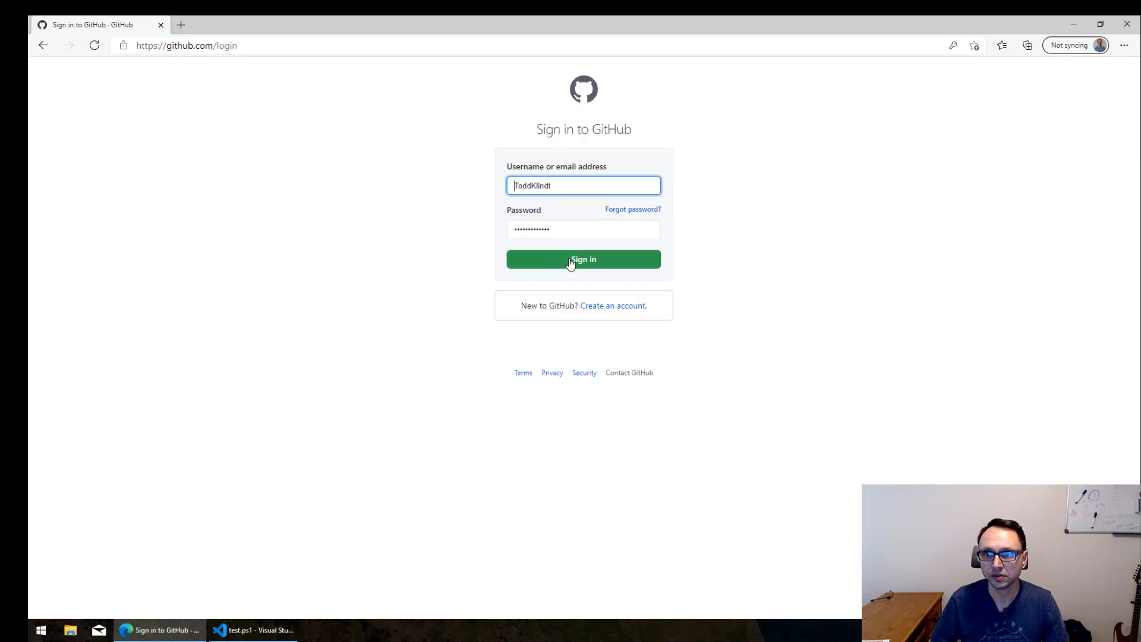
{"action": "left_click", "coordinate": [583, 259]}
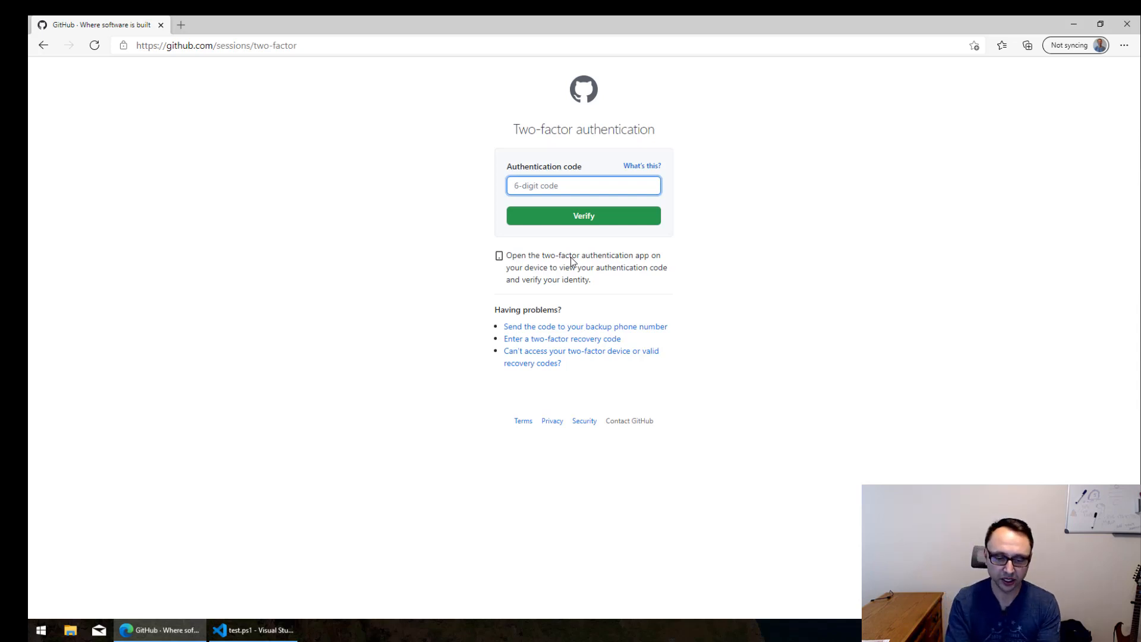
{"action": "left_click", "coordinate": [582, 185]}
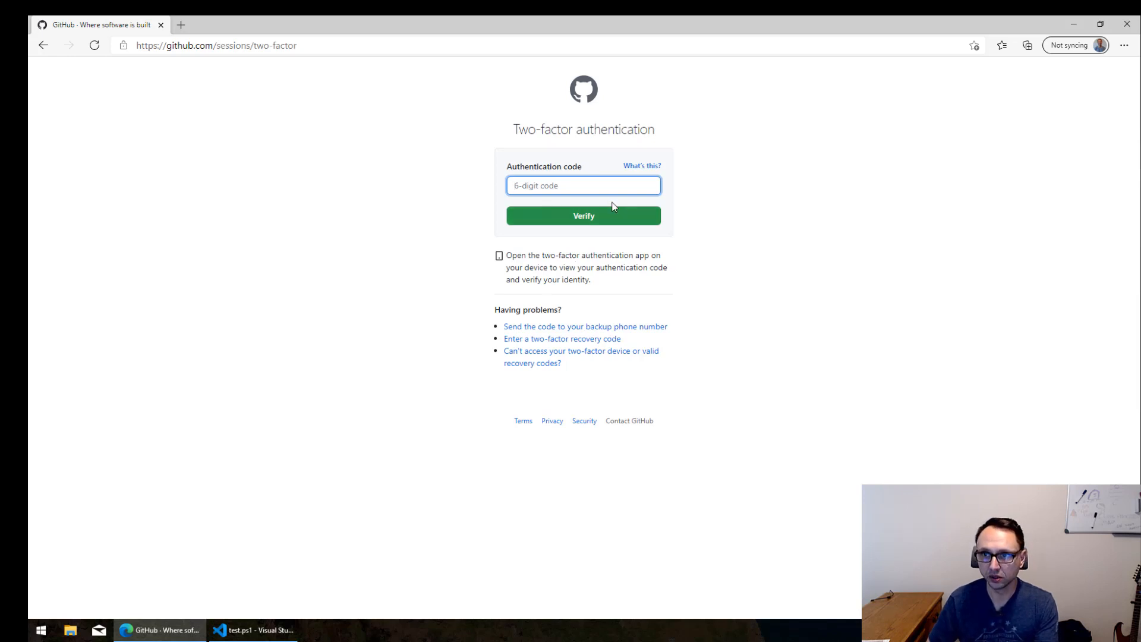
{"action": "left_click", "coordinate": [582, 185]}
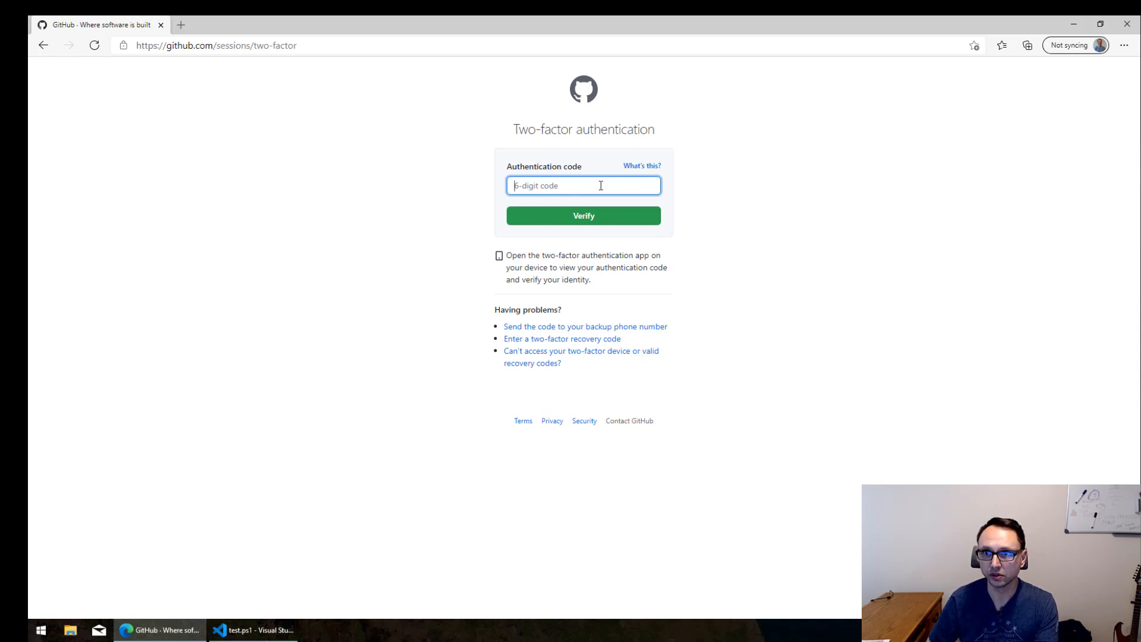
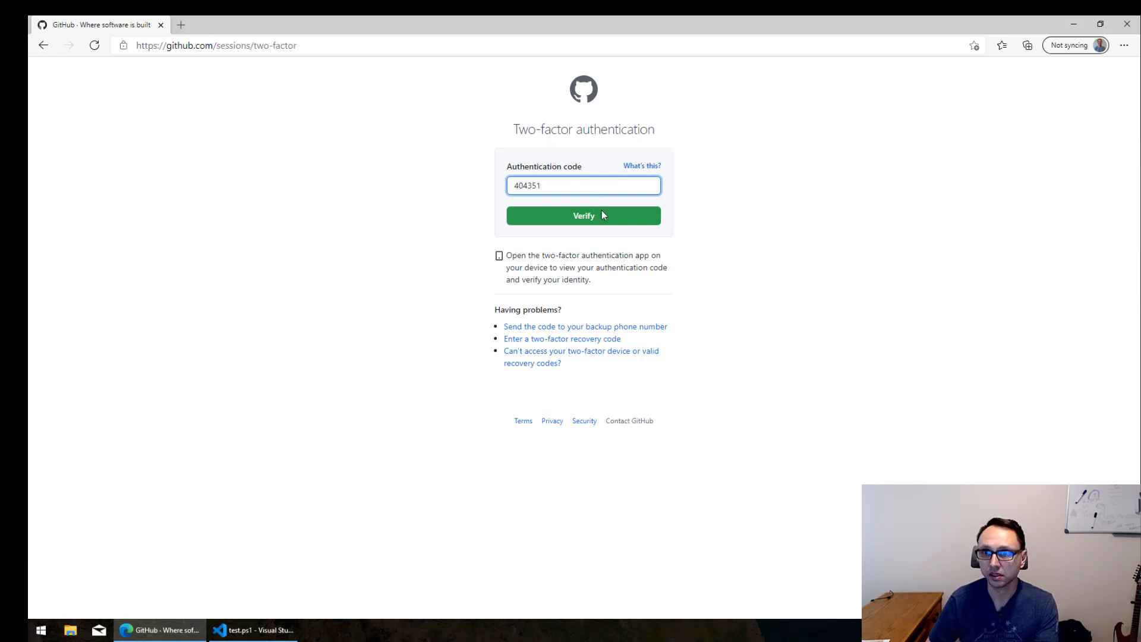
{"action": "left_click", "coordinate": [582, 215]}
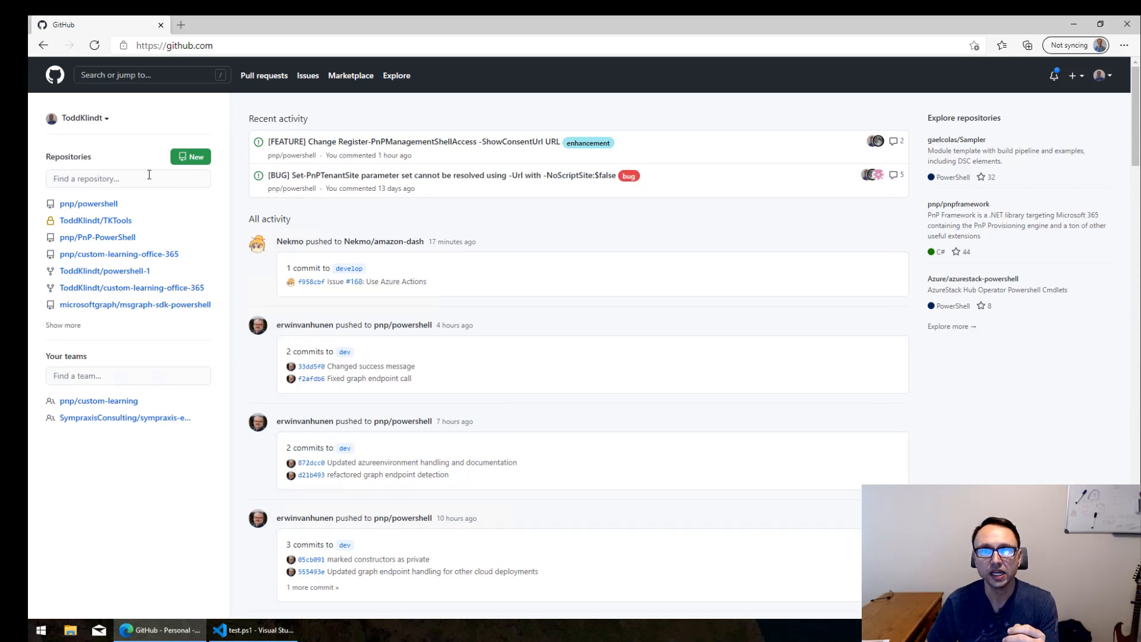
{"action": "mouse_move", "coordinate": [95, 220]}
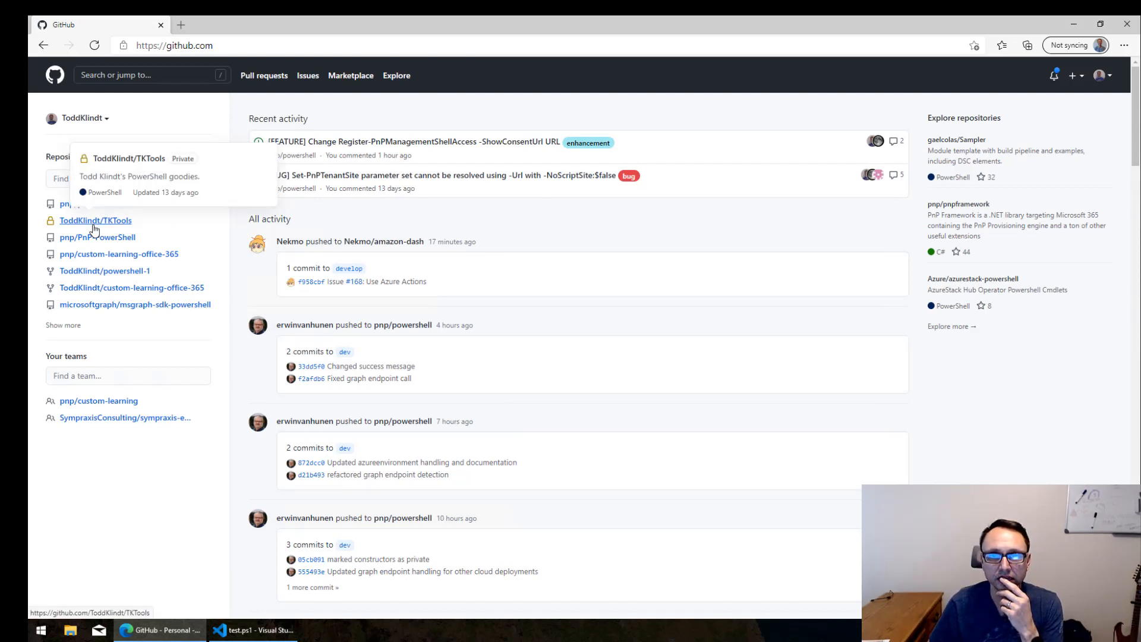
Step: From the profile, open the PowerShell repository and copy its HTTPS clone address
{"action": "left_click", "coordinate": [95, 220]}
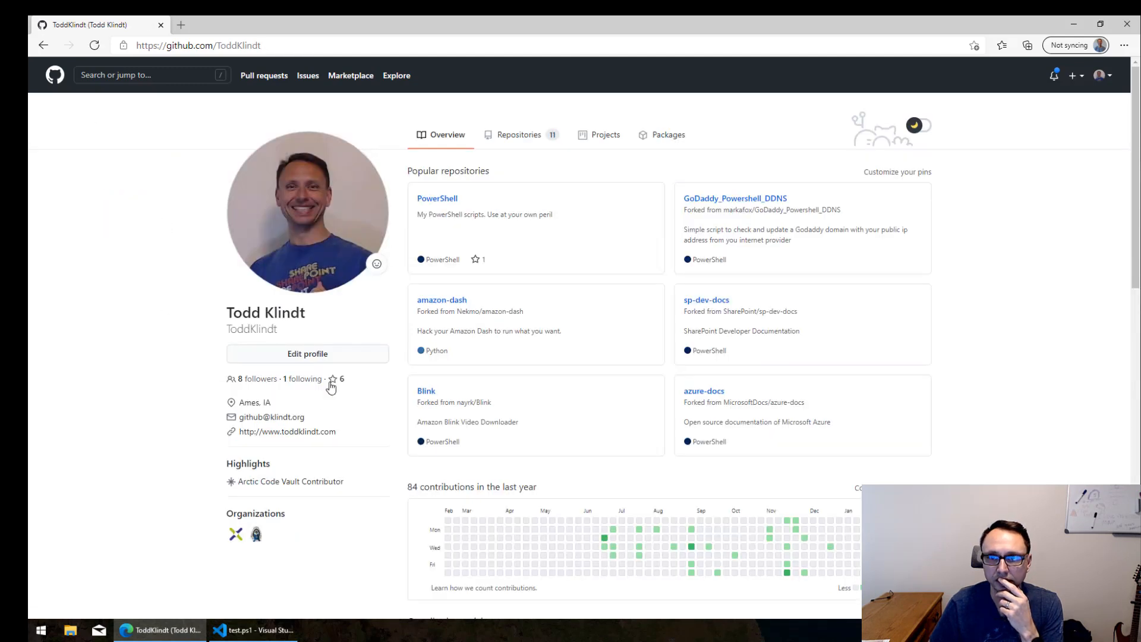
{"action": "left_click", "coordinate": [436, 199]}
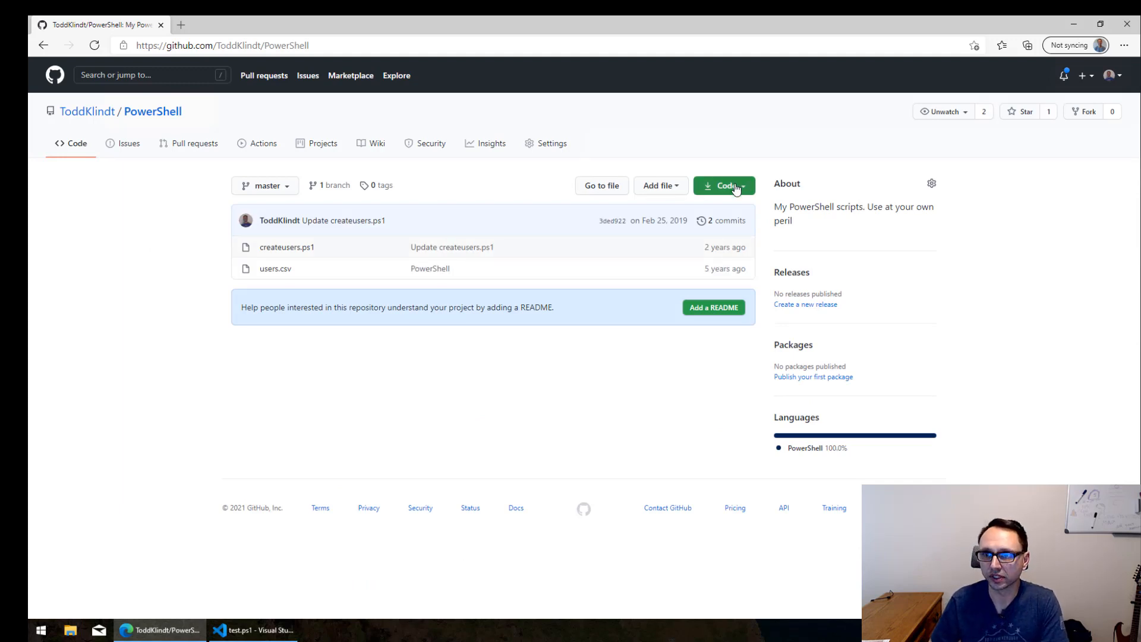
{"action": "left_click", "coordinate": [723, 185]}
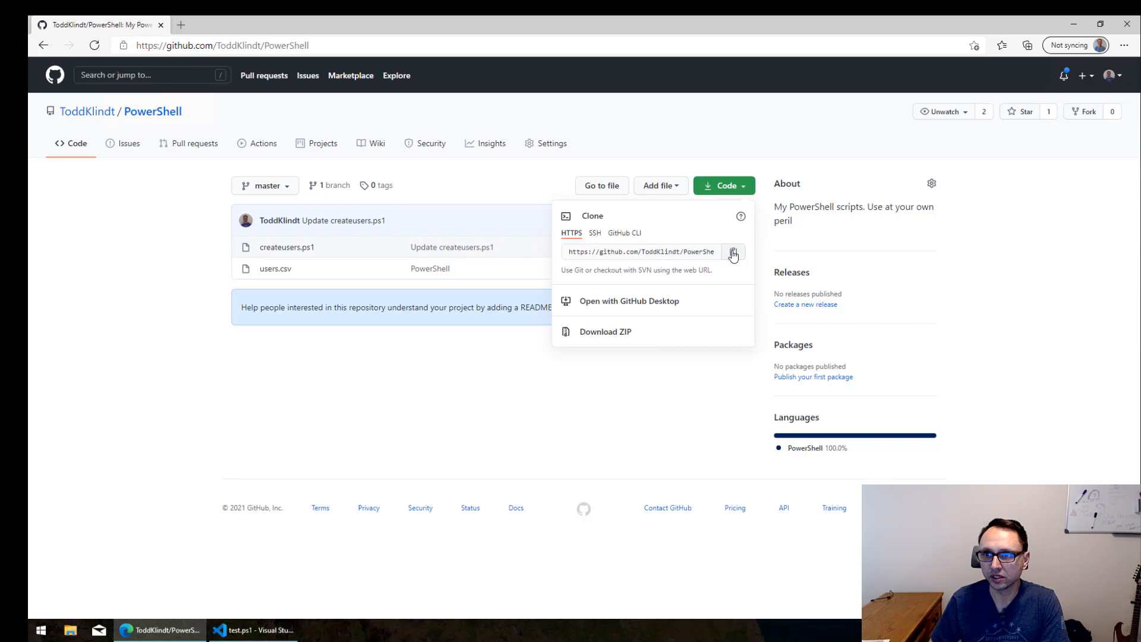
{"action": "left_click", "coordinate": [254, 629]}
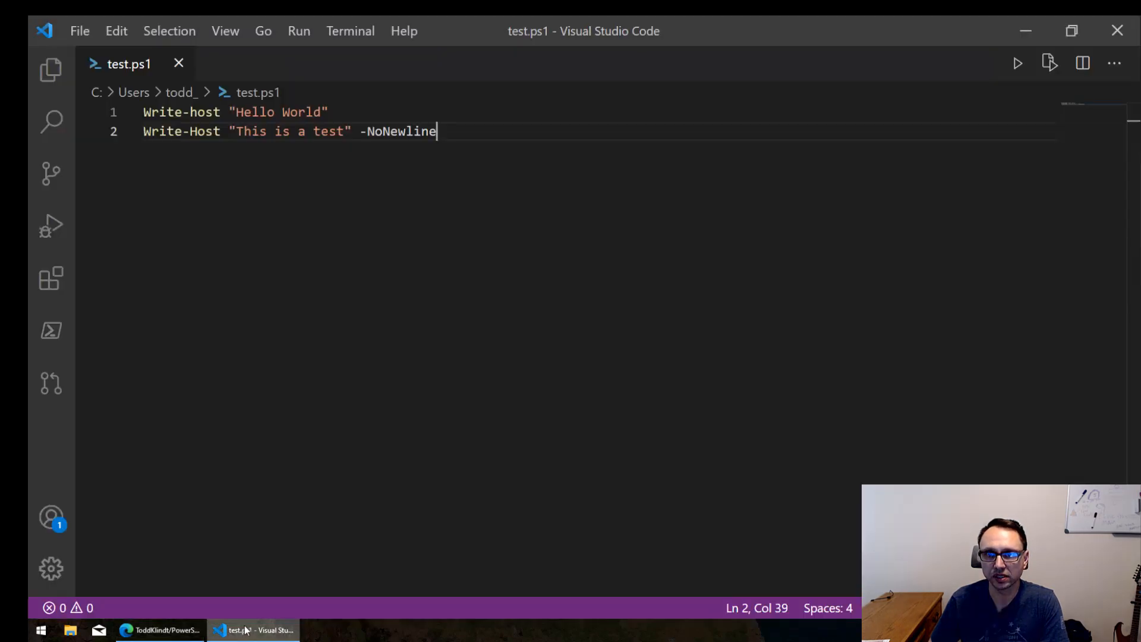
{"action": "mouse_move", "coordinate": [51, 383]}
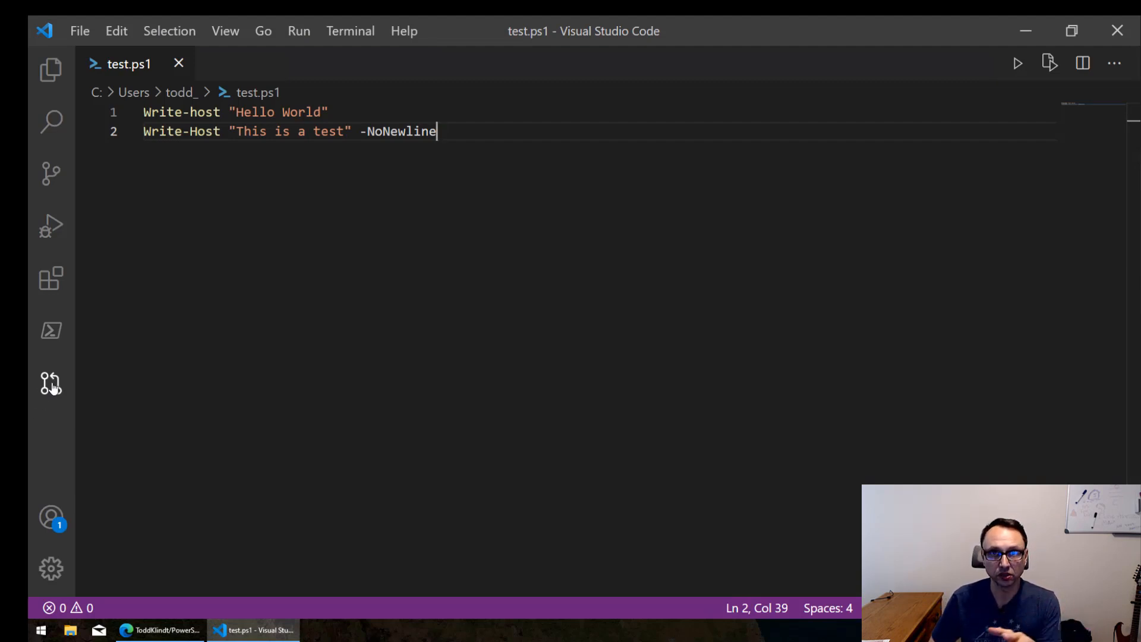
Step: From the GitHub view's Accounts menu, start signing in for GitHub Pull Requests and Issues
{"action": "left_click", "coordinate": [51, 383]}
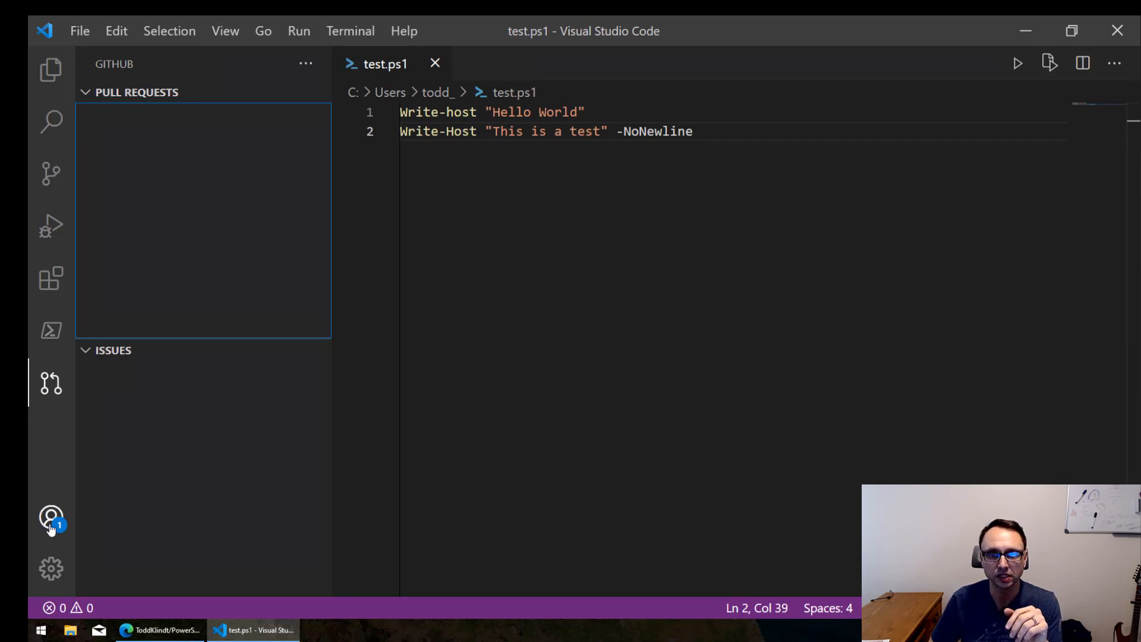
{"action": "left_click", "coordinate": [51, 516]}
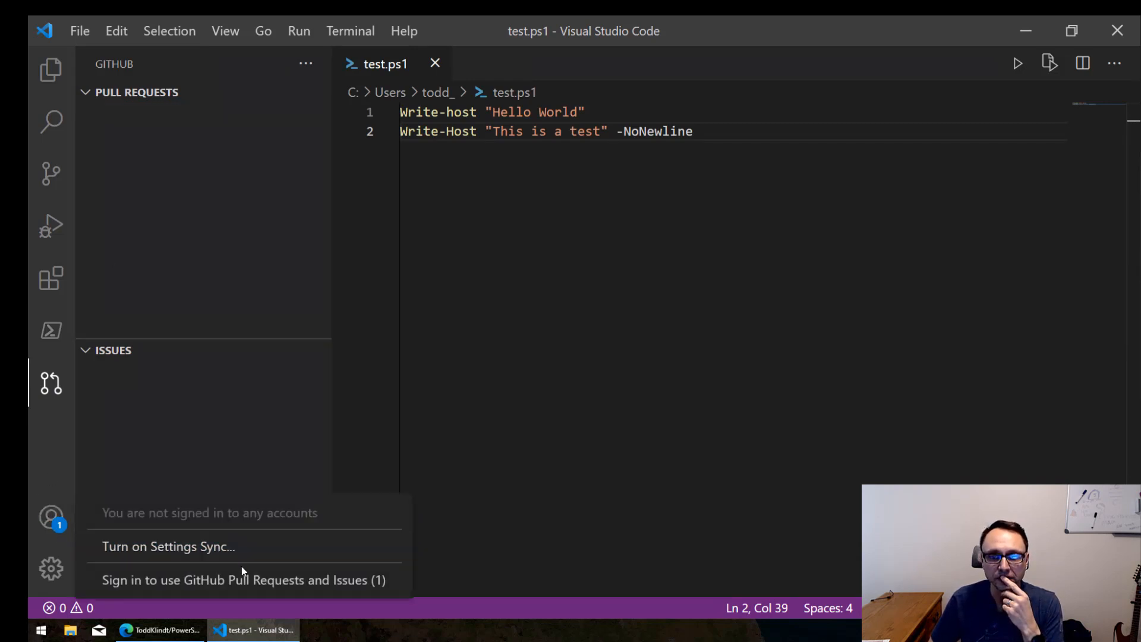
{"action": "left_click", "coordinate": [242, 580]}
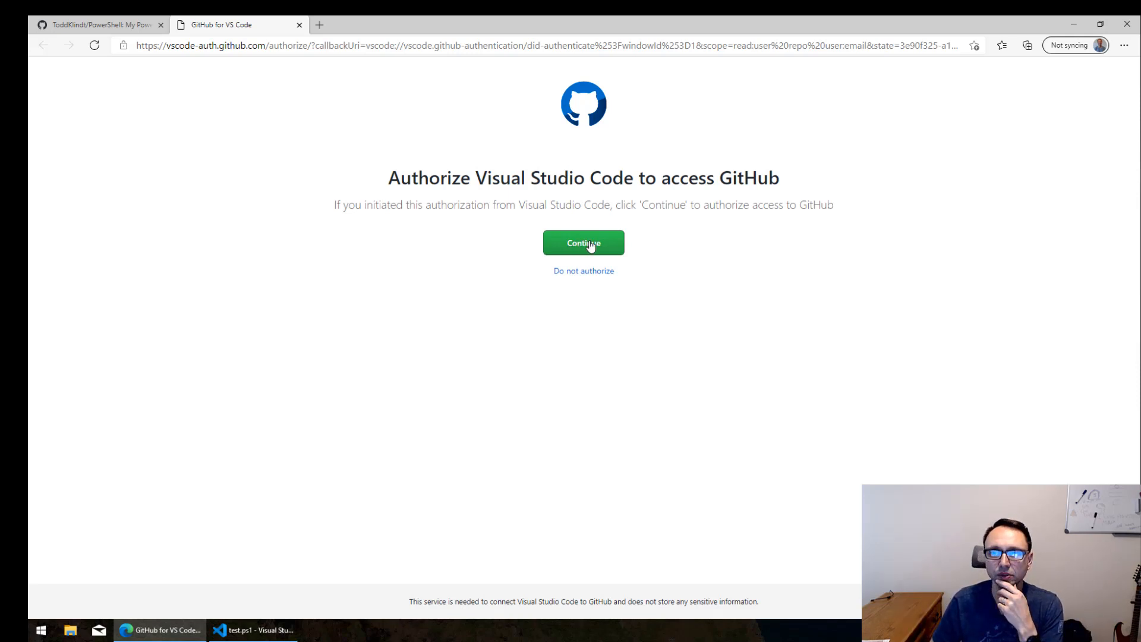
Step: Authorize Visual Studio Code on github.com and hand the login back to the editor
{"action": "left_click", "coordinate": [582, 242]}
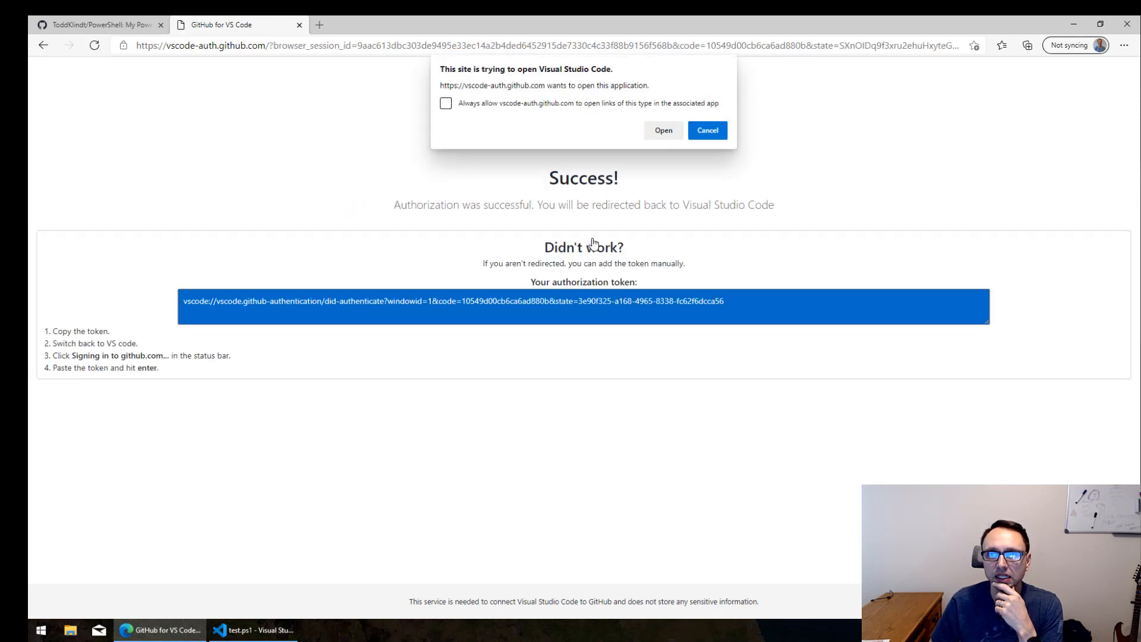
{"action": "left_click", "coordinate": [705, 131]}
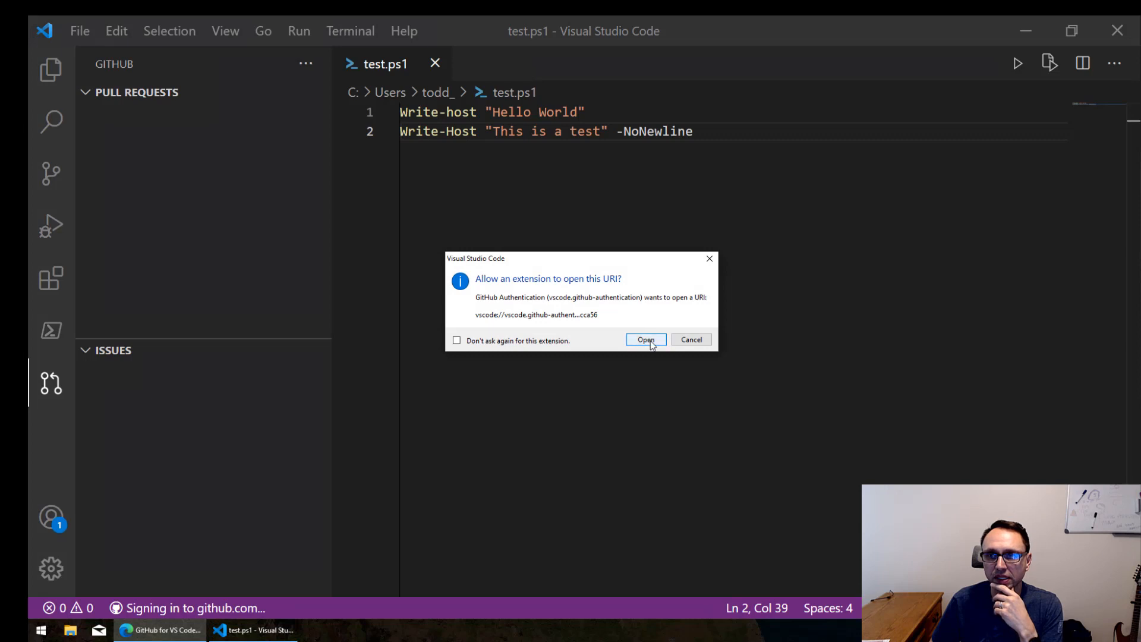
Step: Let the authentication extension finish sign-in and check the GitHub panel's section options
{"action": "left_click", "coordinate": [644, 339]}
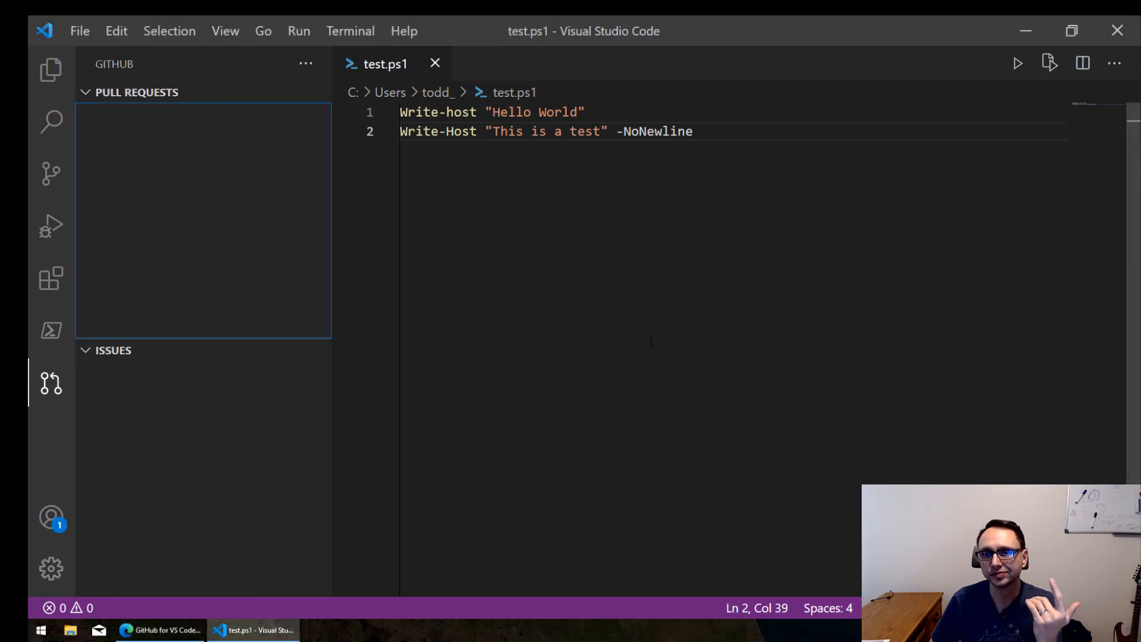
{"action": "mouse_move", "coordinate": [51, 487]}
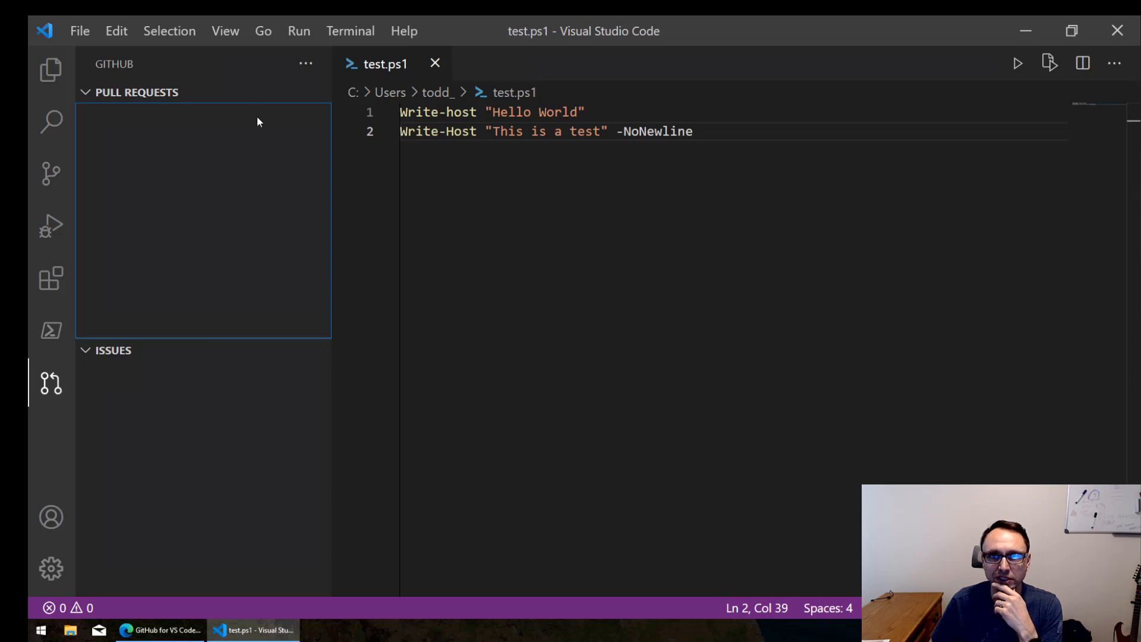
{"action": "left_click", "coordinate": [304, 63]}
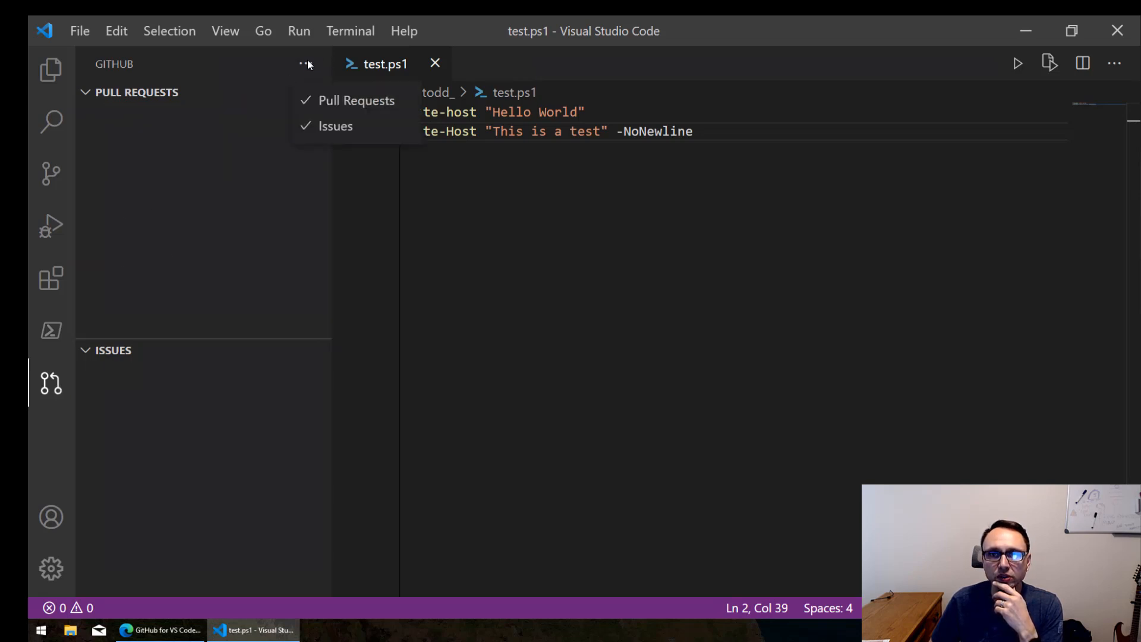
{"action": "left_click", "coordinate": [51, 384]}
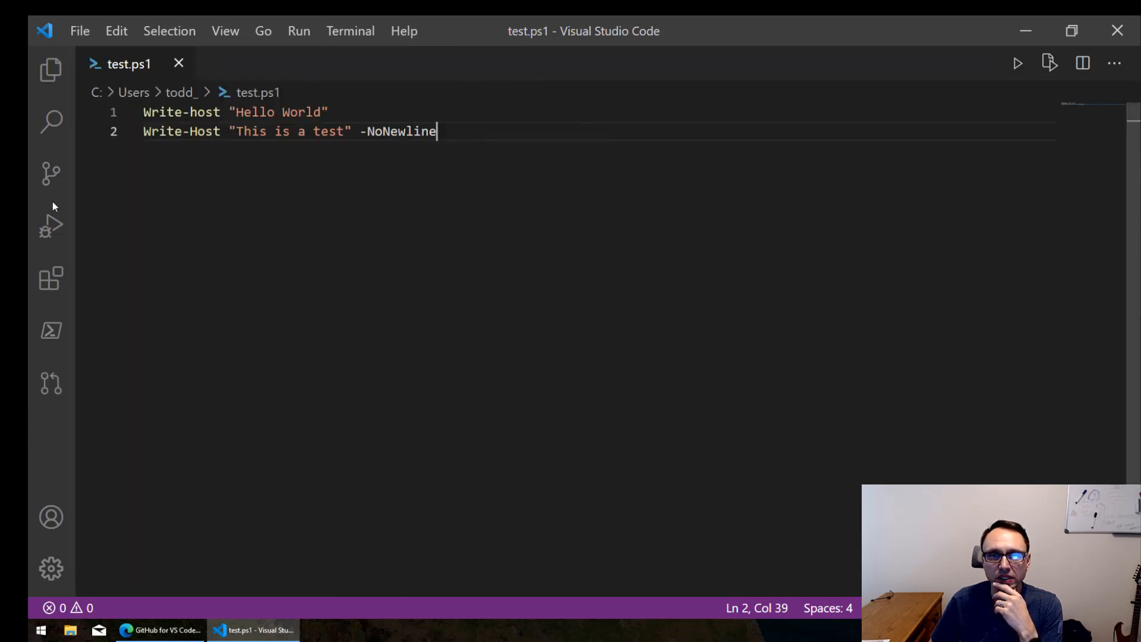
Step: Show Source Control, which detects no git, and follow its install-git suggestion
{"action": "left_click", "coordinate": [51, 173]}
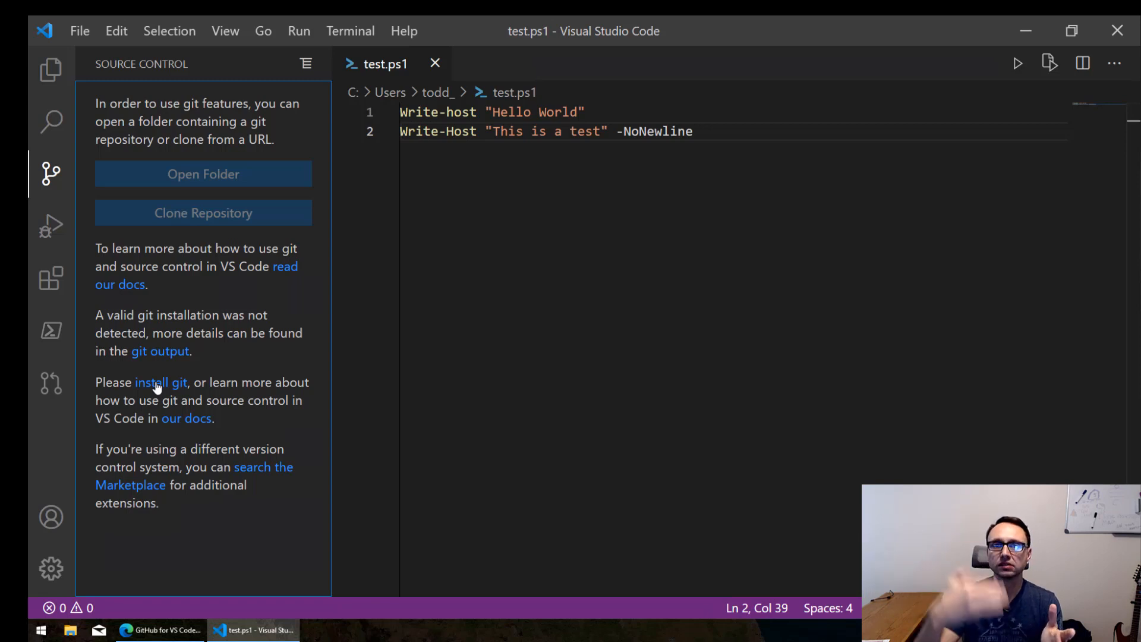
{"action": "left_click", "coordinate": [160, 382]}
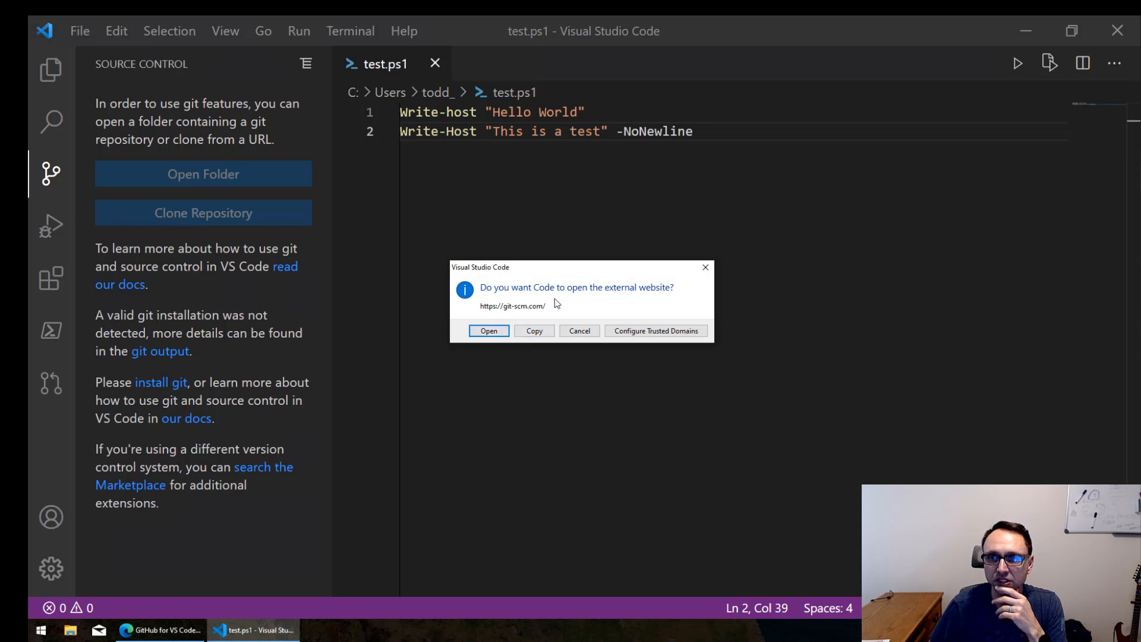
{"action": "mouse_move", "coordinate": [559, 297]}
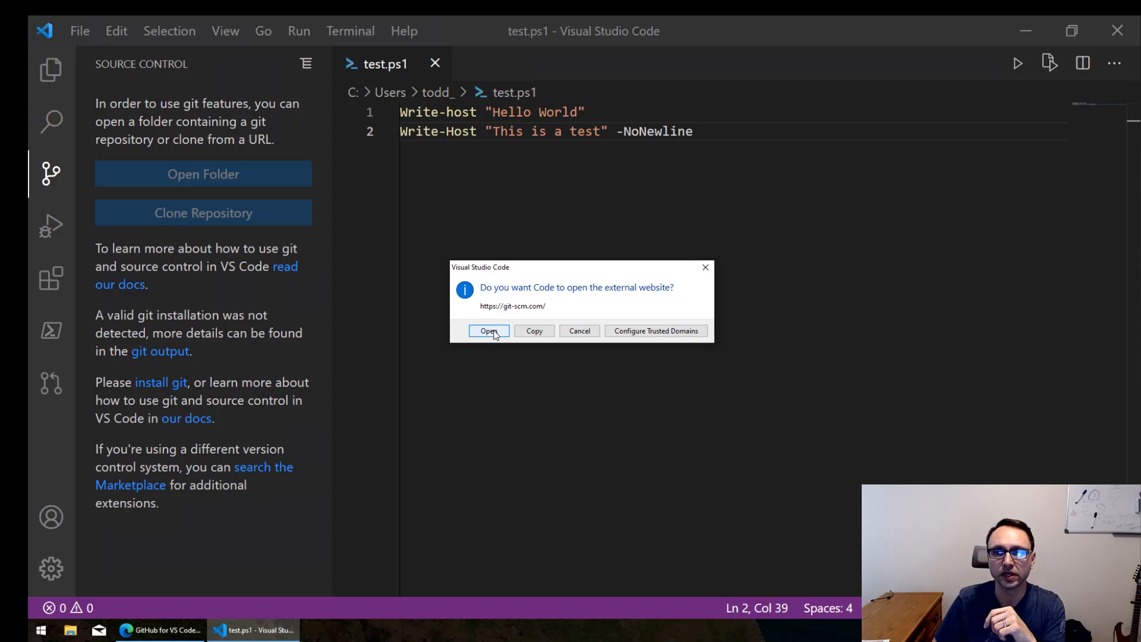
Step: Confirm opening the external git-scm.com website in the browser
{"action": "left_click", "coordinate": [488, 330]}
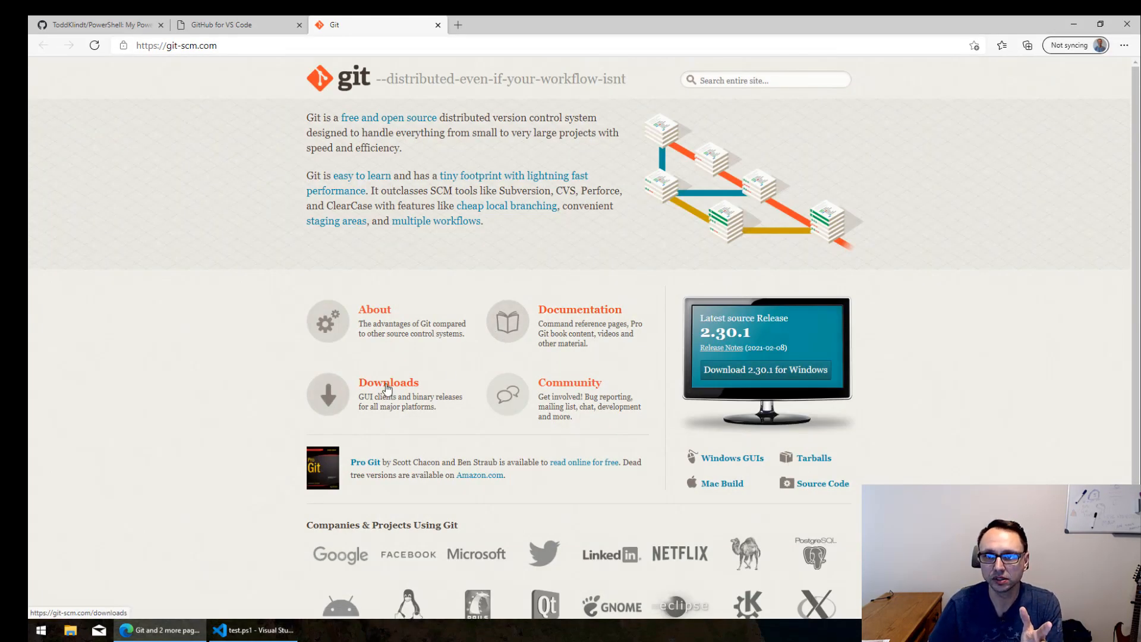
Step: Download the Git 2.30.1 64-bit Windows installer from git-scm.com and run it
{"action": "left_click", "coordinate": [387, 381]}
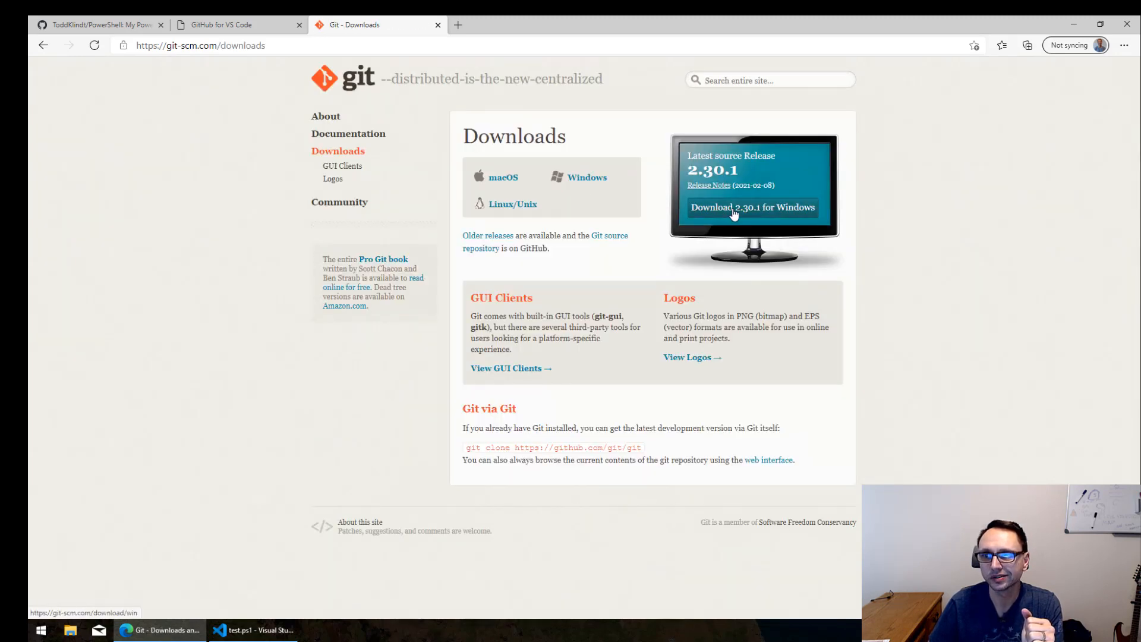
{"action": "left_click", "coordinate": [751, 207]}
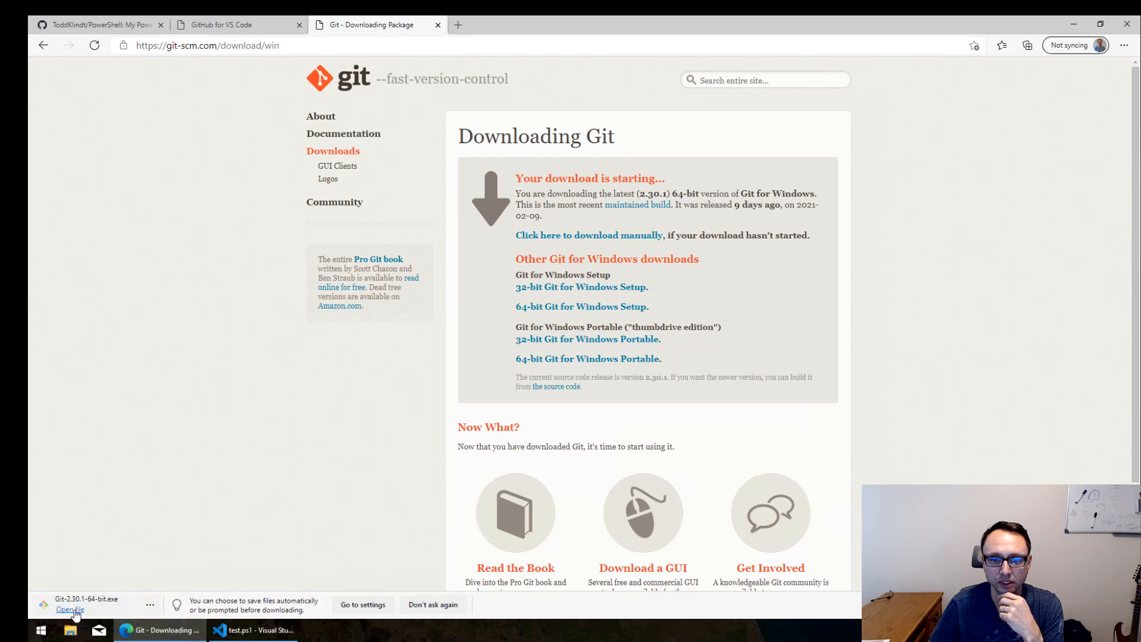
{"action": "left_click", "coordinate": [69, 608]}
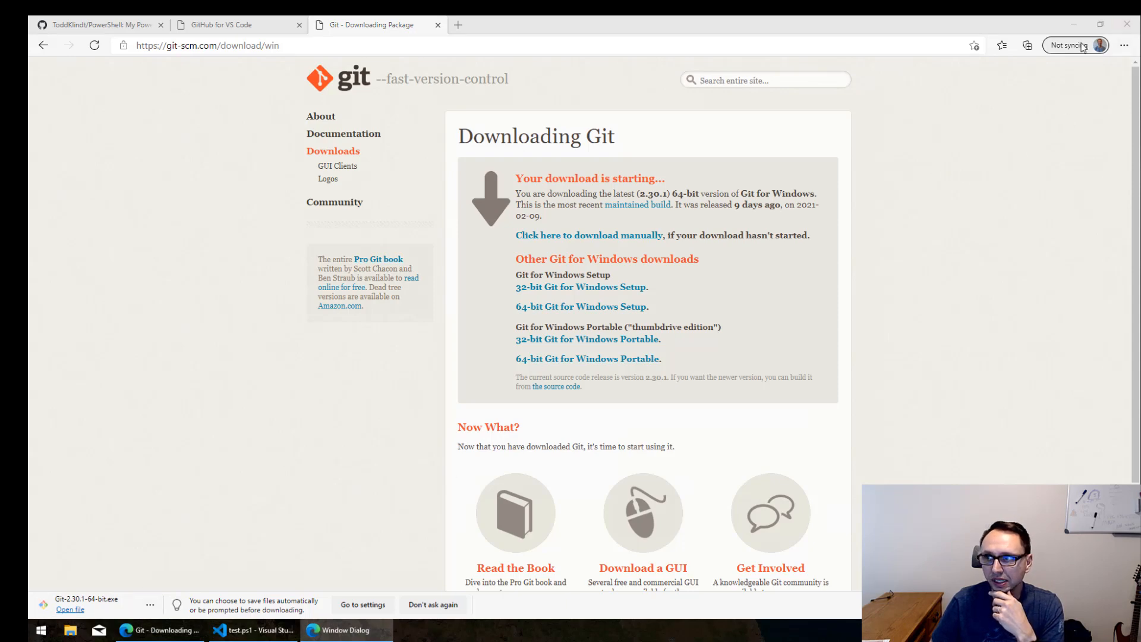
{"action": "left_click", "coordinate": [252, 629]}
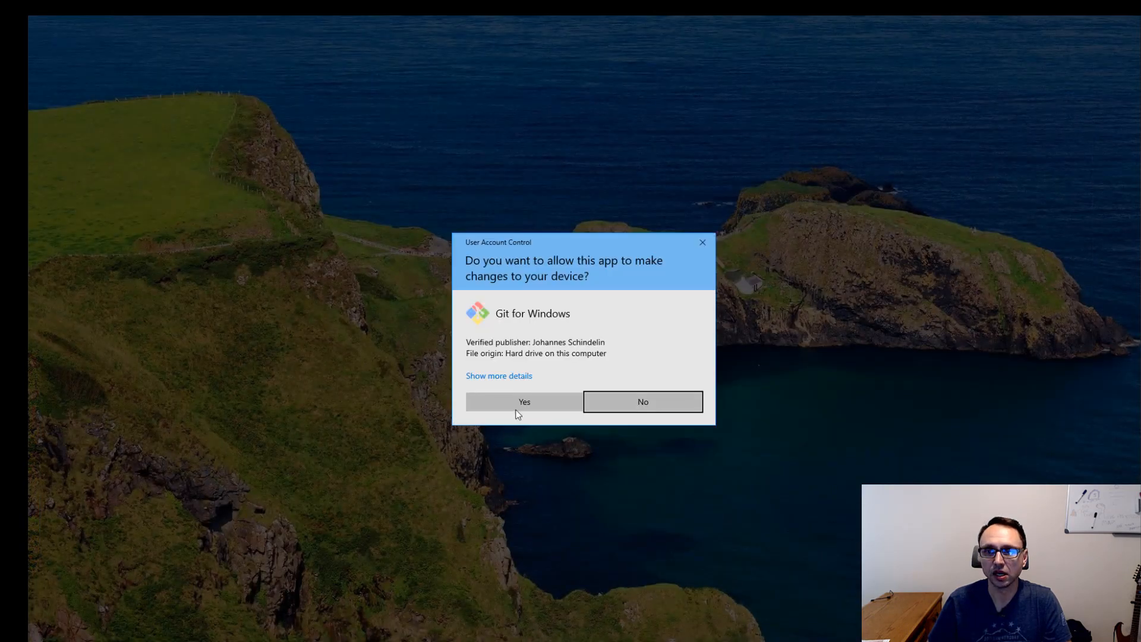
Step: Allow the installer, accept the GPL license and keep the default folder, components and Start Menu folder
{"action": "left_click", "coordinate": [524, 400]}
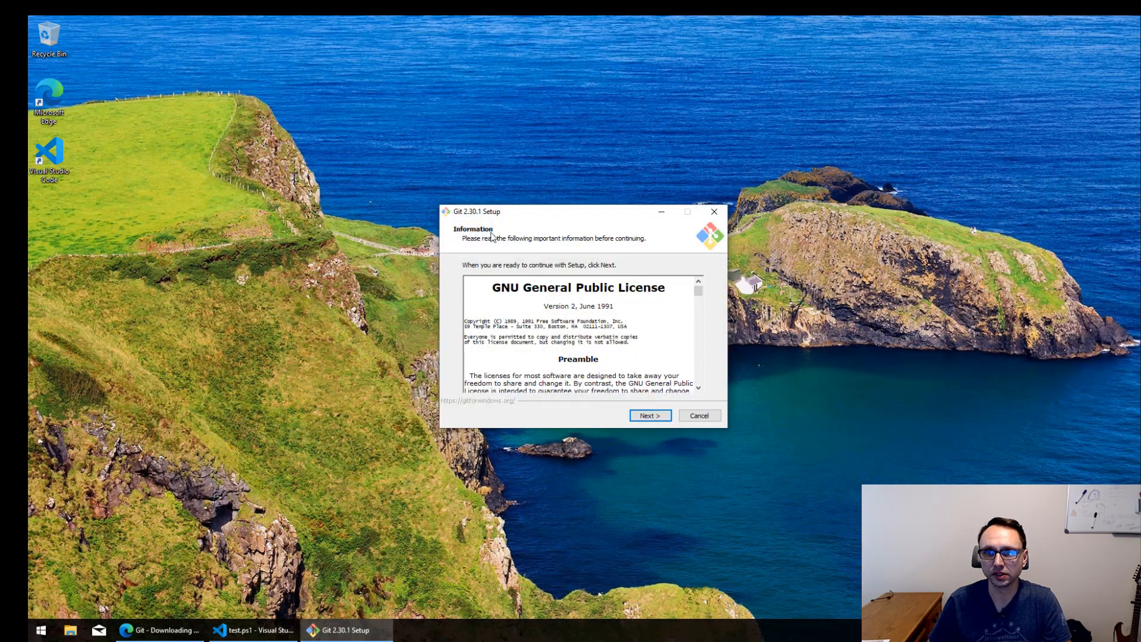
{"action": "left_click", "coordinate": [649, 415]}
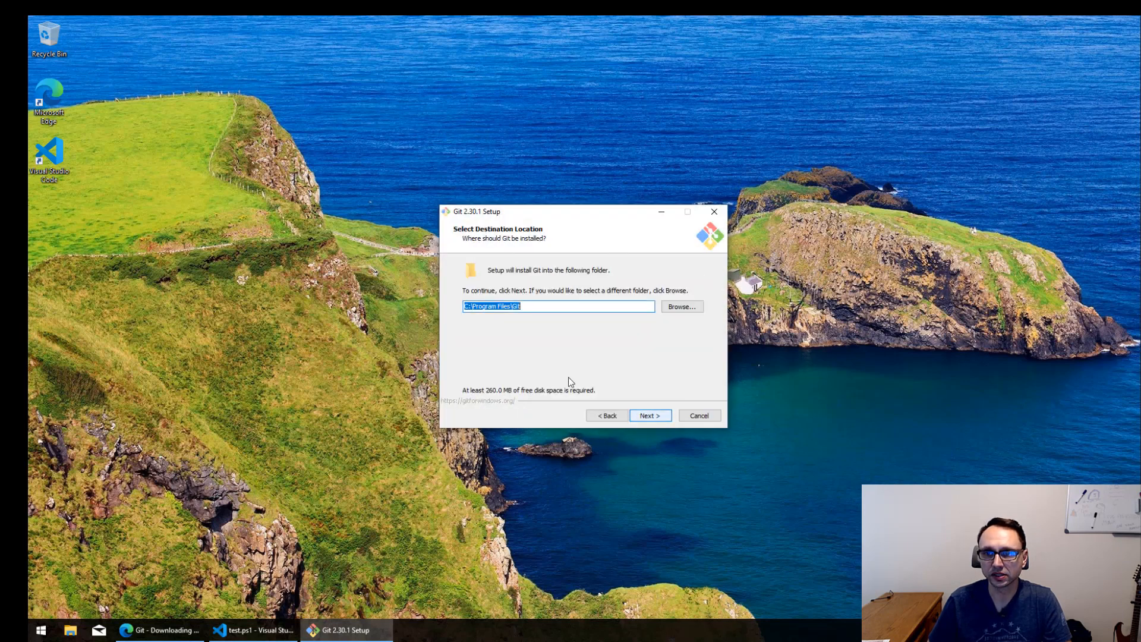
{"action": "left_click", "coordinate": [649, 414]}
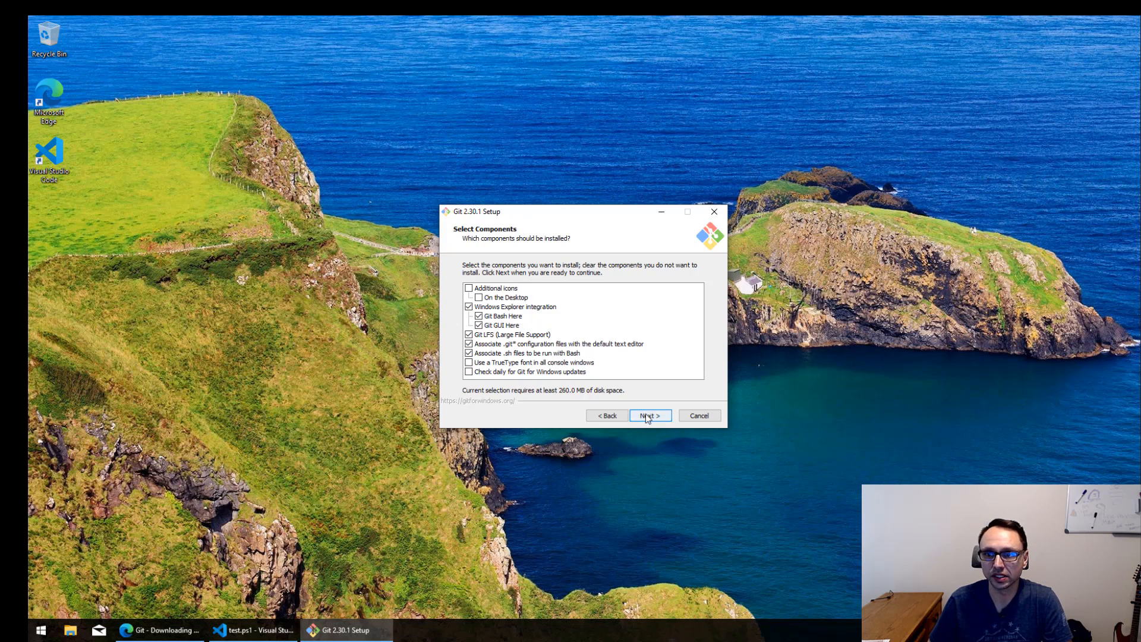
{"action": "left_click", "coordinate": [649, 414]}
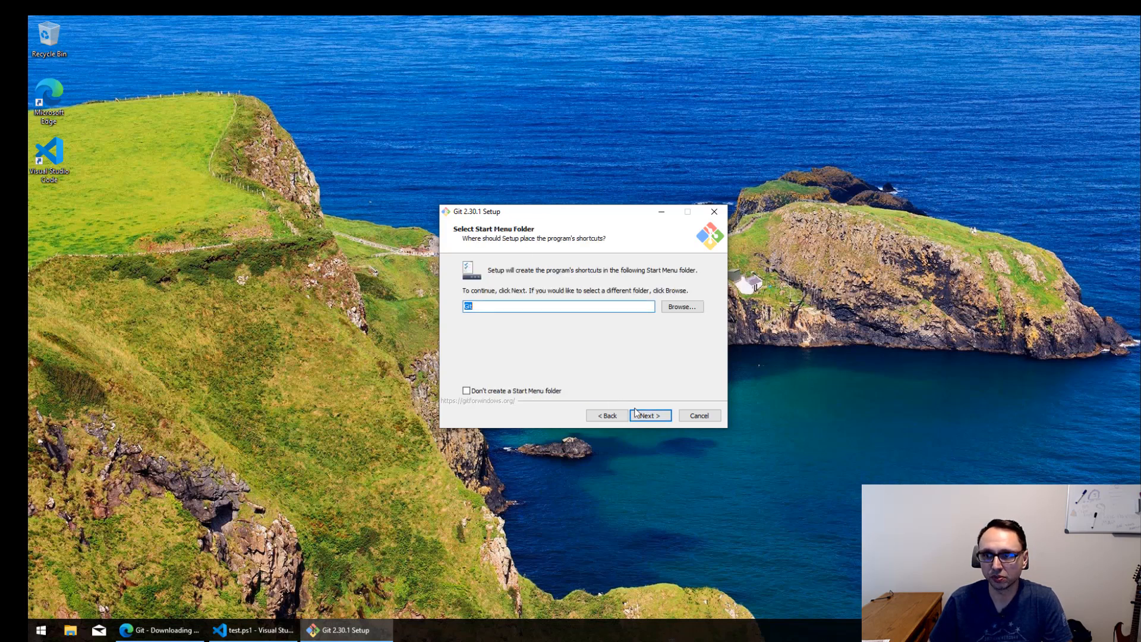
{"action": "left_click", "coordinate": [649, 415]}
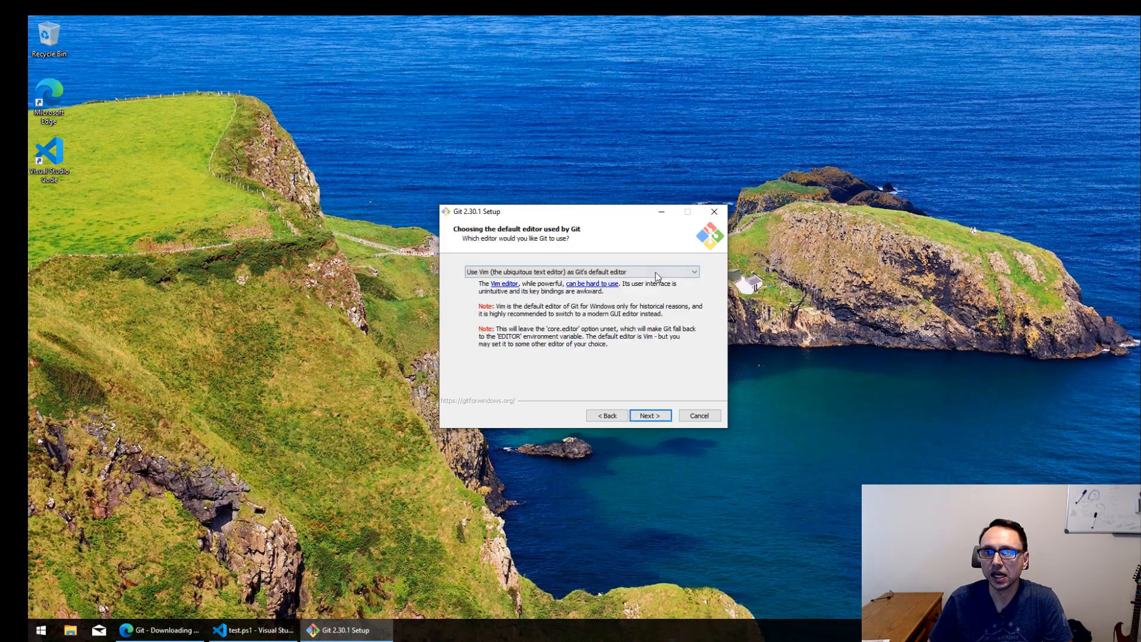
Step: Choose Visual Studio Code as Git's default editor, keeping default branch naming and recommended PATH
{"action": "left_click", "coordinate": [689, 271]}
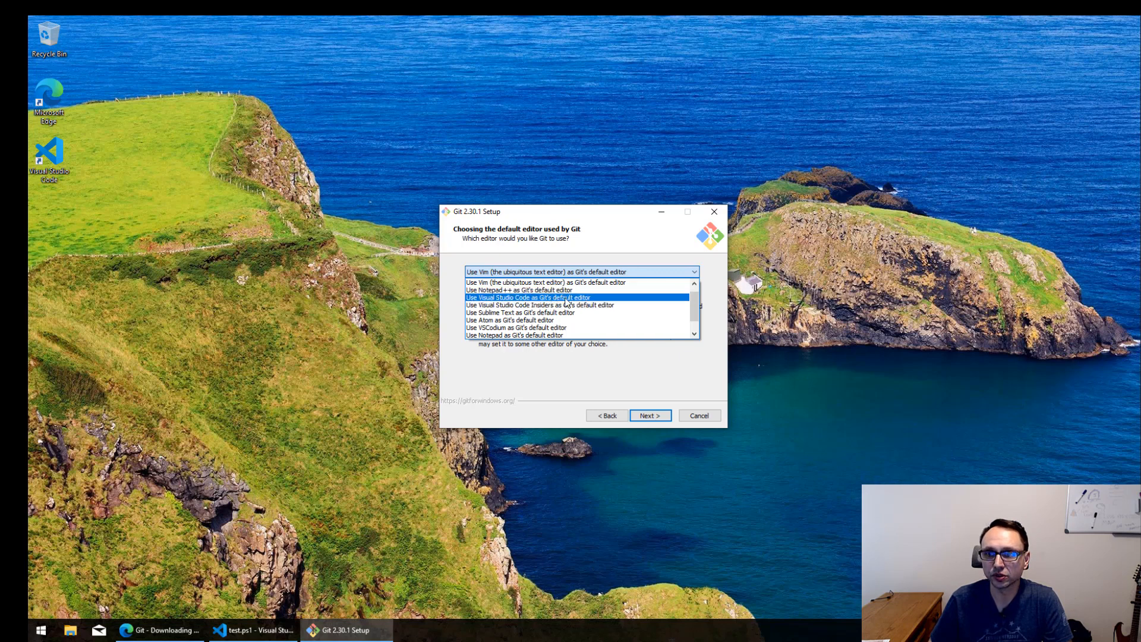
{"action": "left_click", "coordinate": [527, 297]}
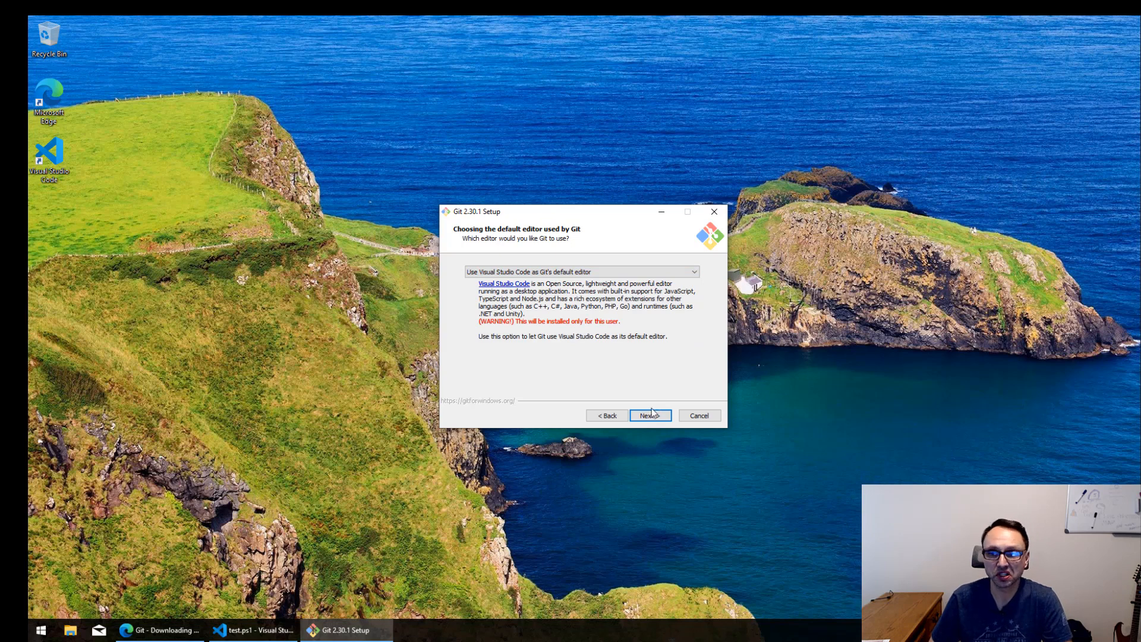
{"action": "left_click", "coordinate": [649, 415]}
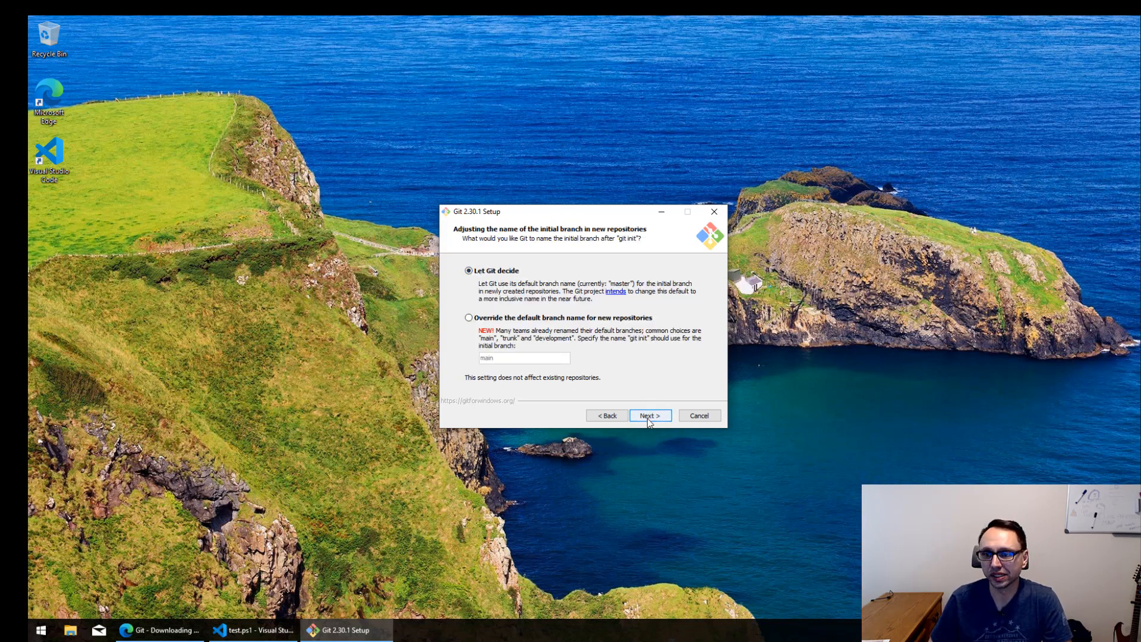
{"action": "left_click", "coordinate": [648, 415]}
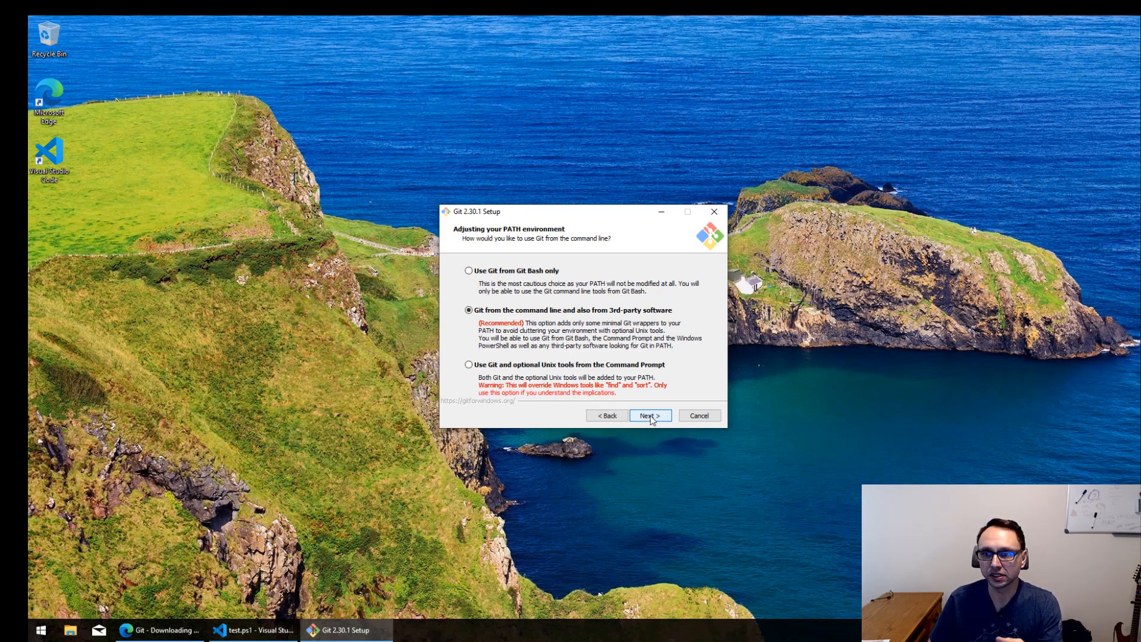
{"action": "left_click", "coordinate": [648, 414]}
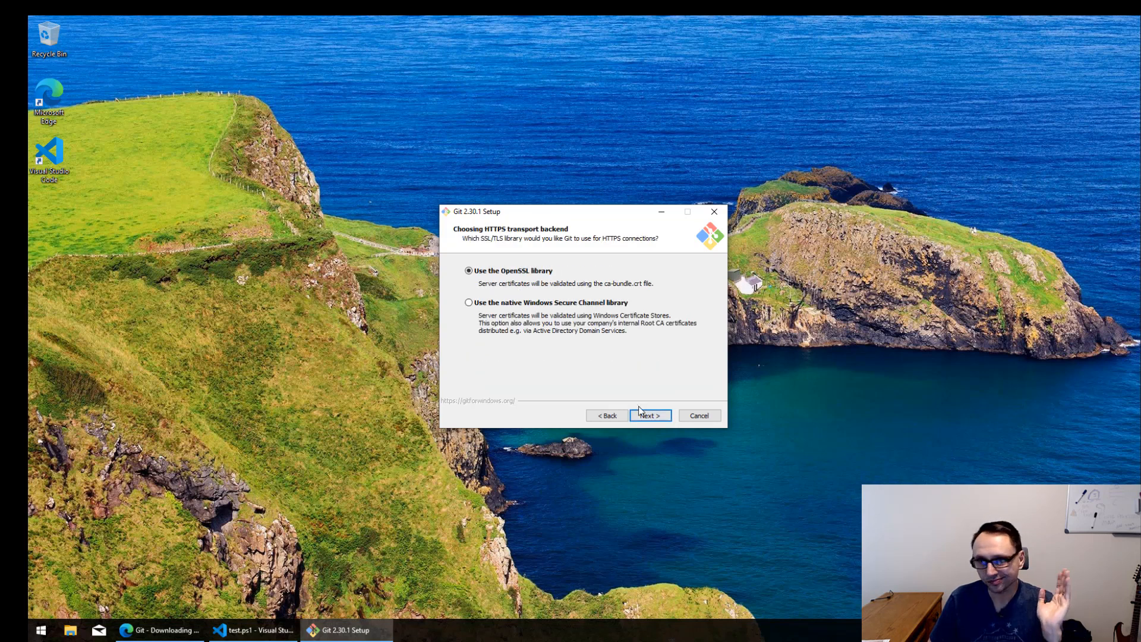
Step: Keep OpenSSL and Windows-style line endings, and use Windows' default console window for Git Bash
{"action": "left_click", "coordinate": [648, 414]}
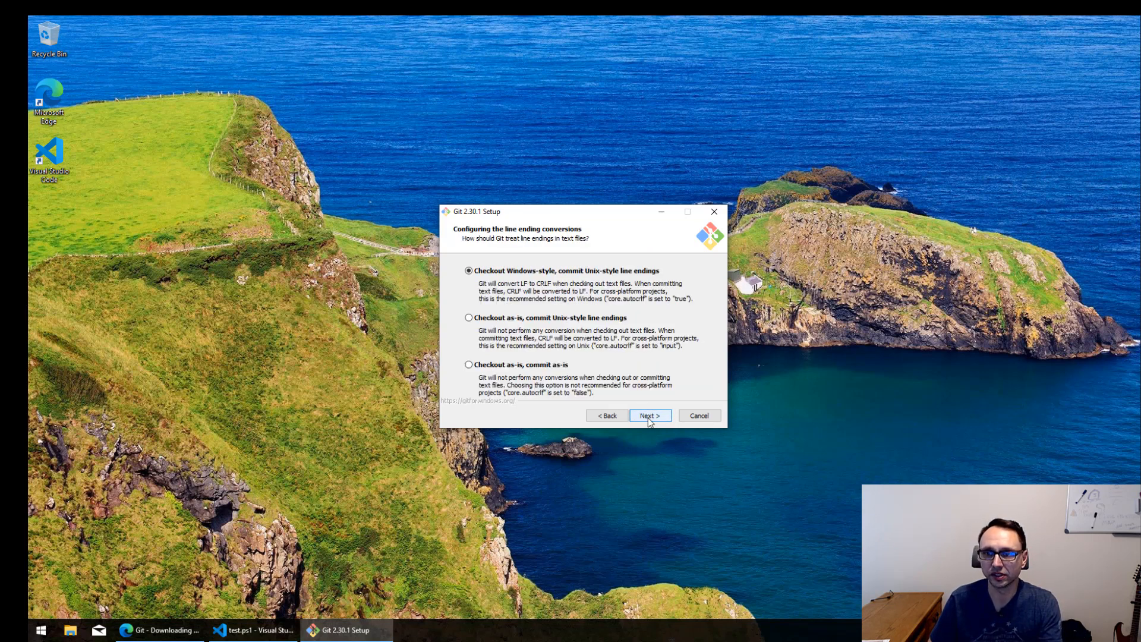
{"action": "left_click", "coordinate": [649, 415]}
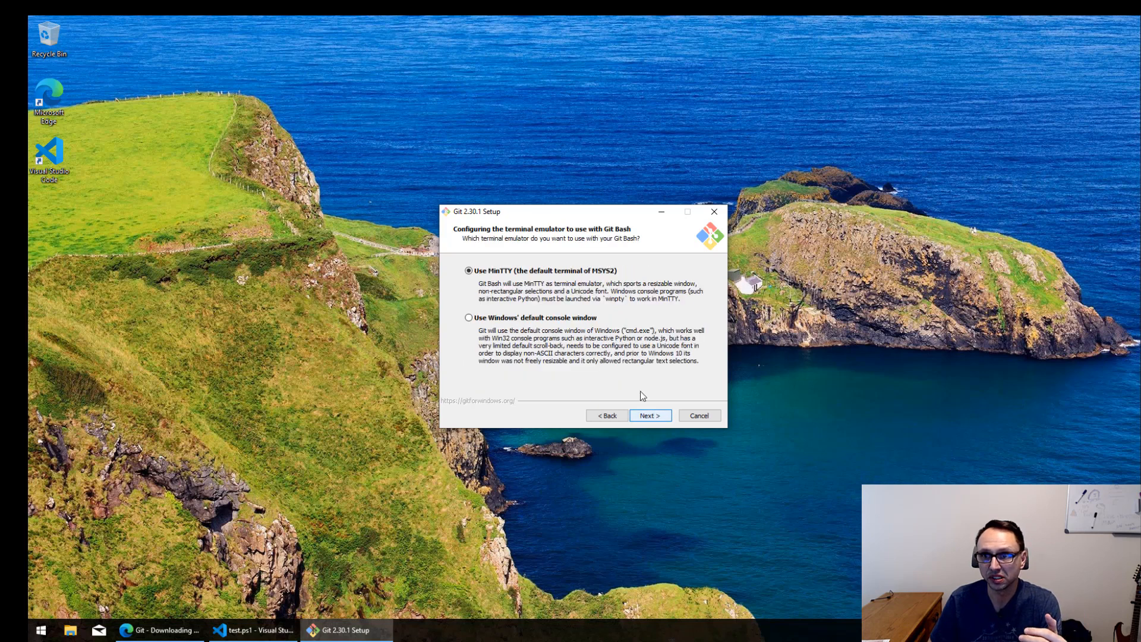
{"action": "mouse_move", "coordinate": [510, 311]}
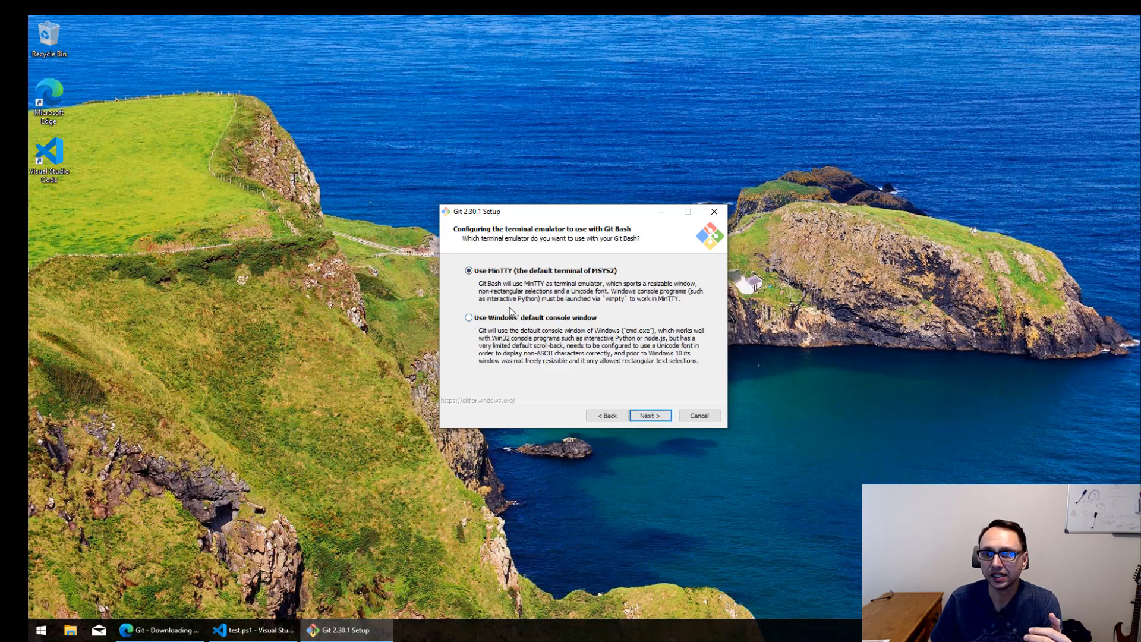
{"action": "left_click", "coordinate": [468, 317]}
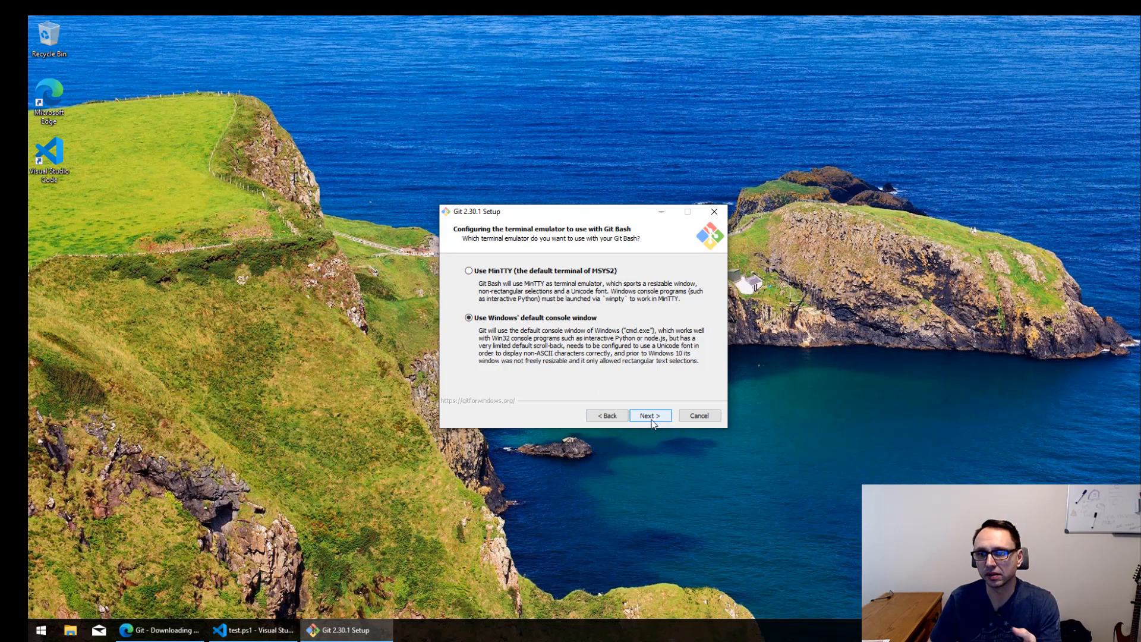
{"action": "left_click", "coordinate": [648, 415]}
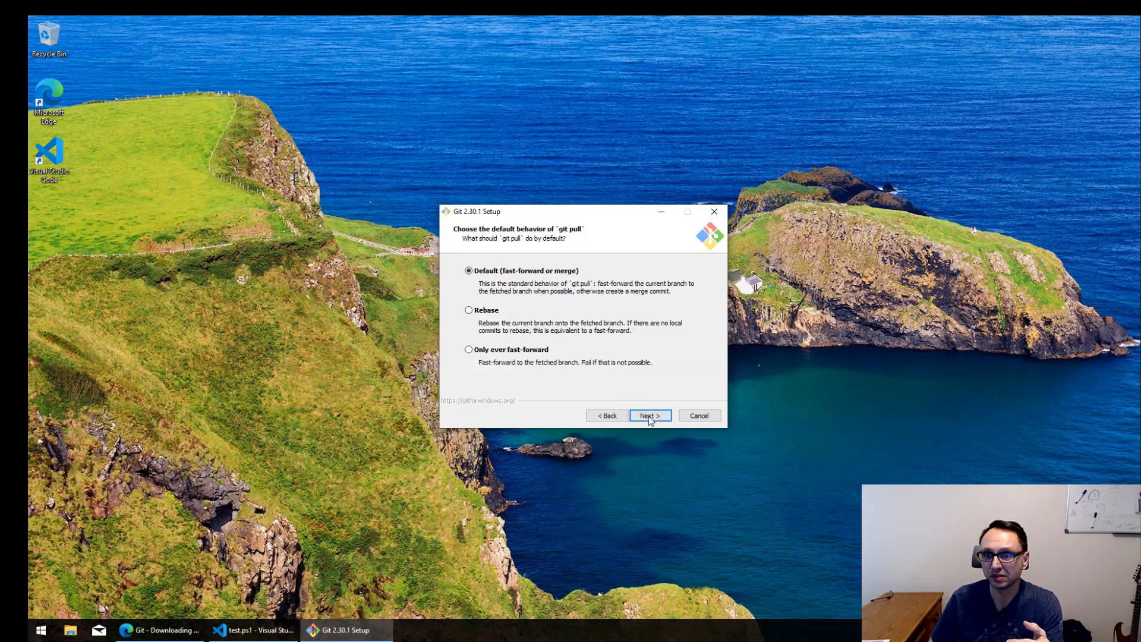
Step: Keep default pull, Credential Manager Core and file caching, install Git 2.30.1 and finish the wizard
{"action": "left_click", "coordinate": [649, 415]}
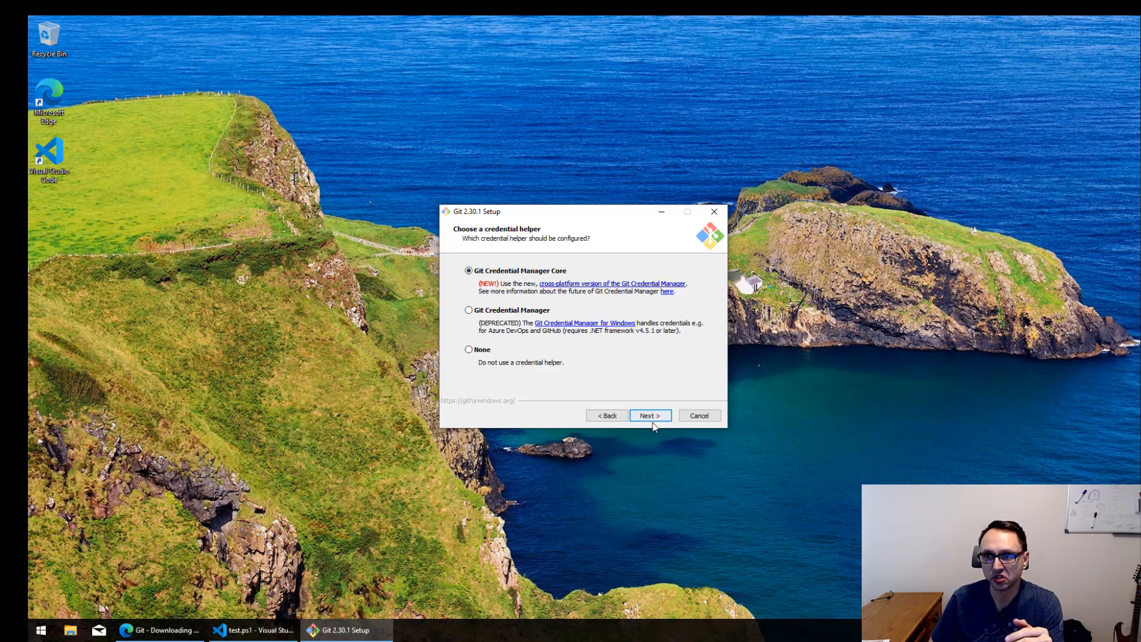
{"action": "left_click", "coordinate": [647, 415]}
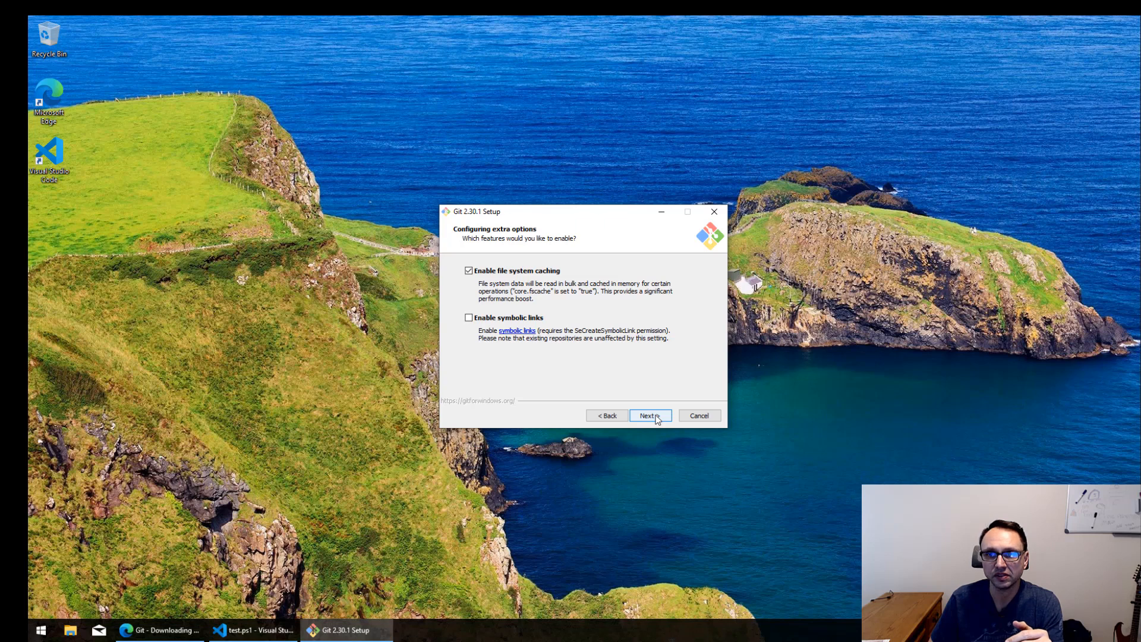
{"action": "left_click", "coordinate": [649, 415]}
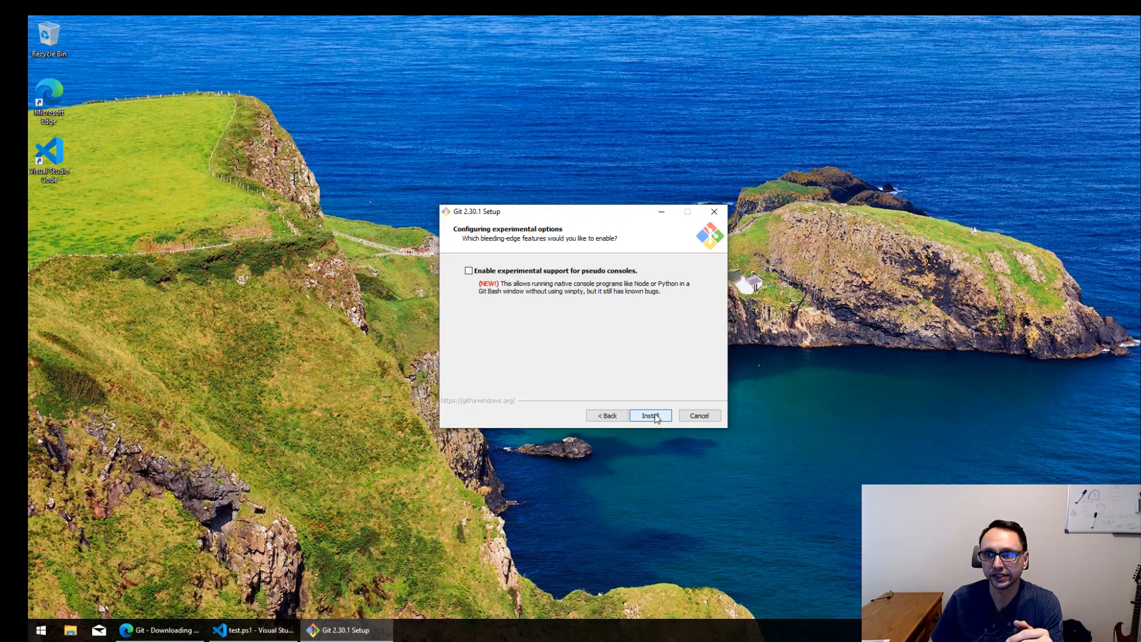
{"action": "left_click", "coordinate": [649, 414]}
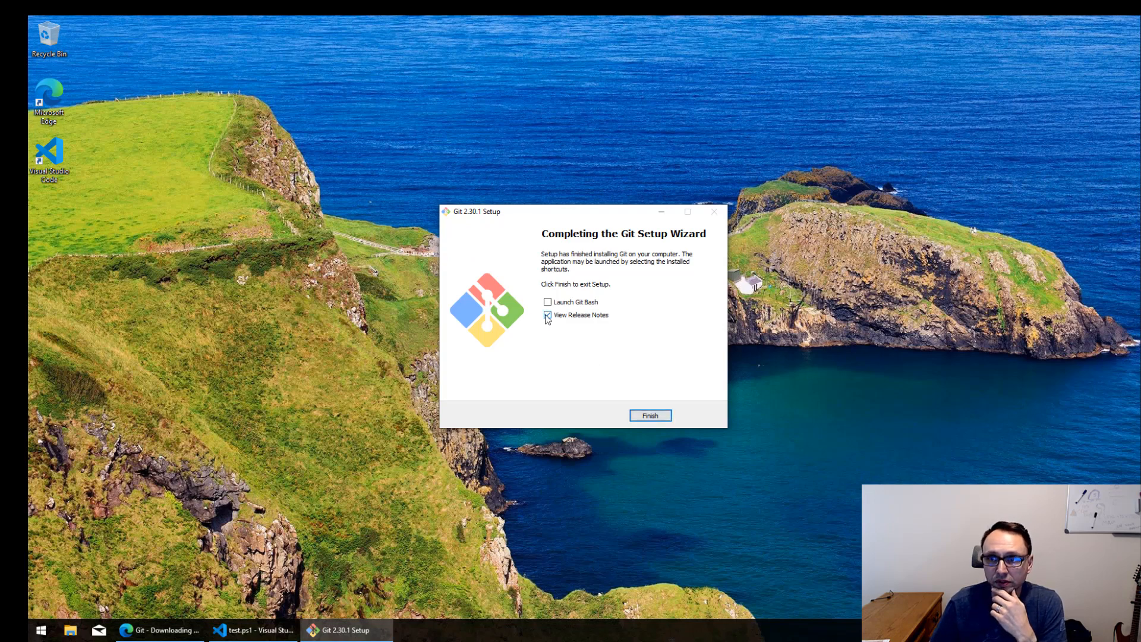
{"action": "left_click", "coordinate": [649, 415]}
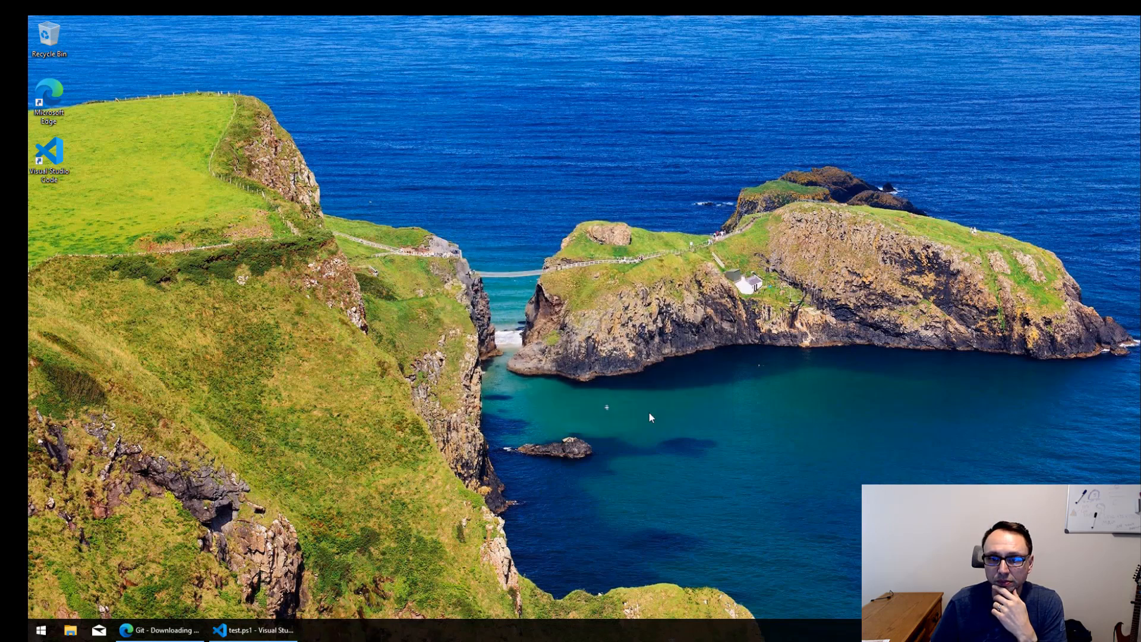
Step: Copy the PowerShell repository's HTTPS clone address from GitHub in Edge and return to the editor
{"action": "left_click", "coordinate": [254, 629]}
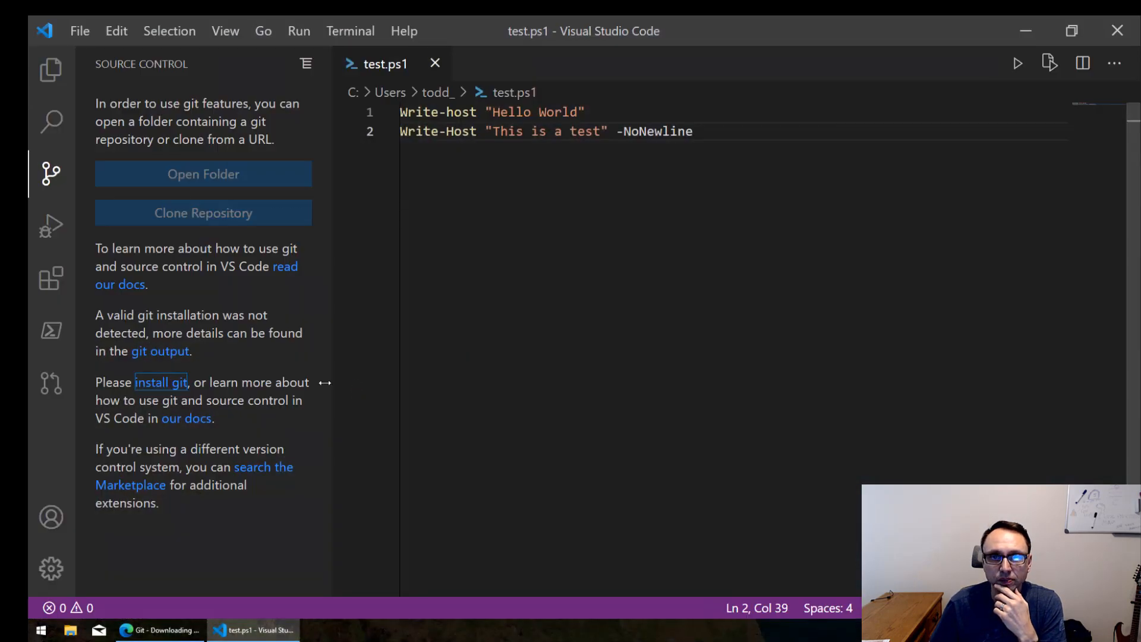
{"action": "left_click", "coordinate": [52, 174]}
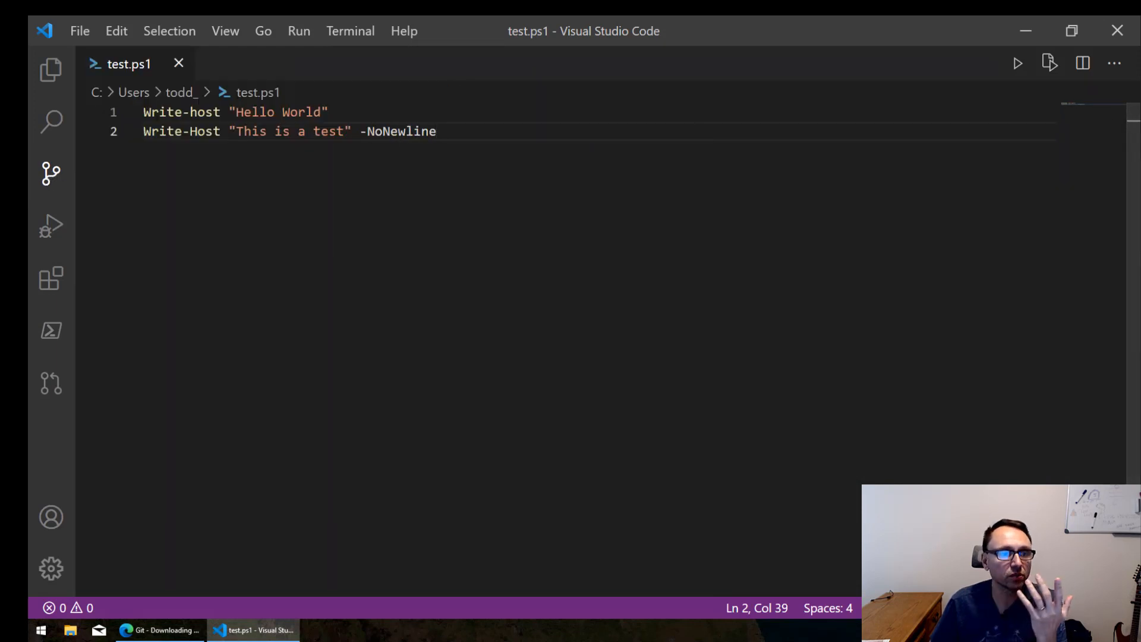
{"action": "left_click", "coordinate": [158, 630]}
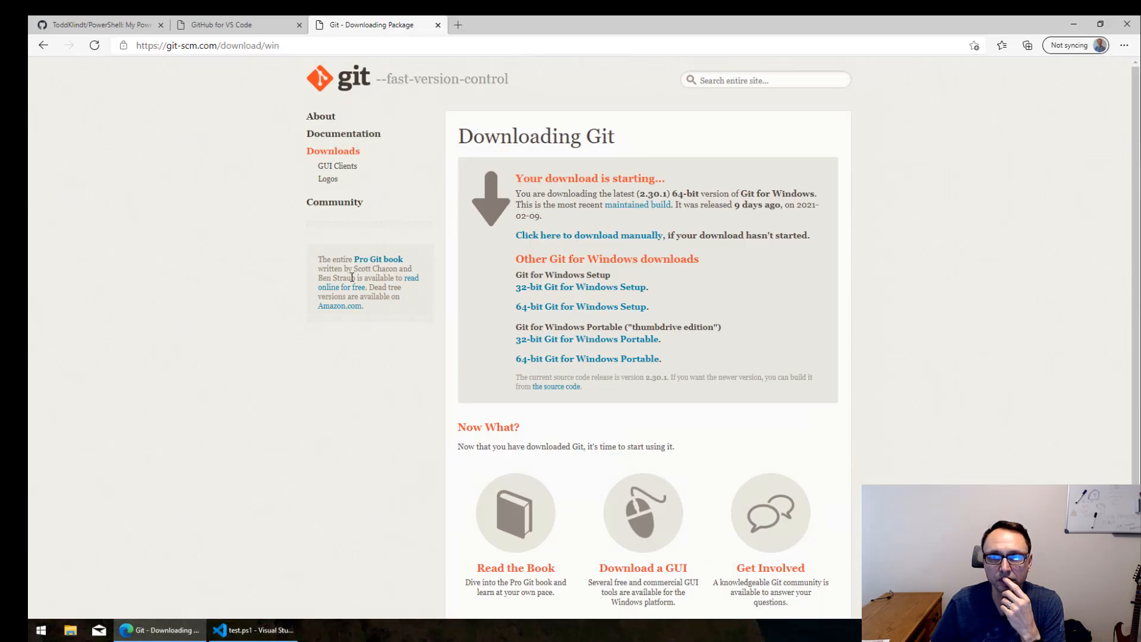
{"action": "left_click", "coordinate": [233, 24]}
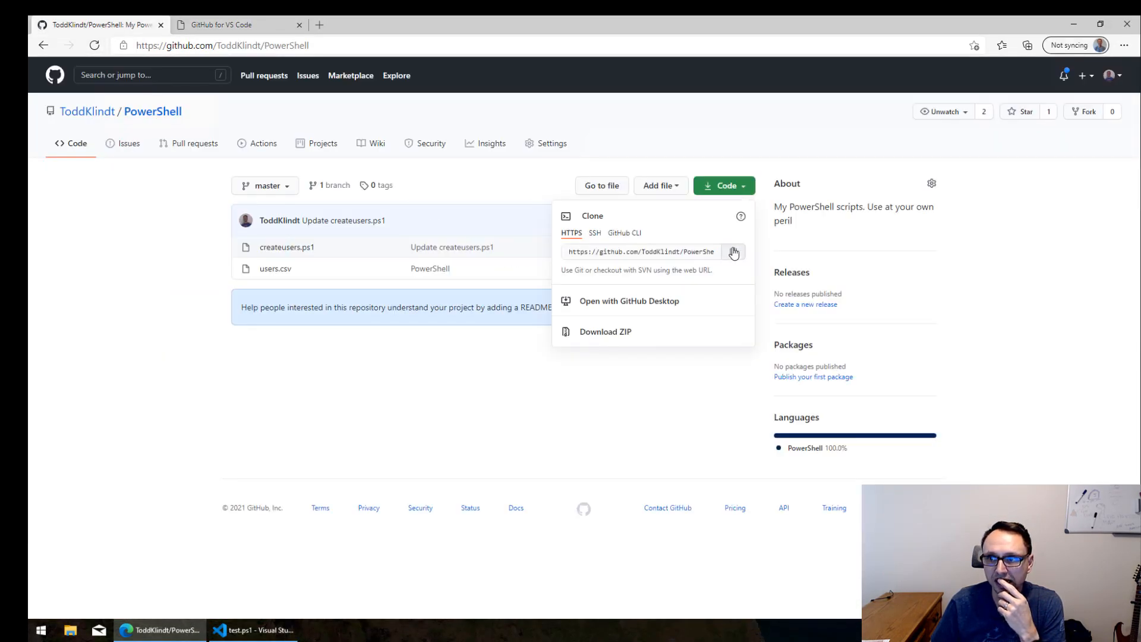
{"action": "left_click", "coordinate": [253, 630]}
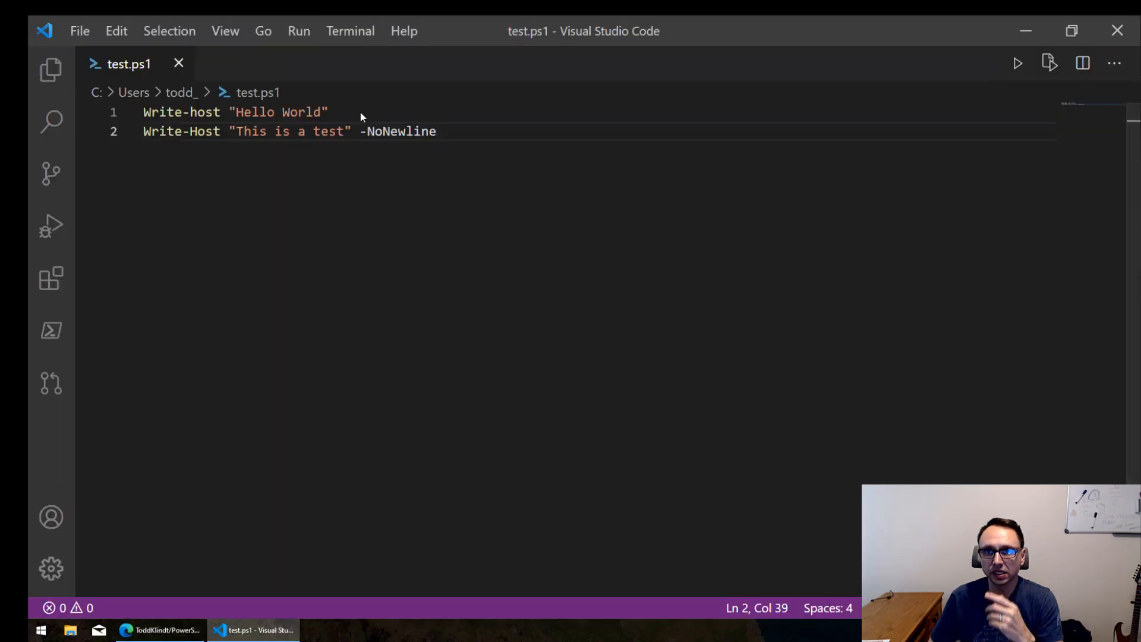
{"action": "mouse_move", "coordinate": [443, 185]}
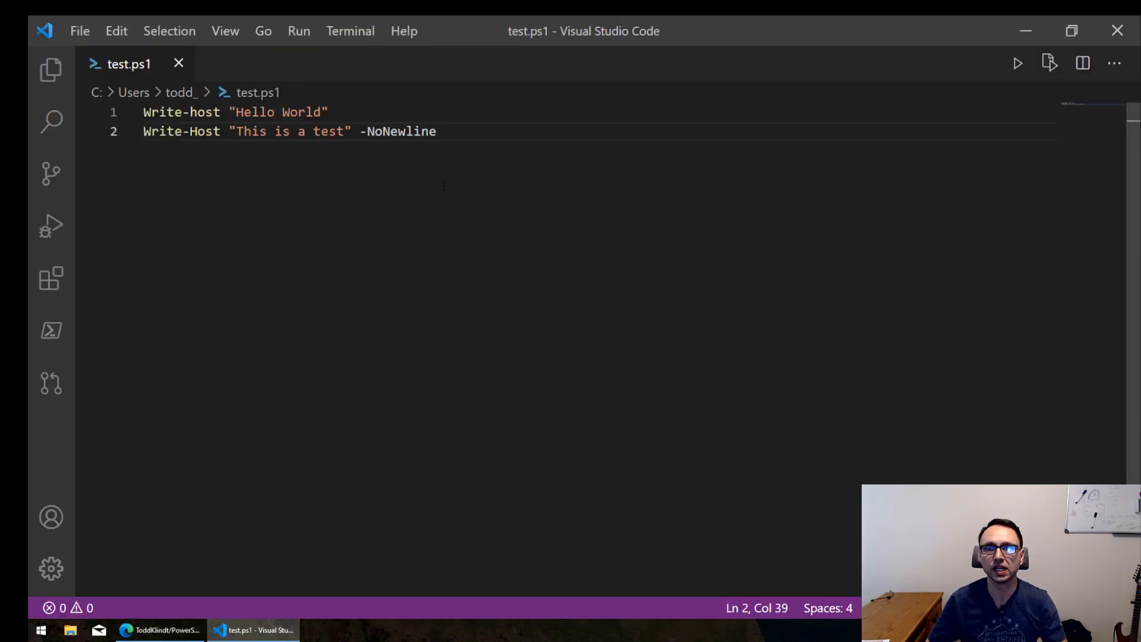
{"action": "left_click", "coordinate": [225, 31]}
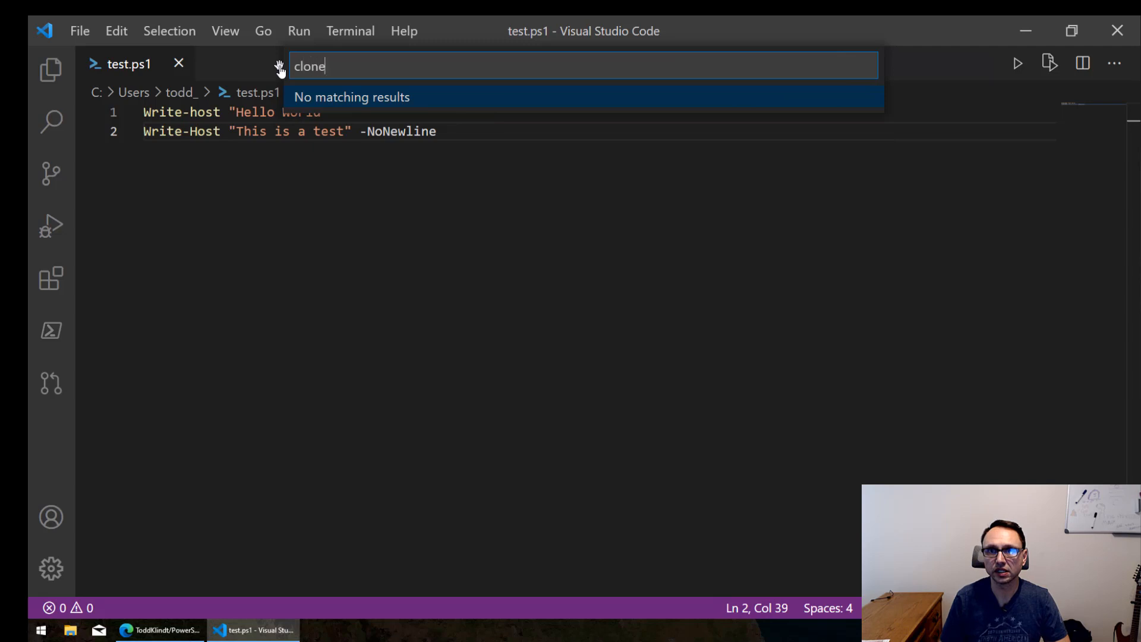
{"action": "mouse_move", "coordinate": [913, 45]}
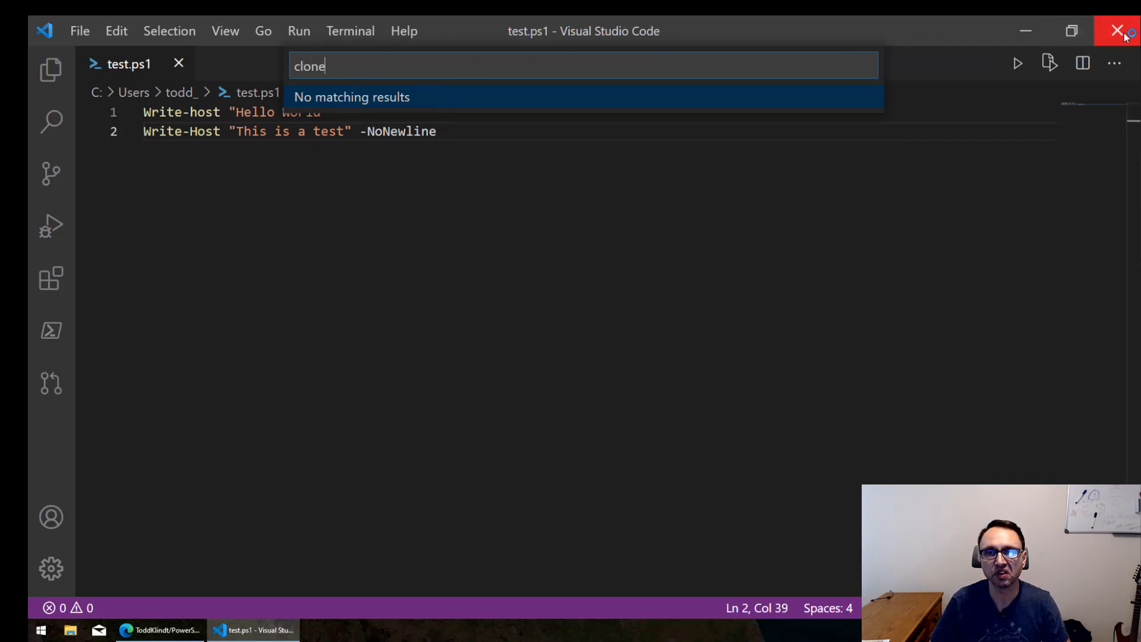
Step: Close Visual Studio Code, leaving the Windows desktop
{"action": "left_click", "coordinate": [1120, 31]}
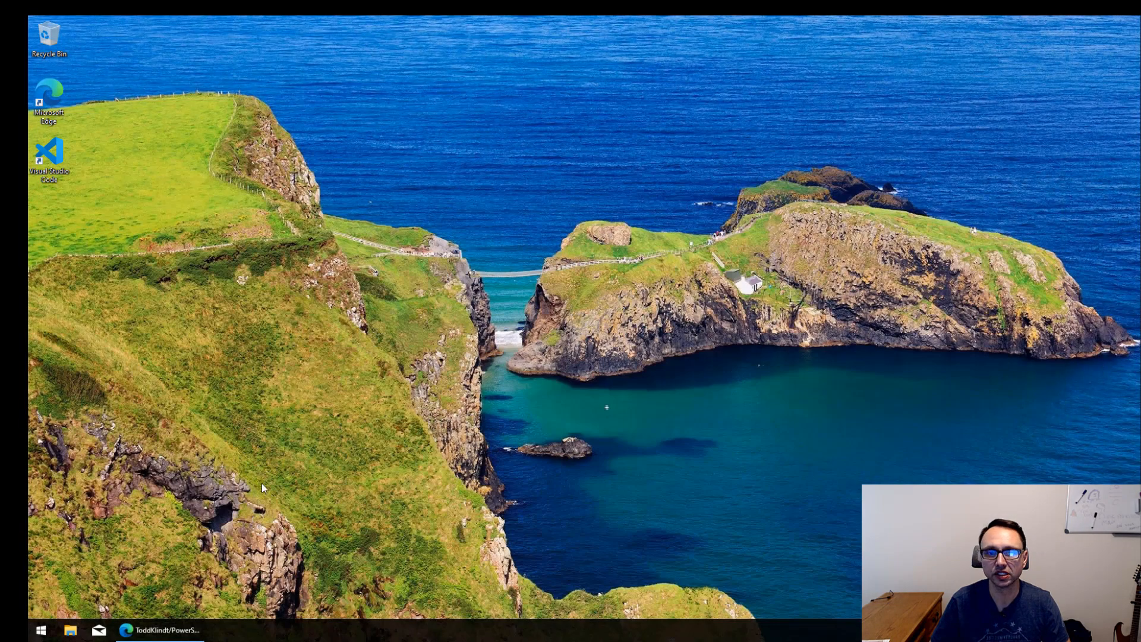
Step: Relaunch Visual Studio Code from the Start menu by searching for 'code'
{"action": "left_click", "coordinate": [40, 630]}
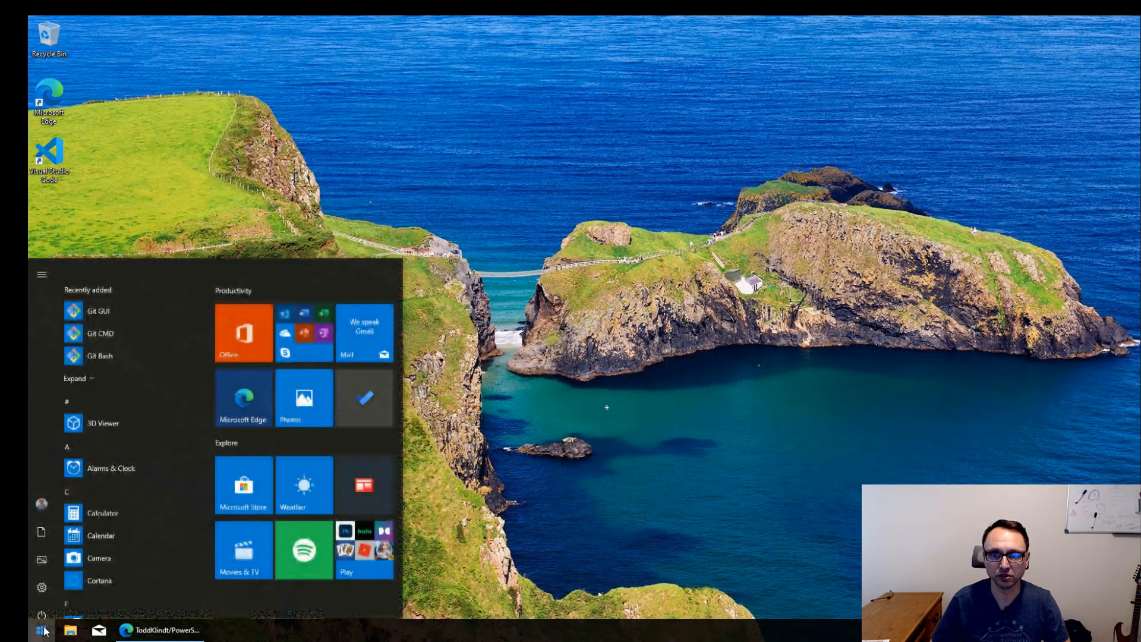
{"action": "type", "text": "code"}
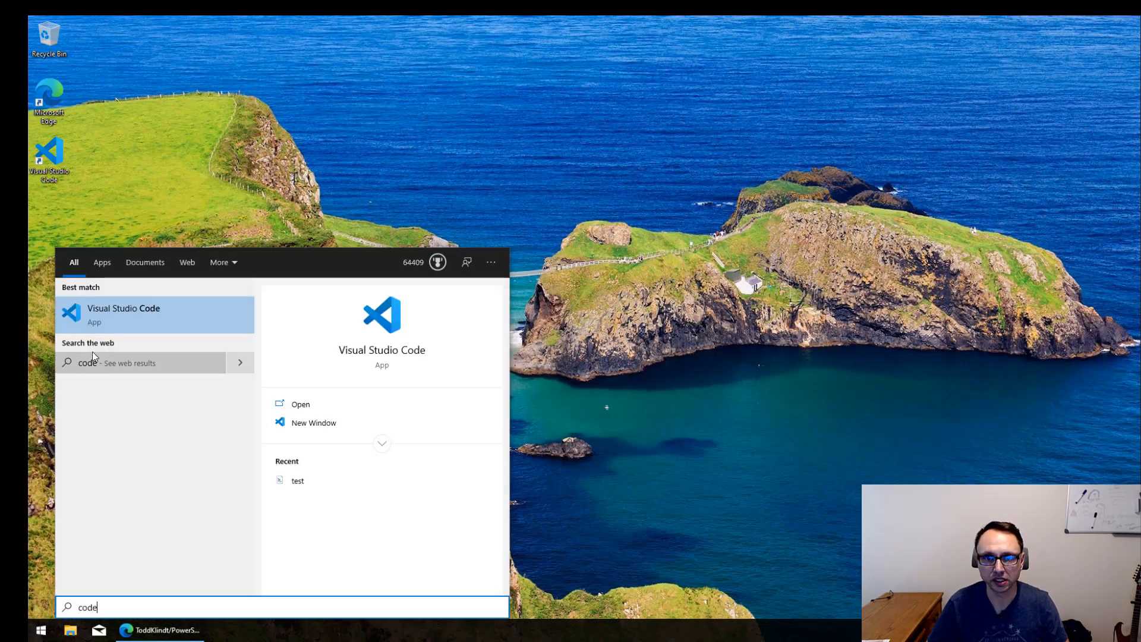
{"action": "right_click", "coordinate": [122, 314]}
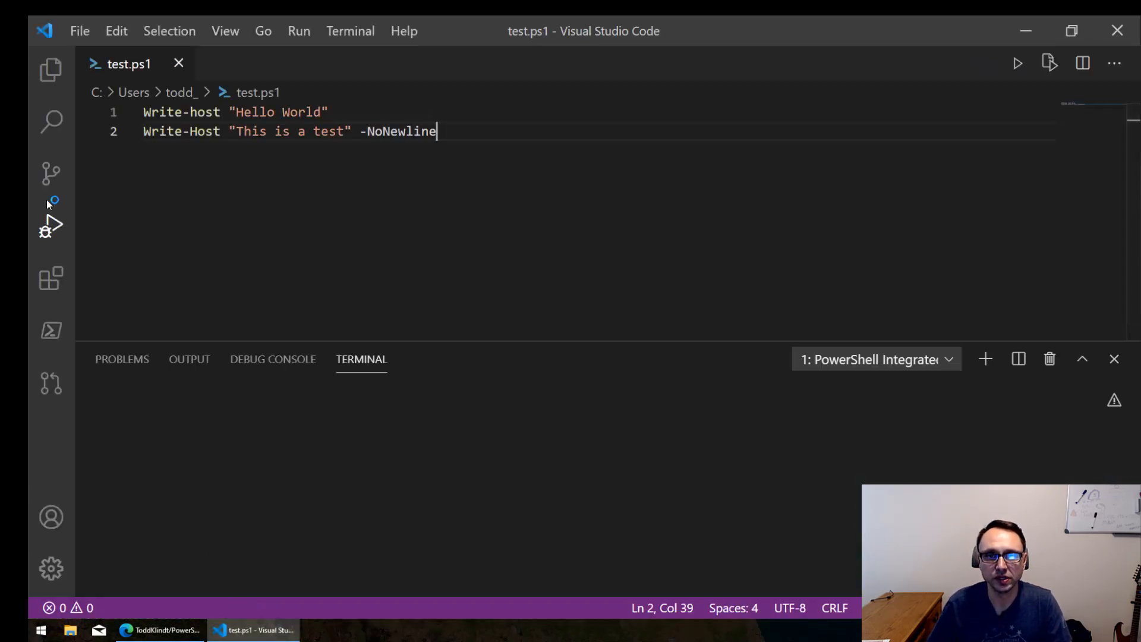
Step: Show the Source Control view, where git is now detected, and start Clone Repository
{"action": "left_click", "coordinate": [51, 173]}
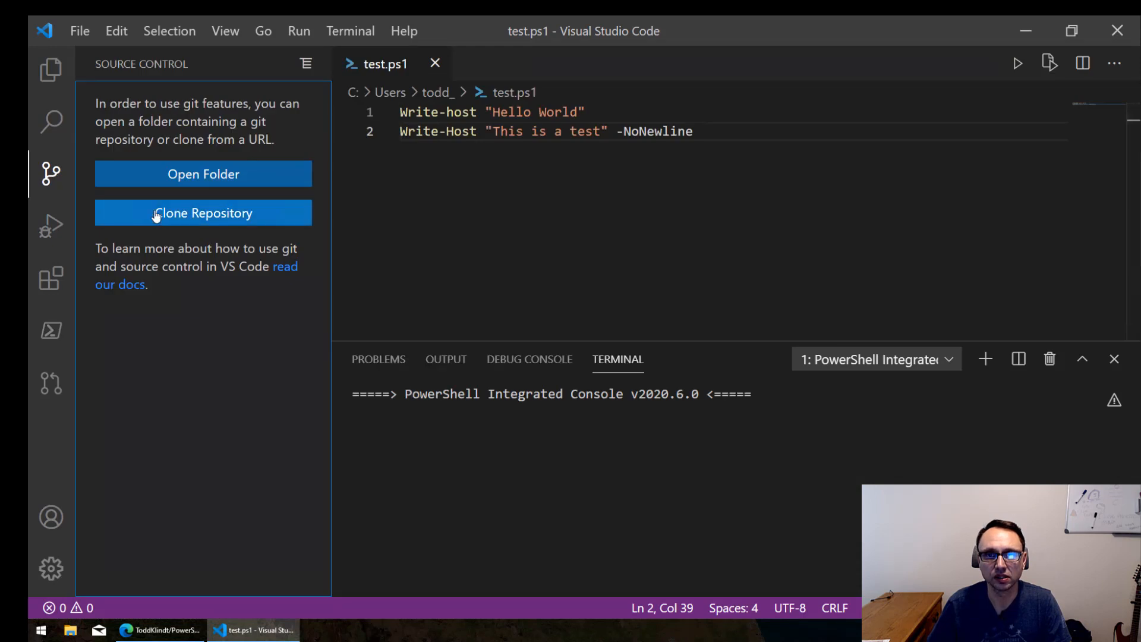
{"action": "left_click", "coordinate": [50, 173]}
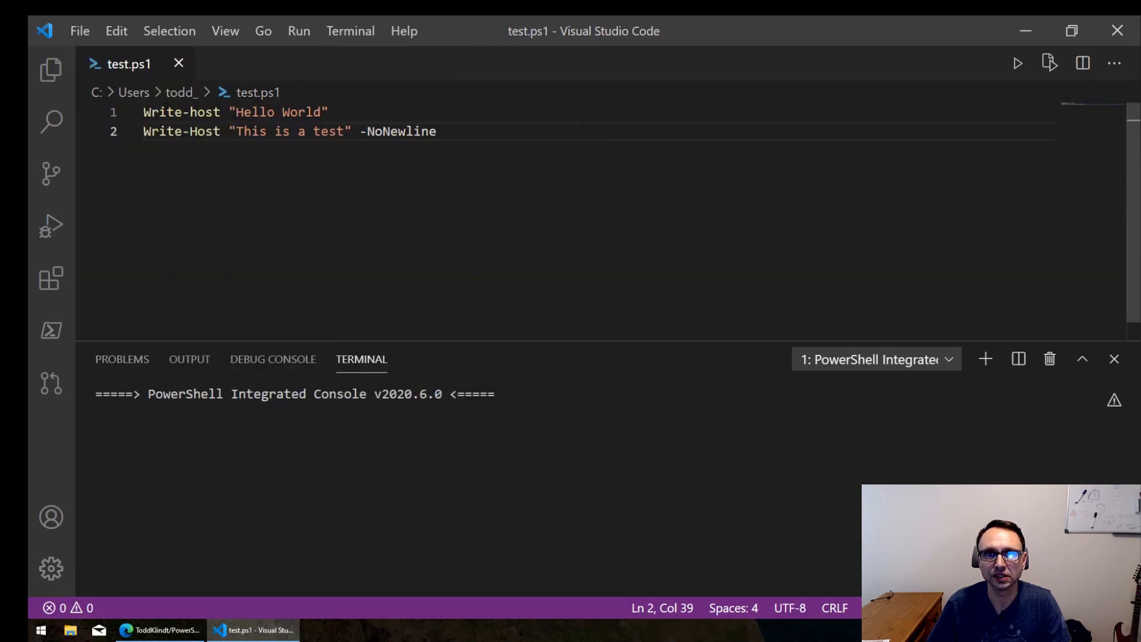
{"action": "left_click", "coordinate": [224, 31]}
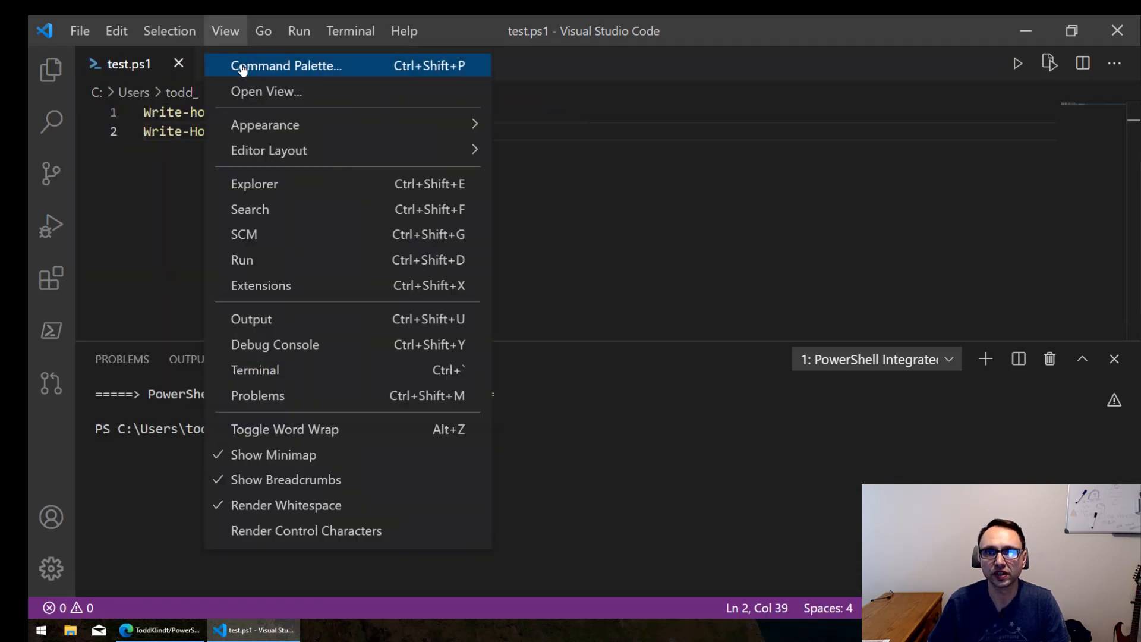
{"action": "left_click", "coordinate": [287, 66]}
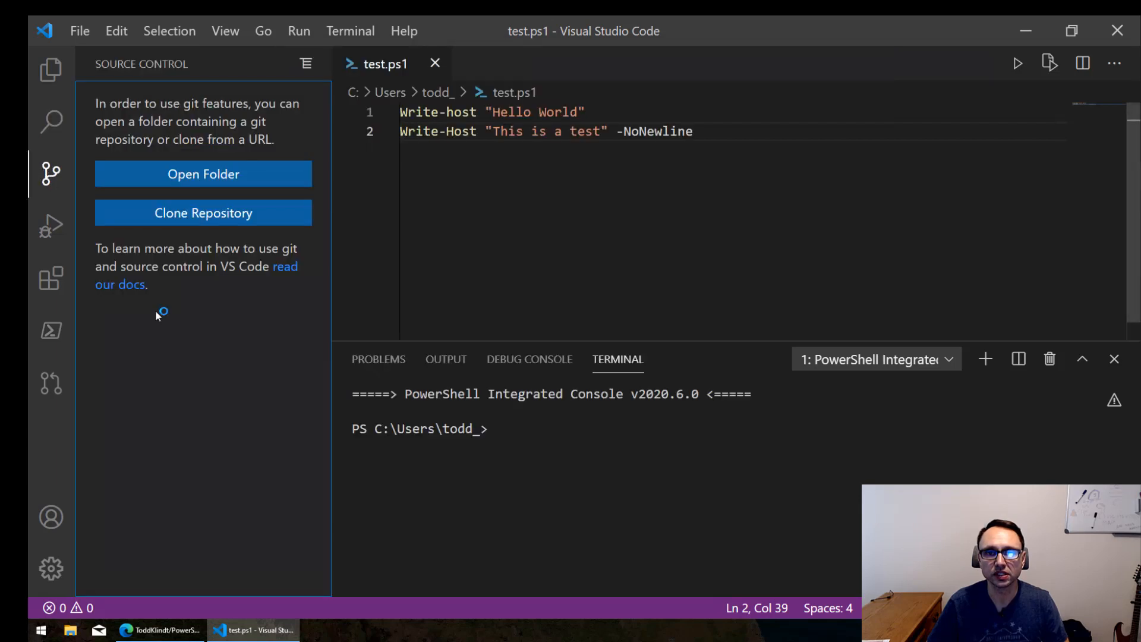
{"action": "left_click", "coordinate": [203, 213]}
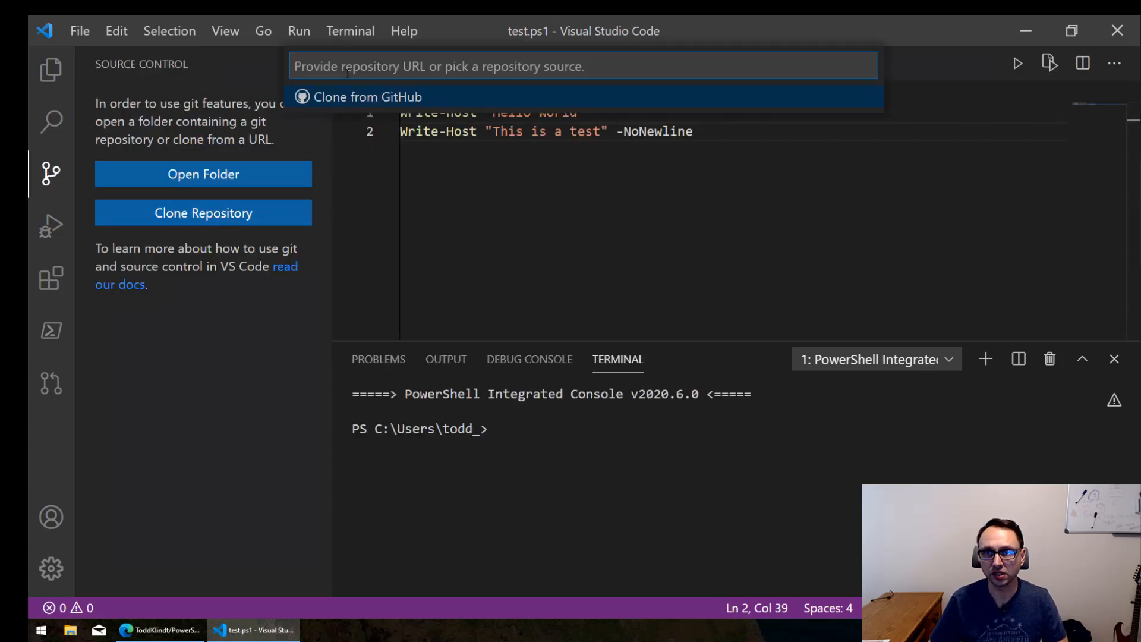
{"action": "type", "text": "https://github.com/ToddKlindt/PowerShell.git"}
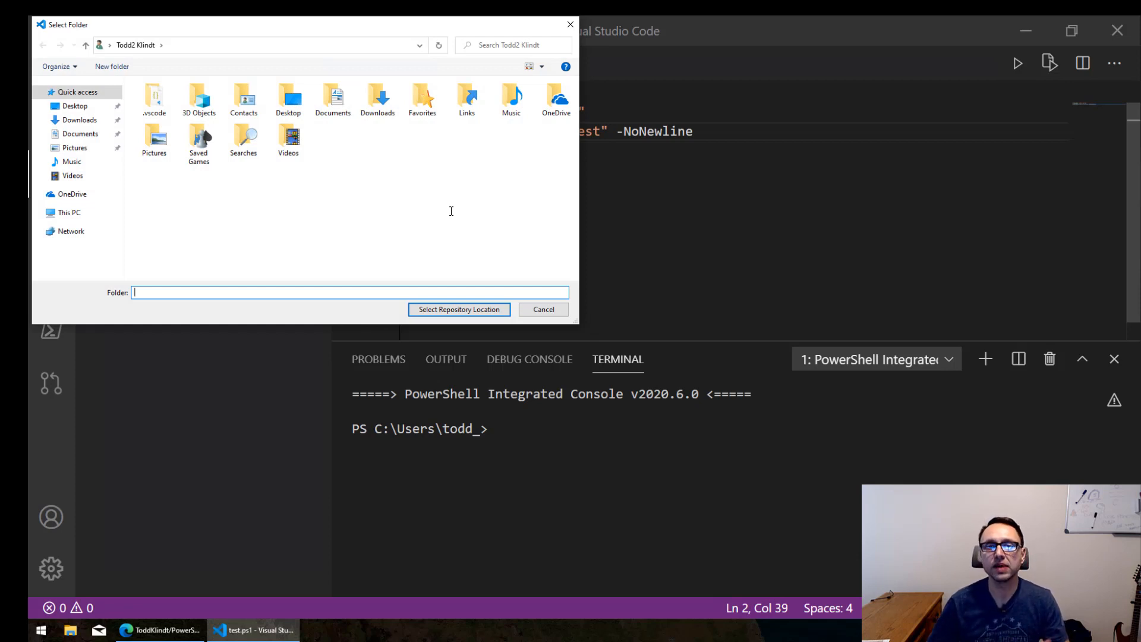
{"action": "left_click", "coordinate": [112, 67]}
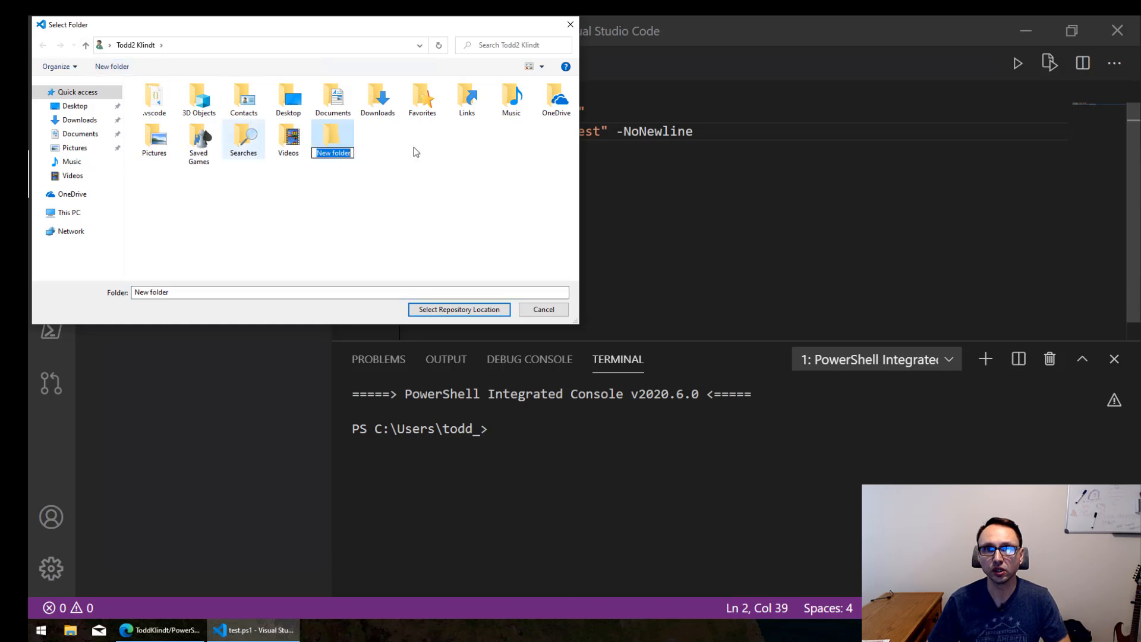
{"action": "type", "text": "Code"}
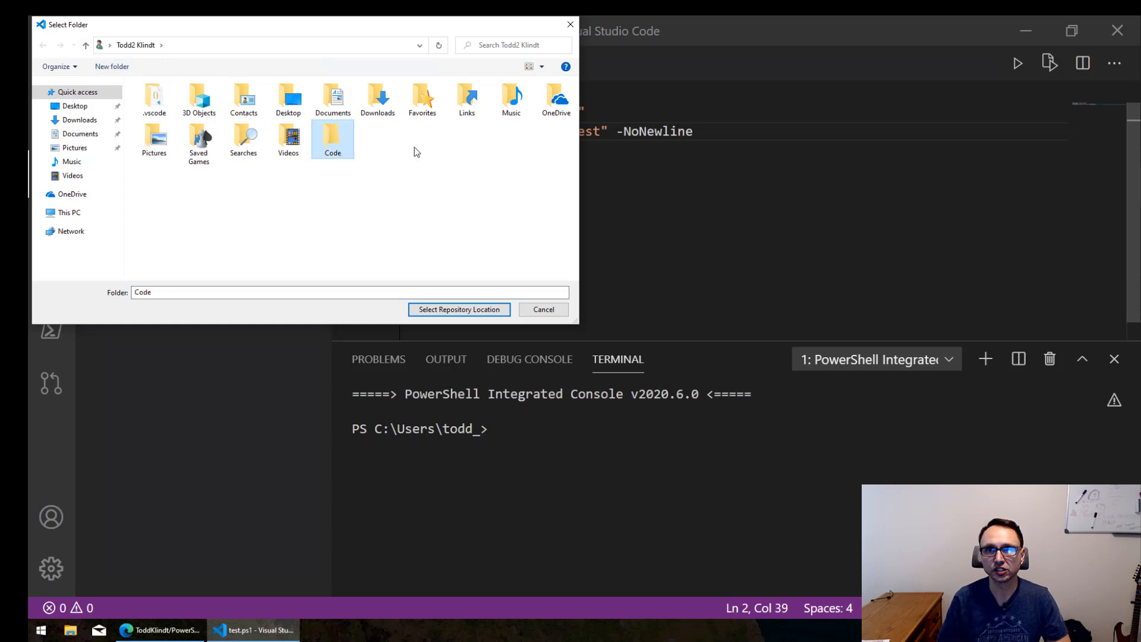
{"action": "double_click", "coordinate": [333, 137]}
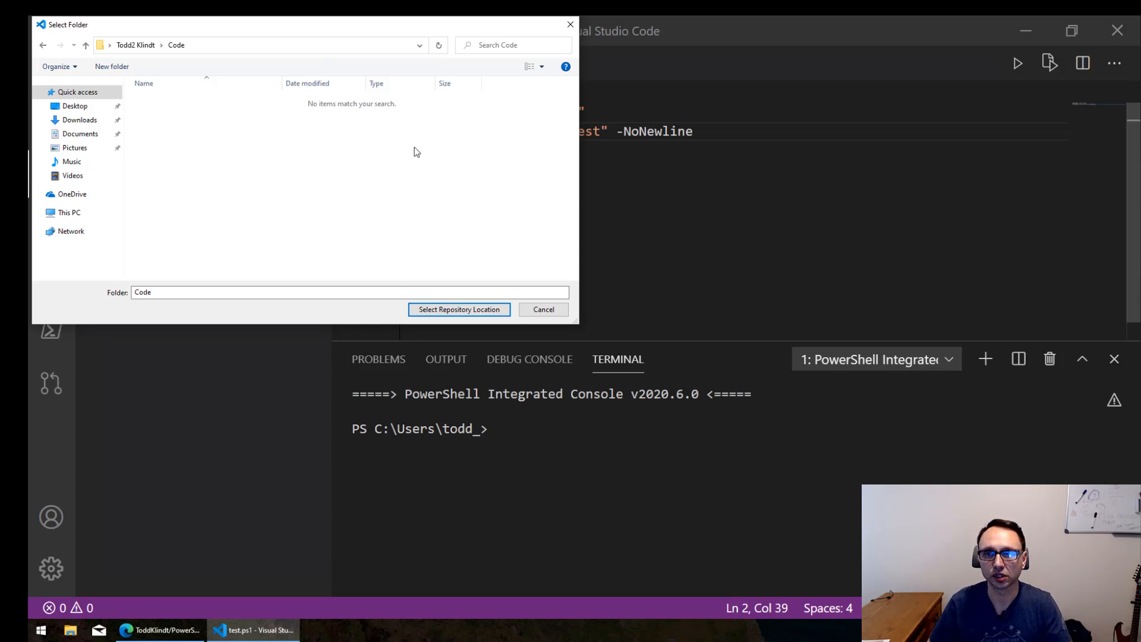
{"action": "mouse_move", "coordinate": [377, 273]}
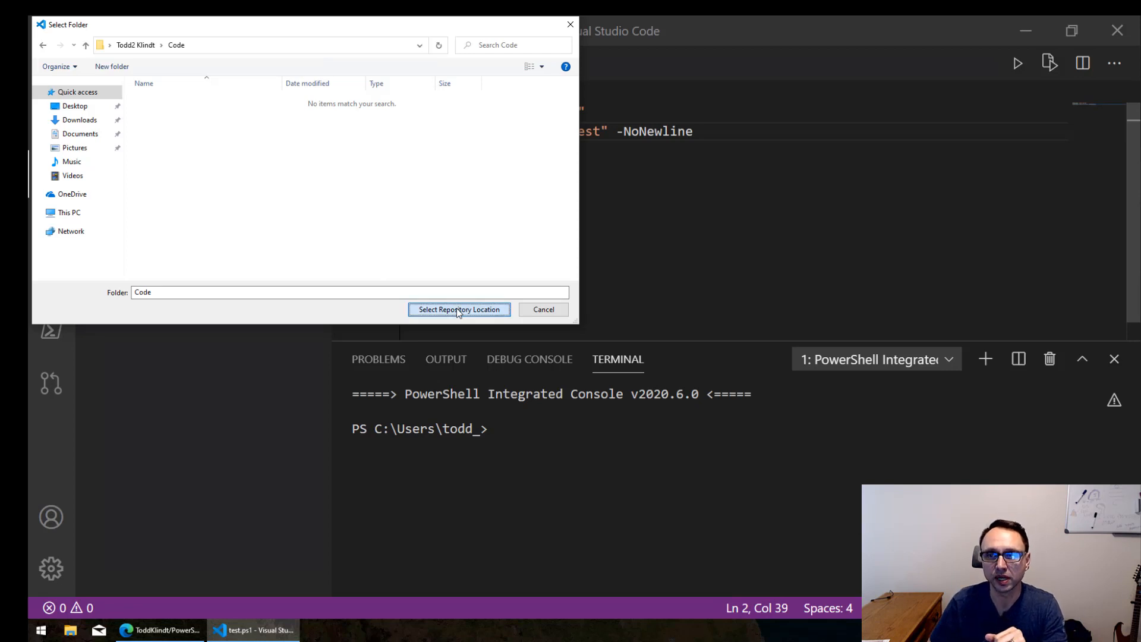
{"action": "left_click", "coordinate": [458, 309]}
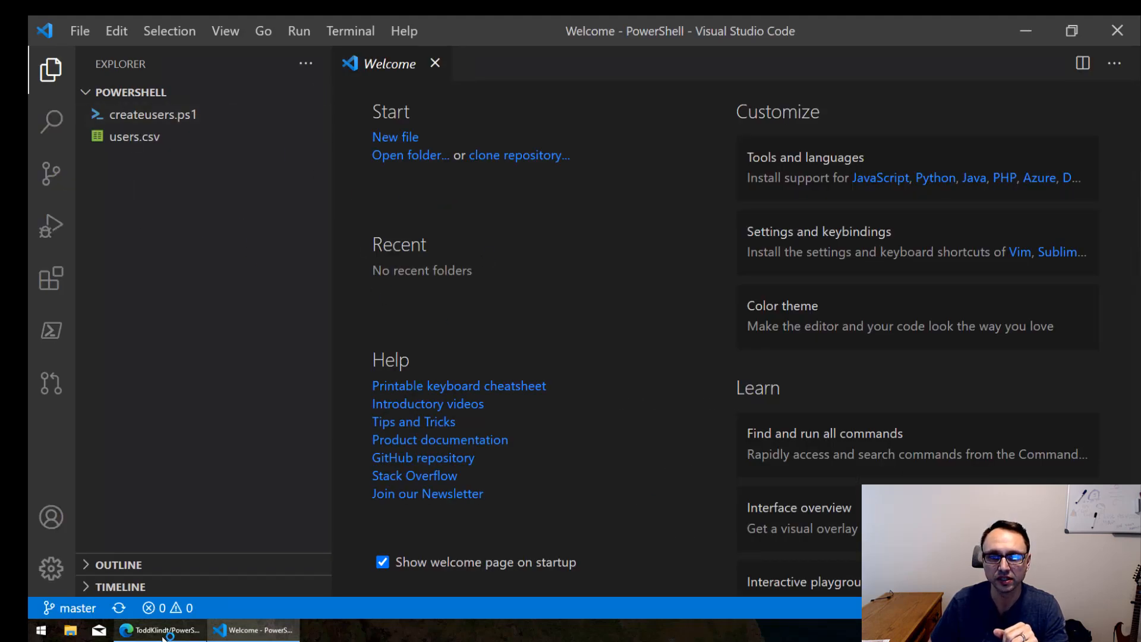
Step: Compare the cloned files with the GitHub repository page in Edge, then bring up File Explorer
{"action": "left_click", "coordinate": [156, 630]}
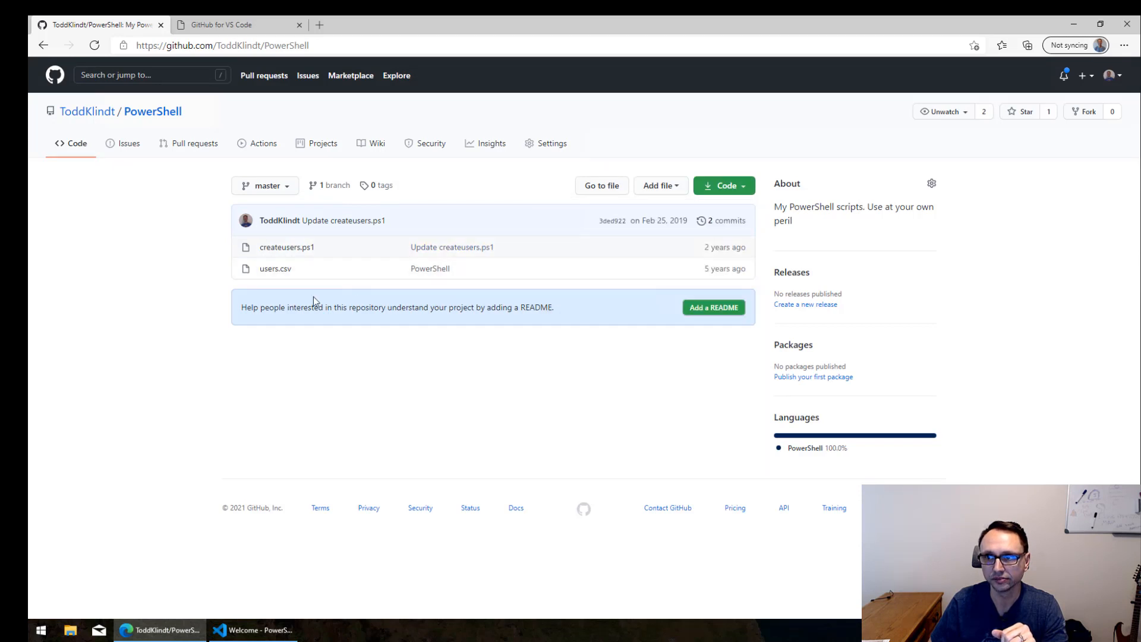
{"action": "left_click", "coordinate": [254, 629]}
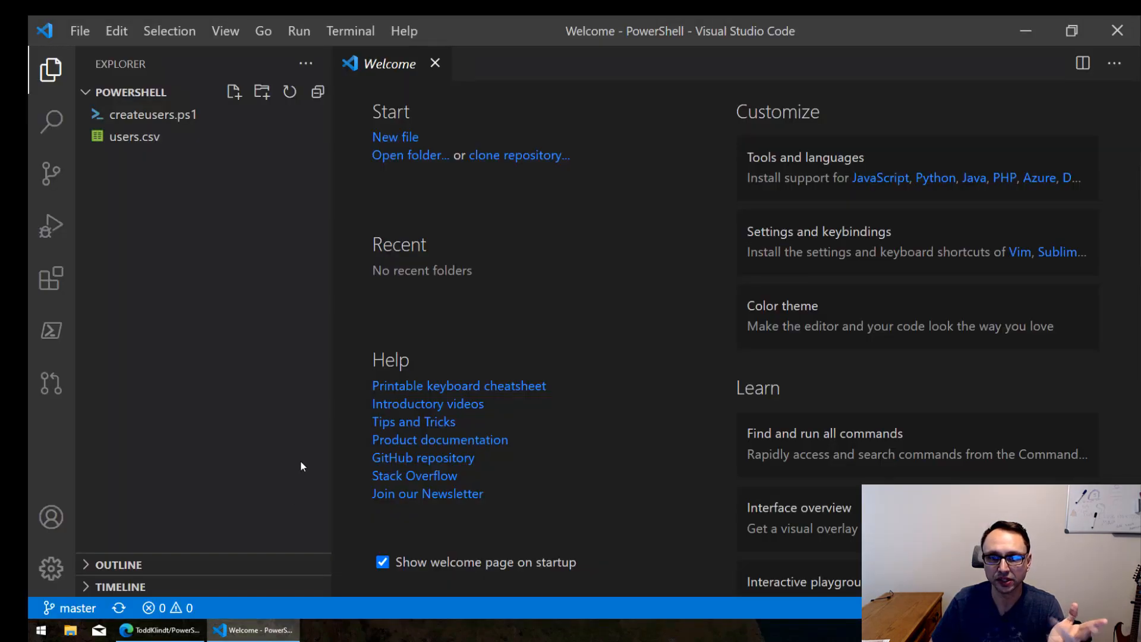
{"action": "left_click", "coordinate": [69, 630]}
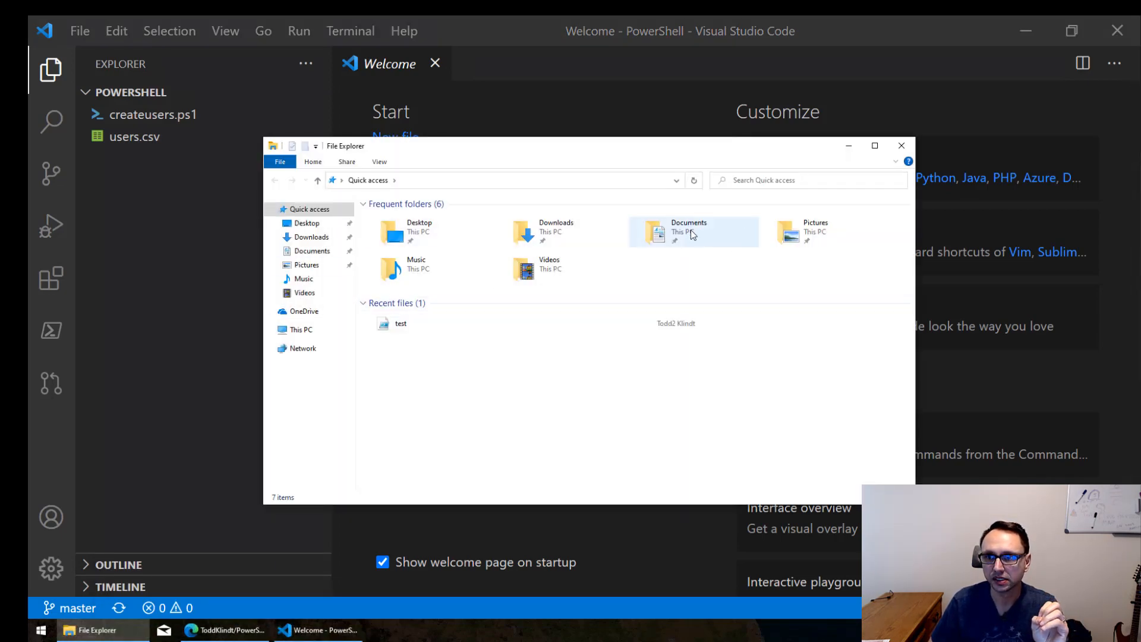
Step: Look through Documents and This PC for the cloned repository folder
{"action": "double_click", "coordinate": [688, 231]}
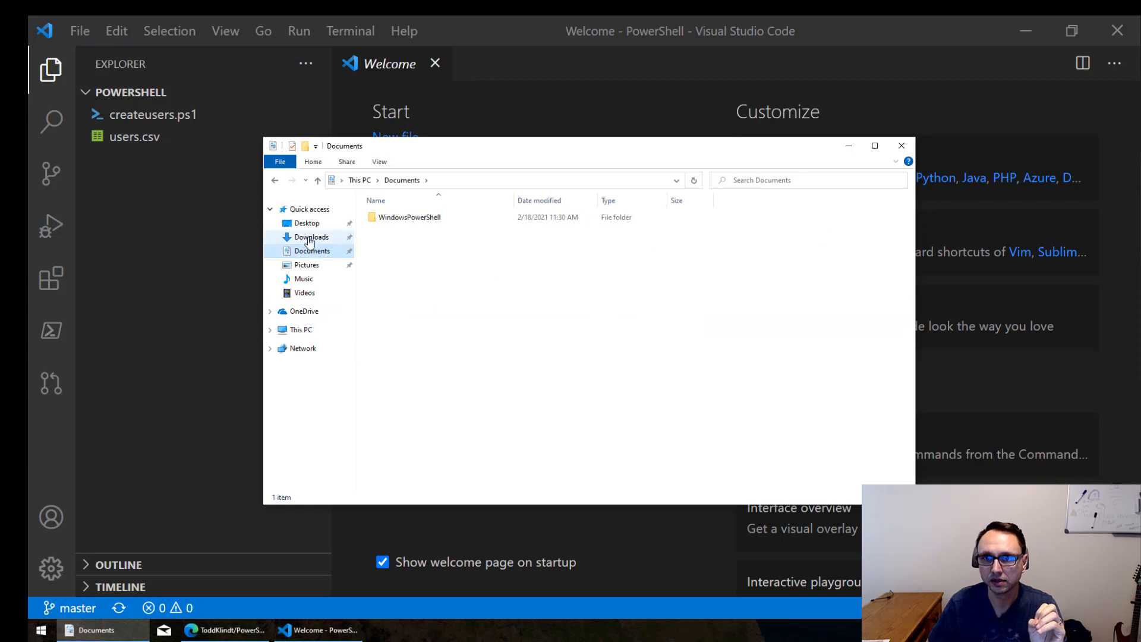
{"action": "left_click", "coordinate": [310, 236]}
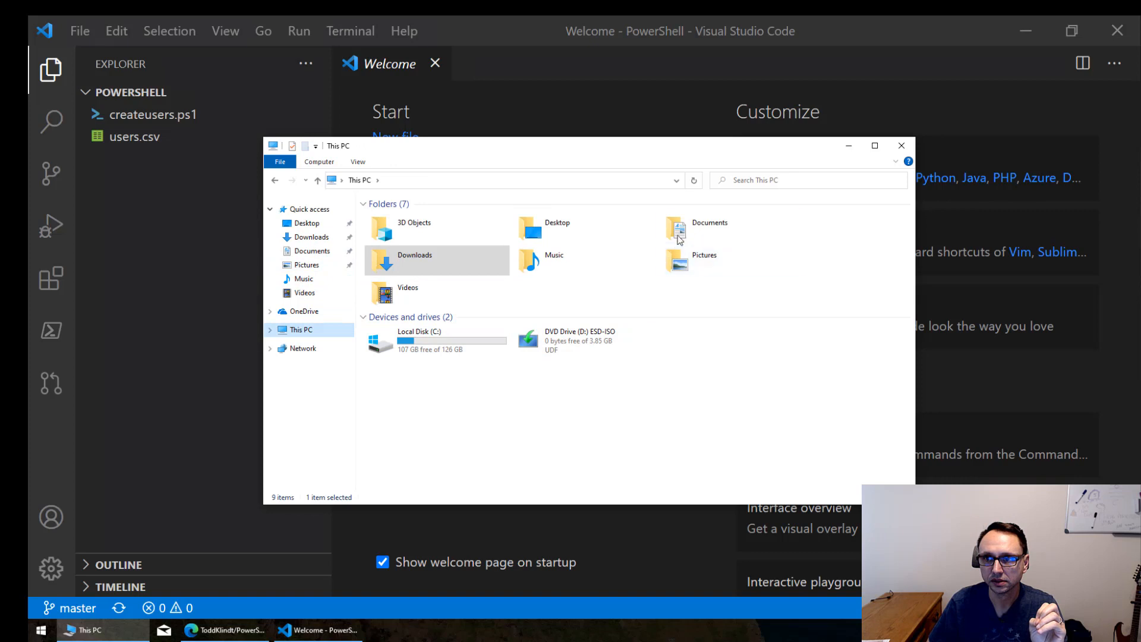
{"action": "double_click", "coordinate": [708, 229]}
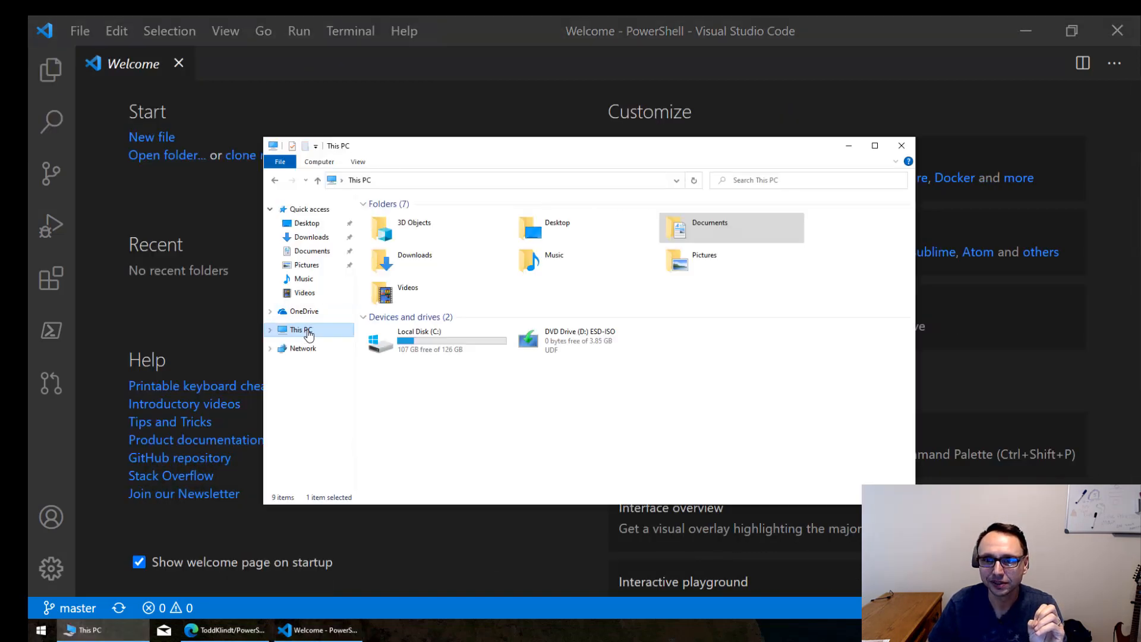
{"action": "left_click", "coordinate": [300, 310]}
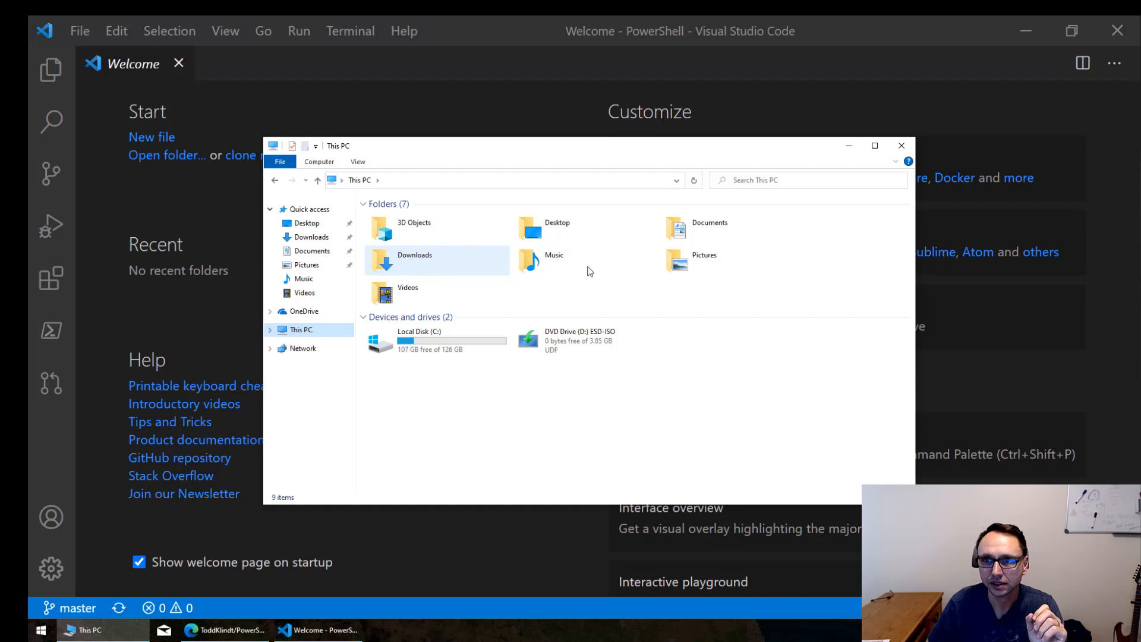
Step: Browse C:\Users, the profile folder, Code, then PowerShell to see createusers and users.csv
{"action": "double_click", "coordinate": [379, 341]}
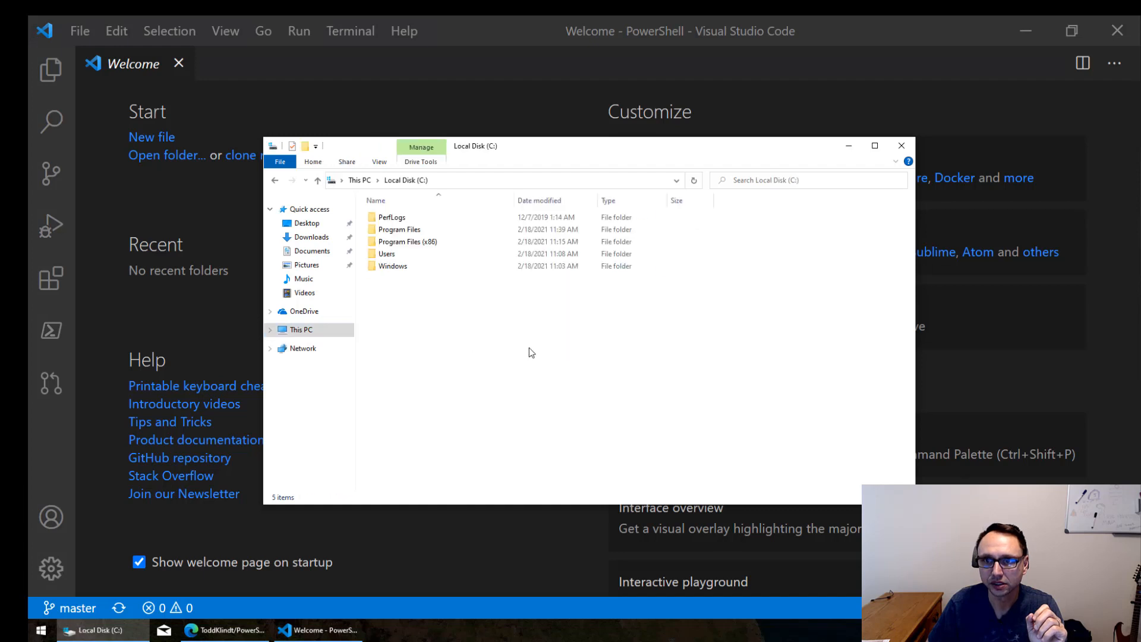
{"action": "double_click", "coordinate": [386, 253]}
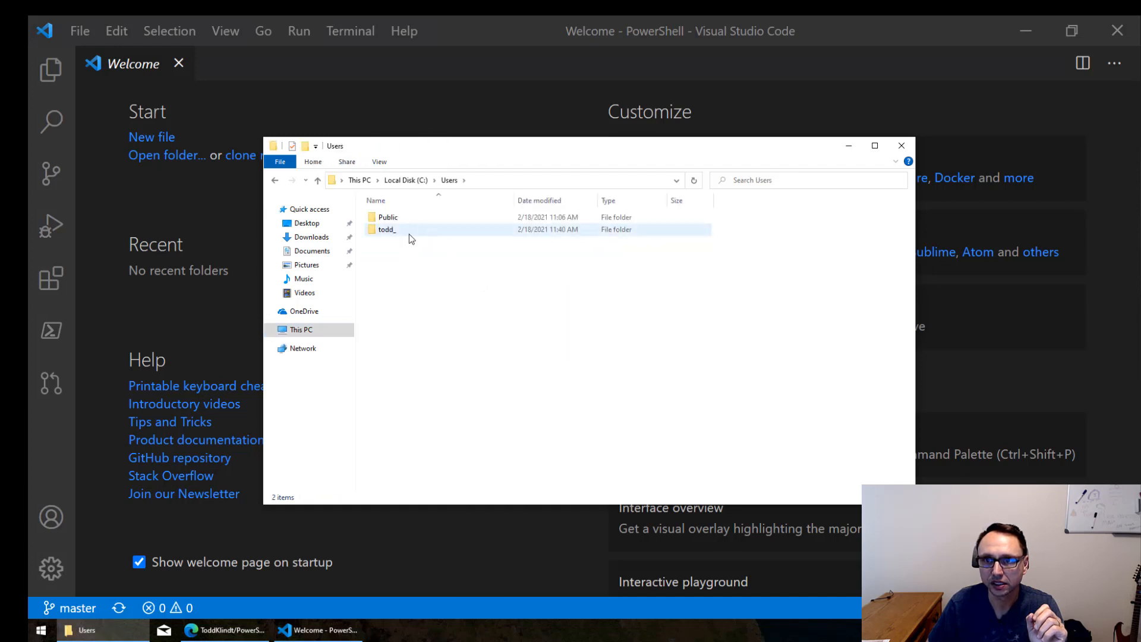
{"action": "double_click", "coordinate": [386, 230]}
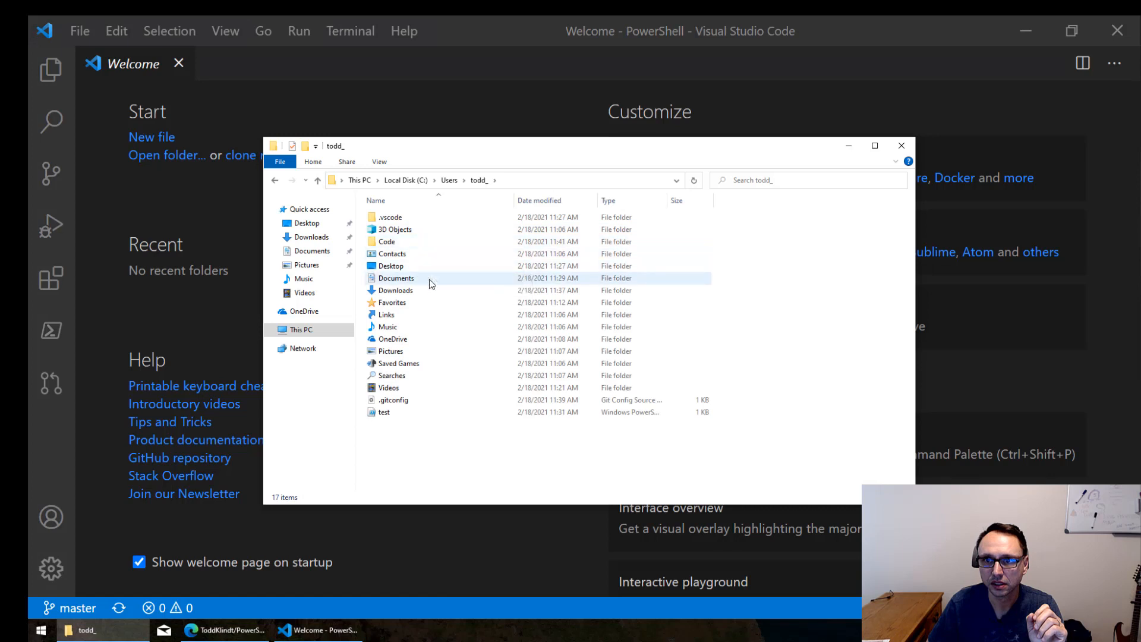
{"action": "double_click", "coordinate": [386, 241]}
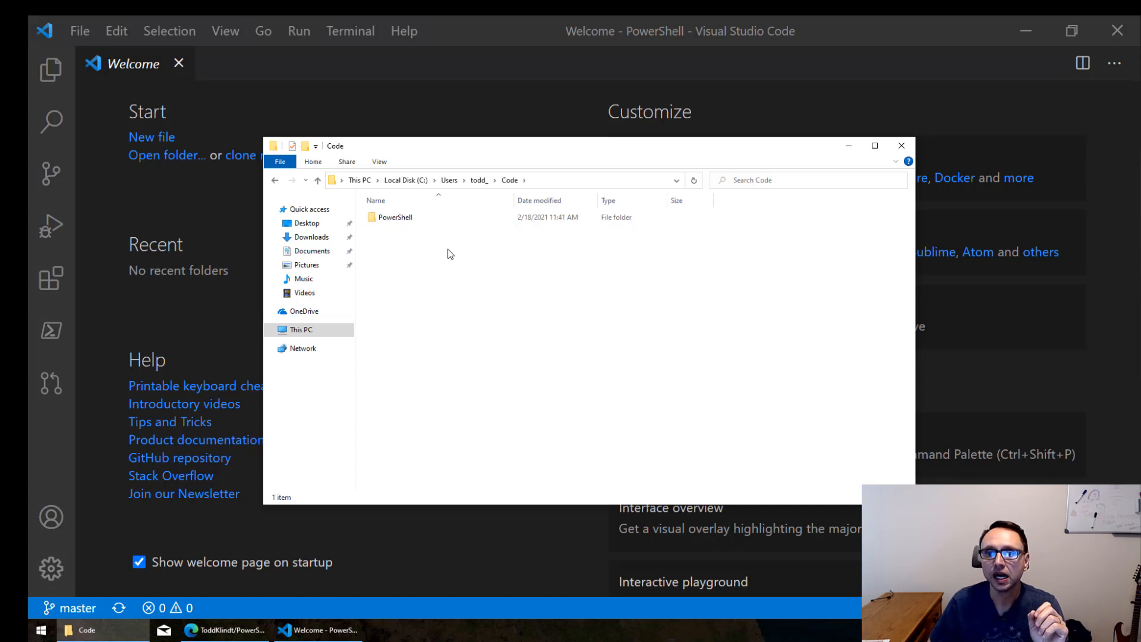
{"action": "left_click", "coordinate": [394, 216]}
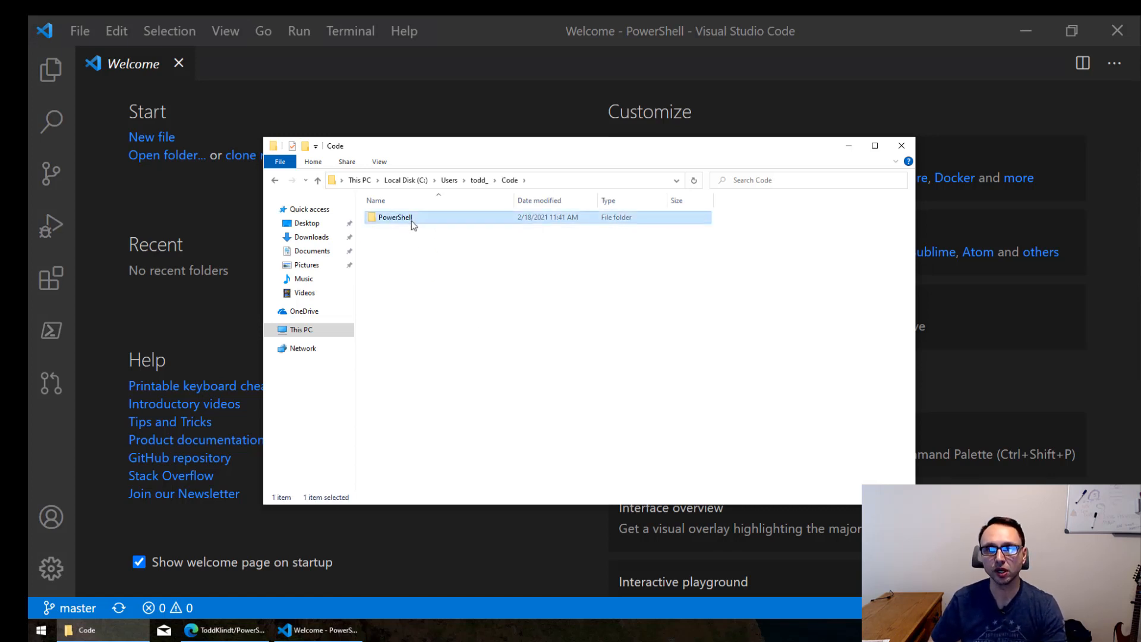
{"action": "mouse_move", "coordinate": [394, 216]}
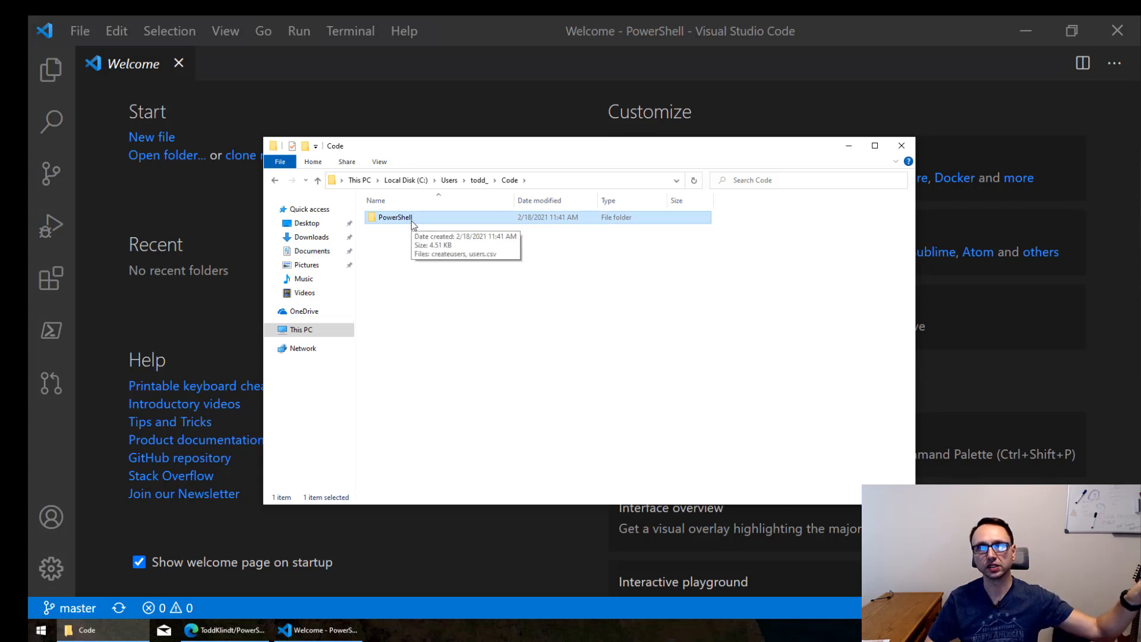
{"action": "mouse_move", "coordinate": [474, 222]}
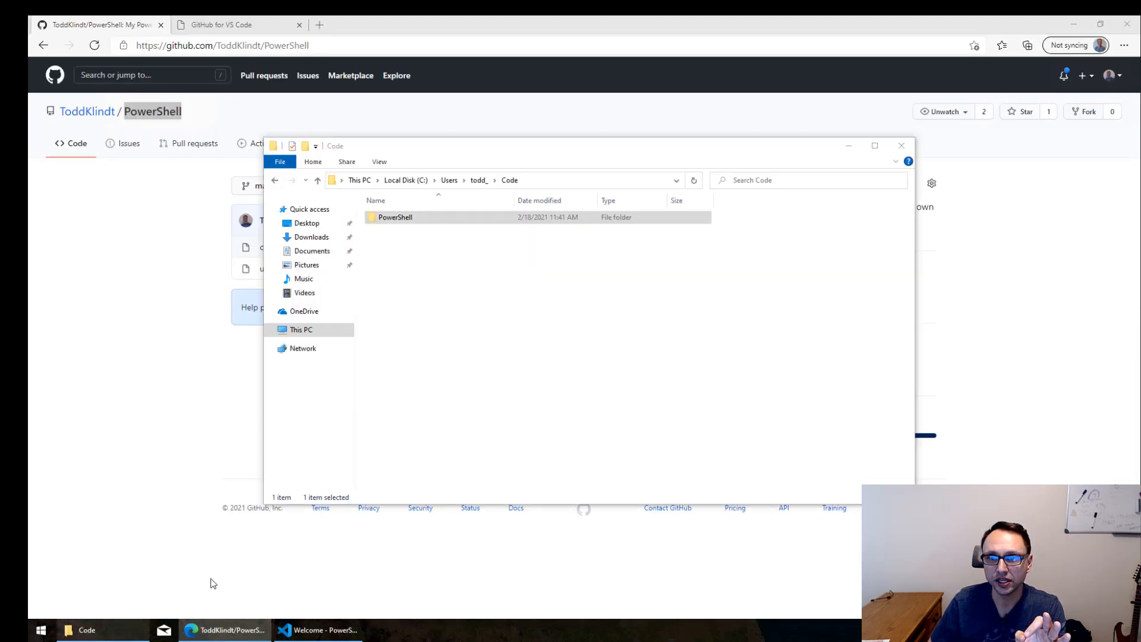
{"action": "double_click", "coordinate": [394, 216]}
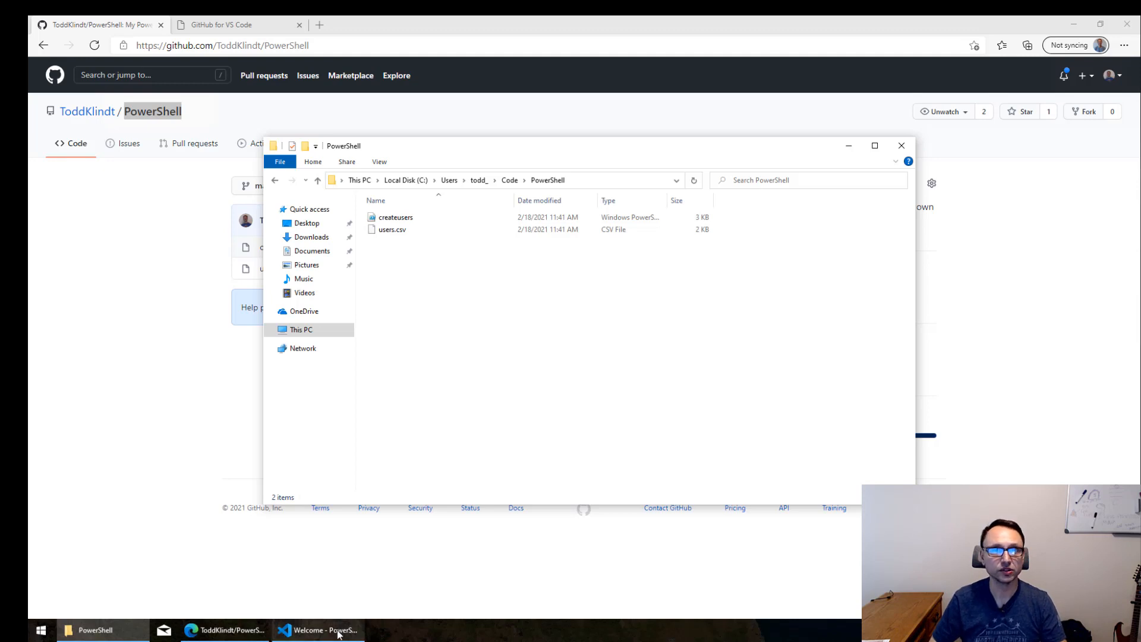
{"action": "mouse_move", "coordinate": [322, 630]}
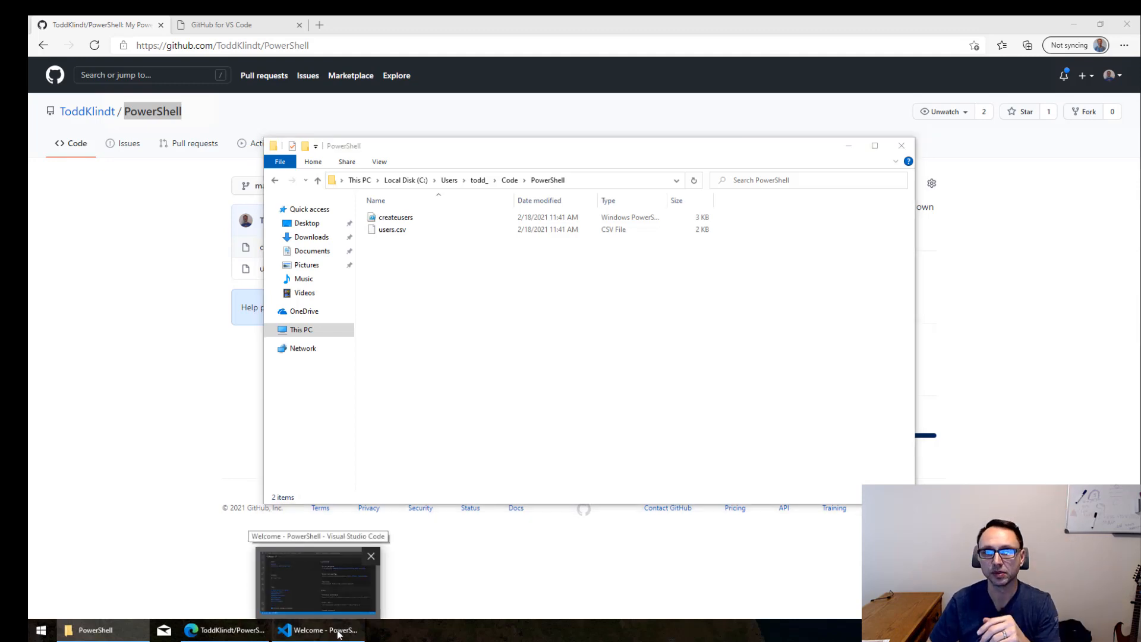
Step: Return to Visual Studio Code and hide the sidebar and terminal panel
{"action": "left_click", "coordinate": [318, 630]}
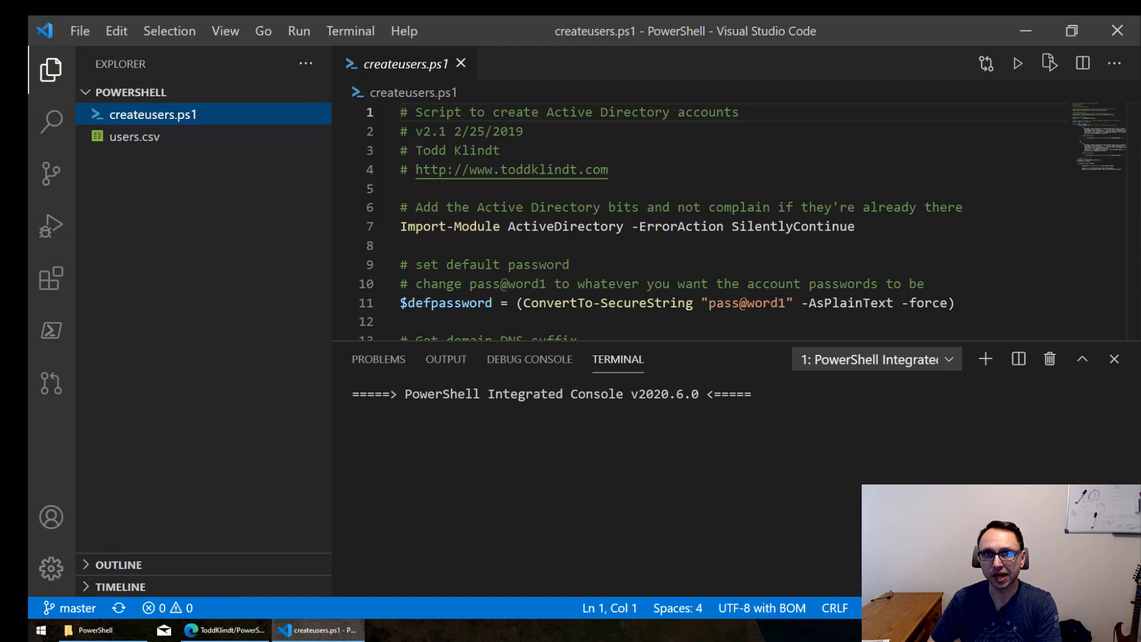
{"action": "mouse_move", "coordinate": [51, 71]}
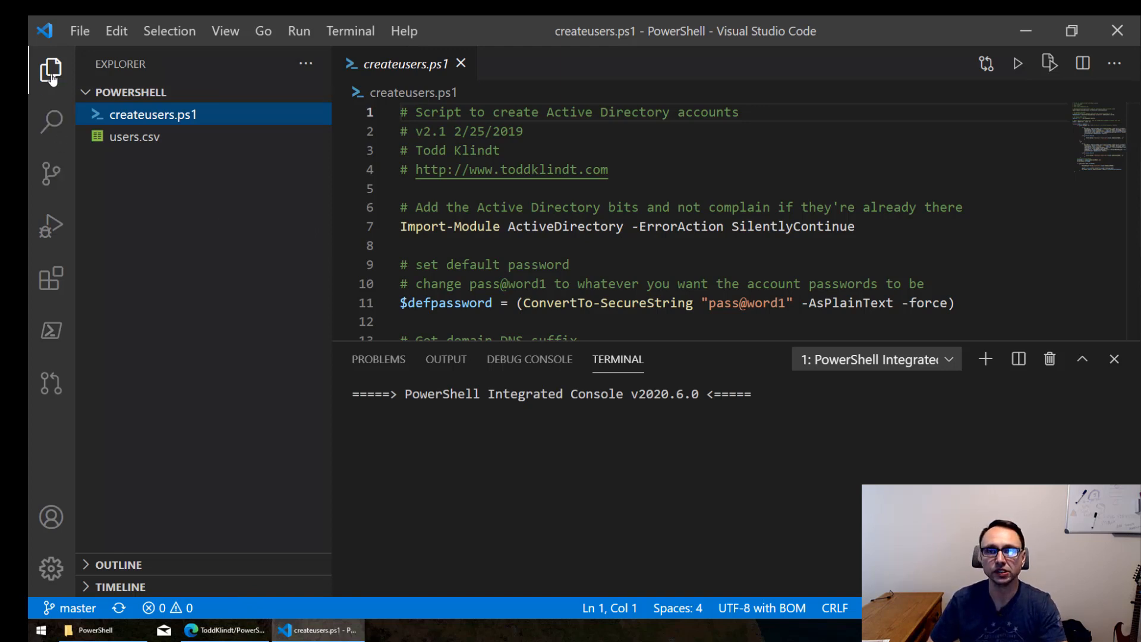
{"action": "left_click", "coordinate": [51, 70]}
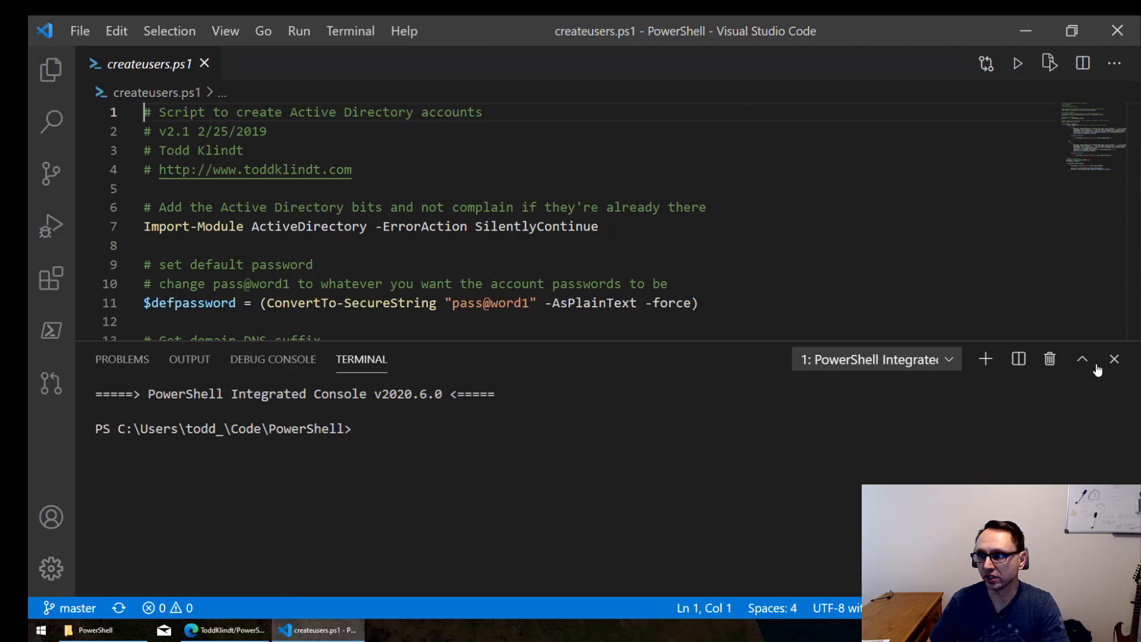
{"action": "left_click", "coordinate": [1113, 359]}
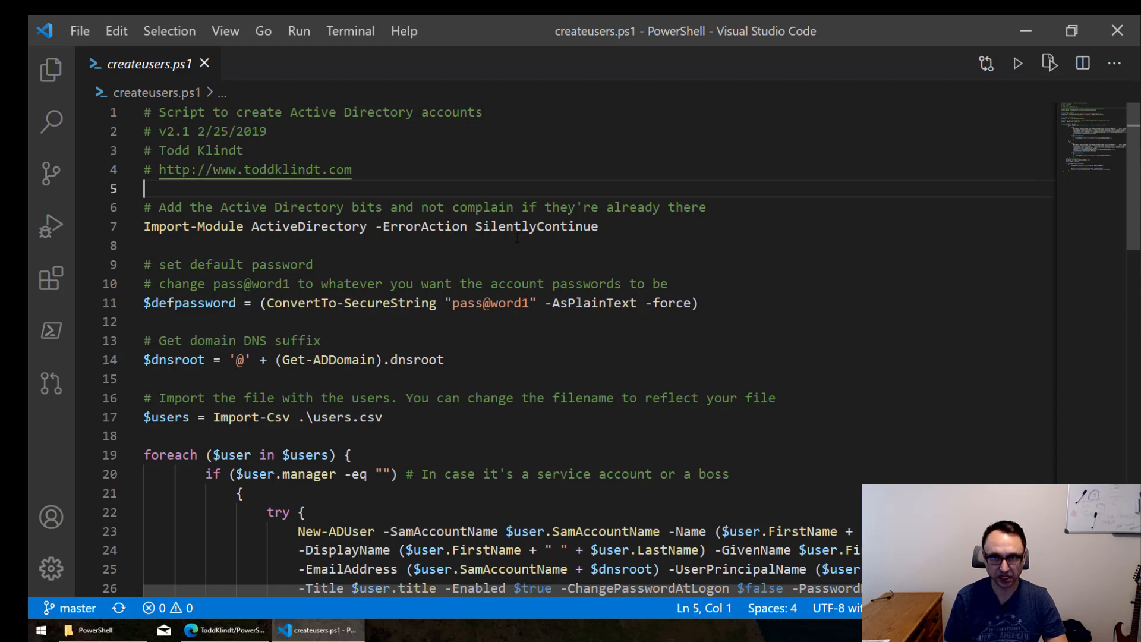
Step: Add the comment '# Blog post, Yay!!!' on line 5 of createusers.ps1 and save it
{"action": "type", "text": "# B"}
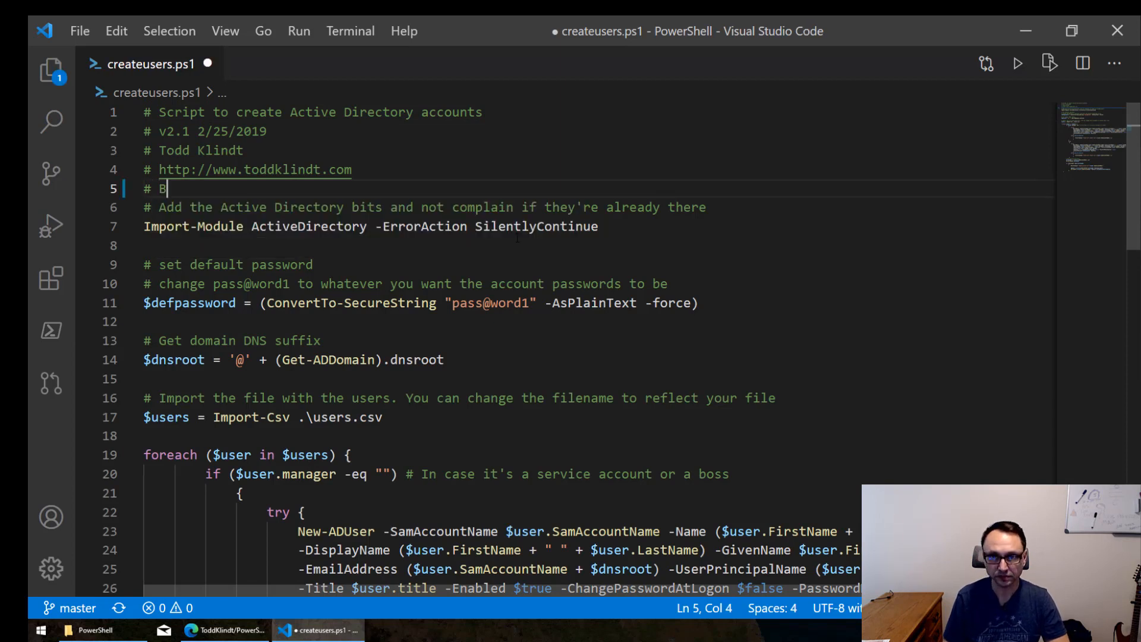
{"action": "type", "text": "log post"}
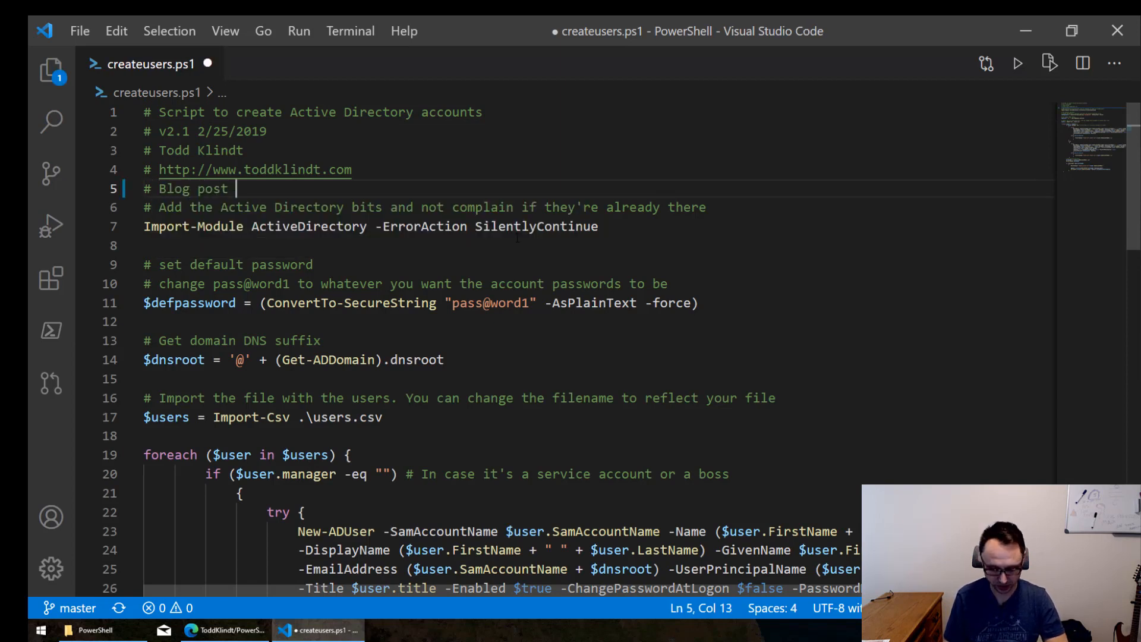
{"action": "type", "text": ", Yay!!"}
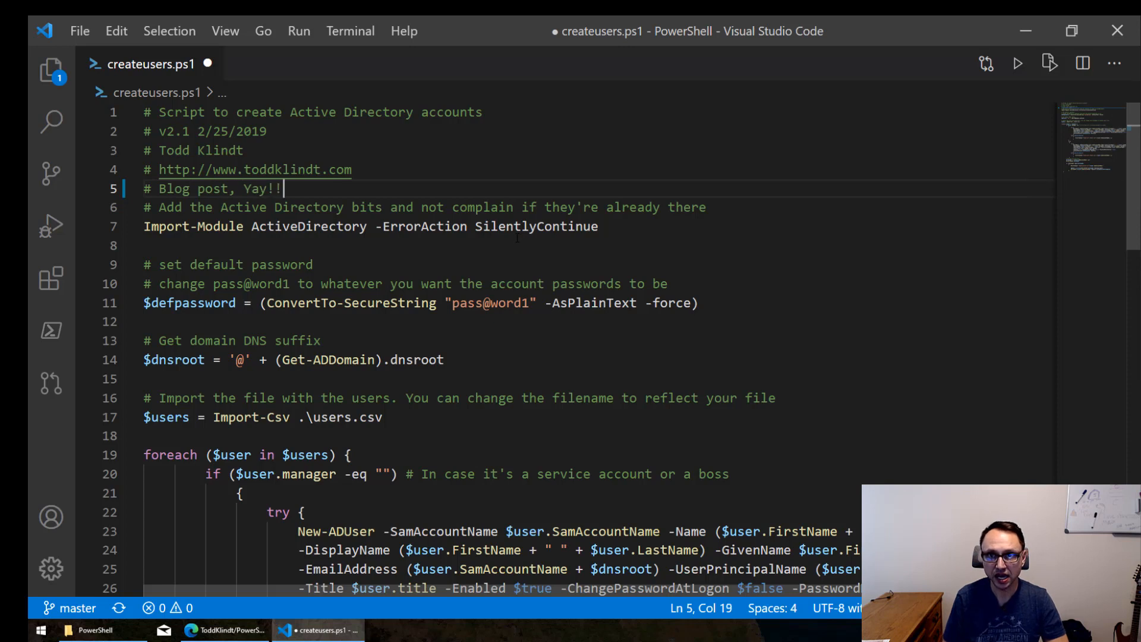
{"action": "type", "text": "!"}
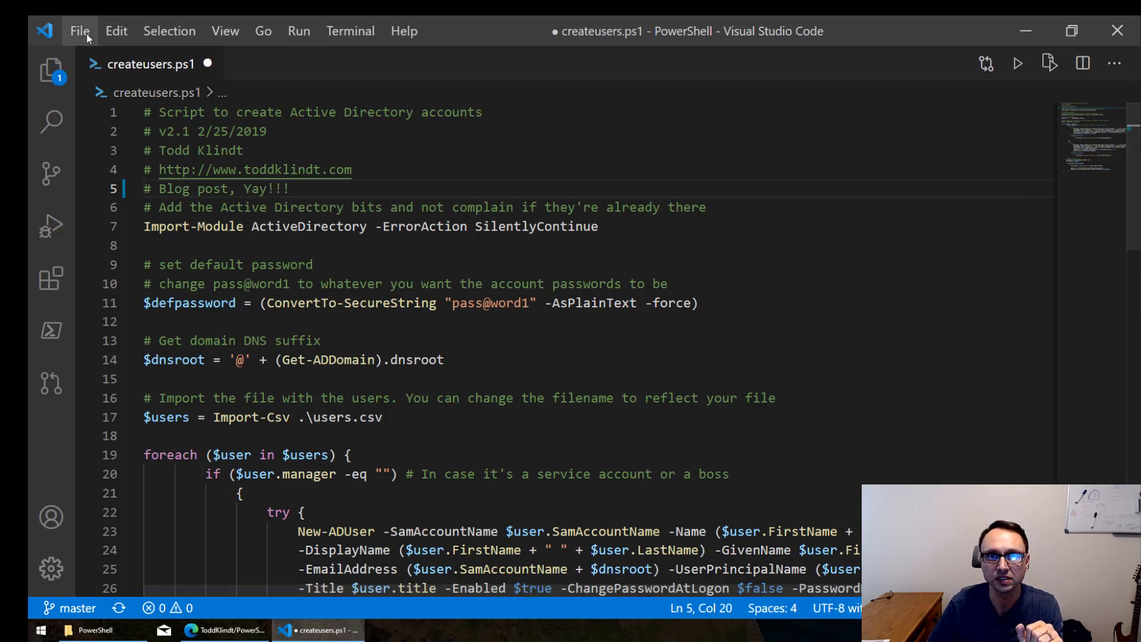
{"action": "key", "text": "ctrl+s"}
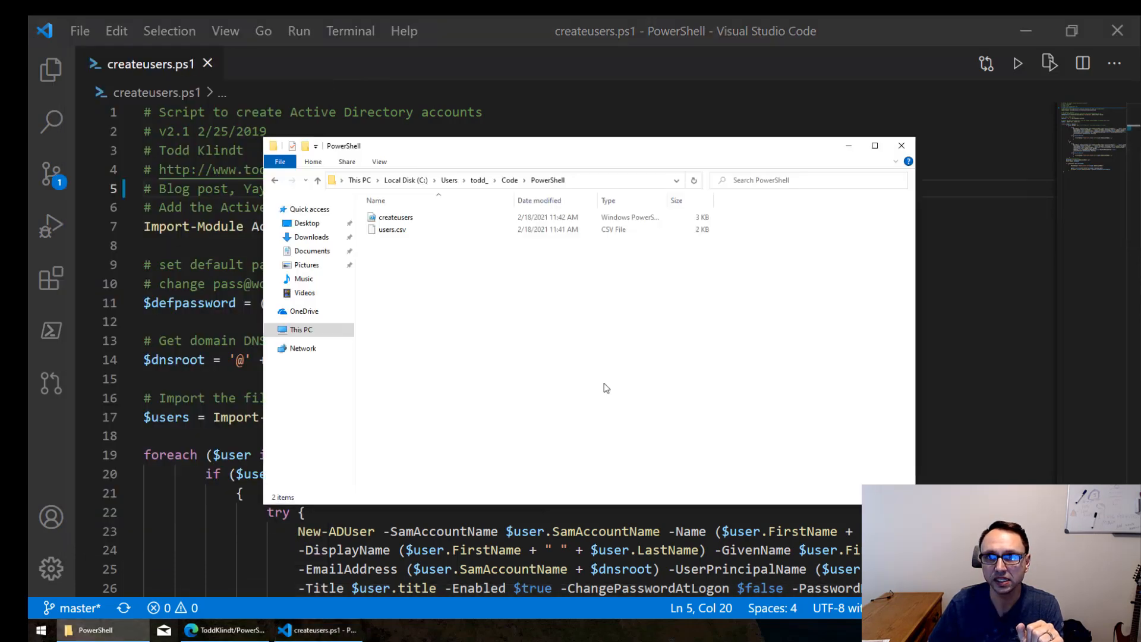
Step: Check createusers shows a newer Date modified in File Explorer, then minimize the folder window
{"action": "left_click", "coordinate": [394, 216]}
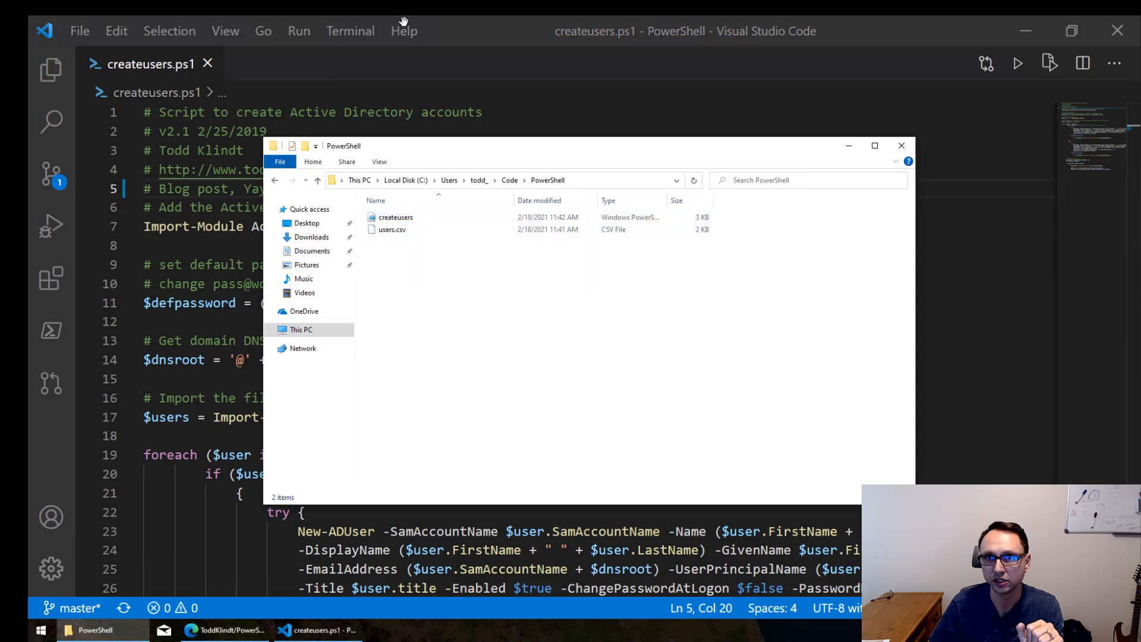
{"action": "mouse_move", "coordinate": [226, 630]}
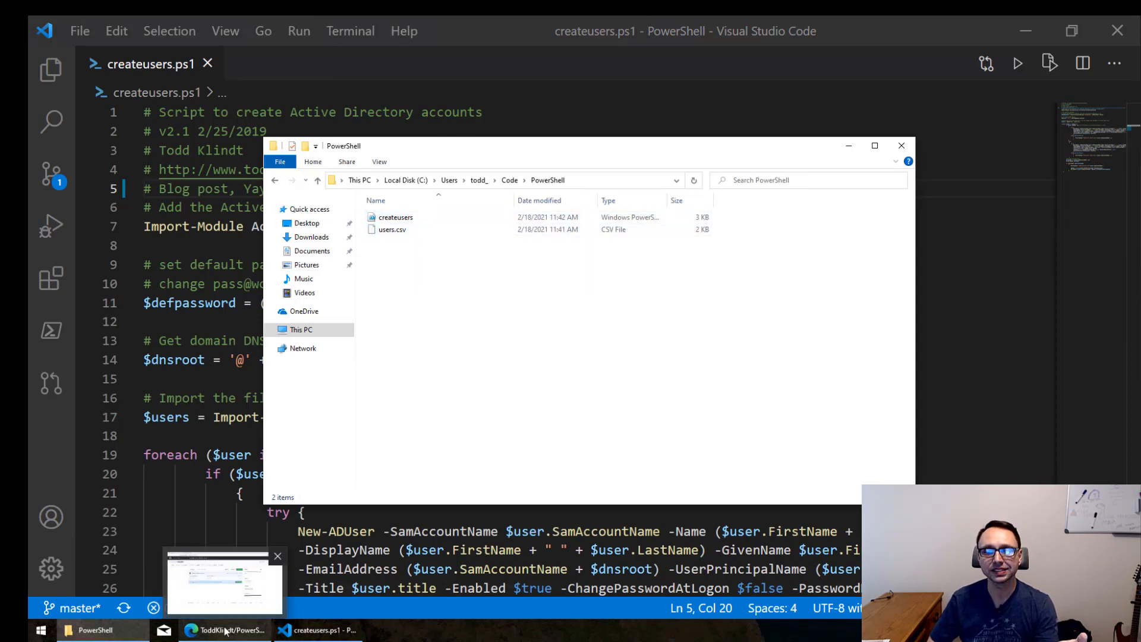
{"action": "left_click", "coordinate": [224, 630]}
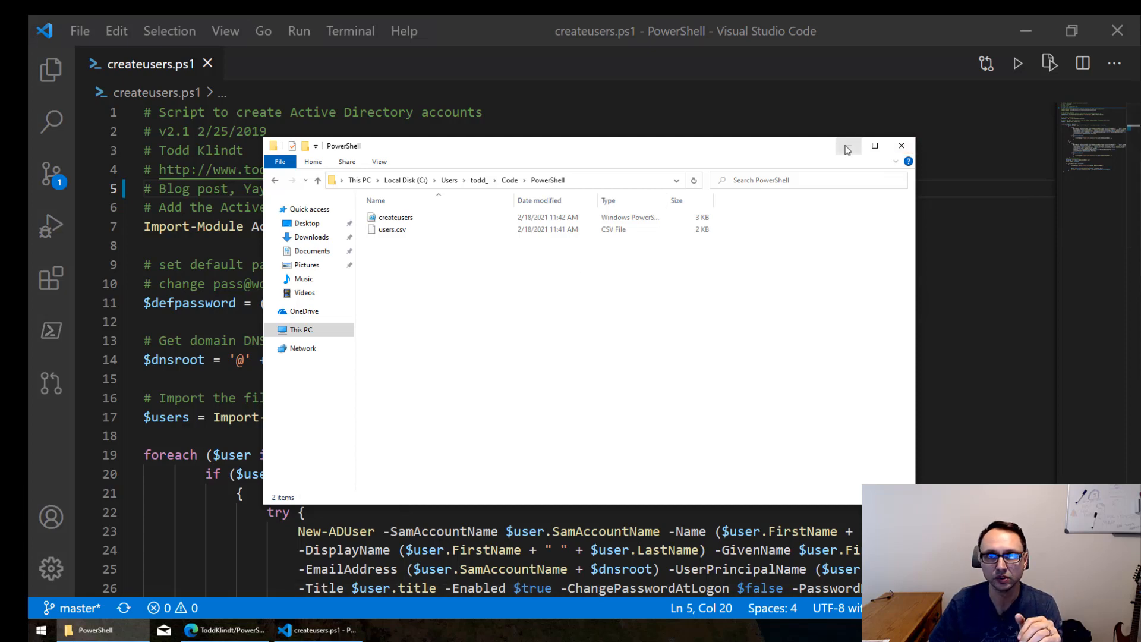
{"action": "left_click", "coordinate": [901, 145]}
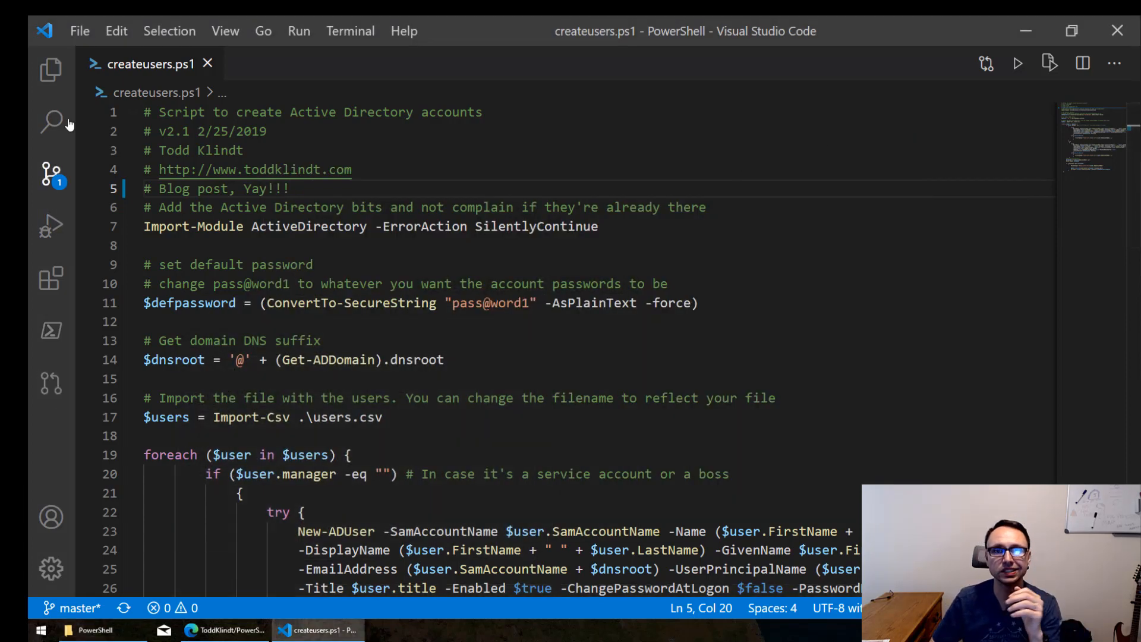
Step: Stage the modified createusers.ps1 change in Source Control
{"action": "left_click", "coordinate": [51, 173]}
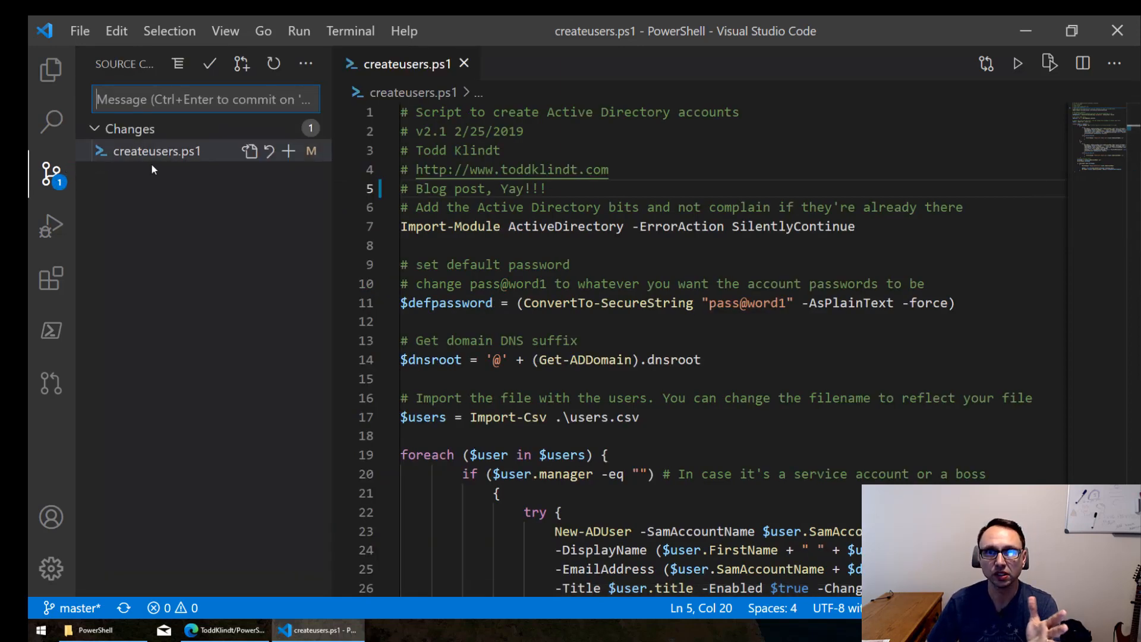
{"action": "mouse_move", "coordinate": [157, 151]}
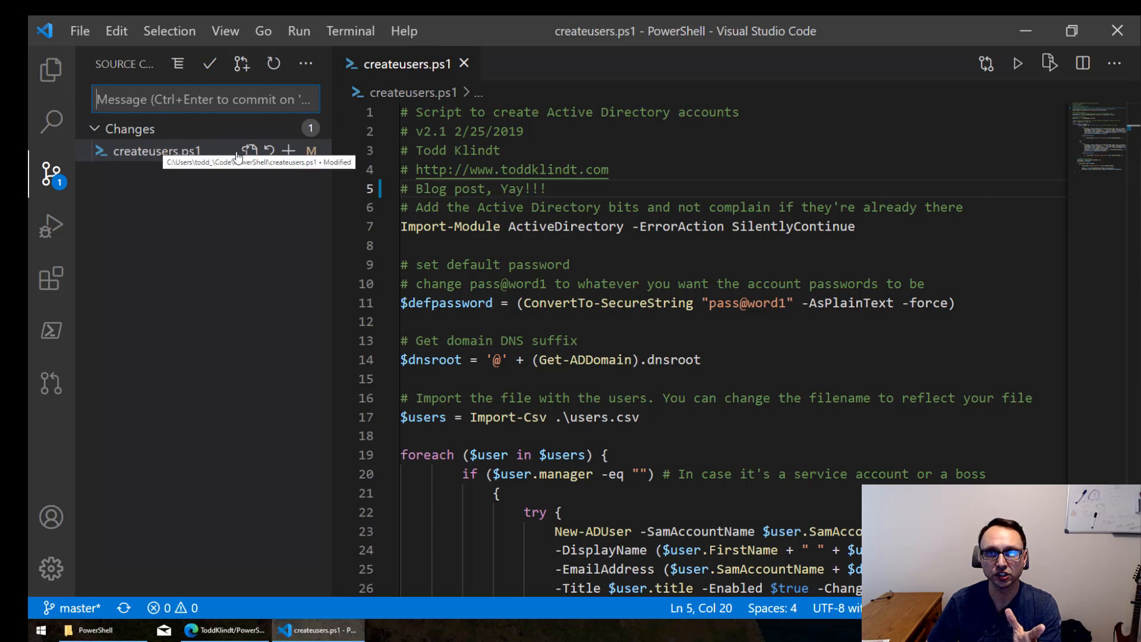
{"action": "mouse_move", "coordinate": [287, 151]}
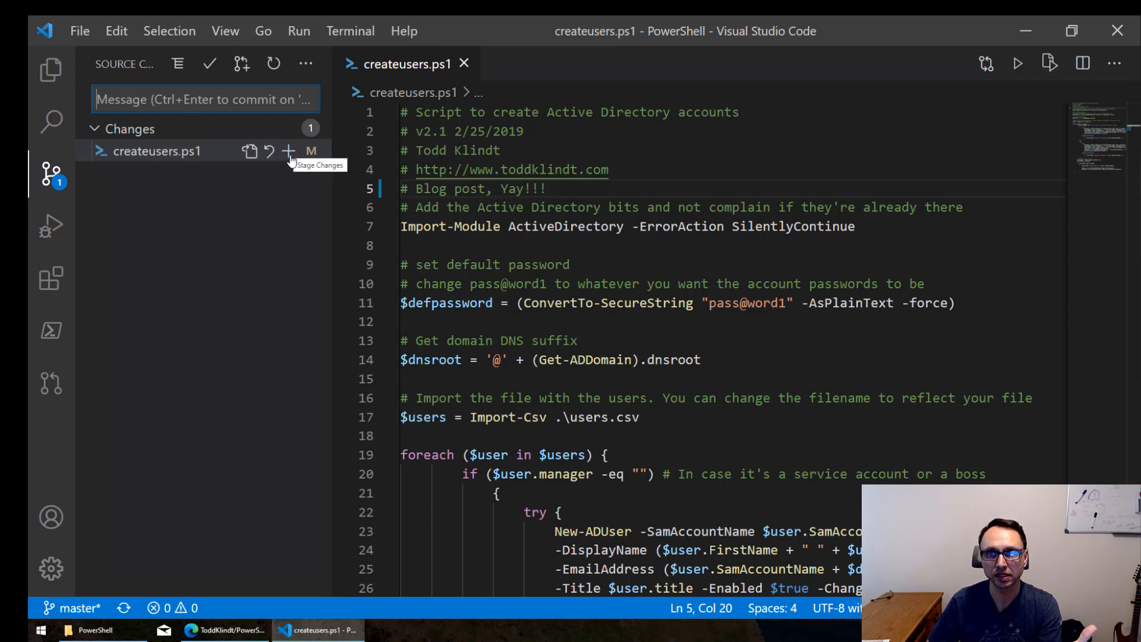
{"action": "left_click", "coordinate": [156, 150]}
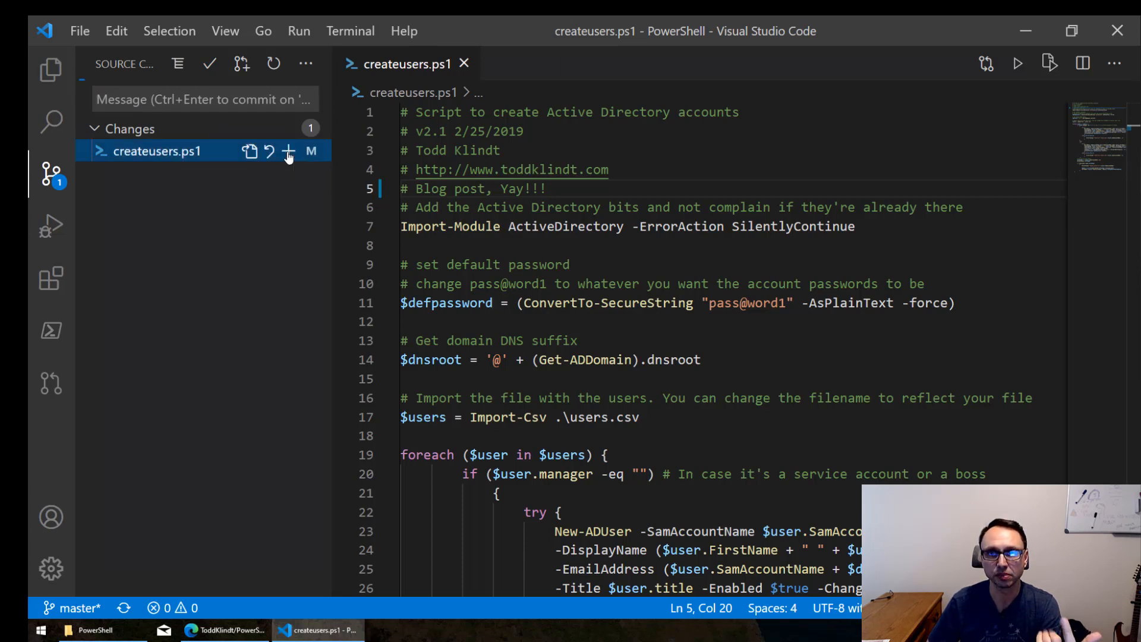
{"action": "left_click", "coordinate": [288, 151]}
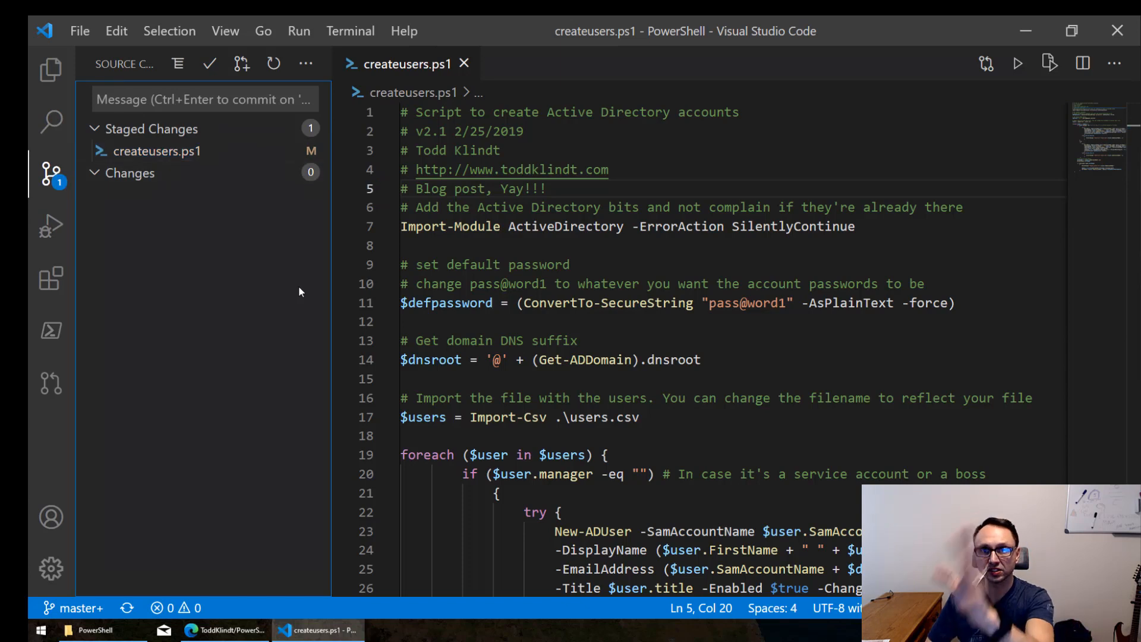
Step: Commit with message 'Updated file', hitting a missing git user.name/user.email error
{"action": "left_click", "coordinate": [203, 99]}
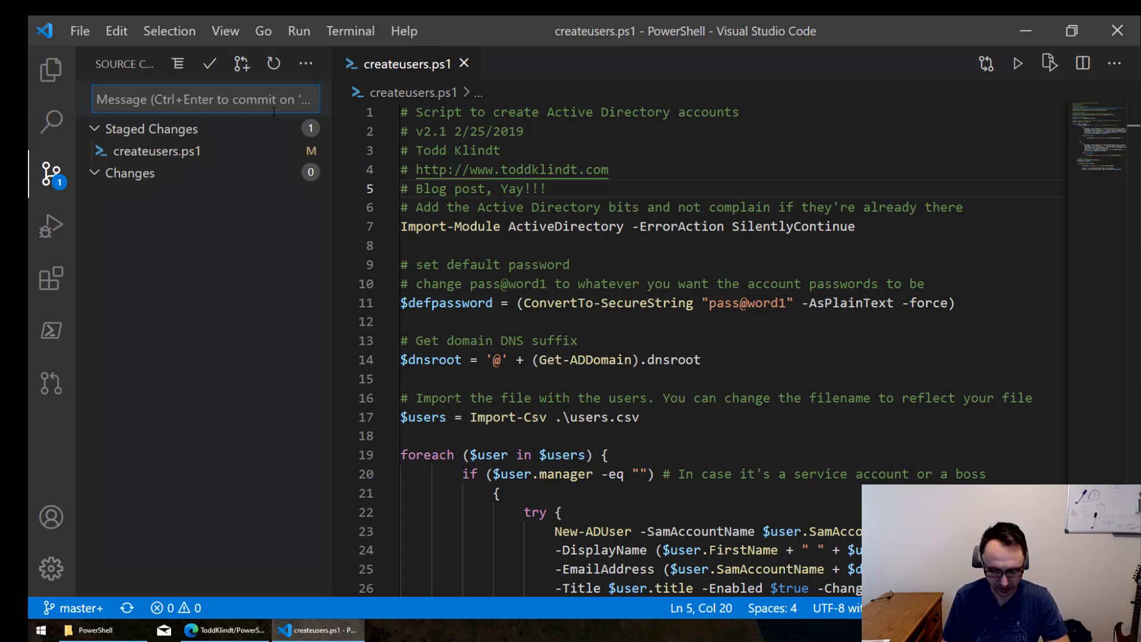
{"action": "type", "text": "Updated file"}
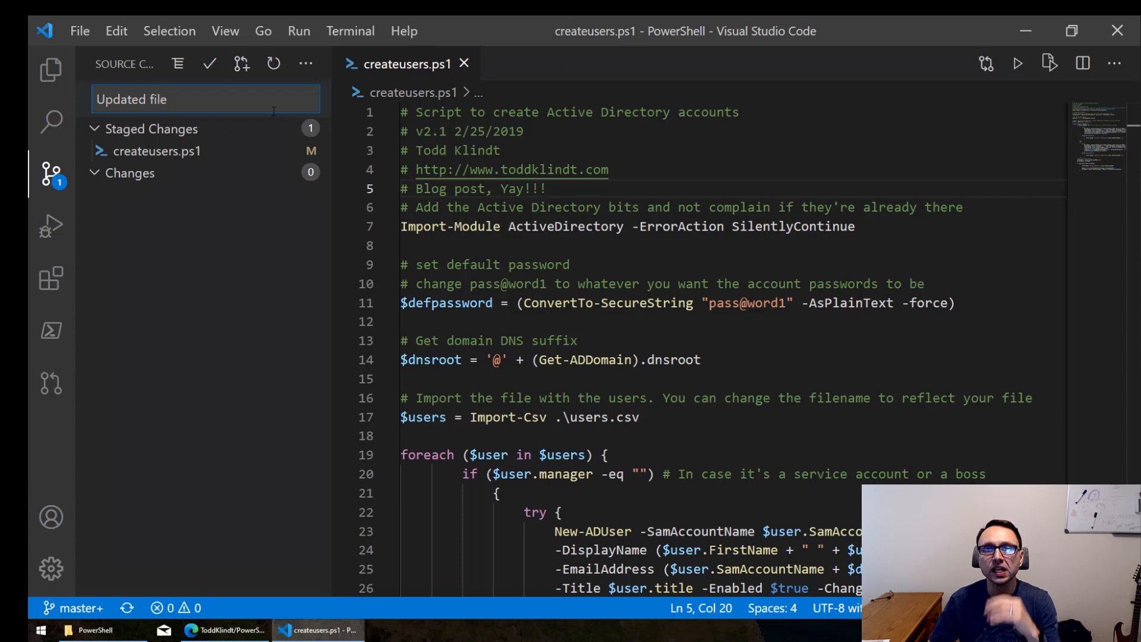
{"action": "mouse_move", "coordinate": [209, 65]}
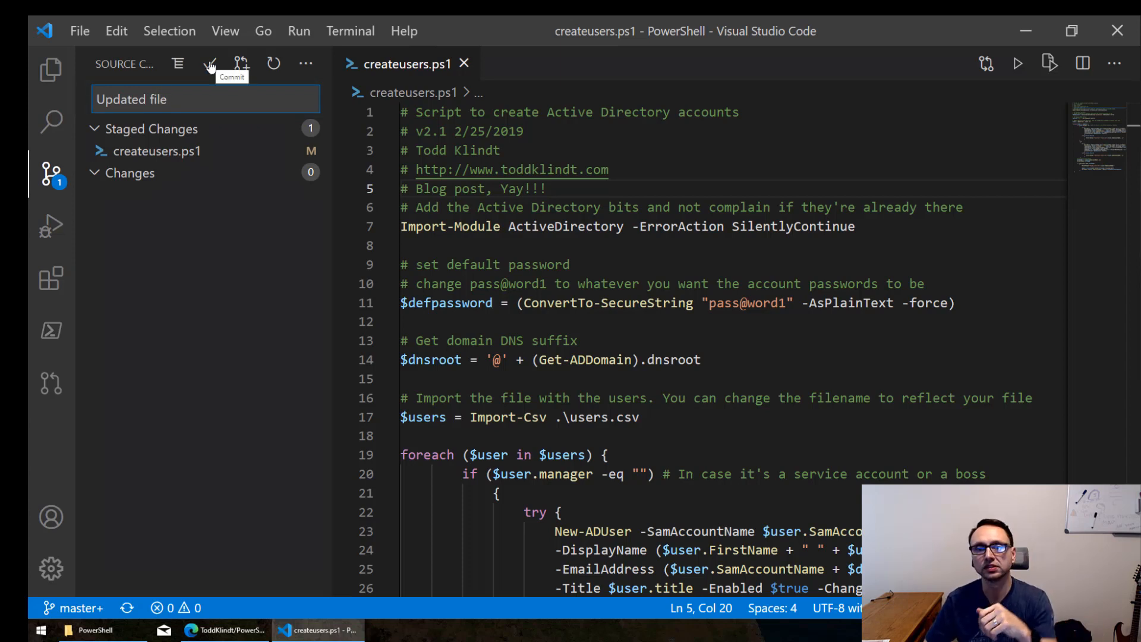
{"action": "left_click", "coordinate": [210, 62]}
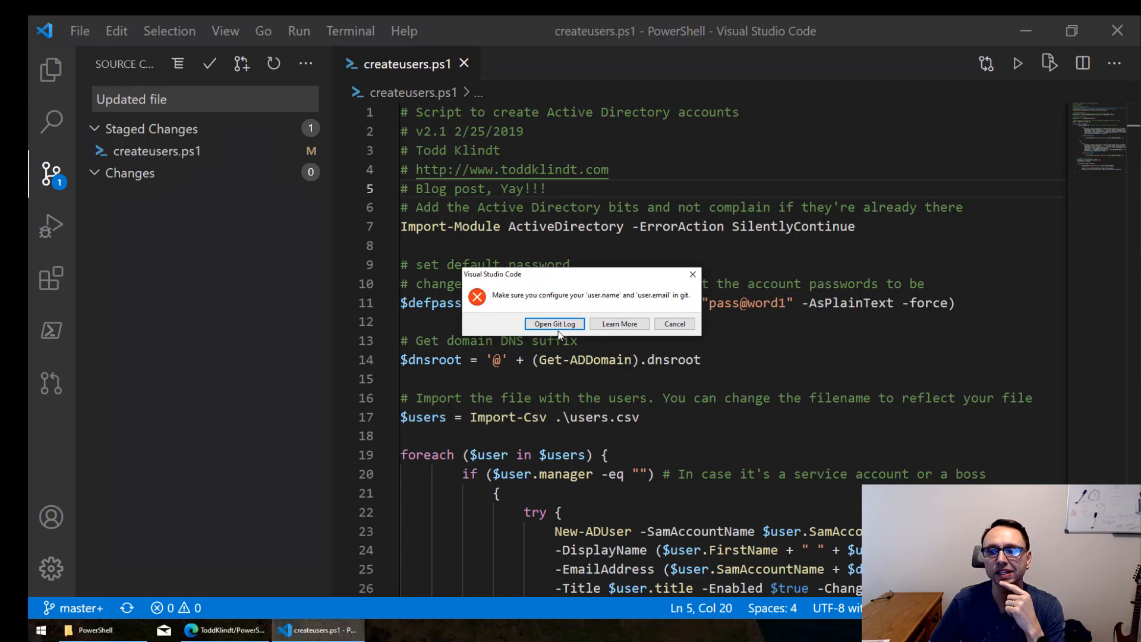
Step: Copy the suggested git config commands from the Git log and begin a git command in the terminal
{"action": "left_click", "coordinate": [553, 323]}
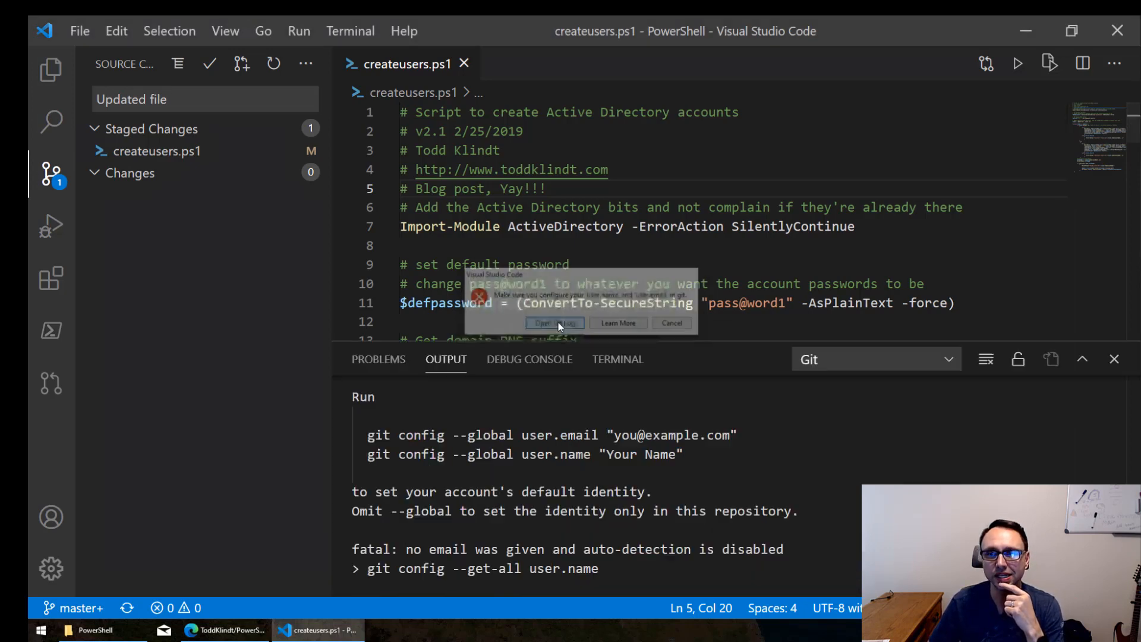
{"action": "left_click", "coordinate": [555, 323]}
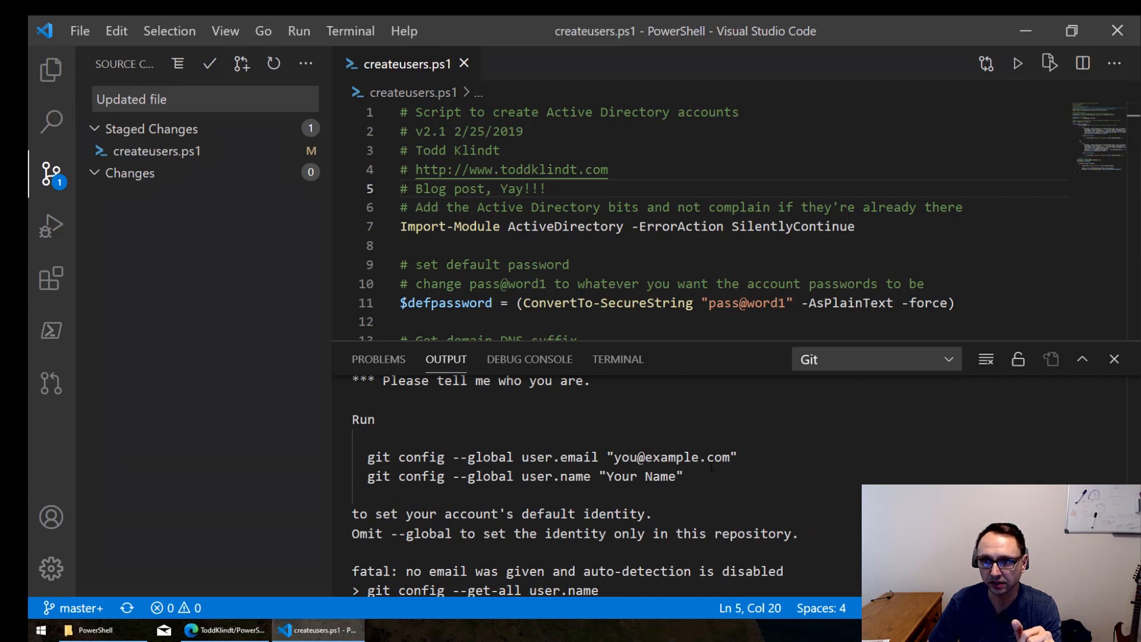
{"action": "left_click_drag", "start_coordinate": [368, 456], "coordinate": [681, 475]}
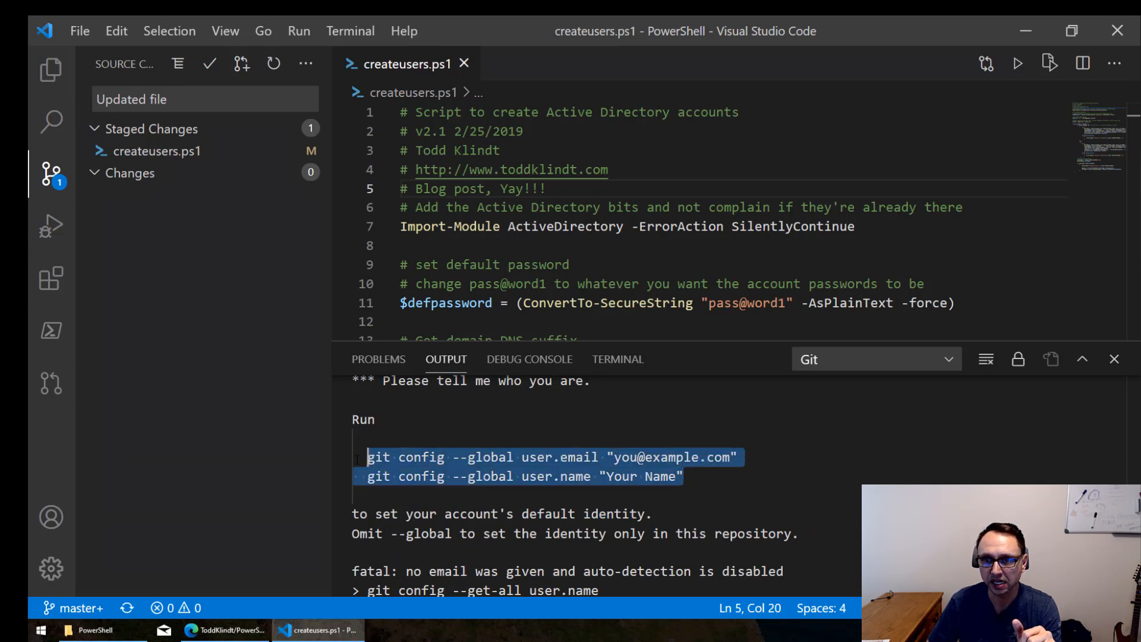
{"action": "scroll", "scroll_direction": "down", "scroll_amount": 3}
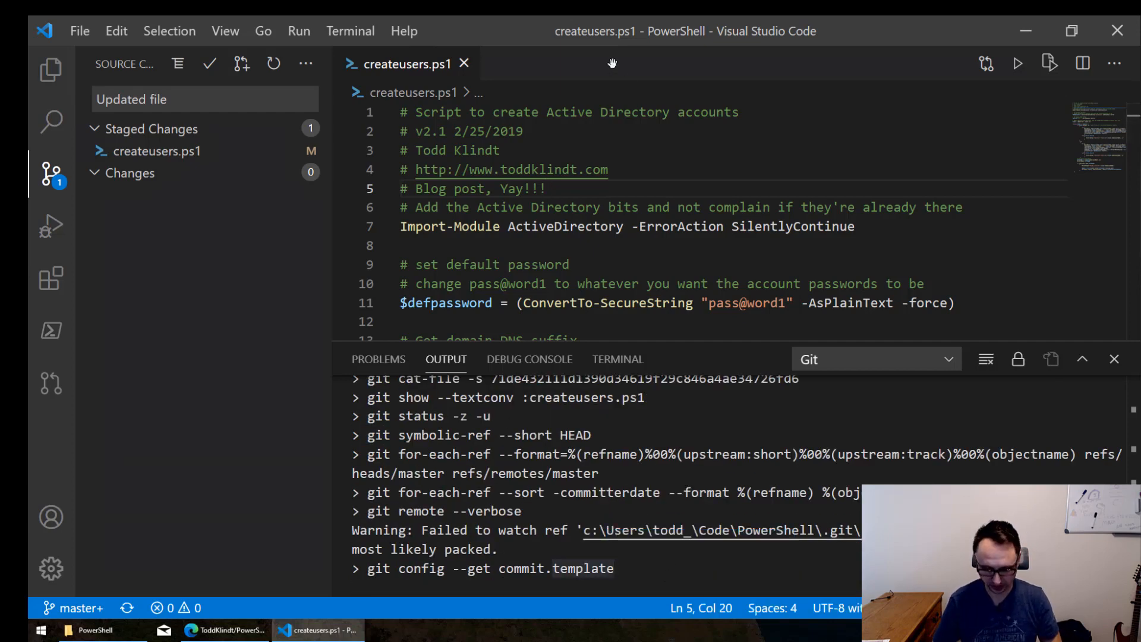
{"action": "type", "text": "git"}
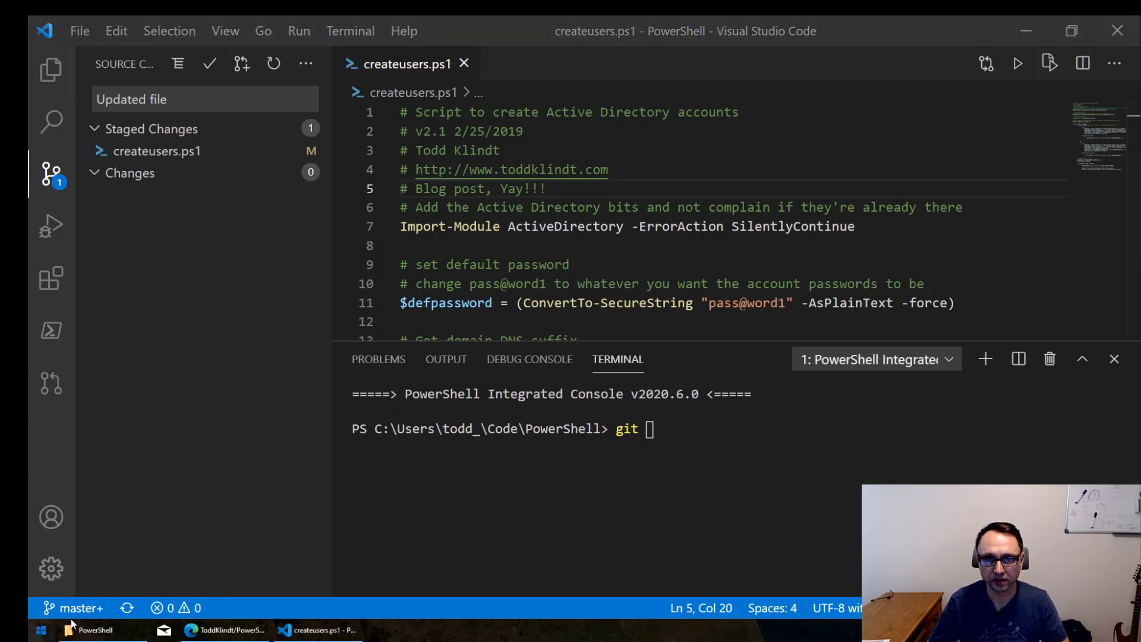
{"action": "type", "text": "note"}
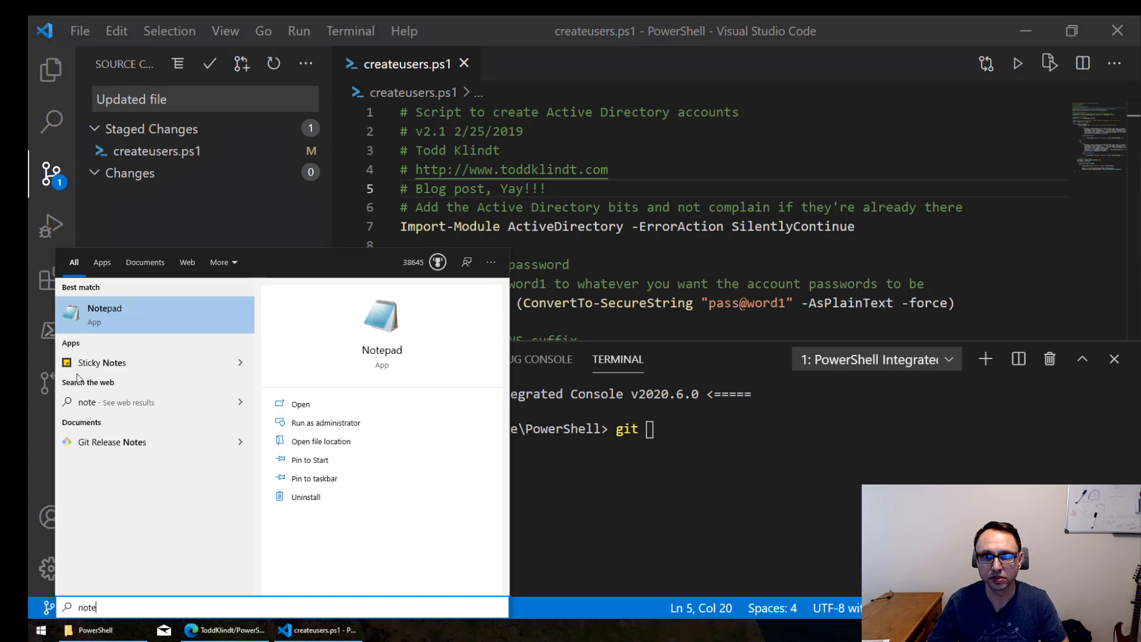
{"action": "left_click", "coordinate": [105, 314]}
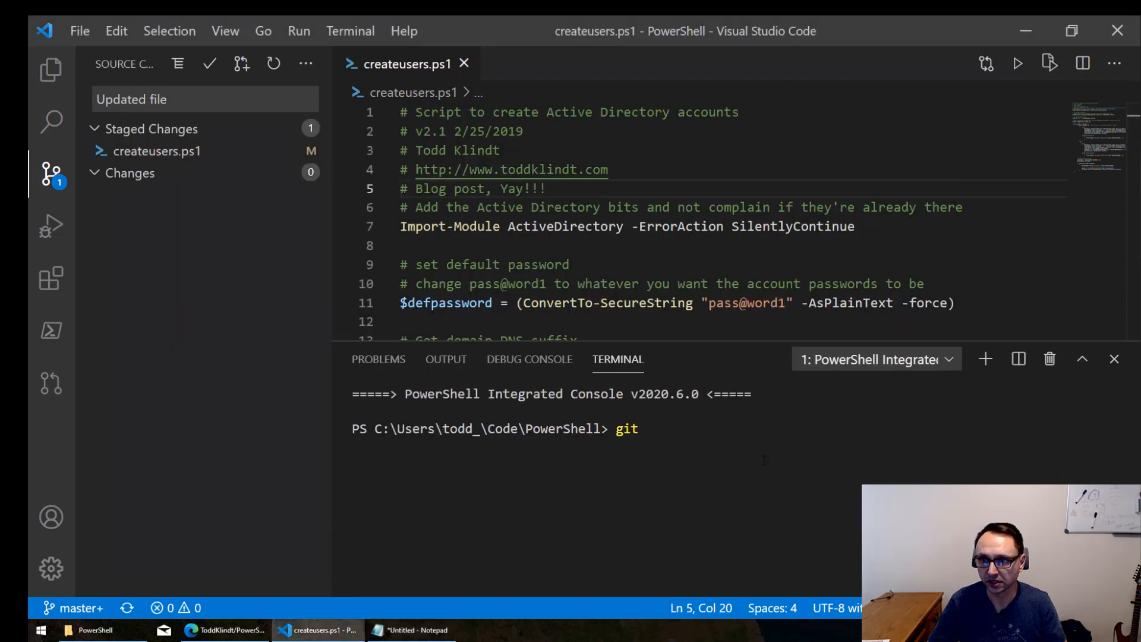
{"action": "type", "text": "config --global user.email \"you@example.co"}
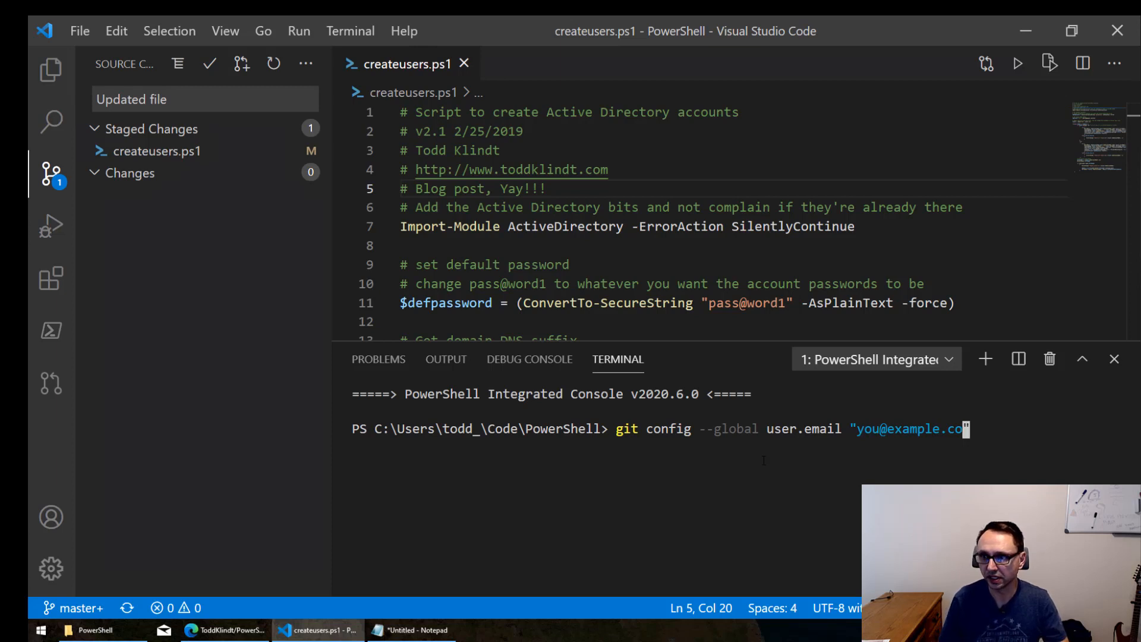
{"action": "key", "text": "BackSpace"}
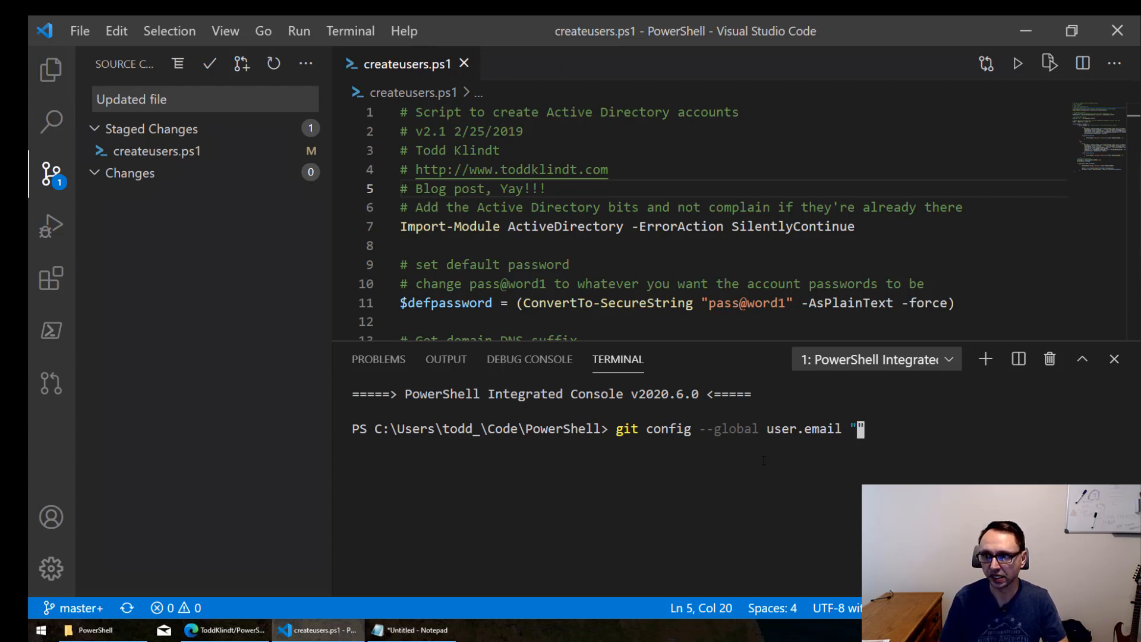
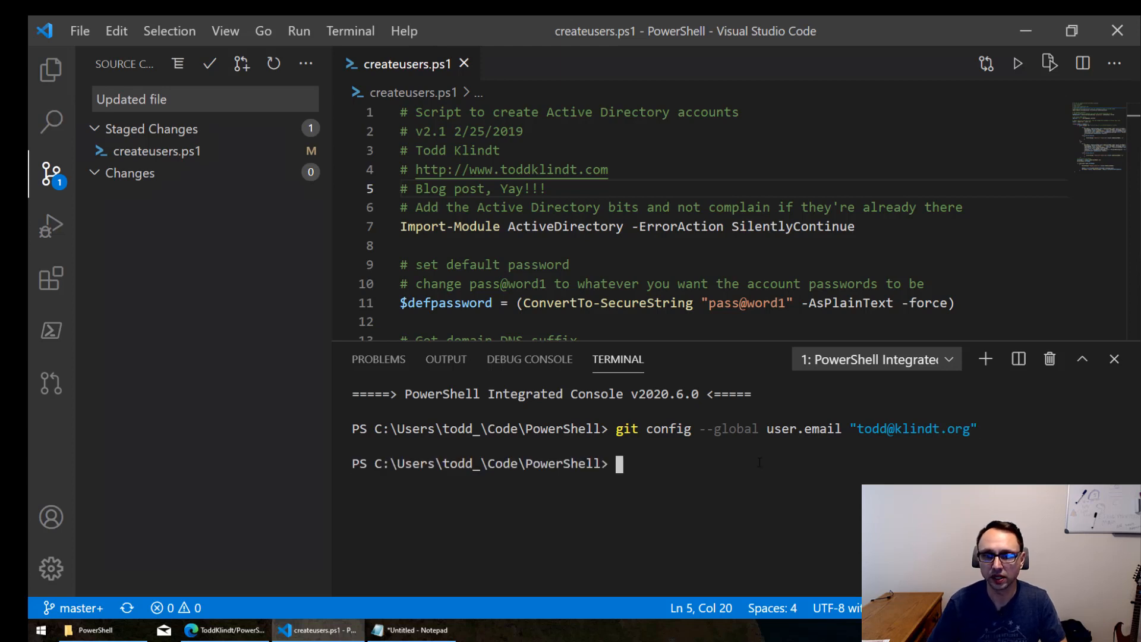
Step: Set git config --global user.name to "Todd Klindt"
{"action": "left_click", "coordinate": [417, 630]}
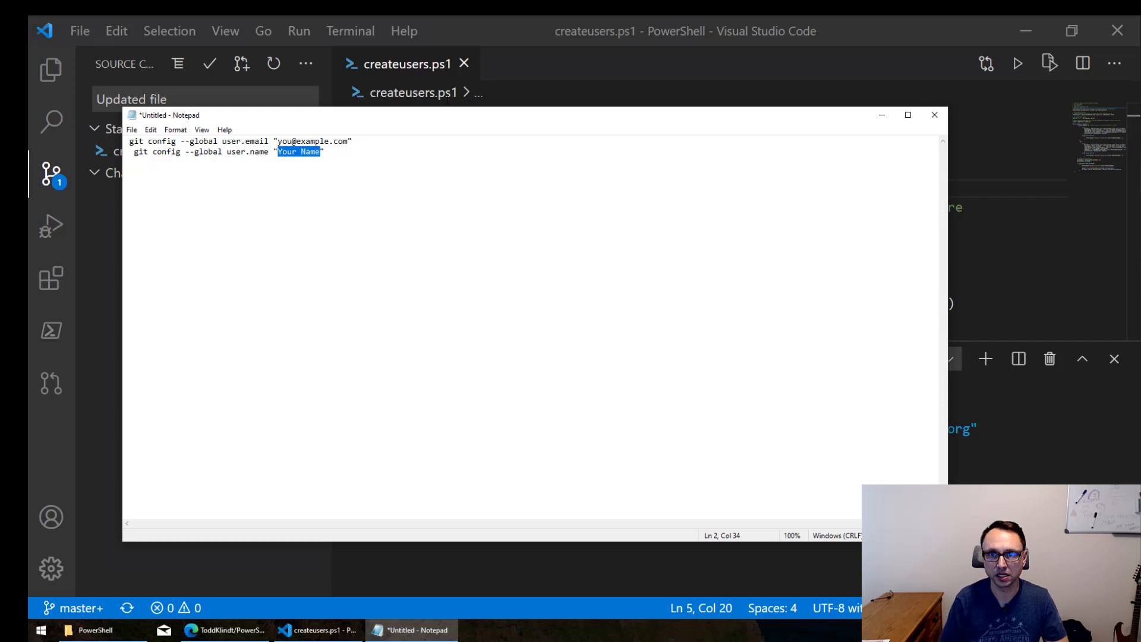
{"action": "type", "text": "Todd Klindt"}
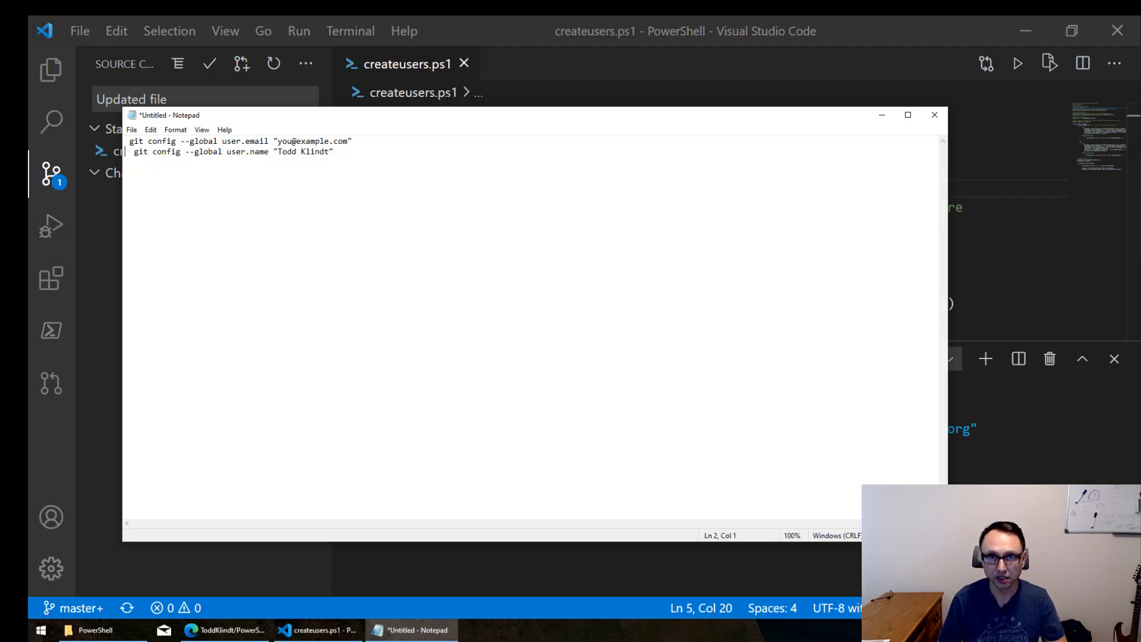
{"action": "triple_click", "coordinate": [233, 151]}
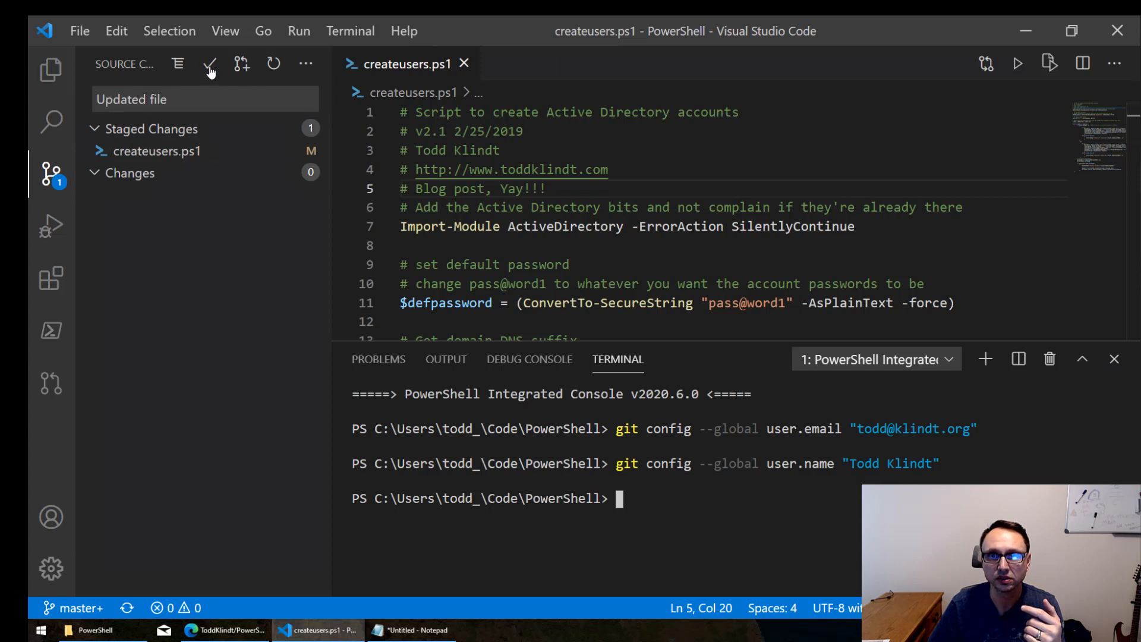
Step: Commit the staged change, sync with origin/master and sign in to GitHub via the browser
{"action": "left_click", "coordinate": [209, 64]}
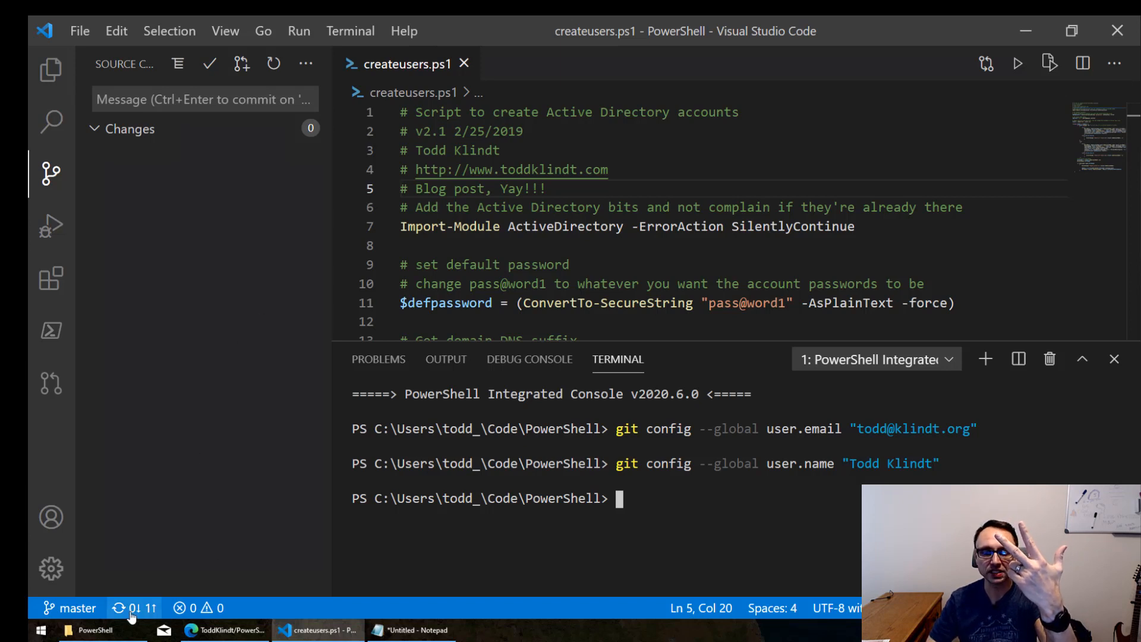
{"action": "mouse_move", "coordinate": [133, 607]}
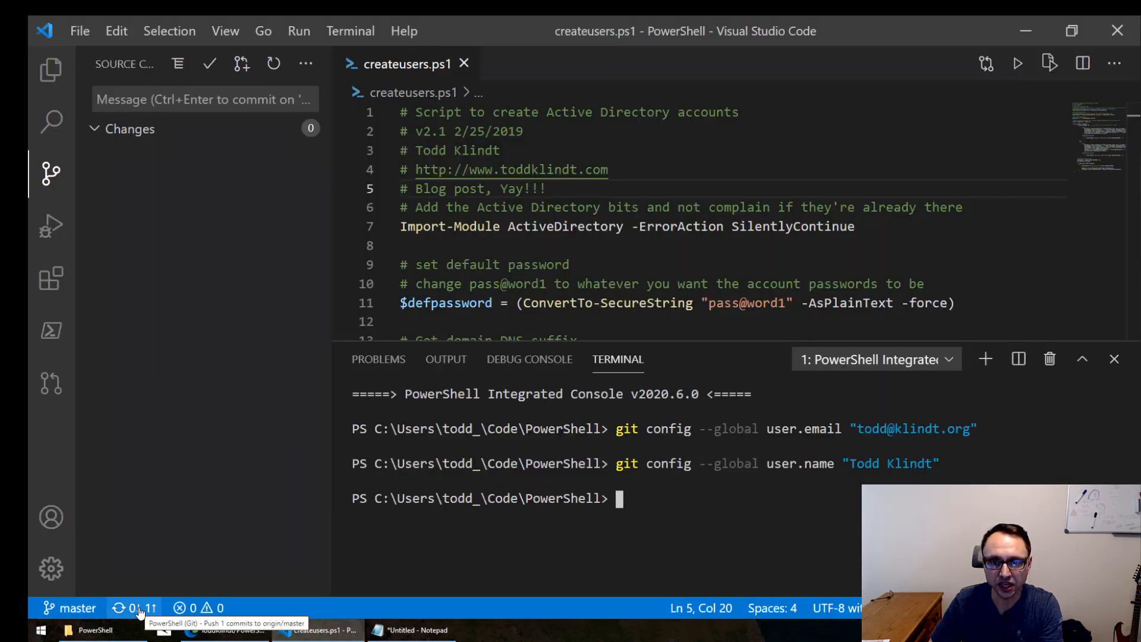
{"action": "left_click", "coordinate": [134, 607]}
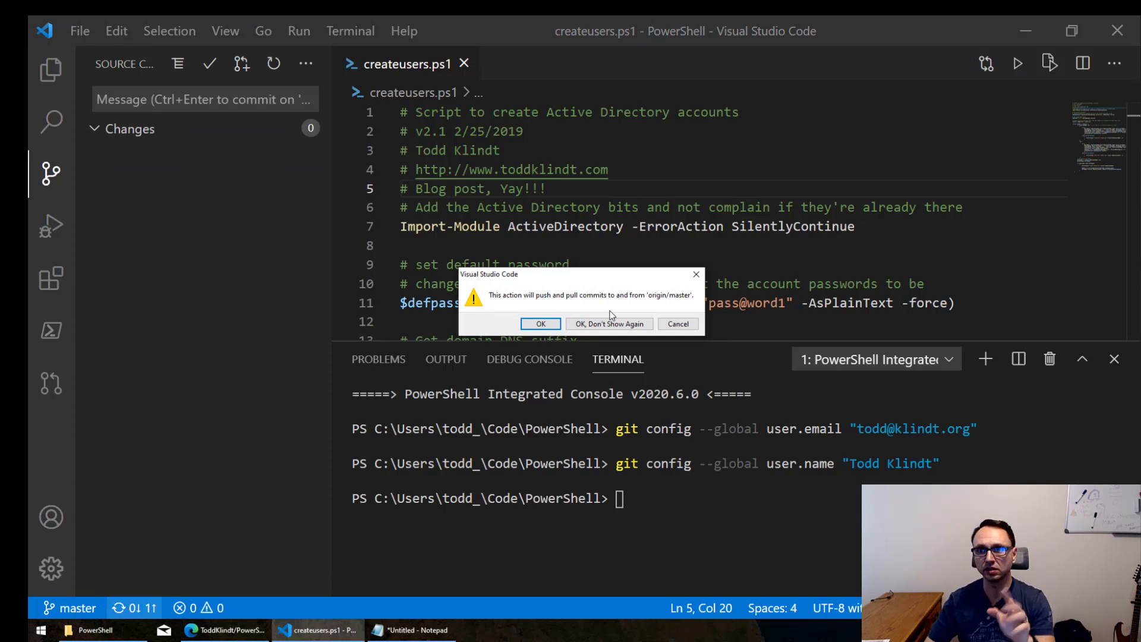
{"action": "left_click", "coordinate": [539, 323]}
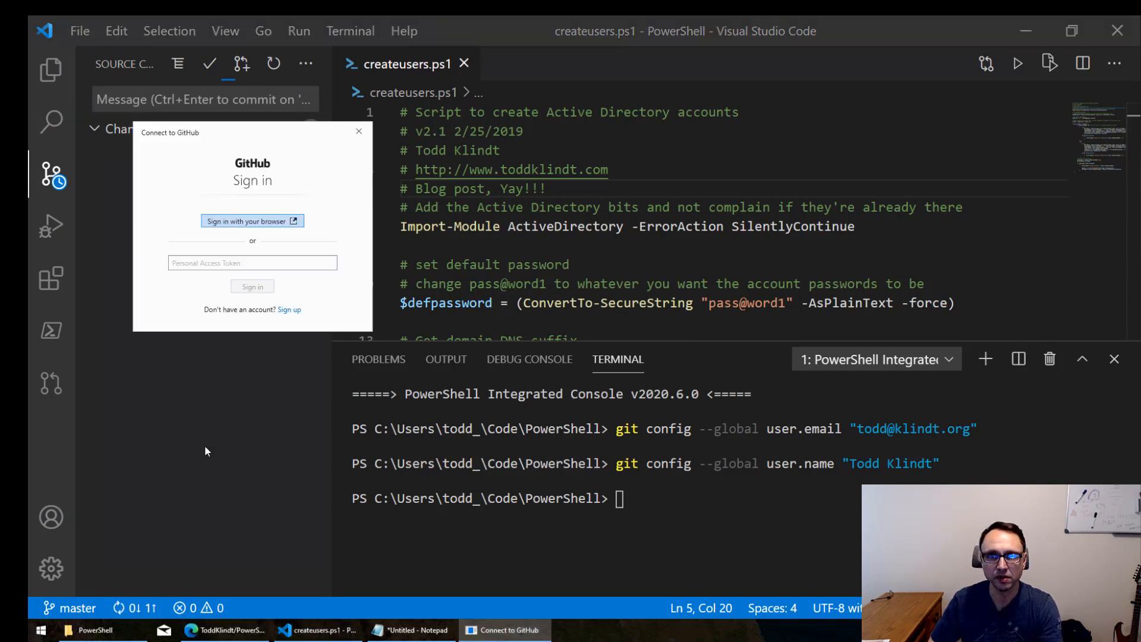
{"action": "left_click", "coordinate": [252, 263]}
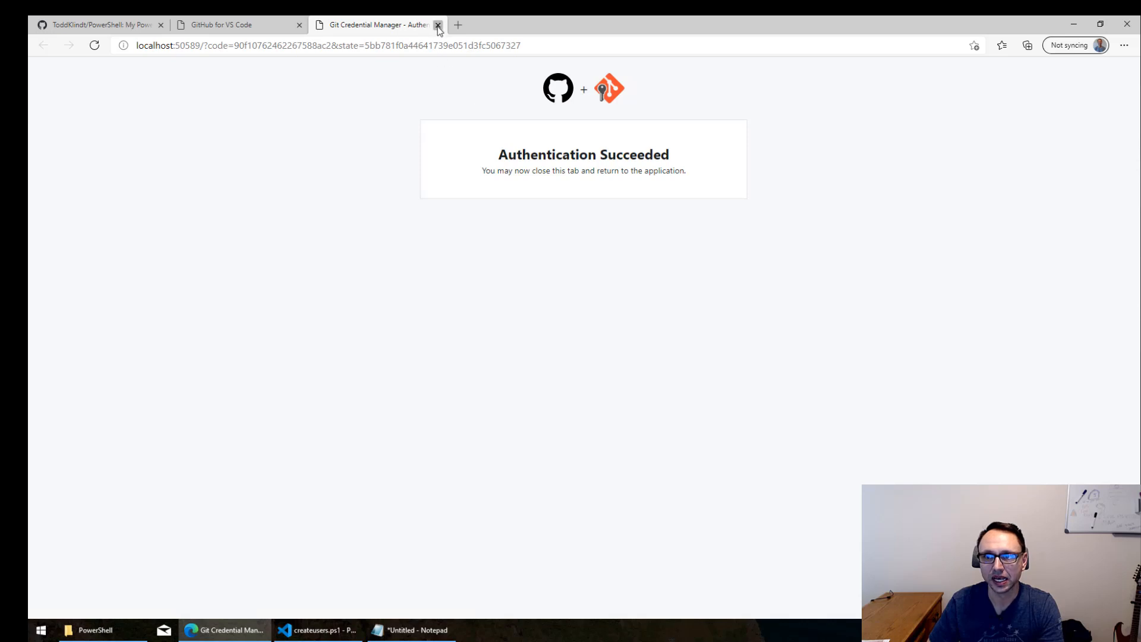
Step: Close the authentication-succeeded tab and return to VS Code as the push completes
{"action": "left_click", "coordinate": [438, 23]}
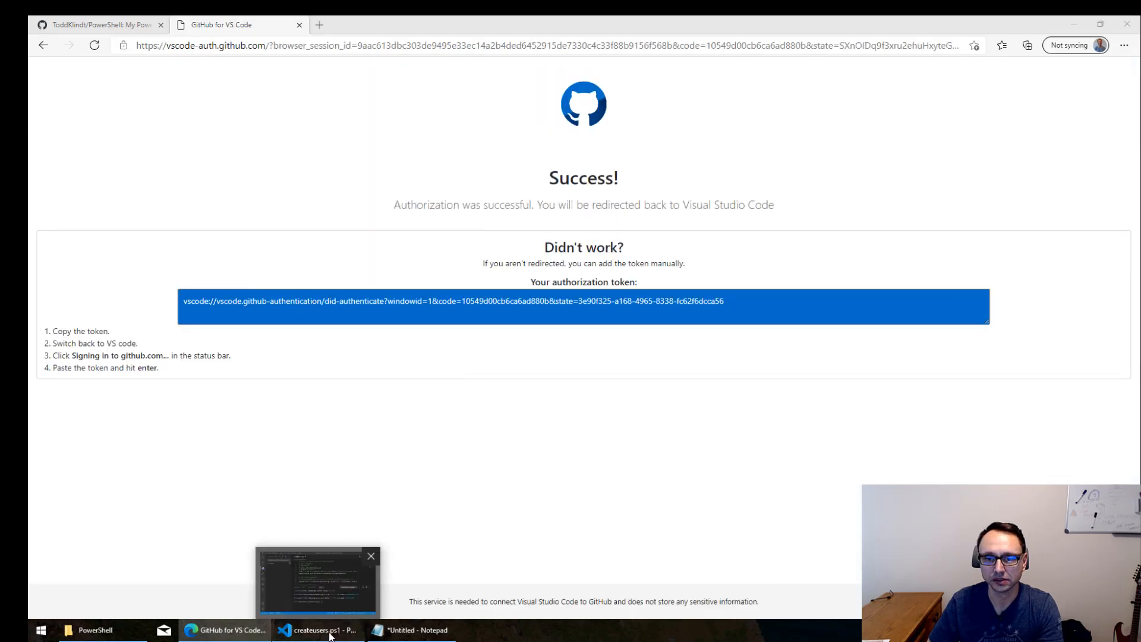
{"action": "left_click", "coordinate": [316, 629]}
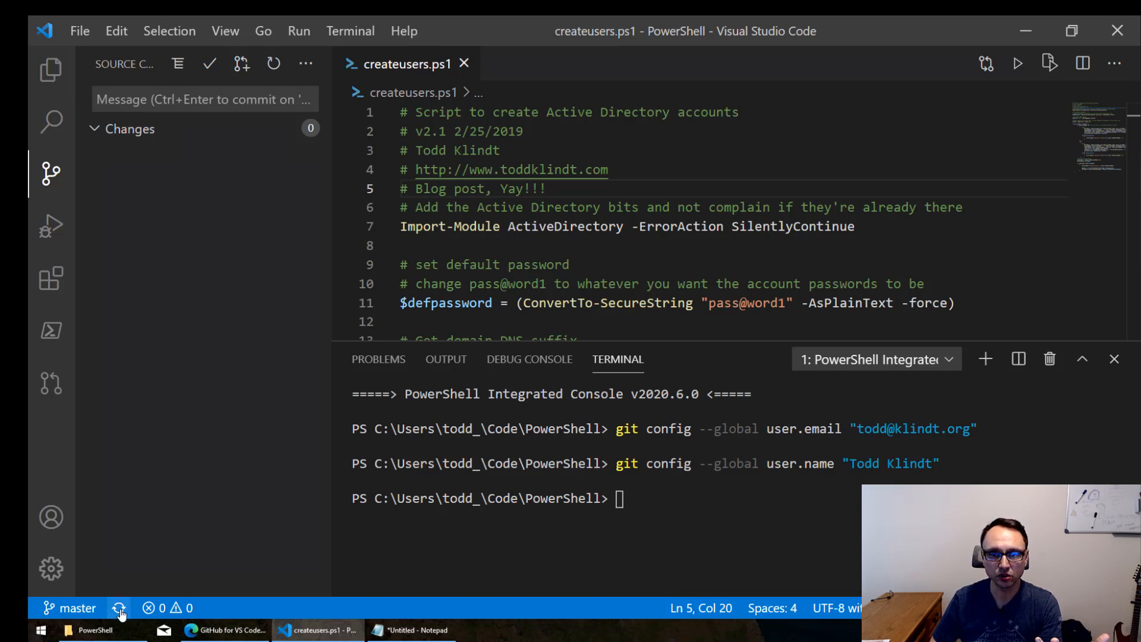
{"action": "mouse_move", "coordinate": [119, 607]}
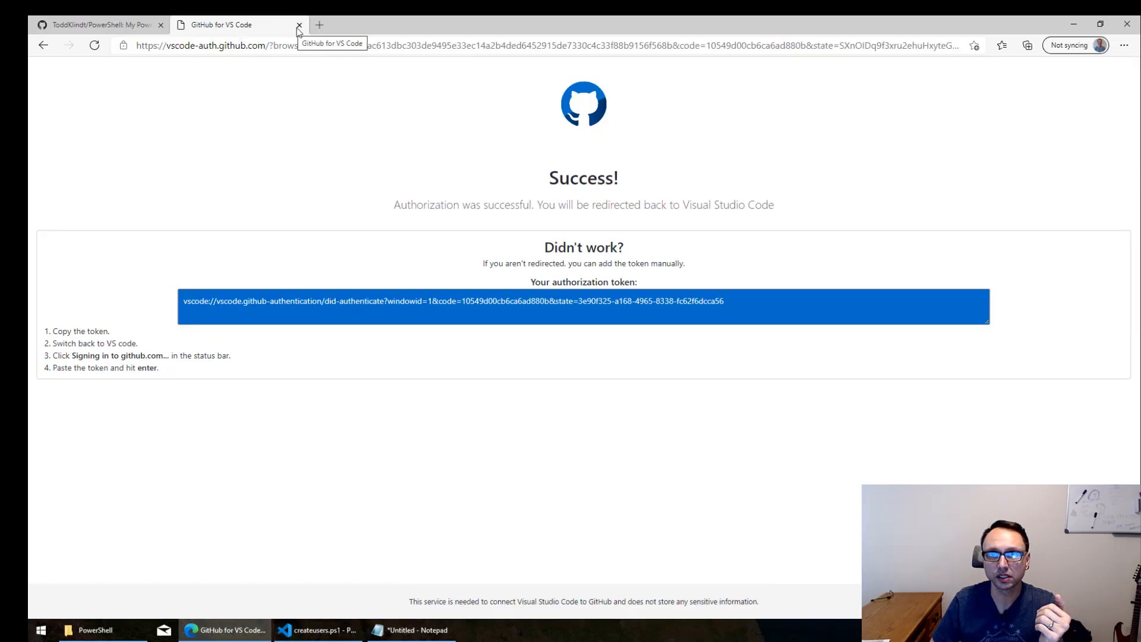
Step: Refresh the PowerShell repo to see the 'Updated file' commit and check createusers.ps1 shows 'Blog post, Yay!!!'
{"action": "left_click", "coordinate": [99, 23]}
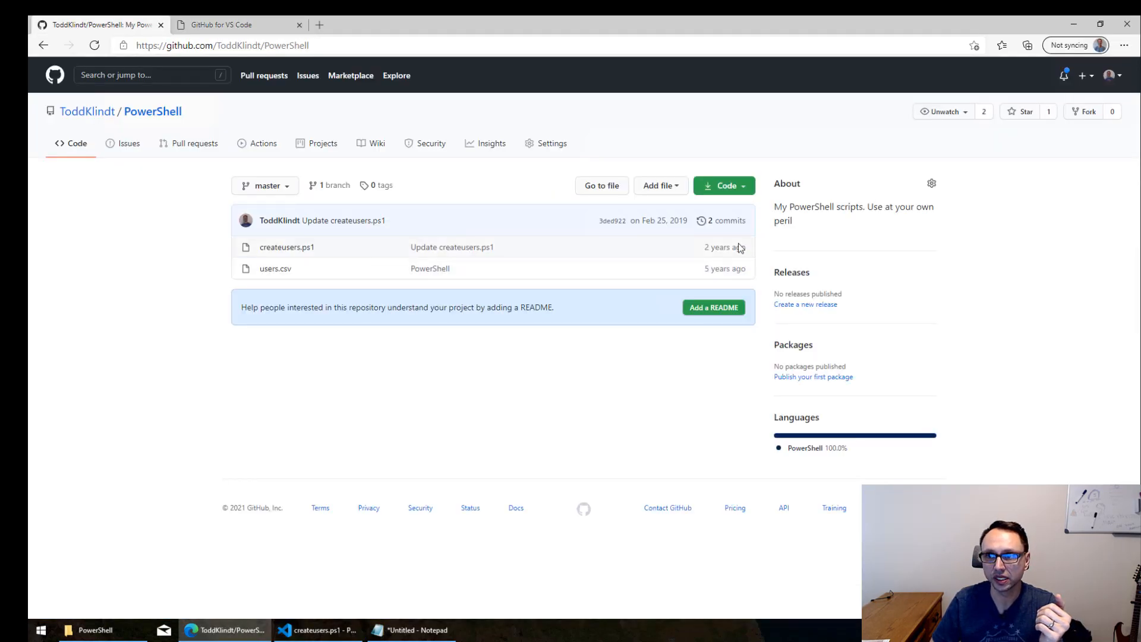
{"action": "left_click", "coordinate": [94, 46]}
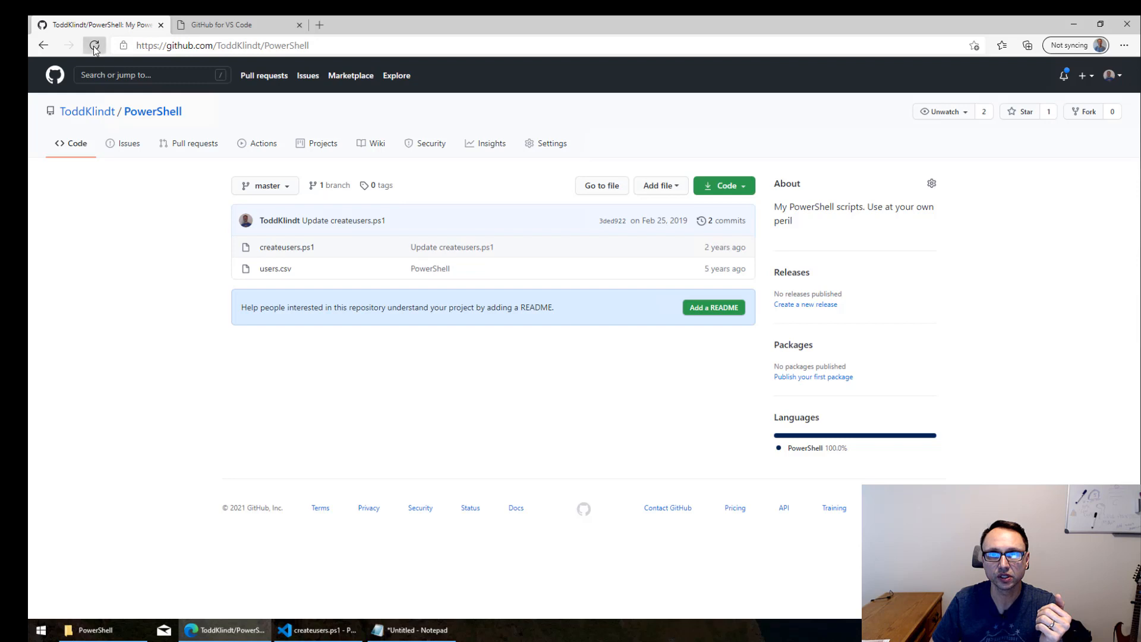
{"action": "left_click", "coordinate": [94, 45]}
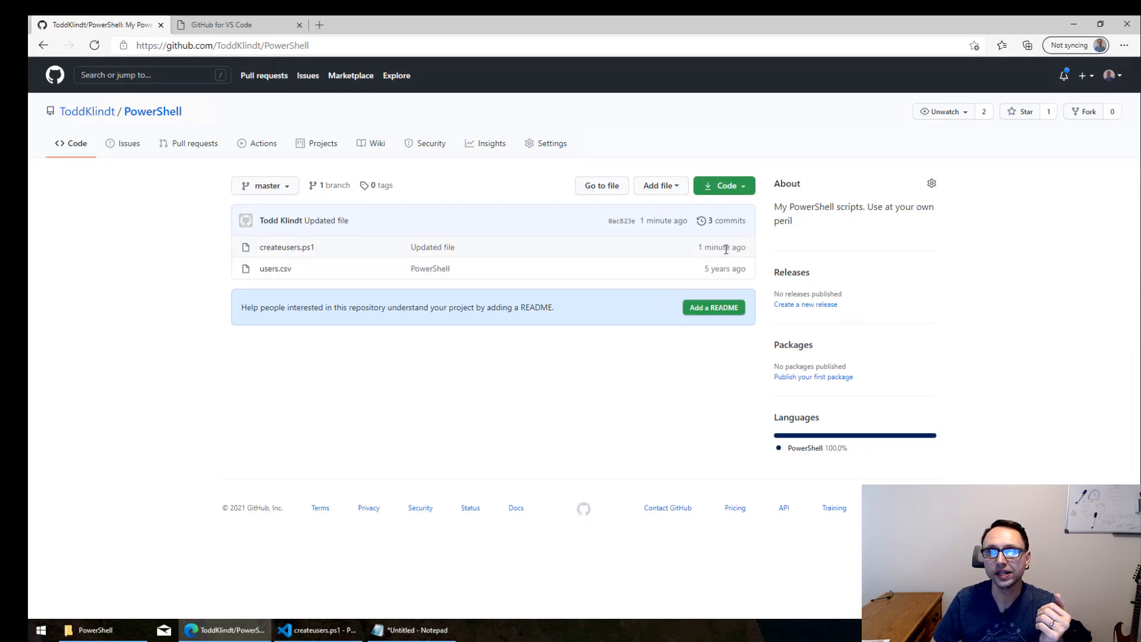
{"action": "left_click", "coordinate": [286, 247]}
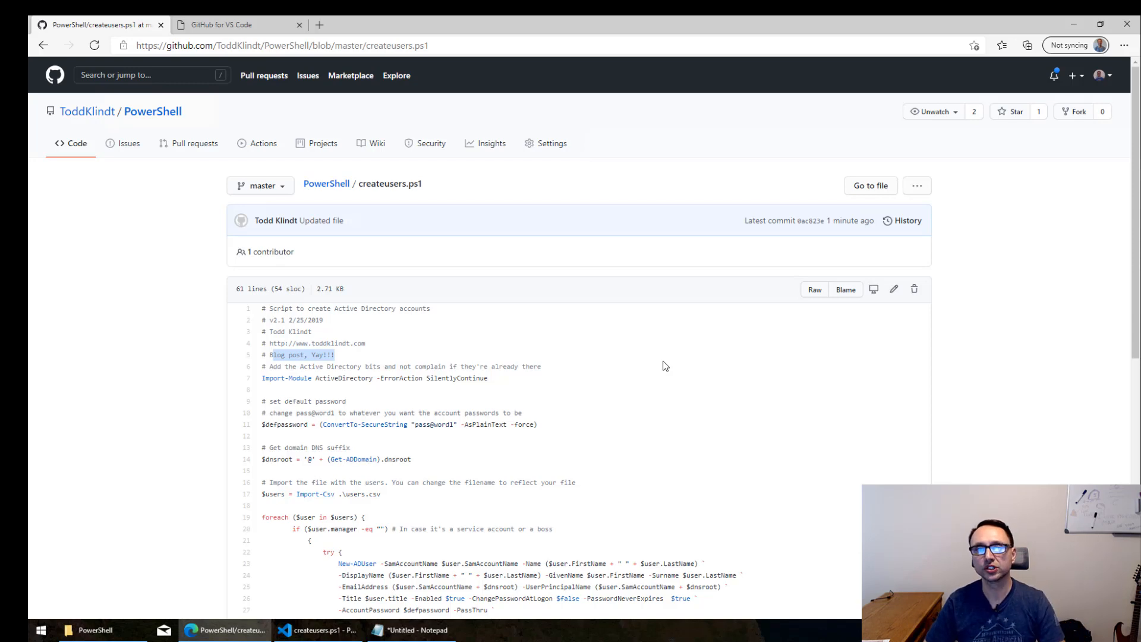
{"action": "mouse_move", "coordinate": [153, 111]}
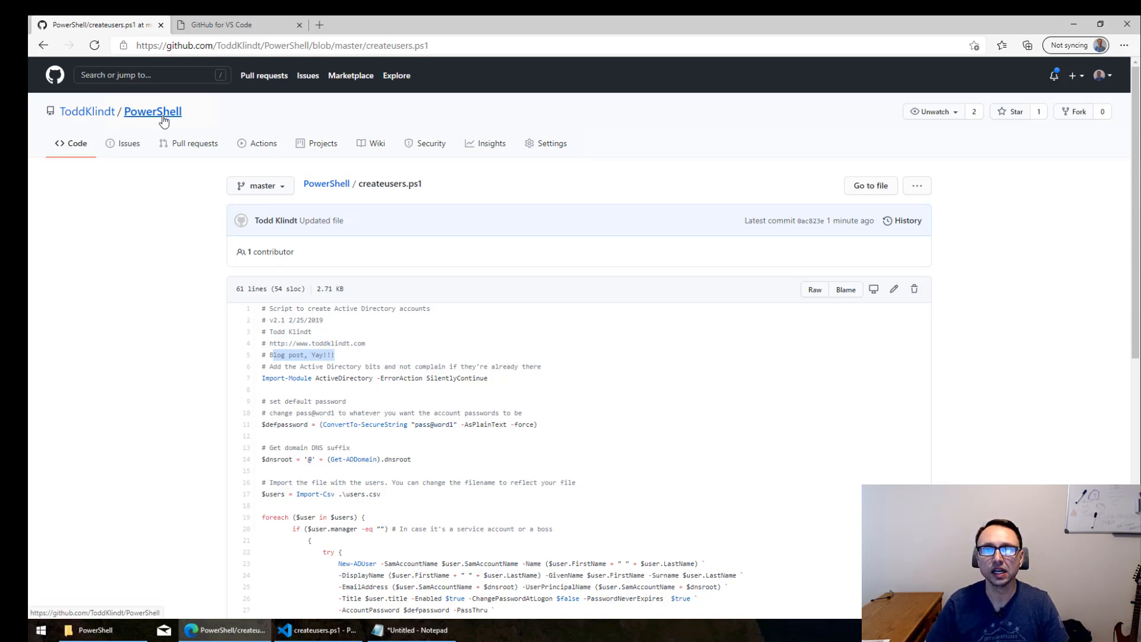
{"action": "left_click", "coordinate": [154, 112]}
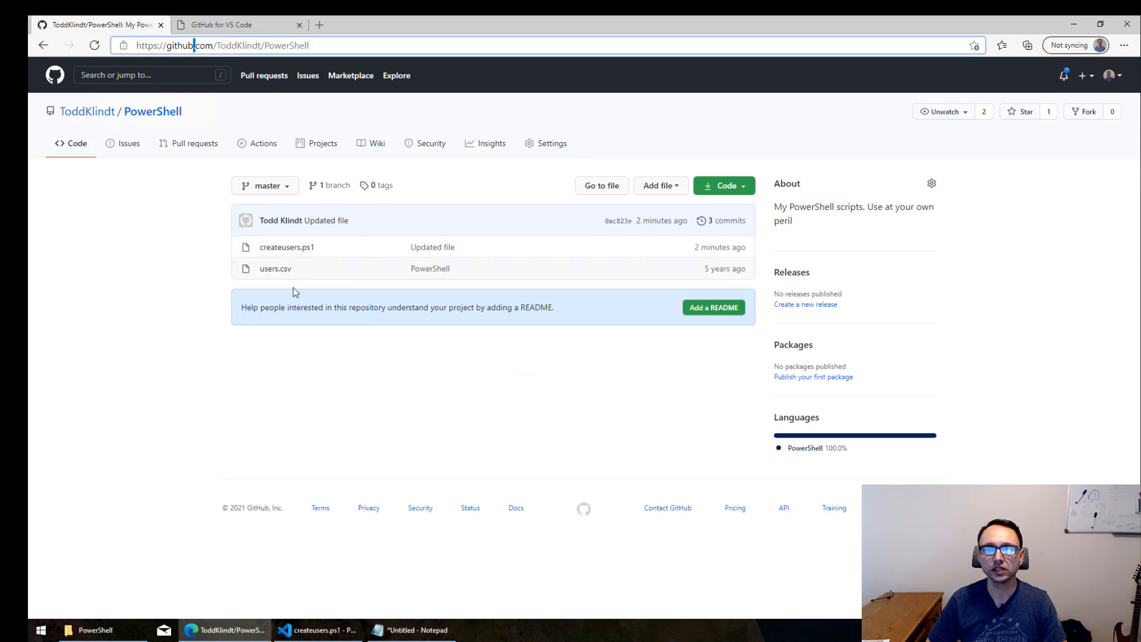
{"action": "mouse_move", "coordinate": [454, 171]}
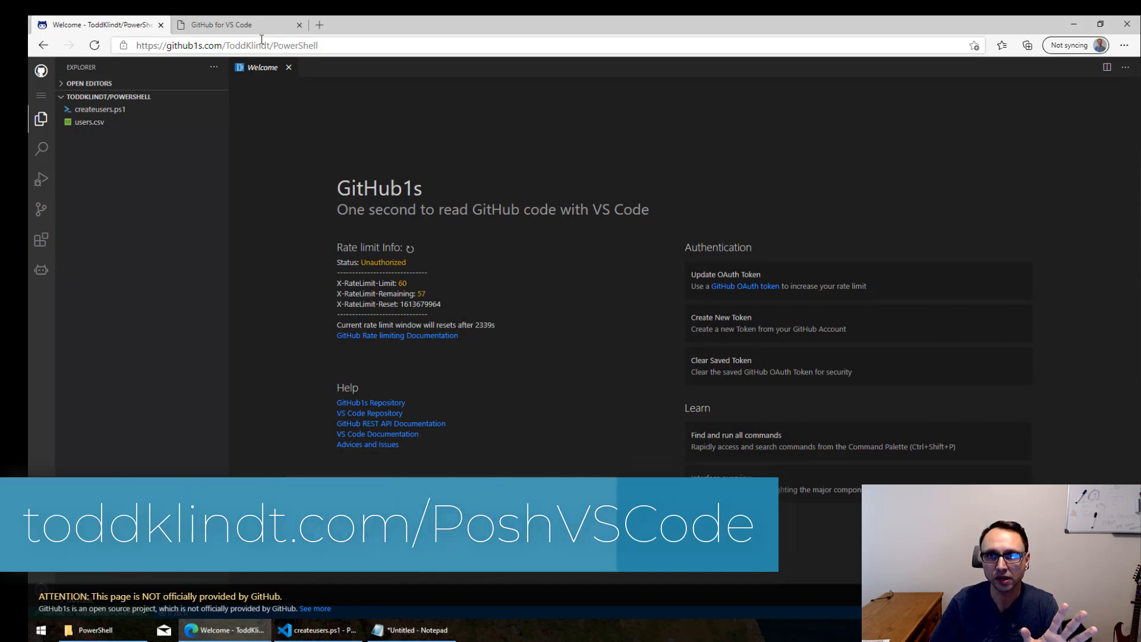
Step: View createusers.ps1 and users.csv in the github1s browser-based editor
{"action": "left_click", "coordinate": [99, 110]}
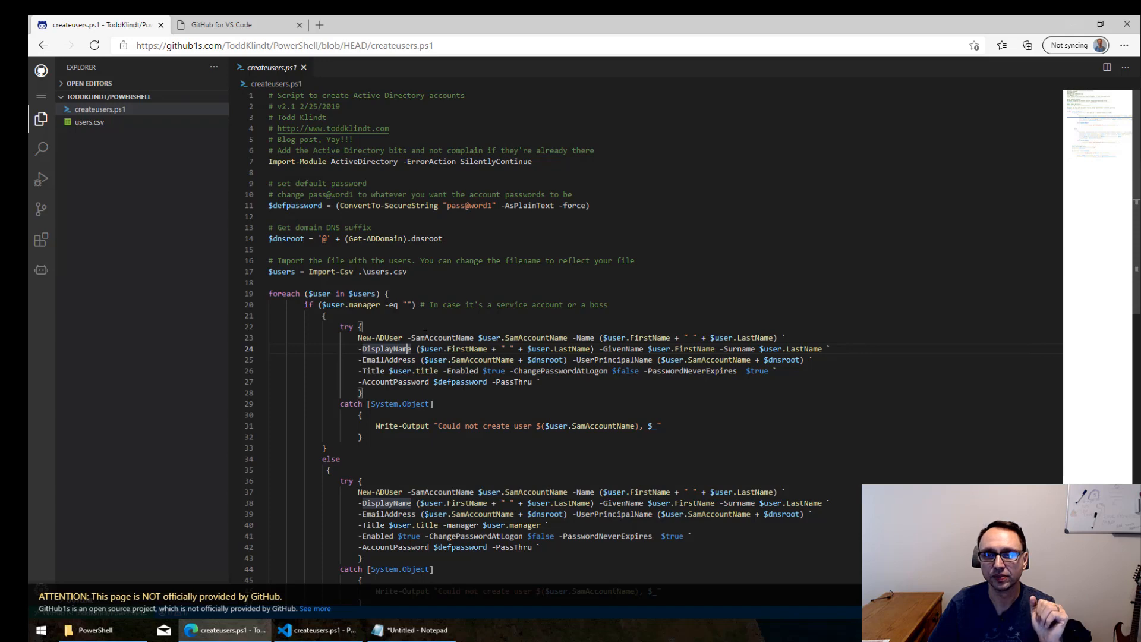
{"action": "left_click", "coordinate": [89, 122]}
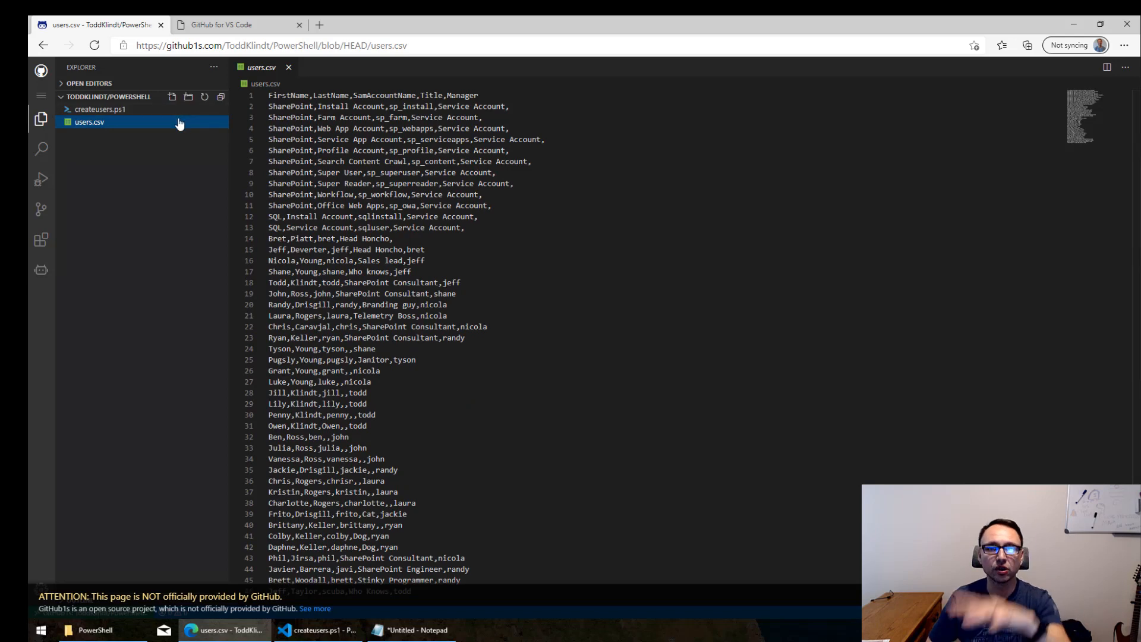
{"action": "left_click", "coordinate": [100, 108]}
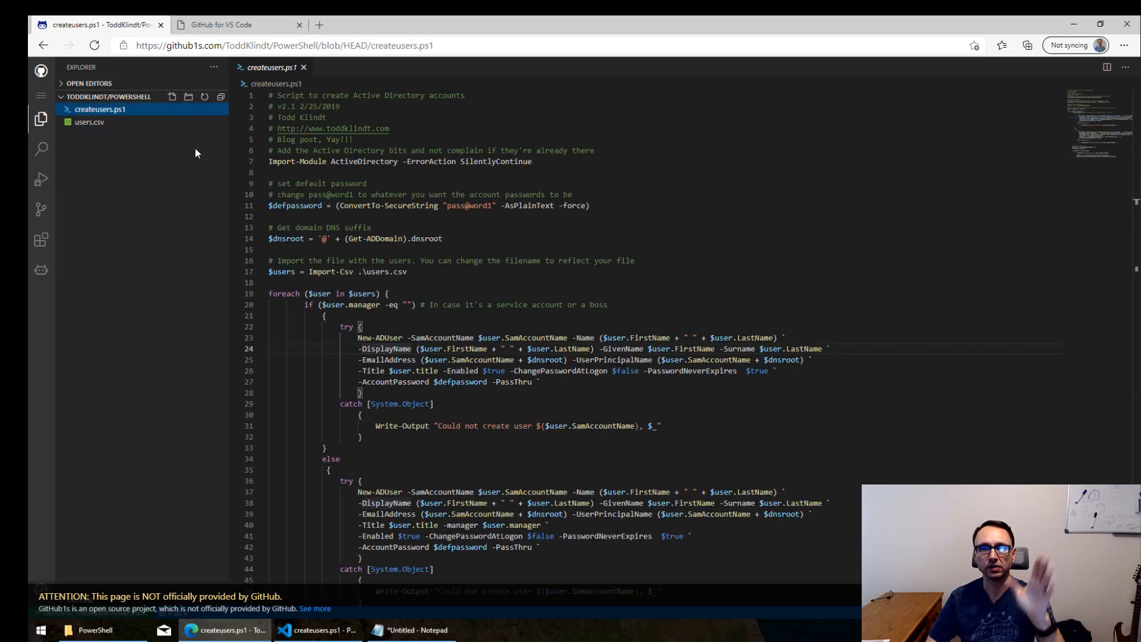